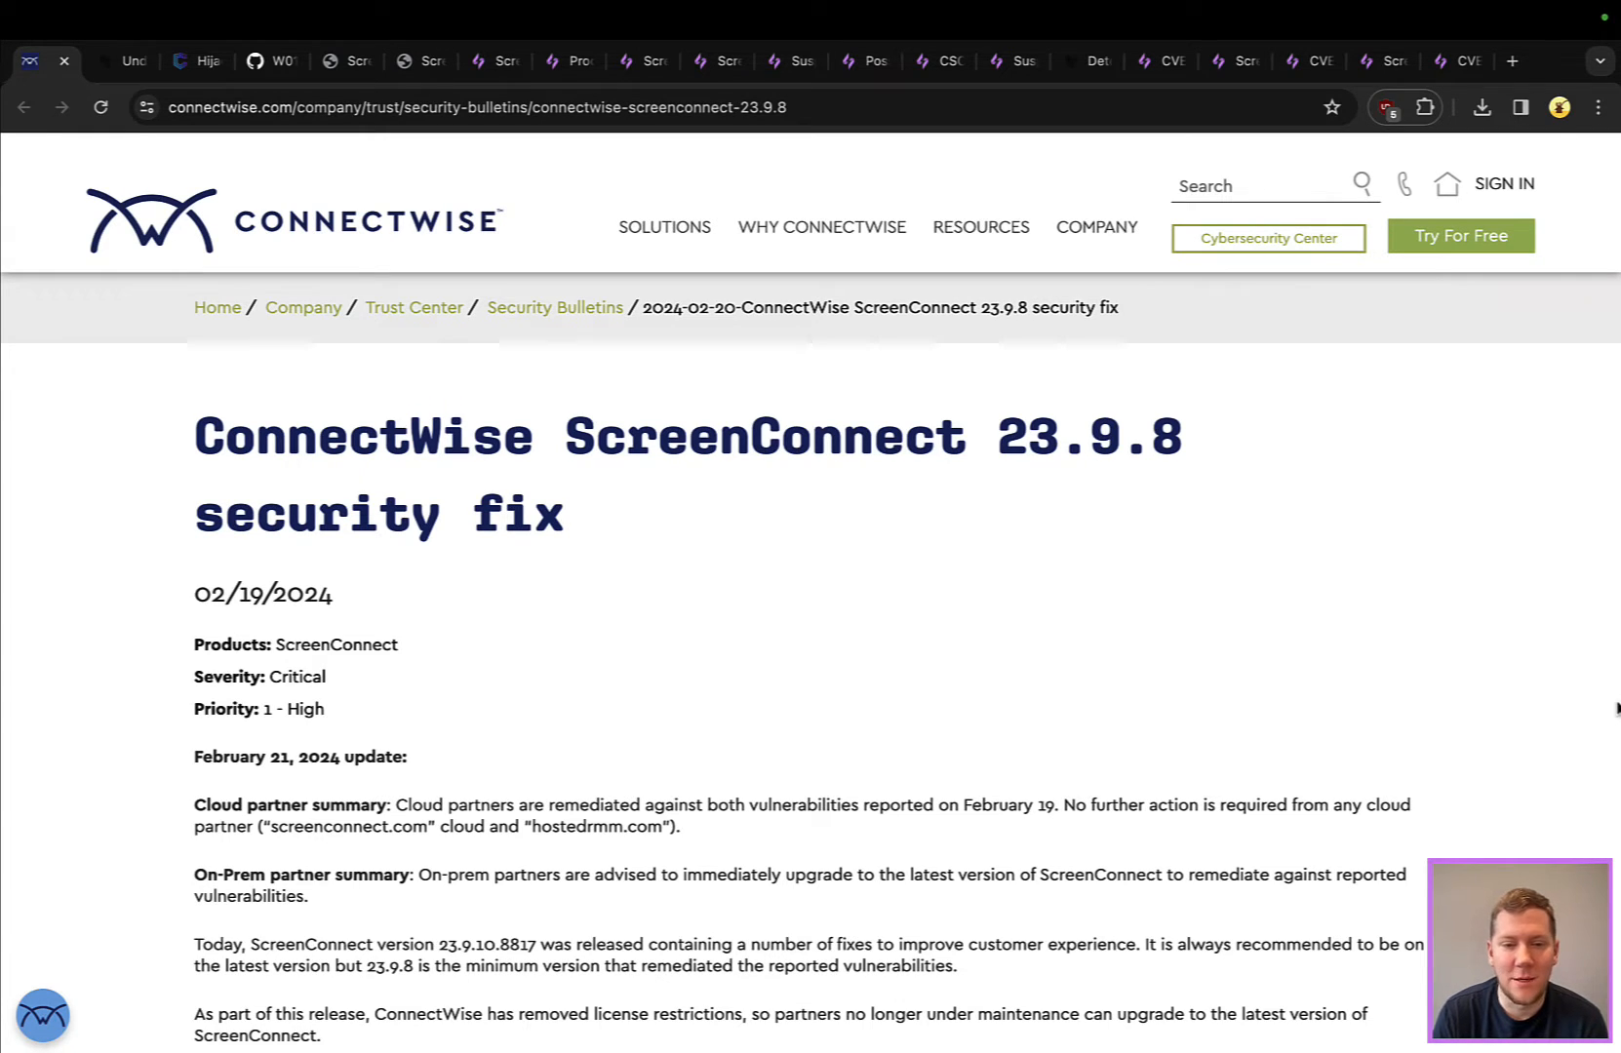
Scroll the ScreenConnect 23.9.8 bulletin to its IOC addresses, then switch to the Huntress write-up tab
scroll(down, 3)
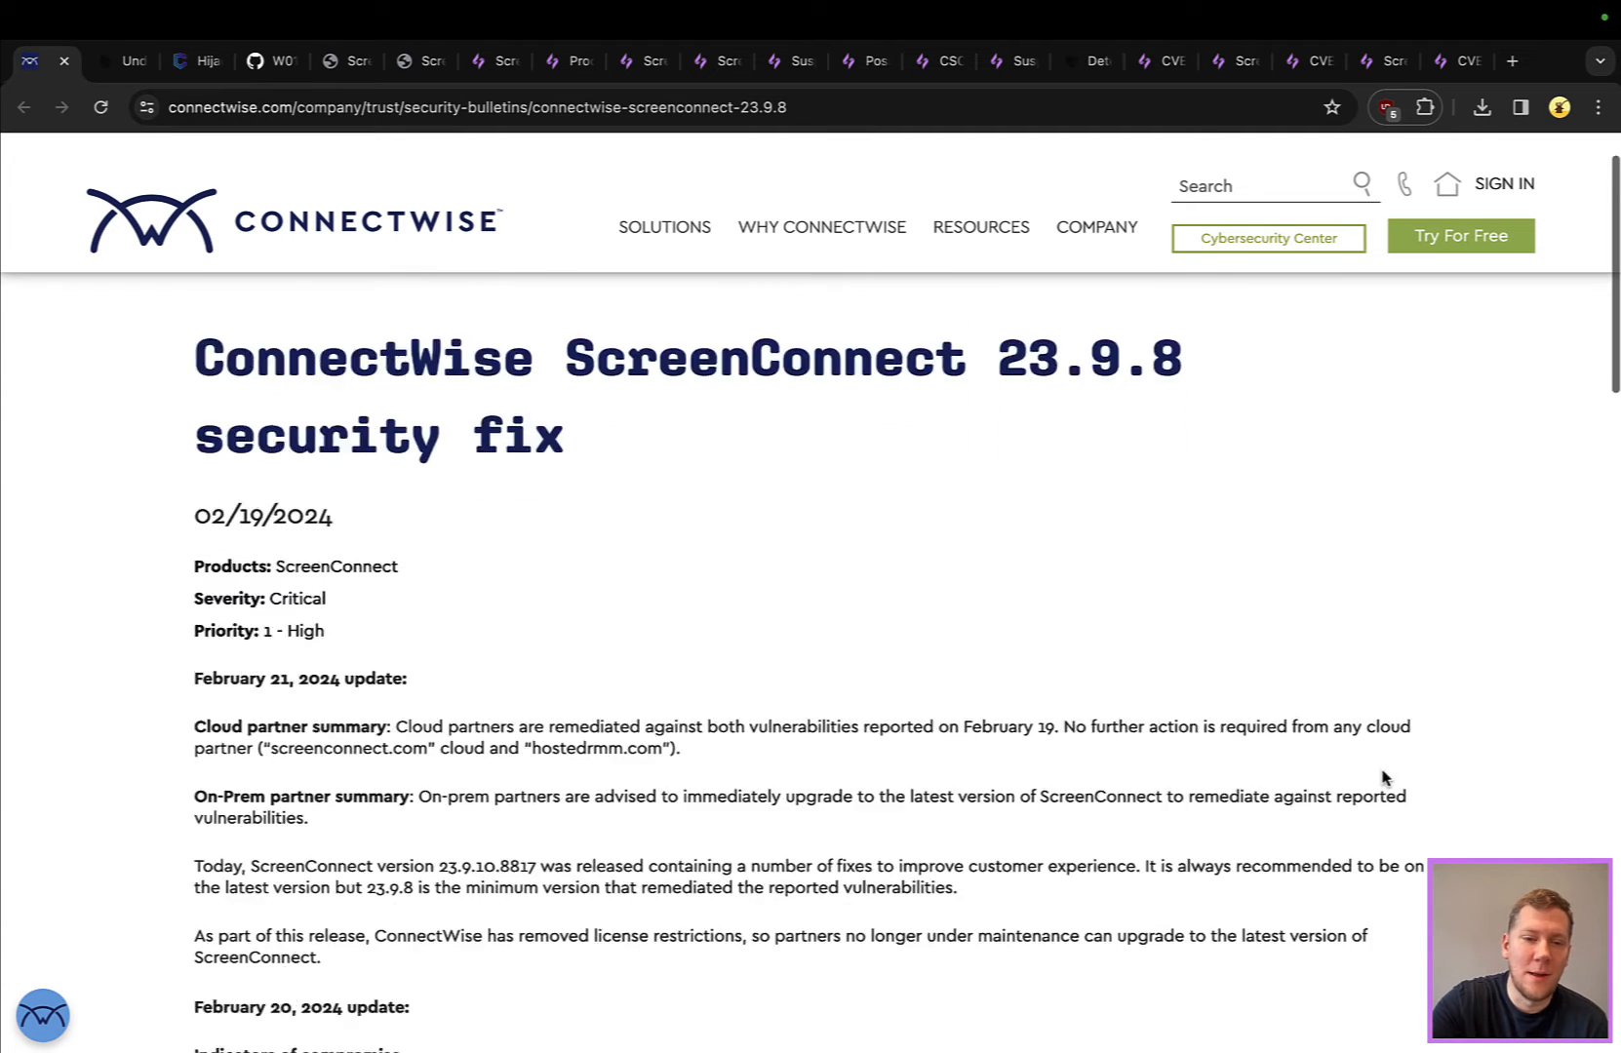
scroll(down, 3)
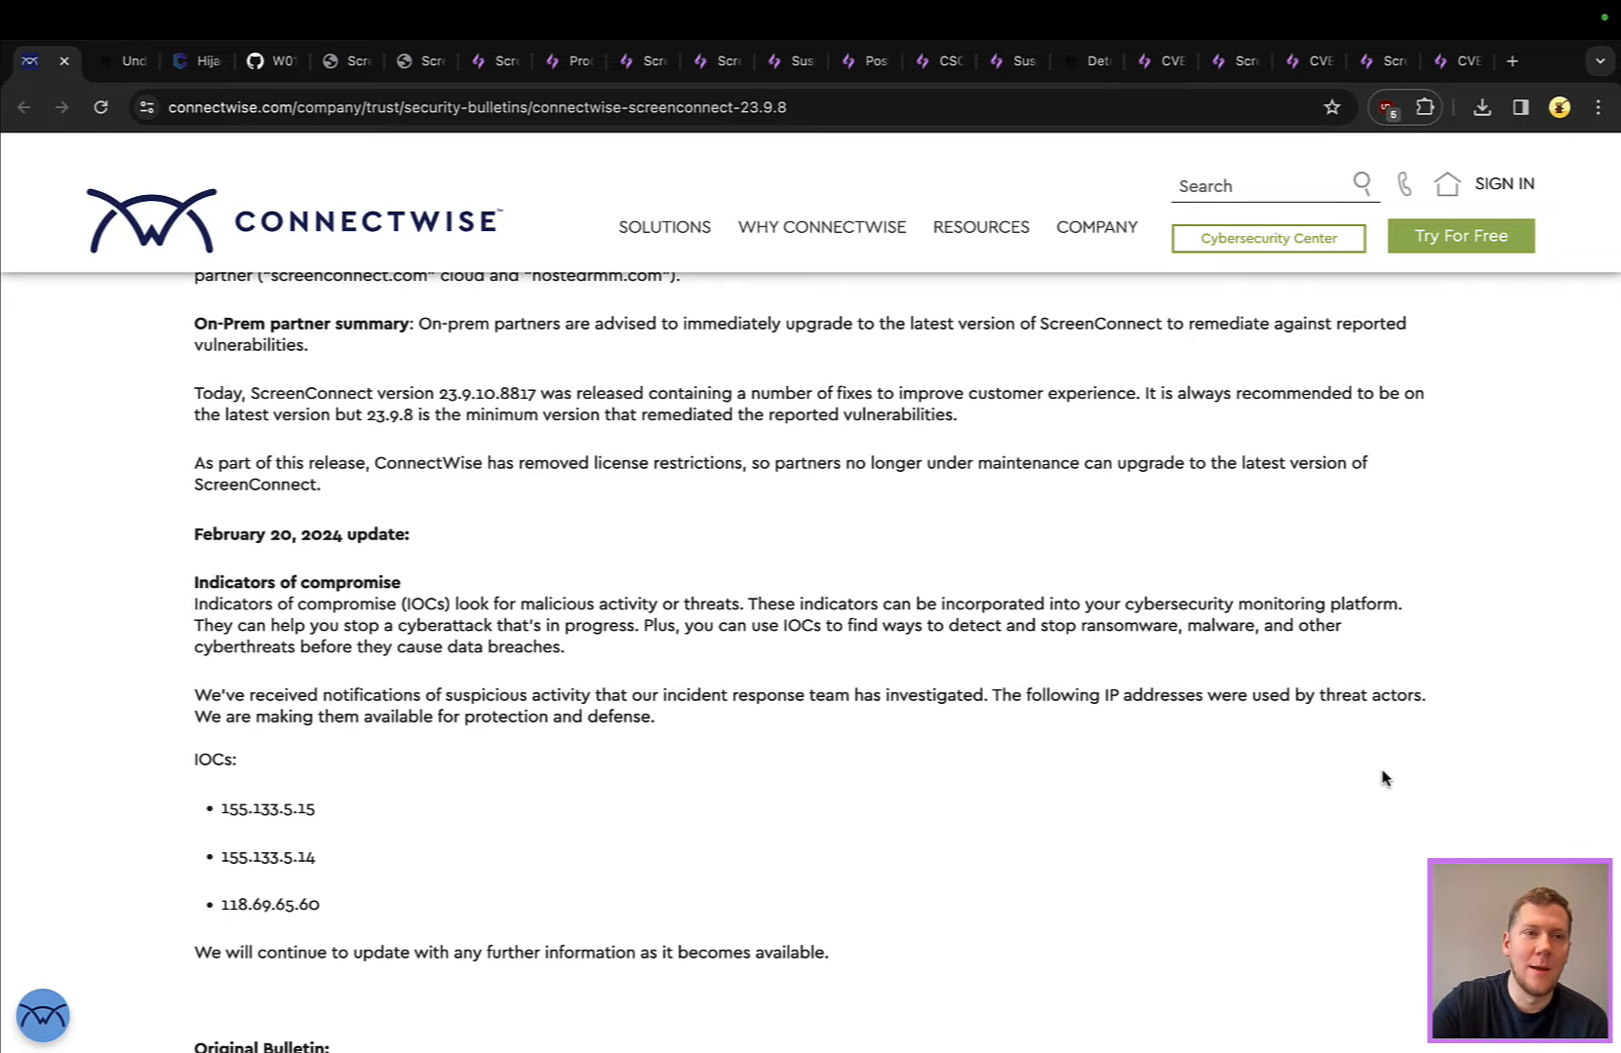
click(113, 60)
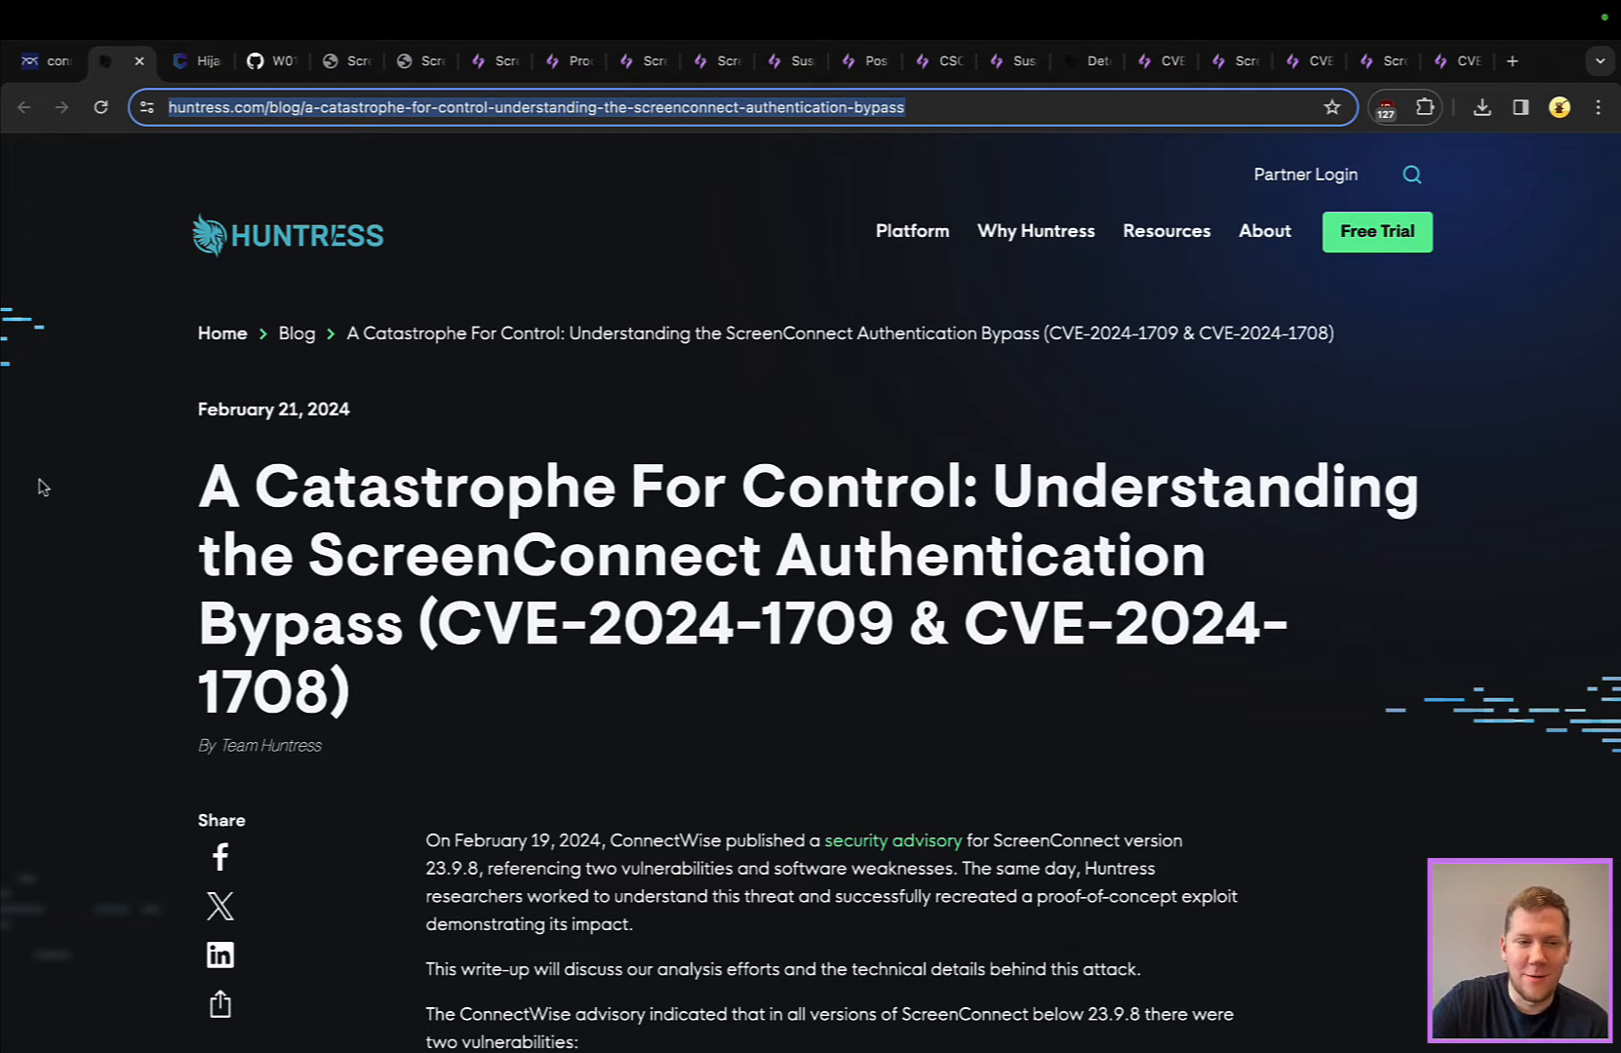
Scroll the Huntress article past the PoC video and changed-files list to the CVE-2024-1709 heading
scroll(down, 3)
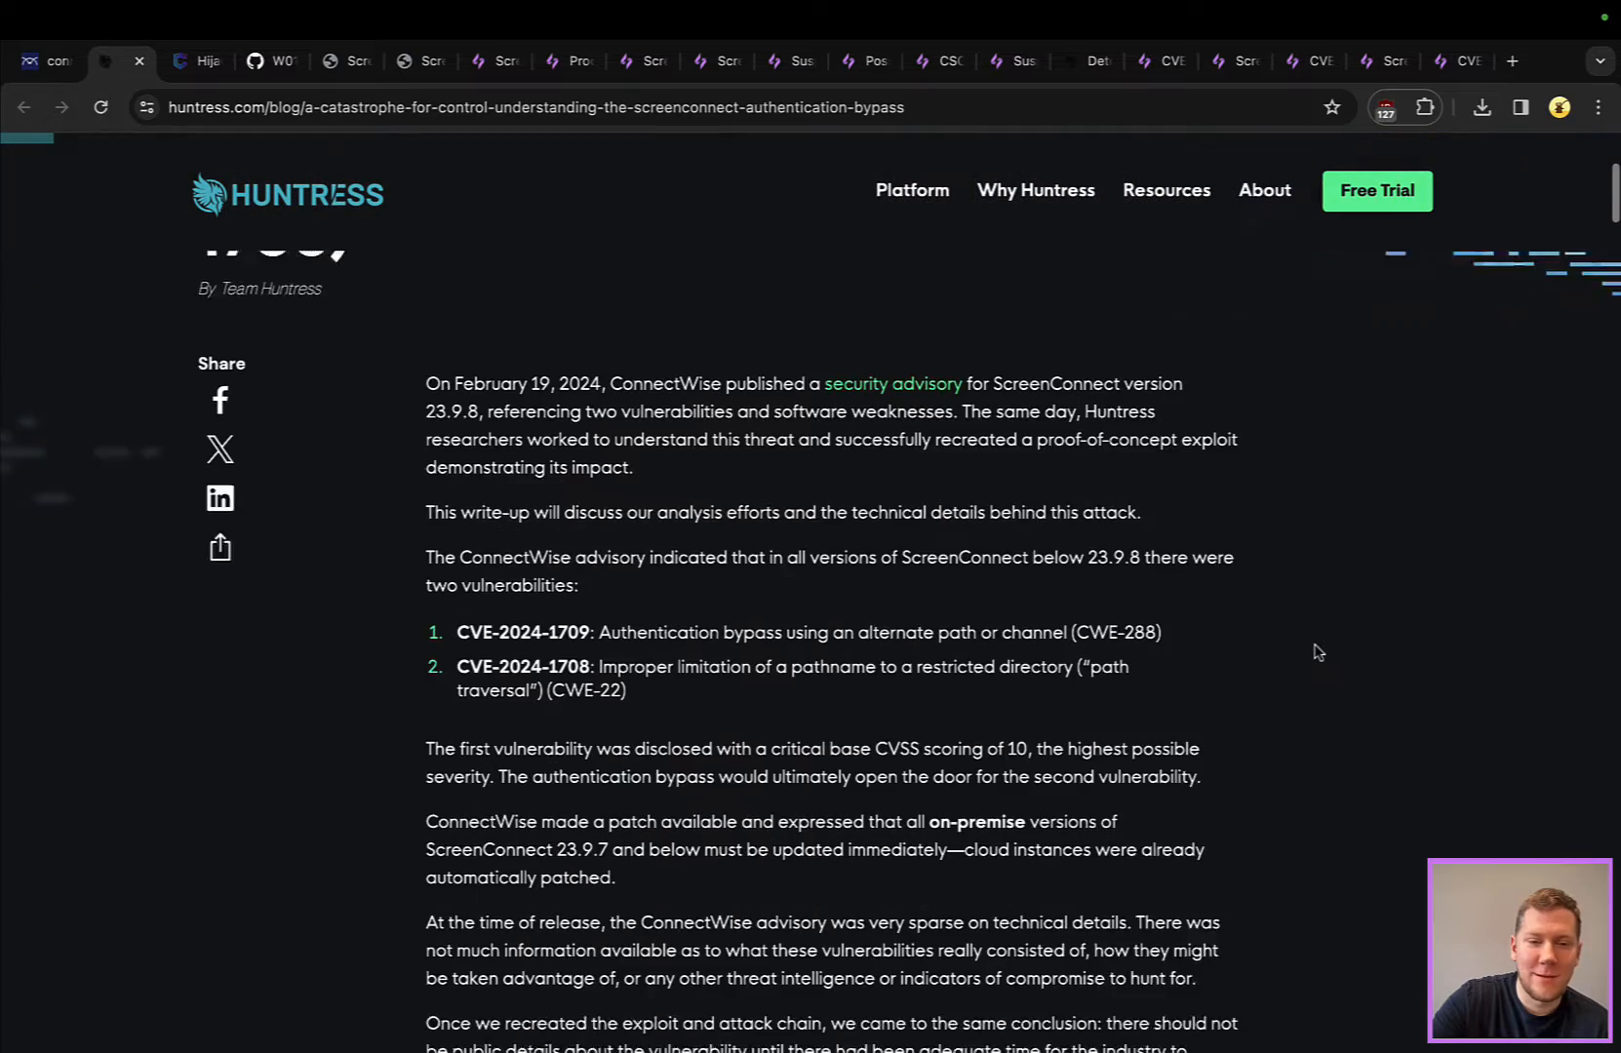
scroll(down, 3)
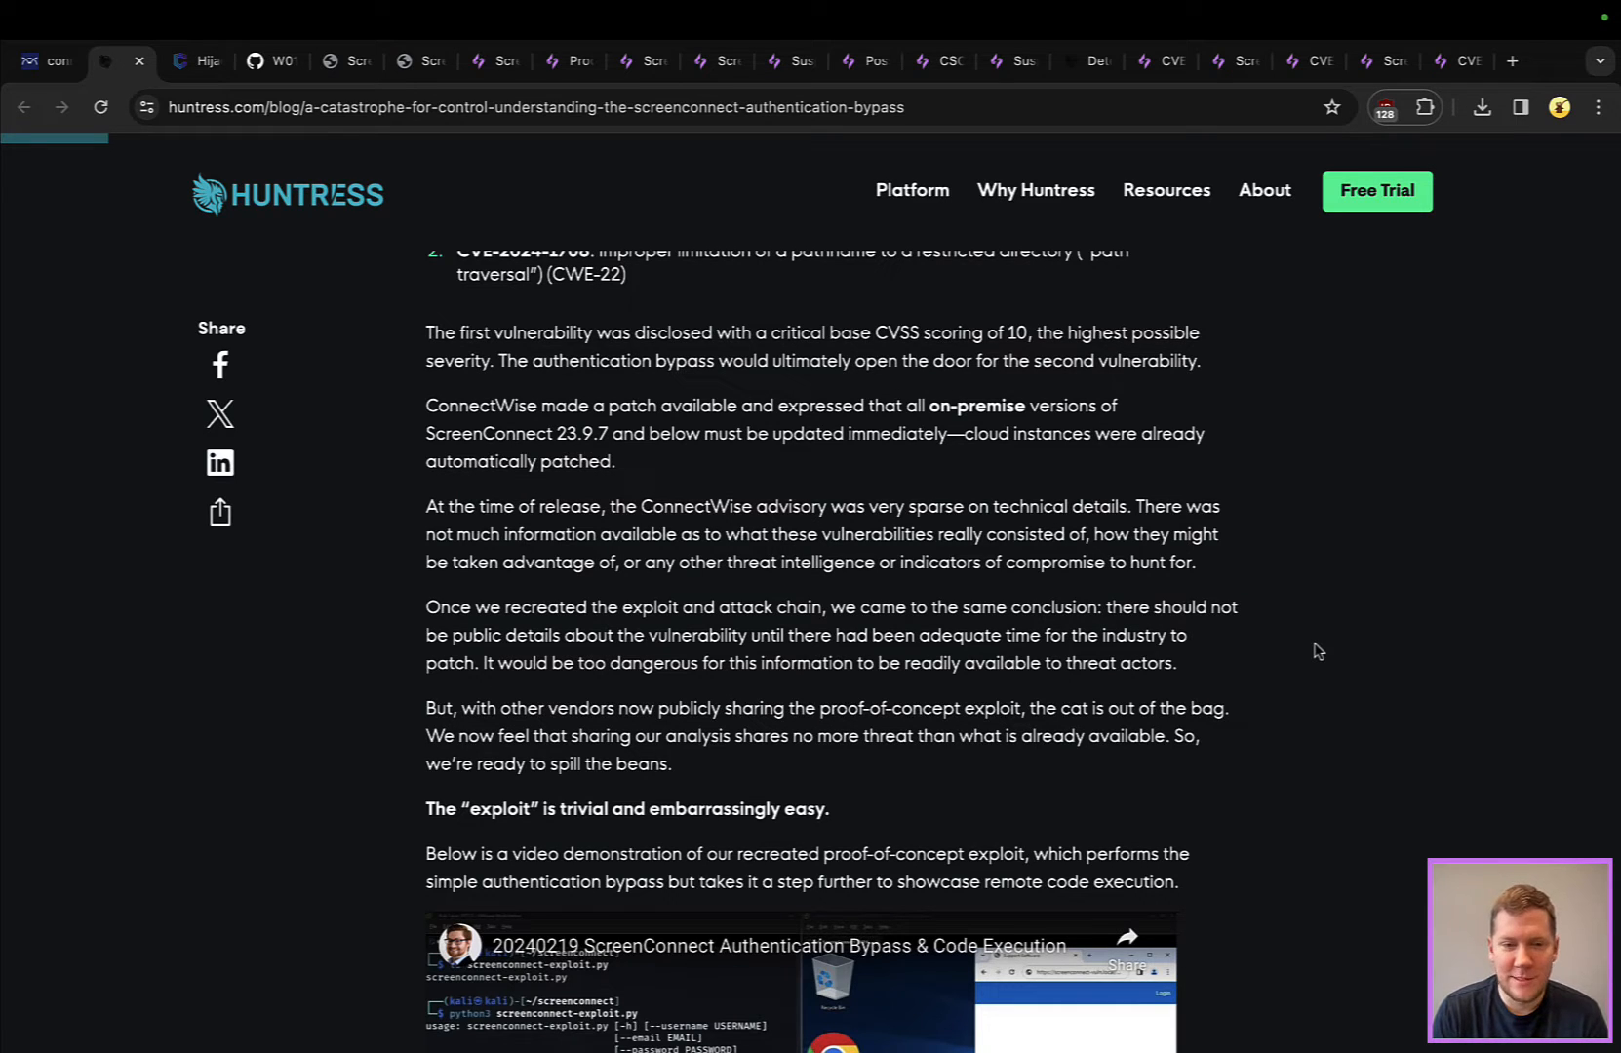
scroll(down, 3)
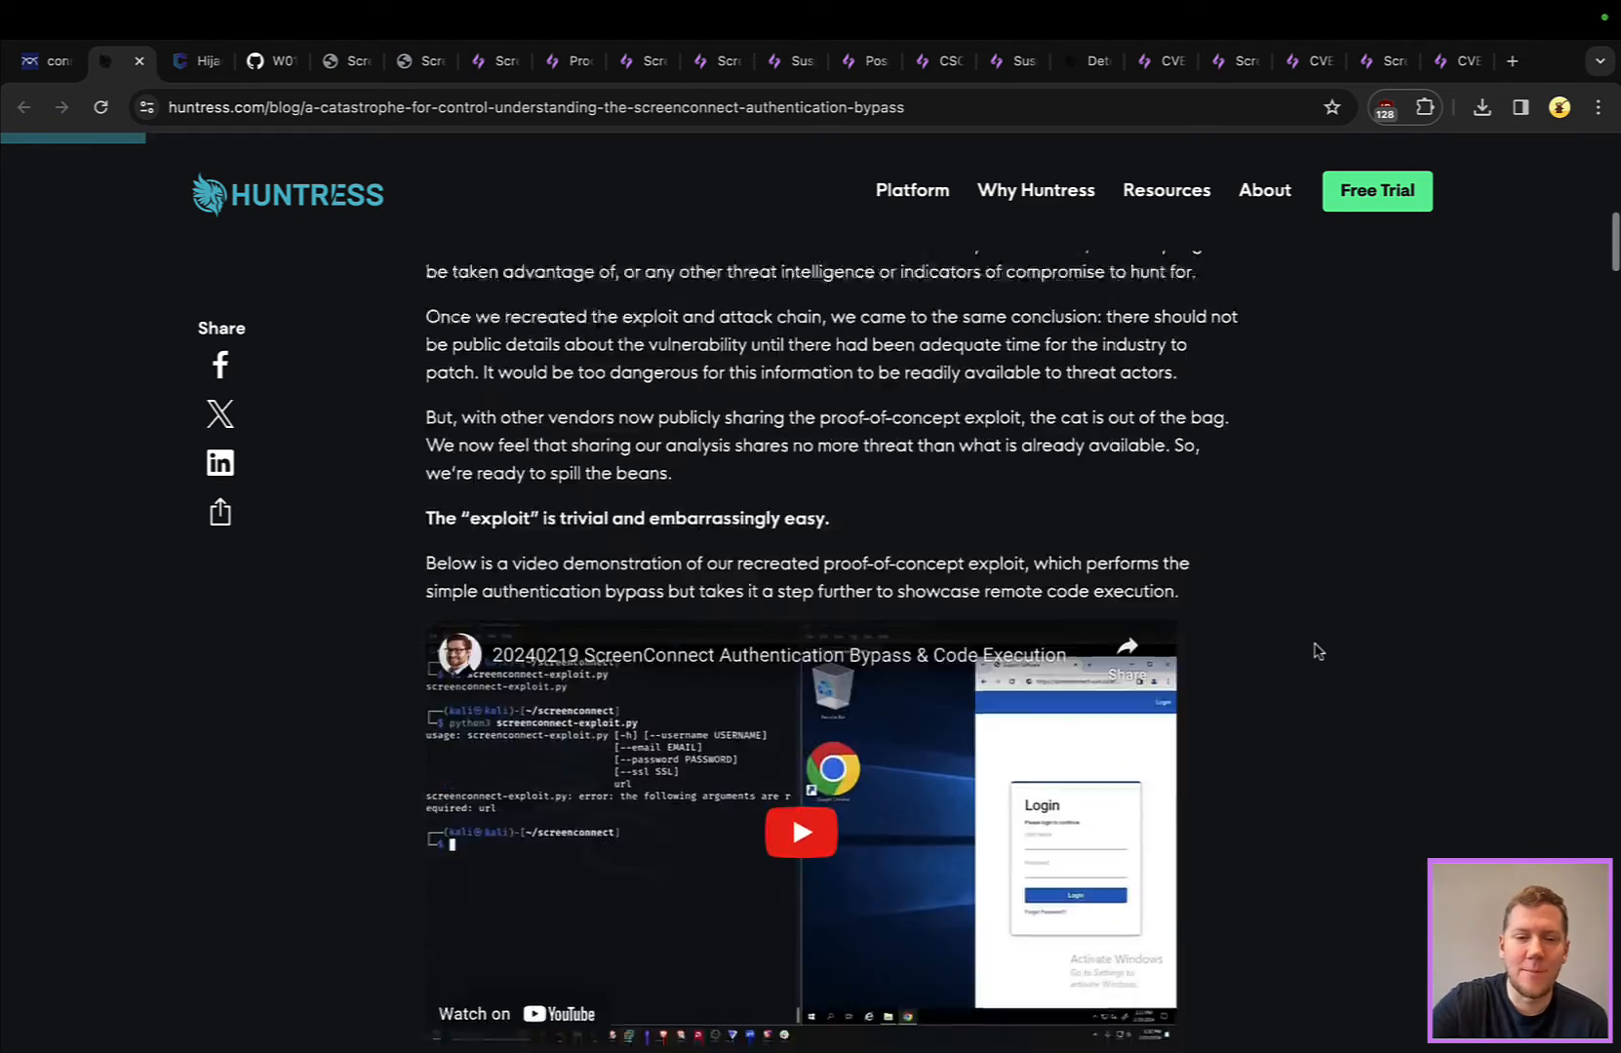
scroll(down, 3)
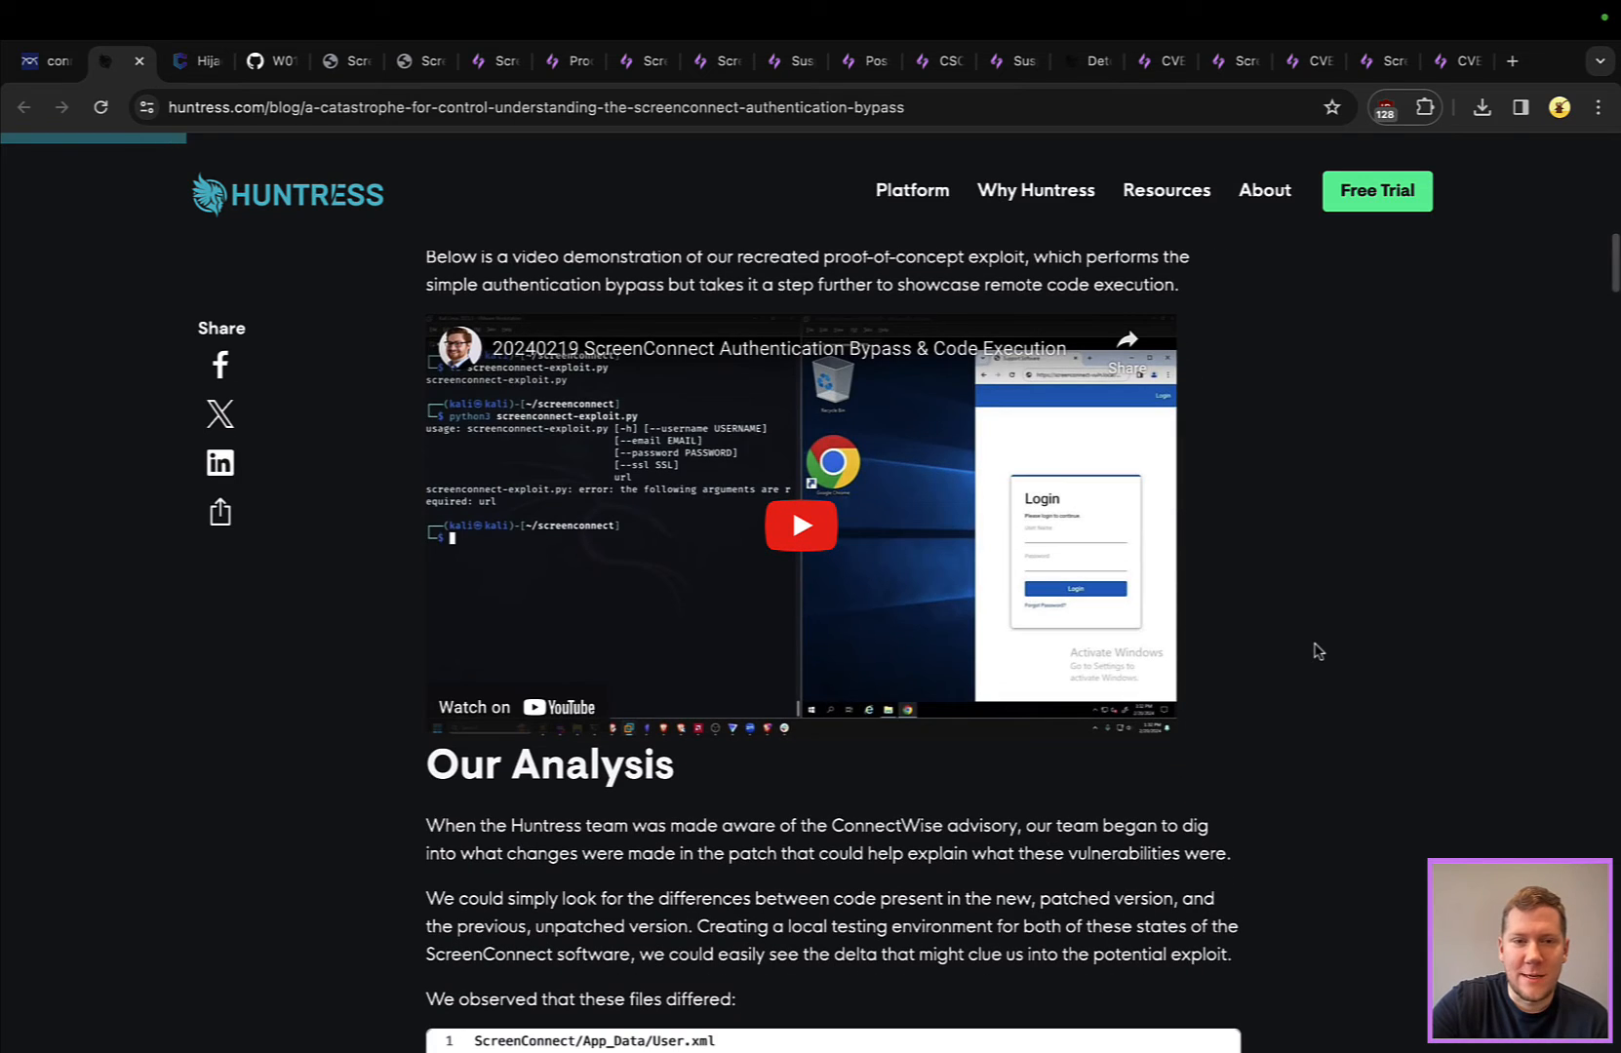
scroll(down, 3)
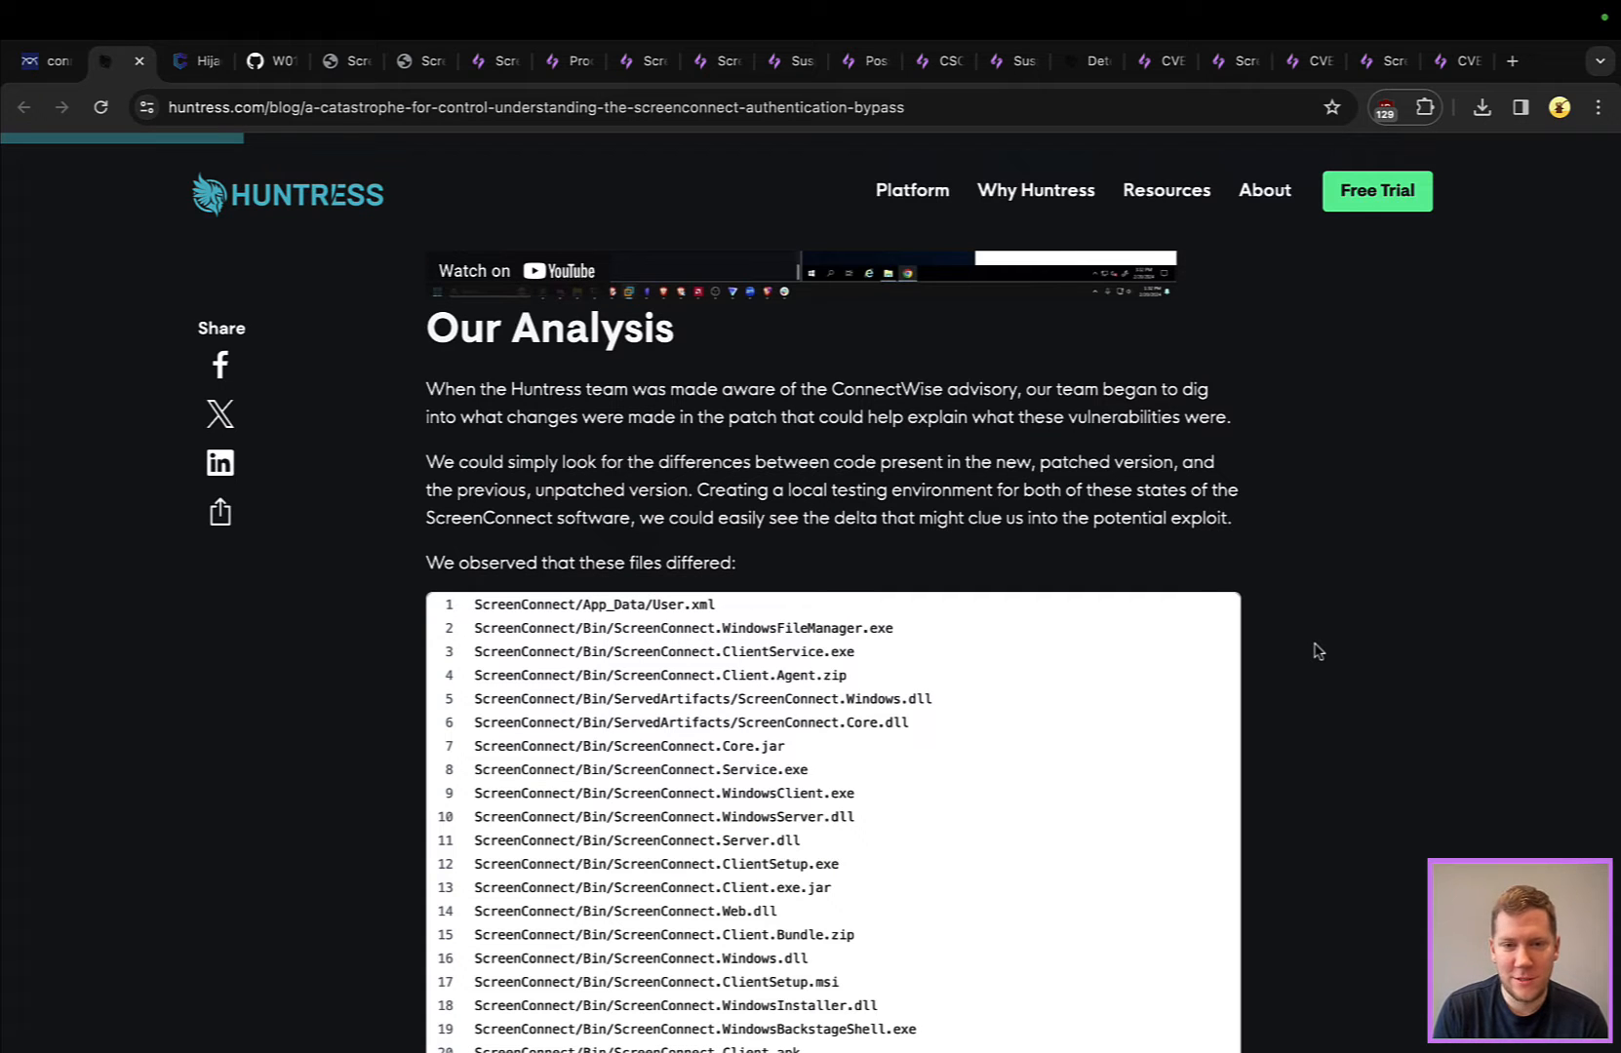
scroll(down, 3)
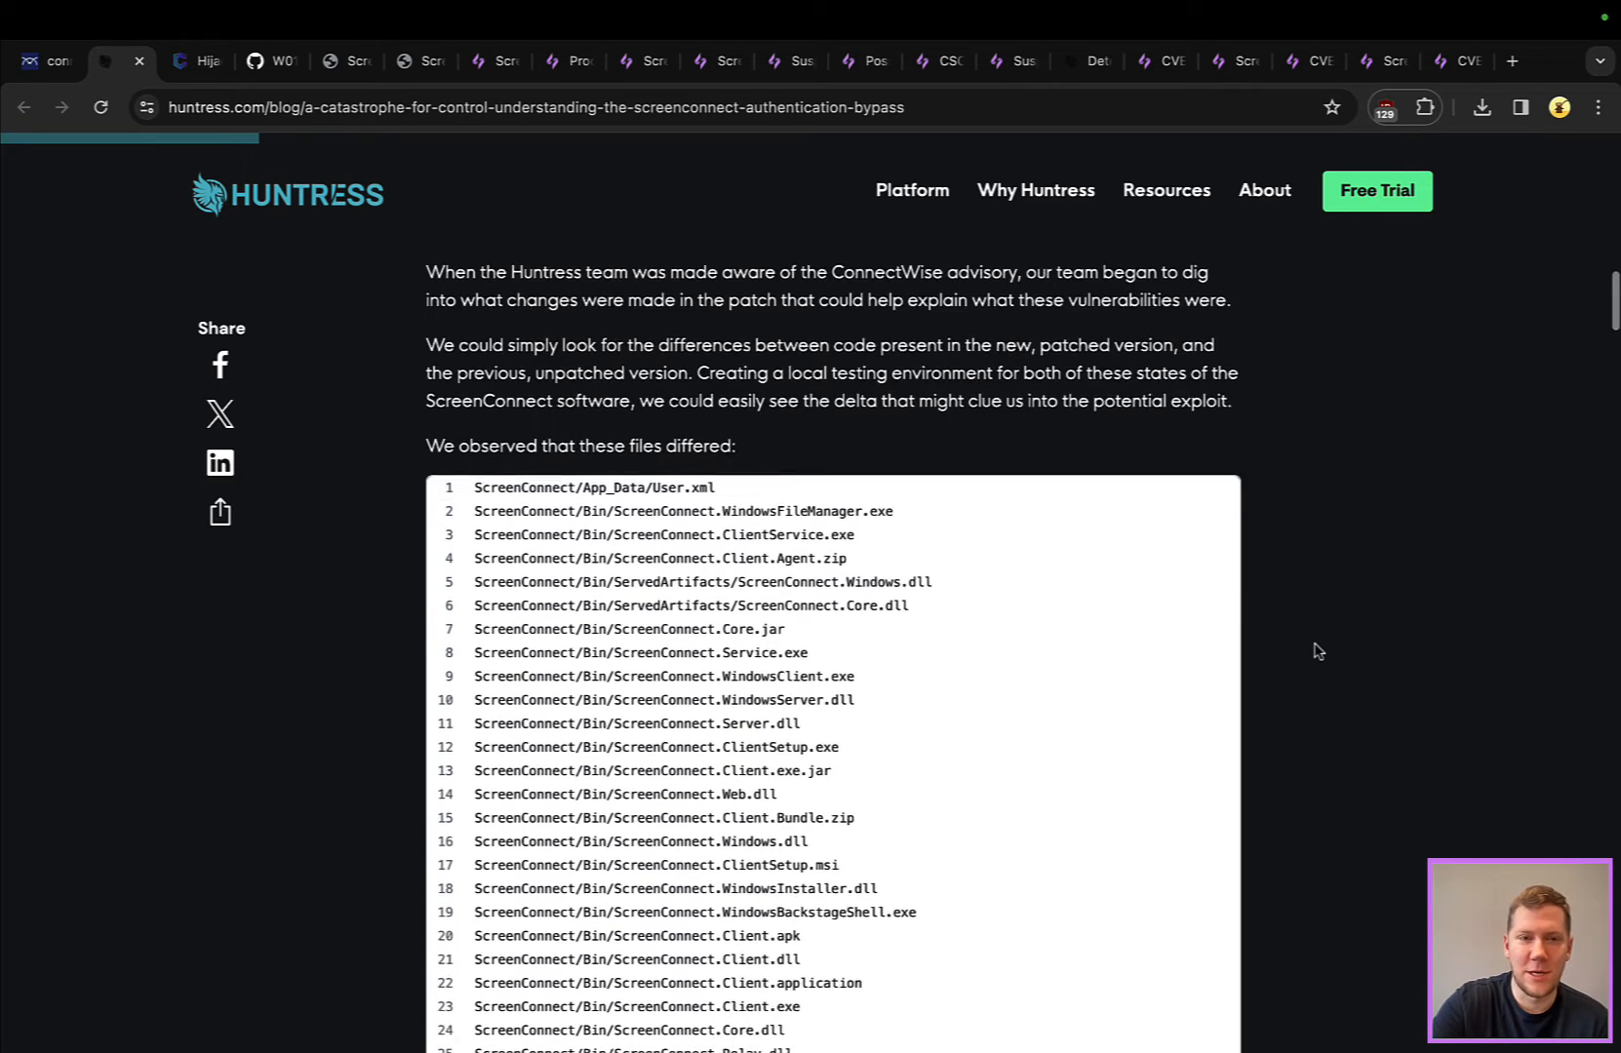
scroll(down, 3)
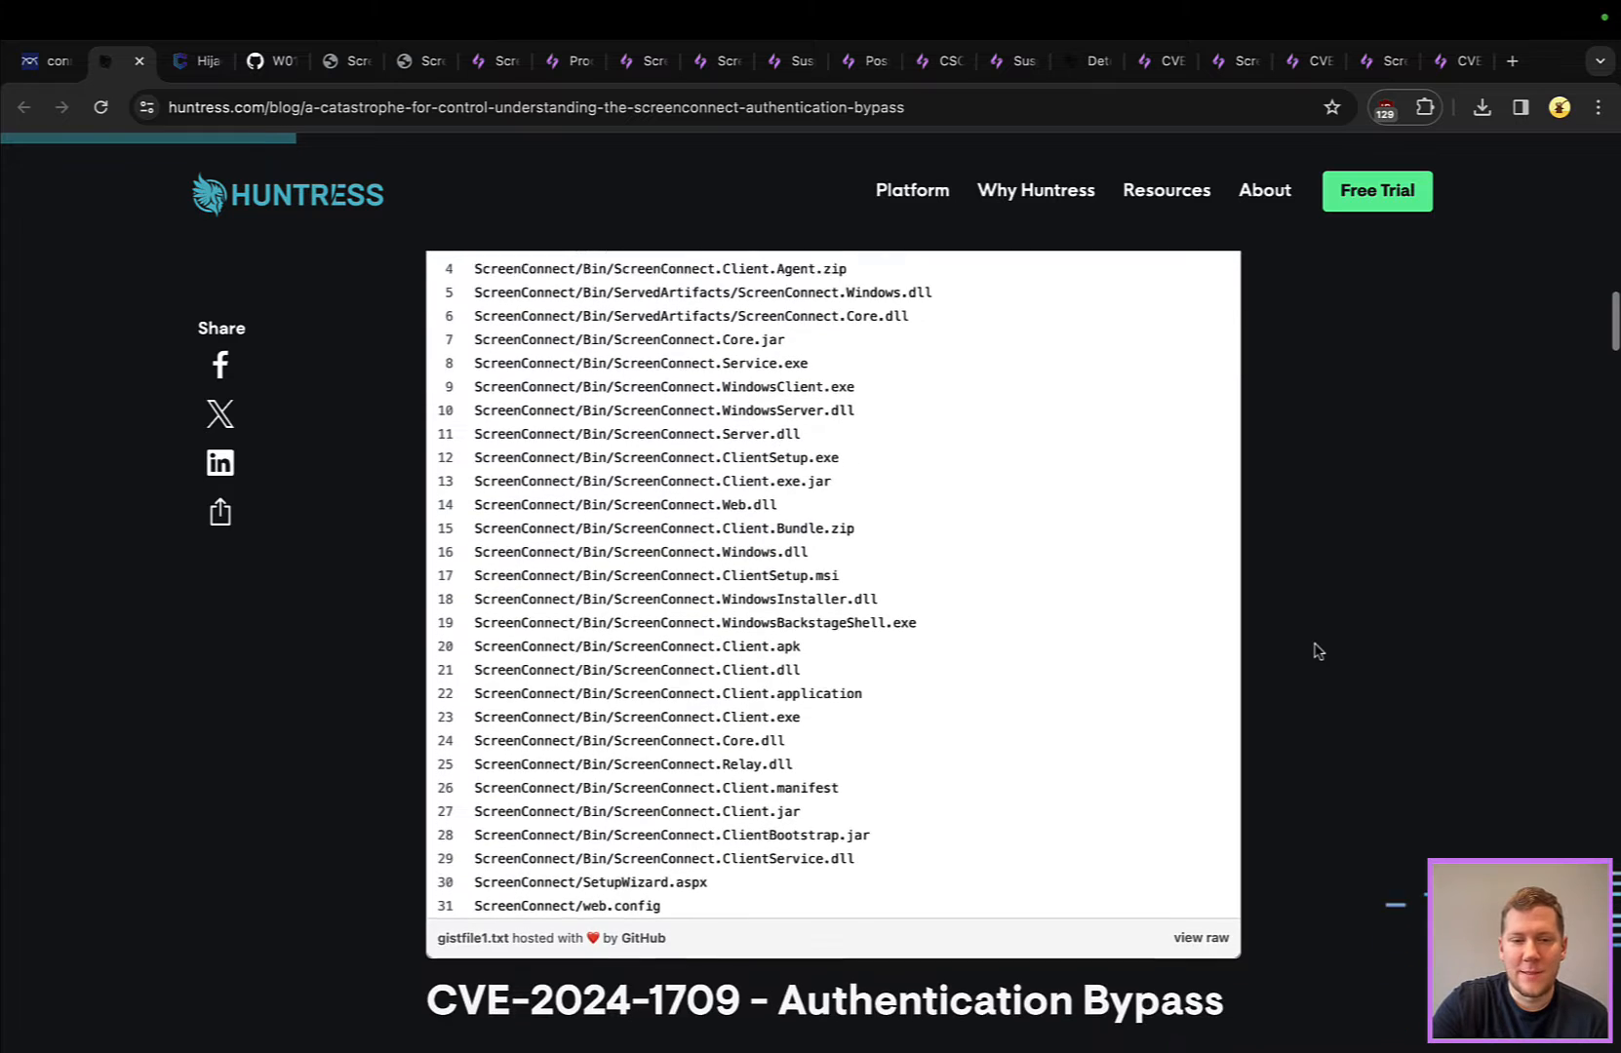
scroll(down, 3)
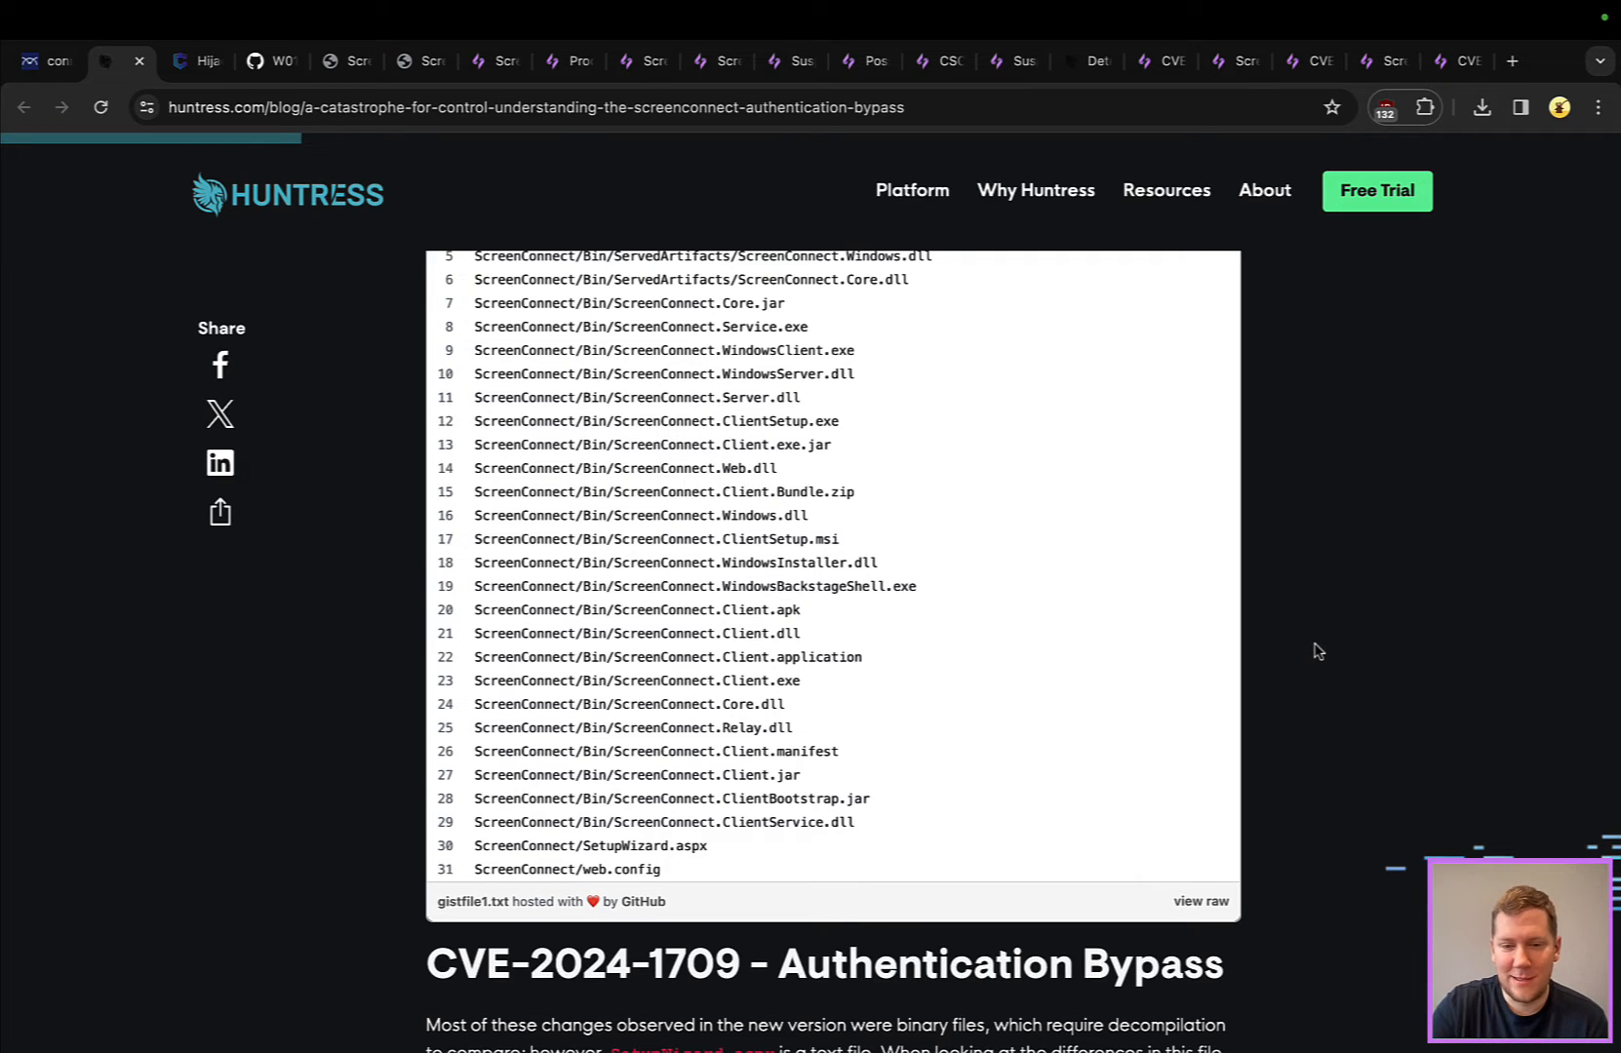
scroll(down, 3)
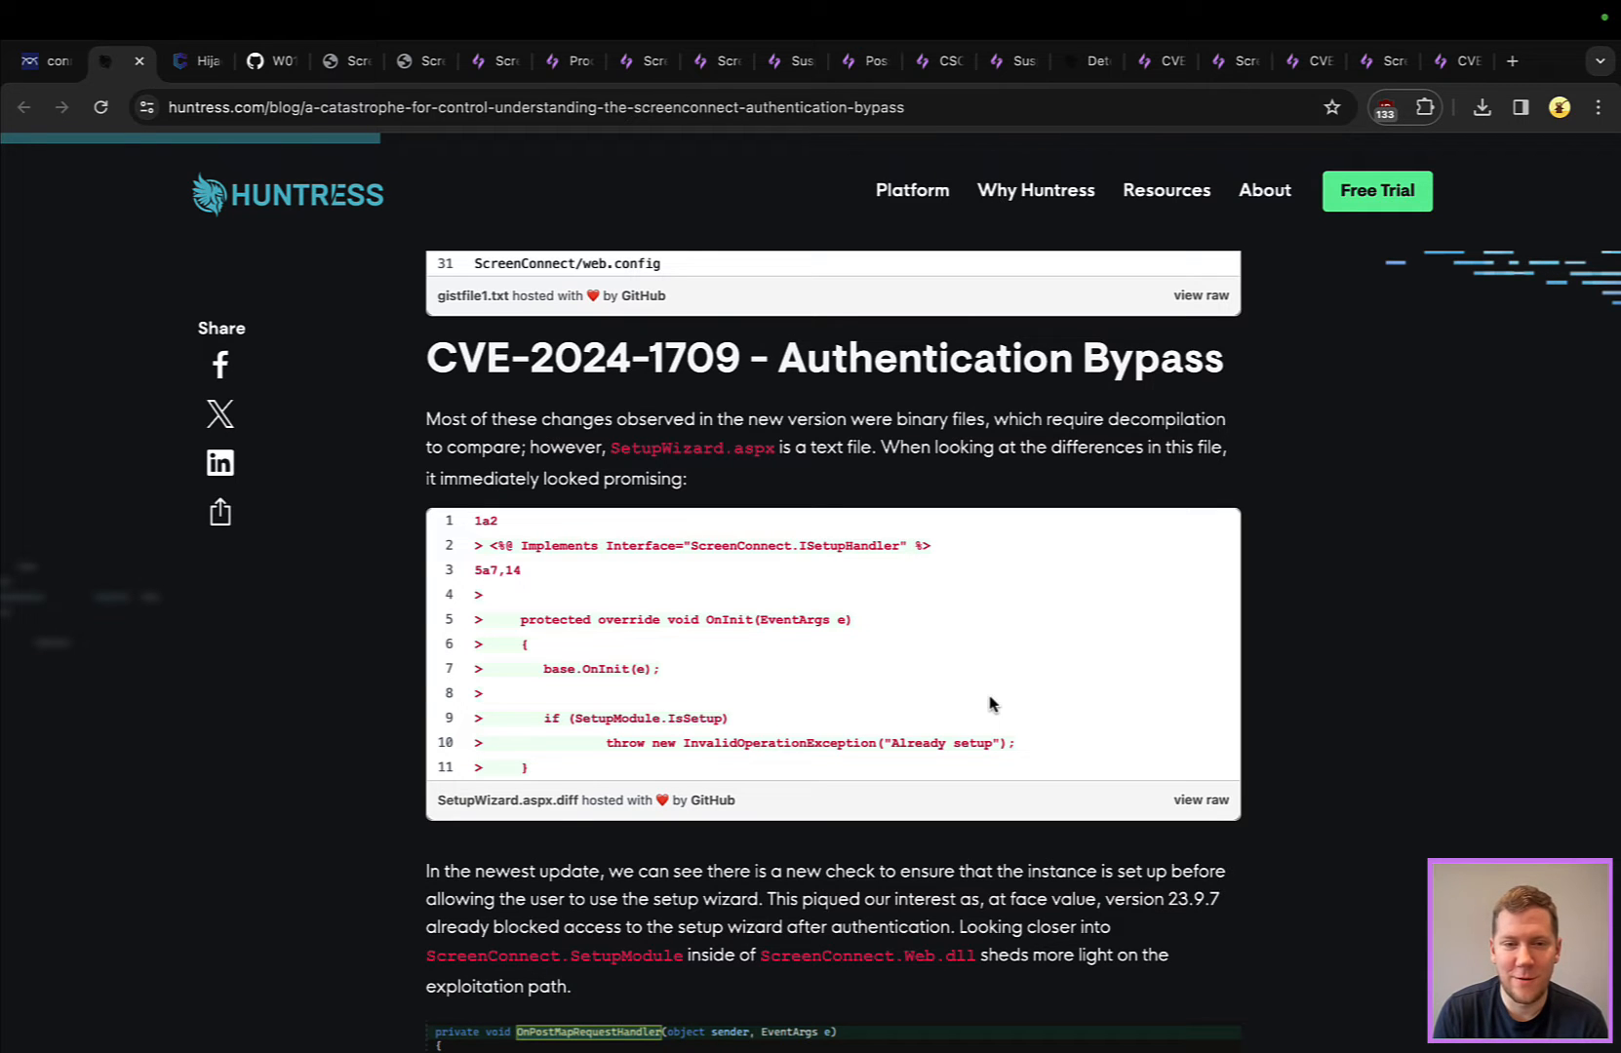
Scroll through the SetupWizard.aspx bypass diff and welcome screenshot to the CVE-2024-1708 heading
scroll(down, 3)
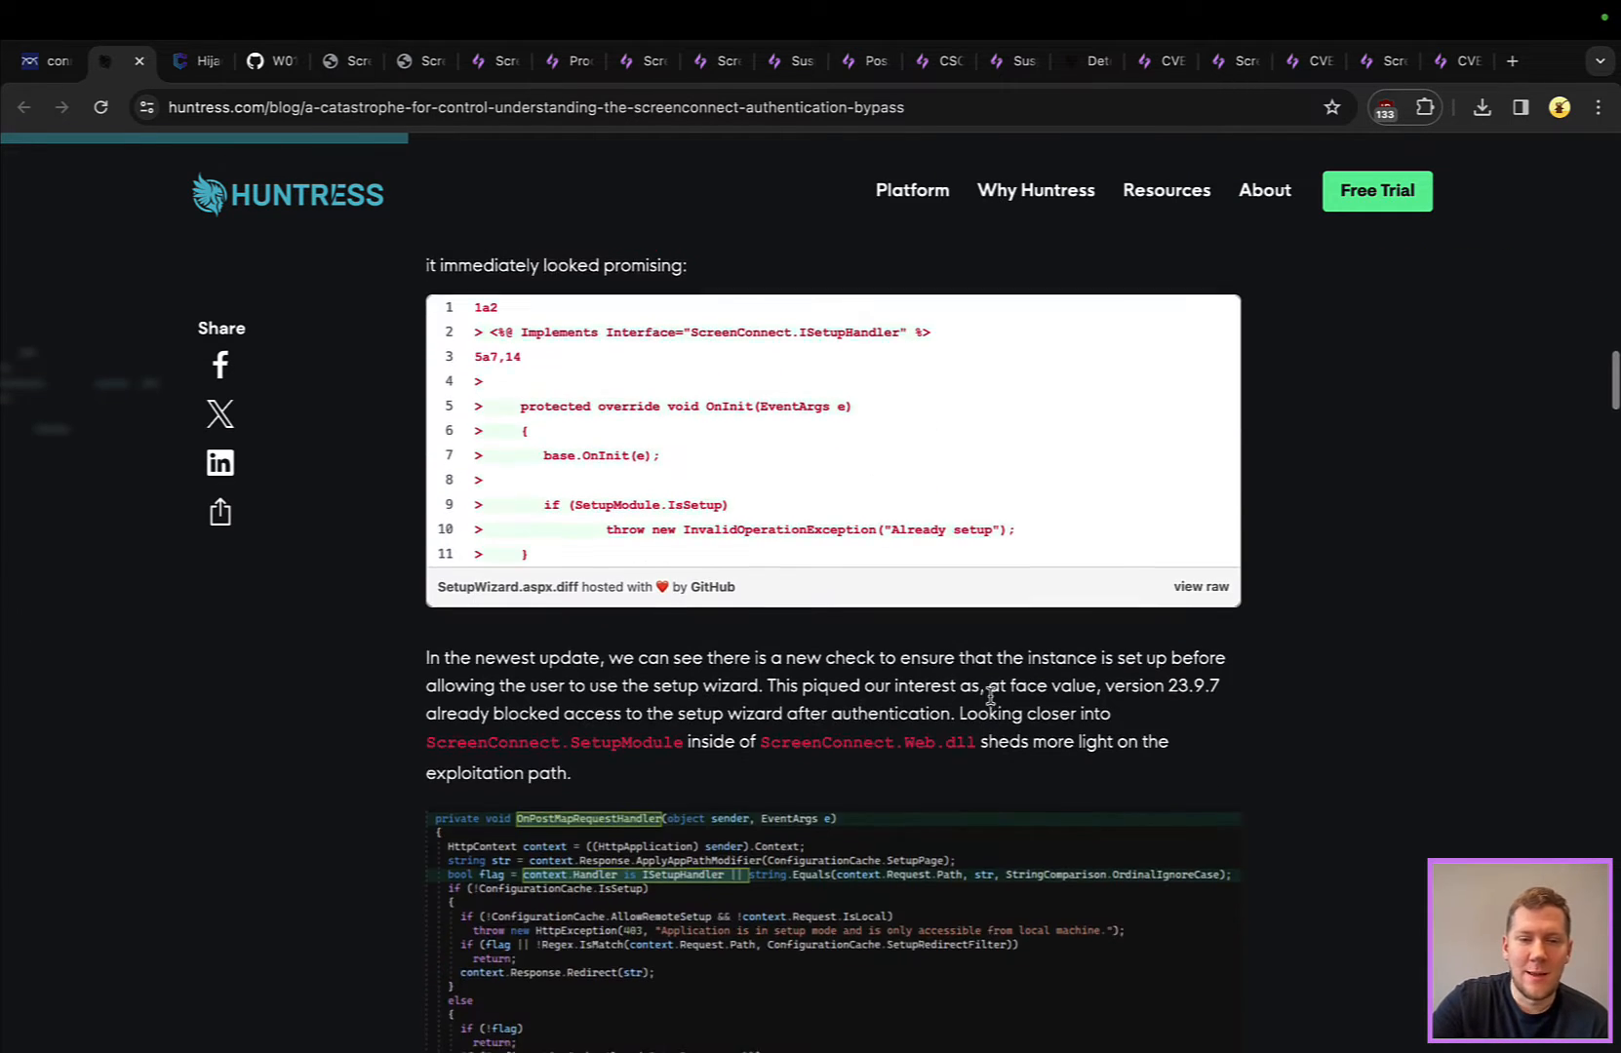
scroll(down, 3)
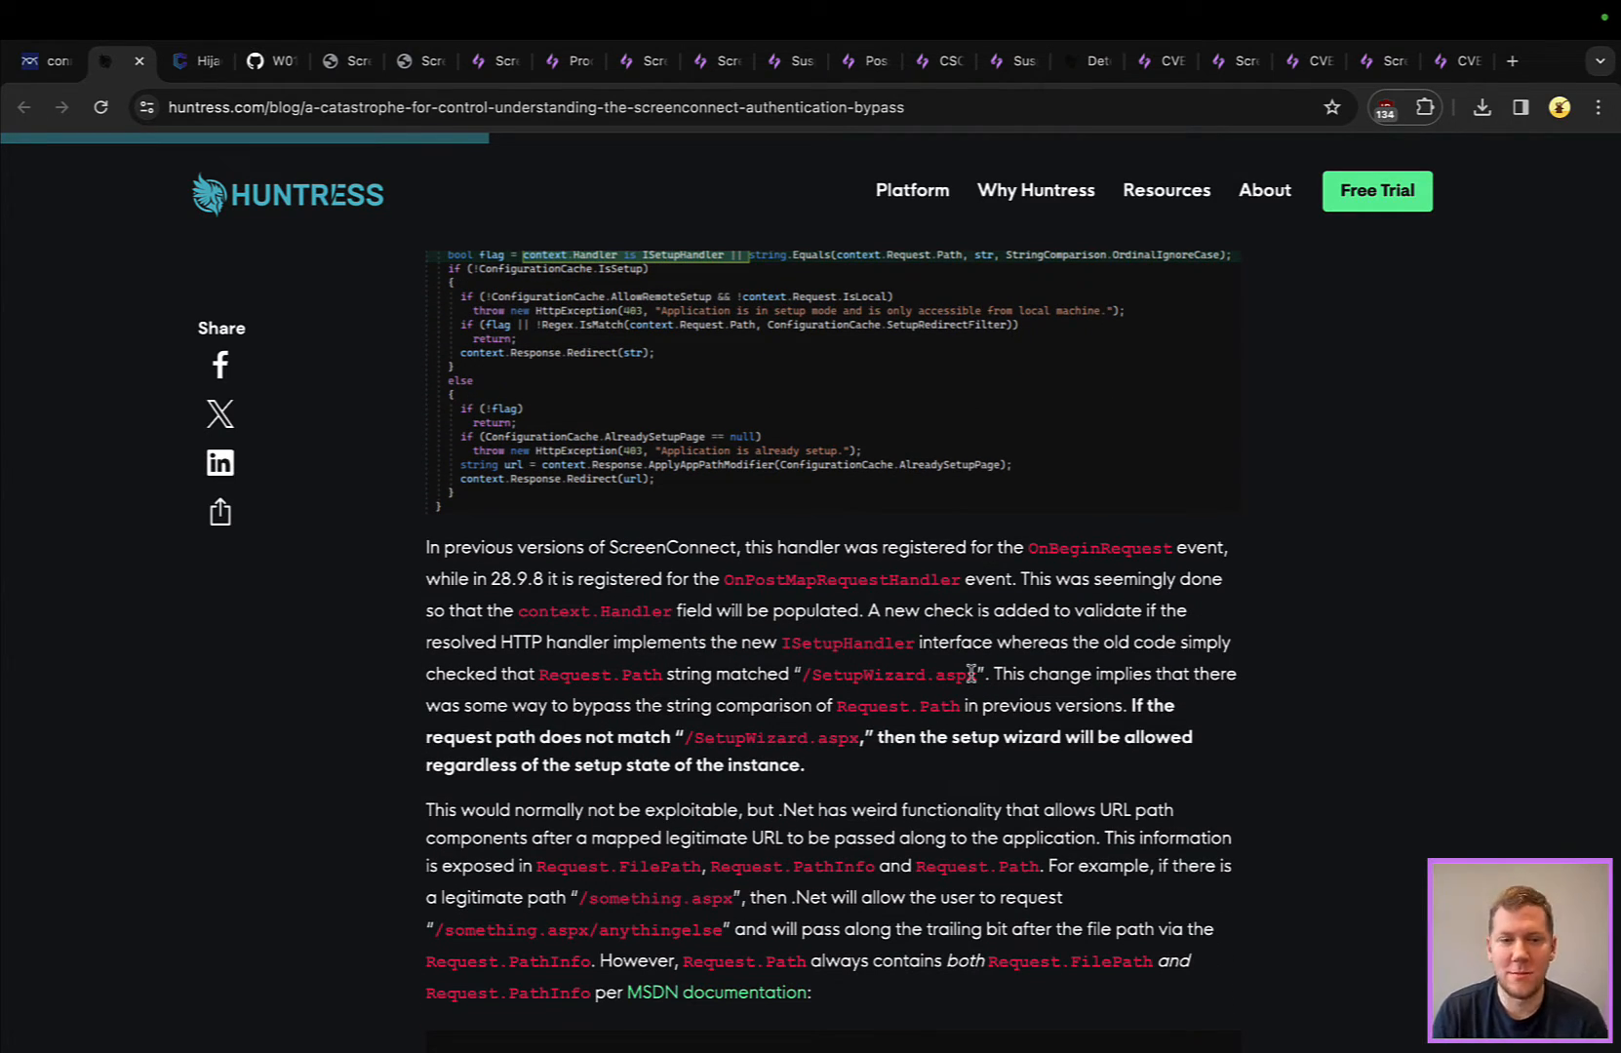
scroll(down, 3)
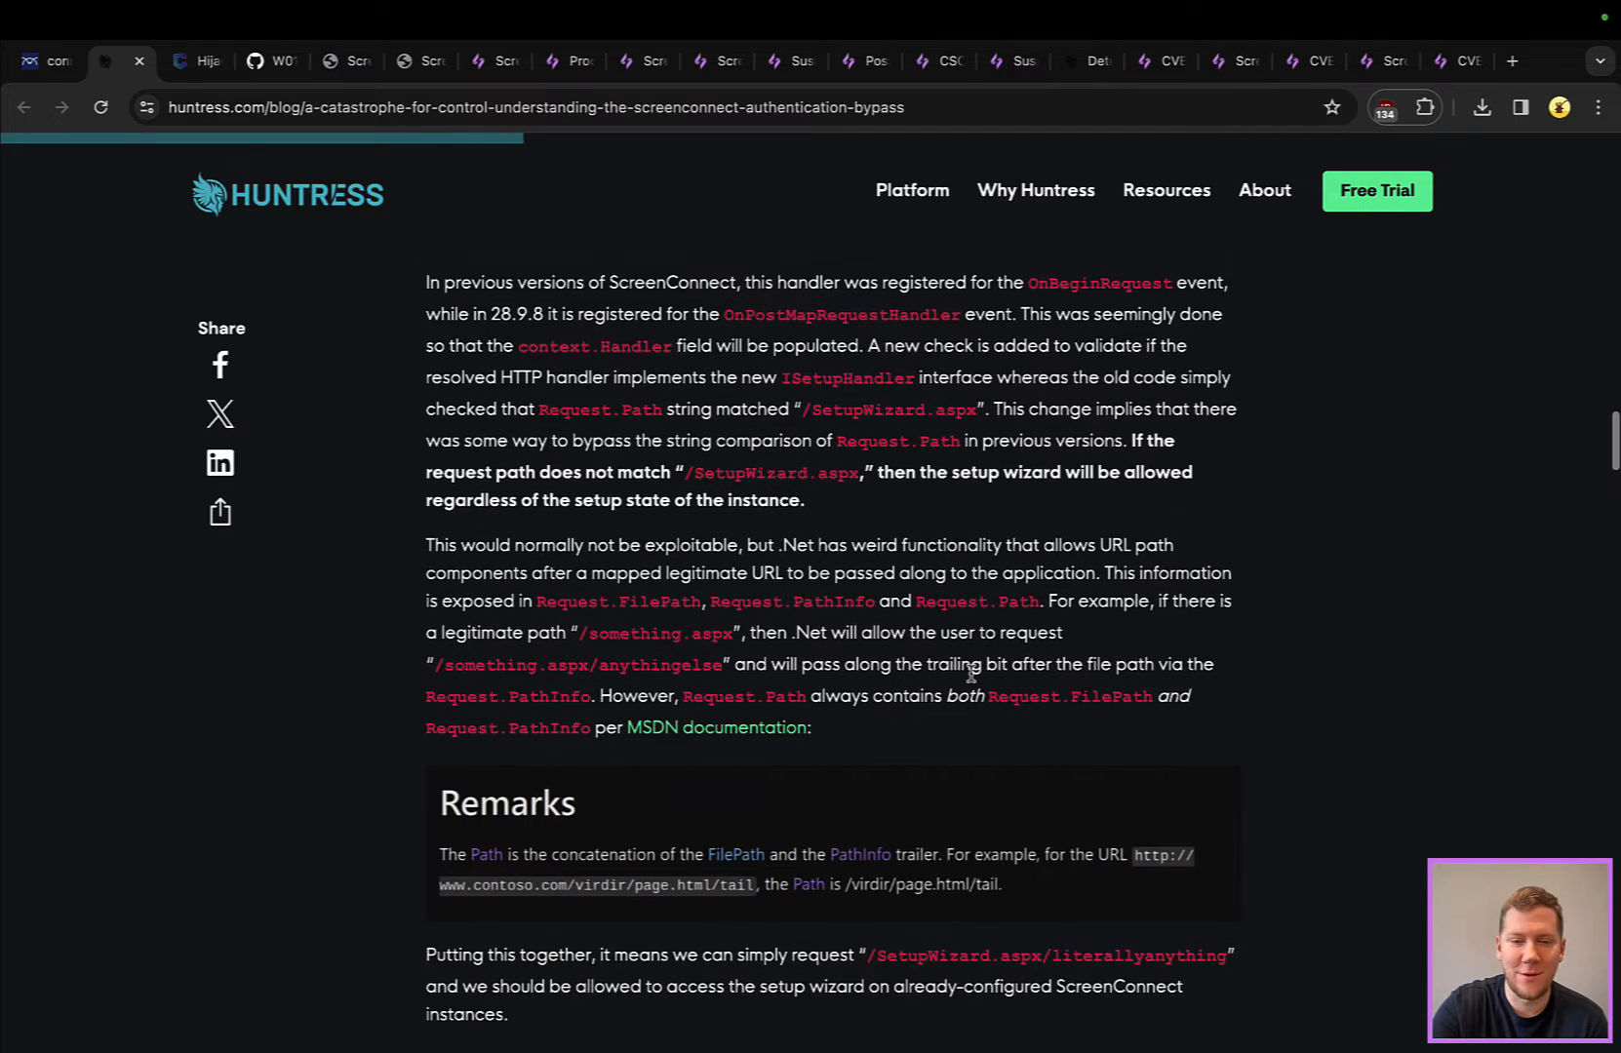
scroll(down, 3)
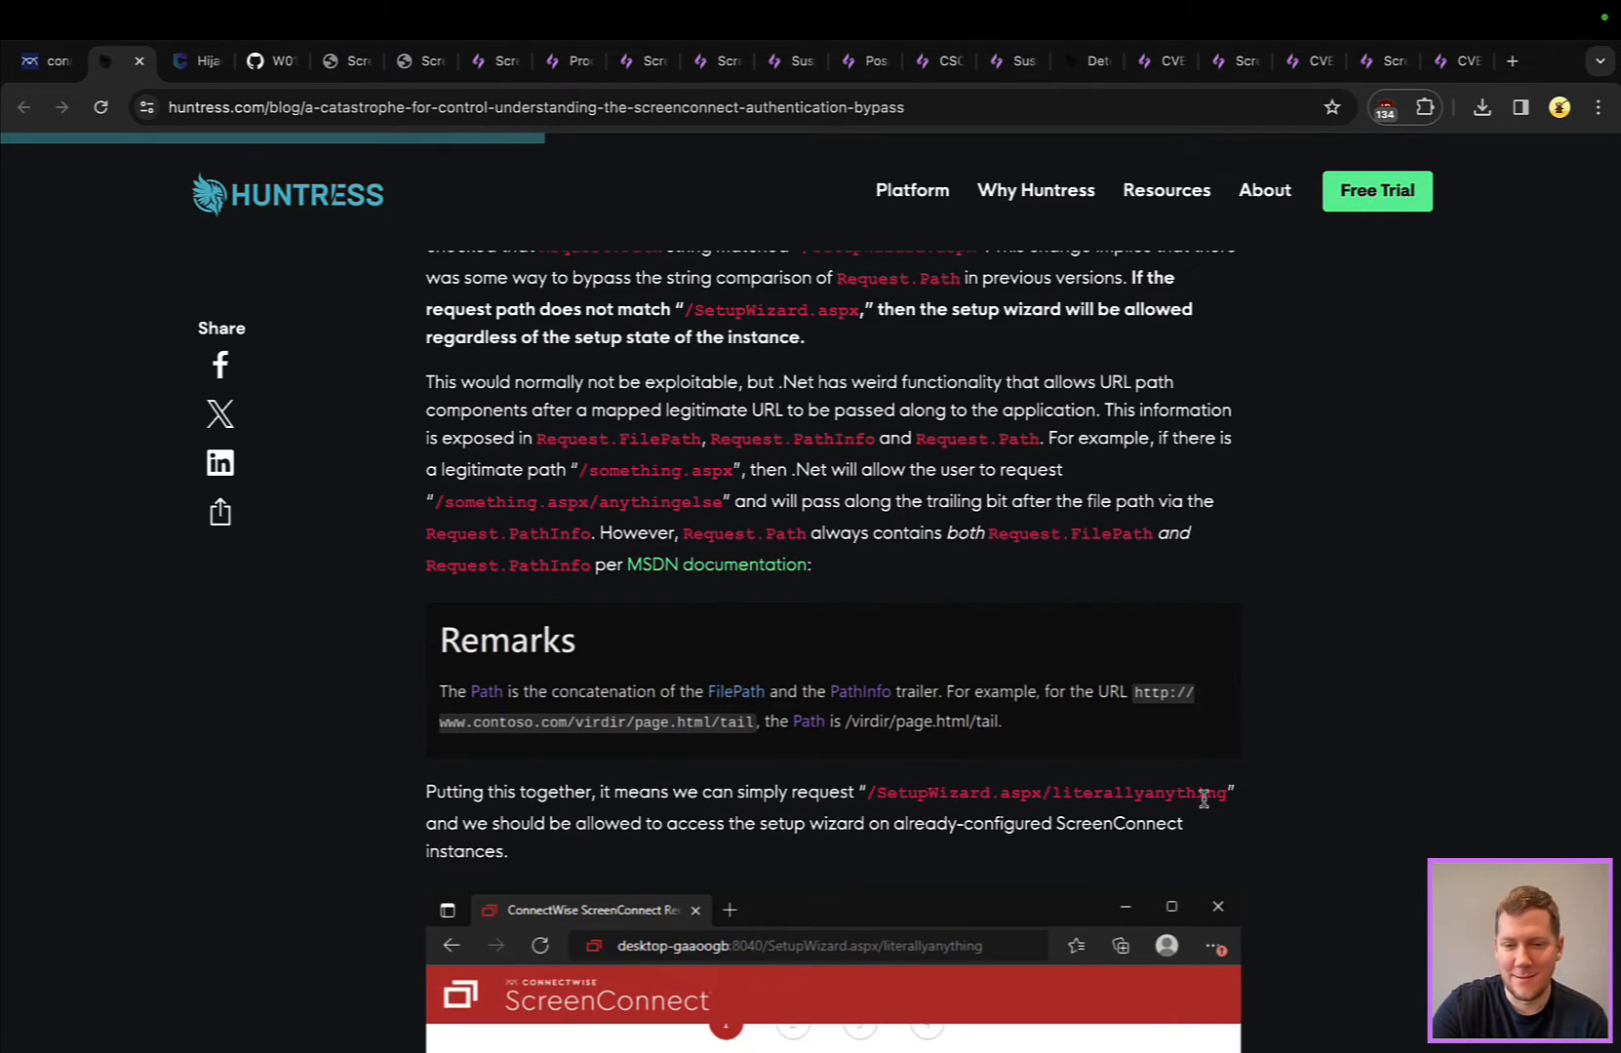
scroll(down, 3)
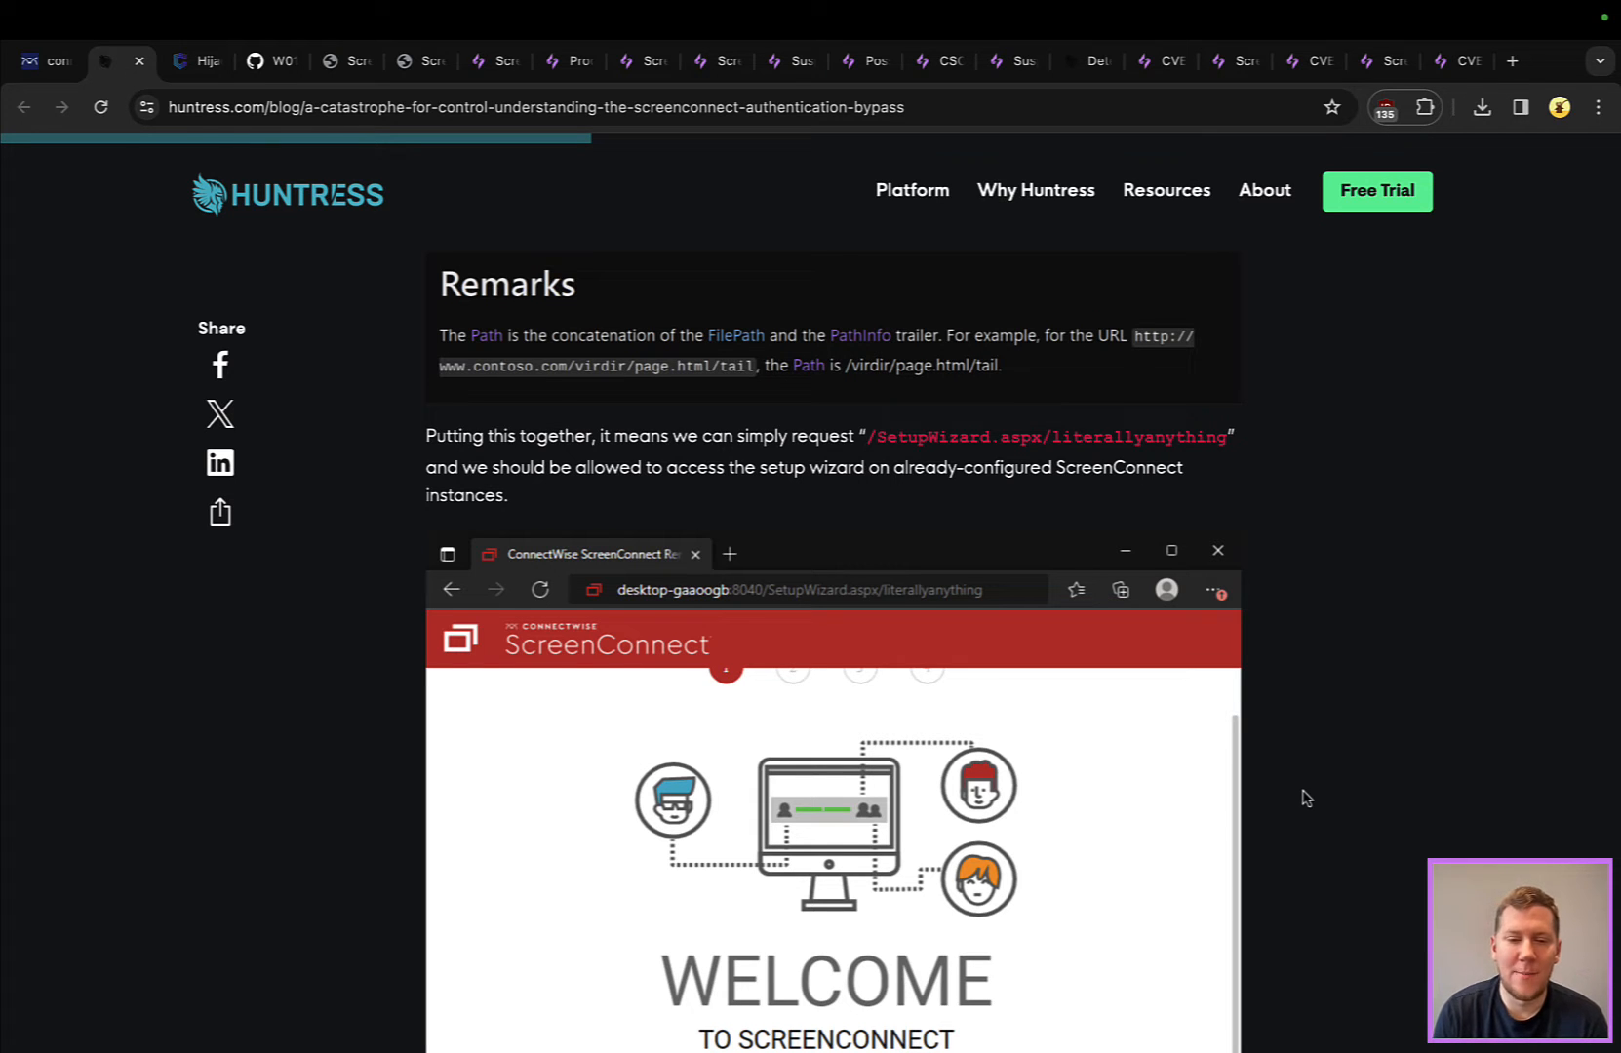
scroll(down, 3)
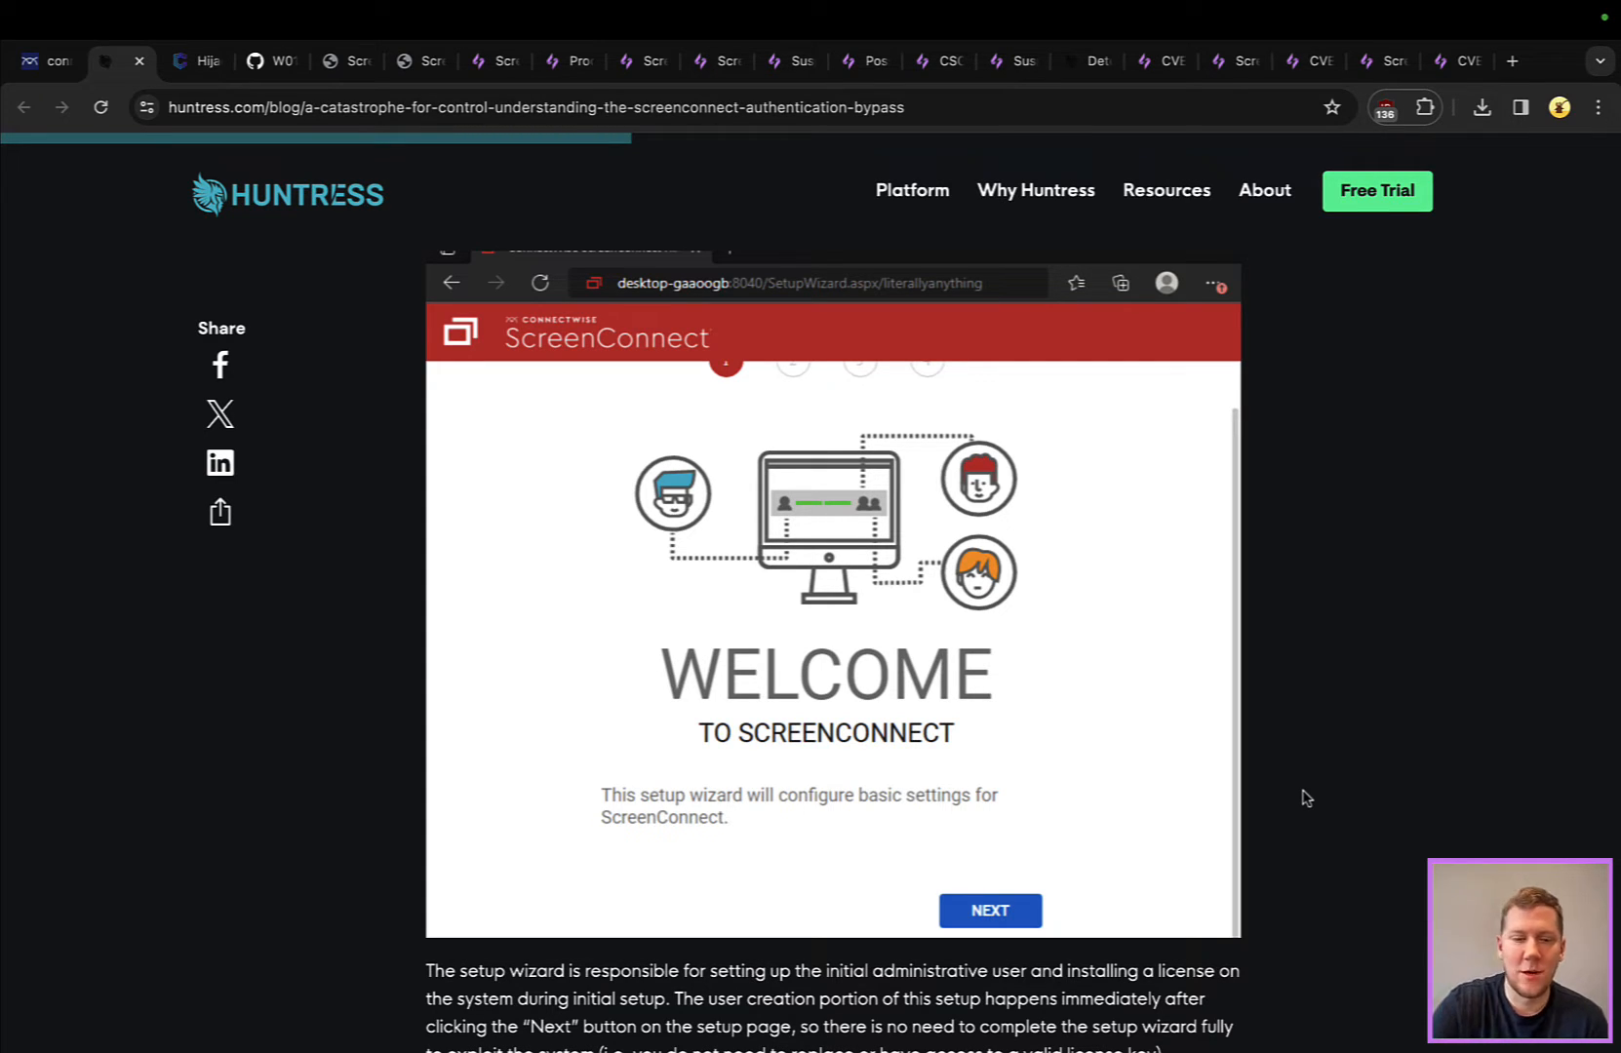
scroll(down, 3)
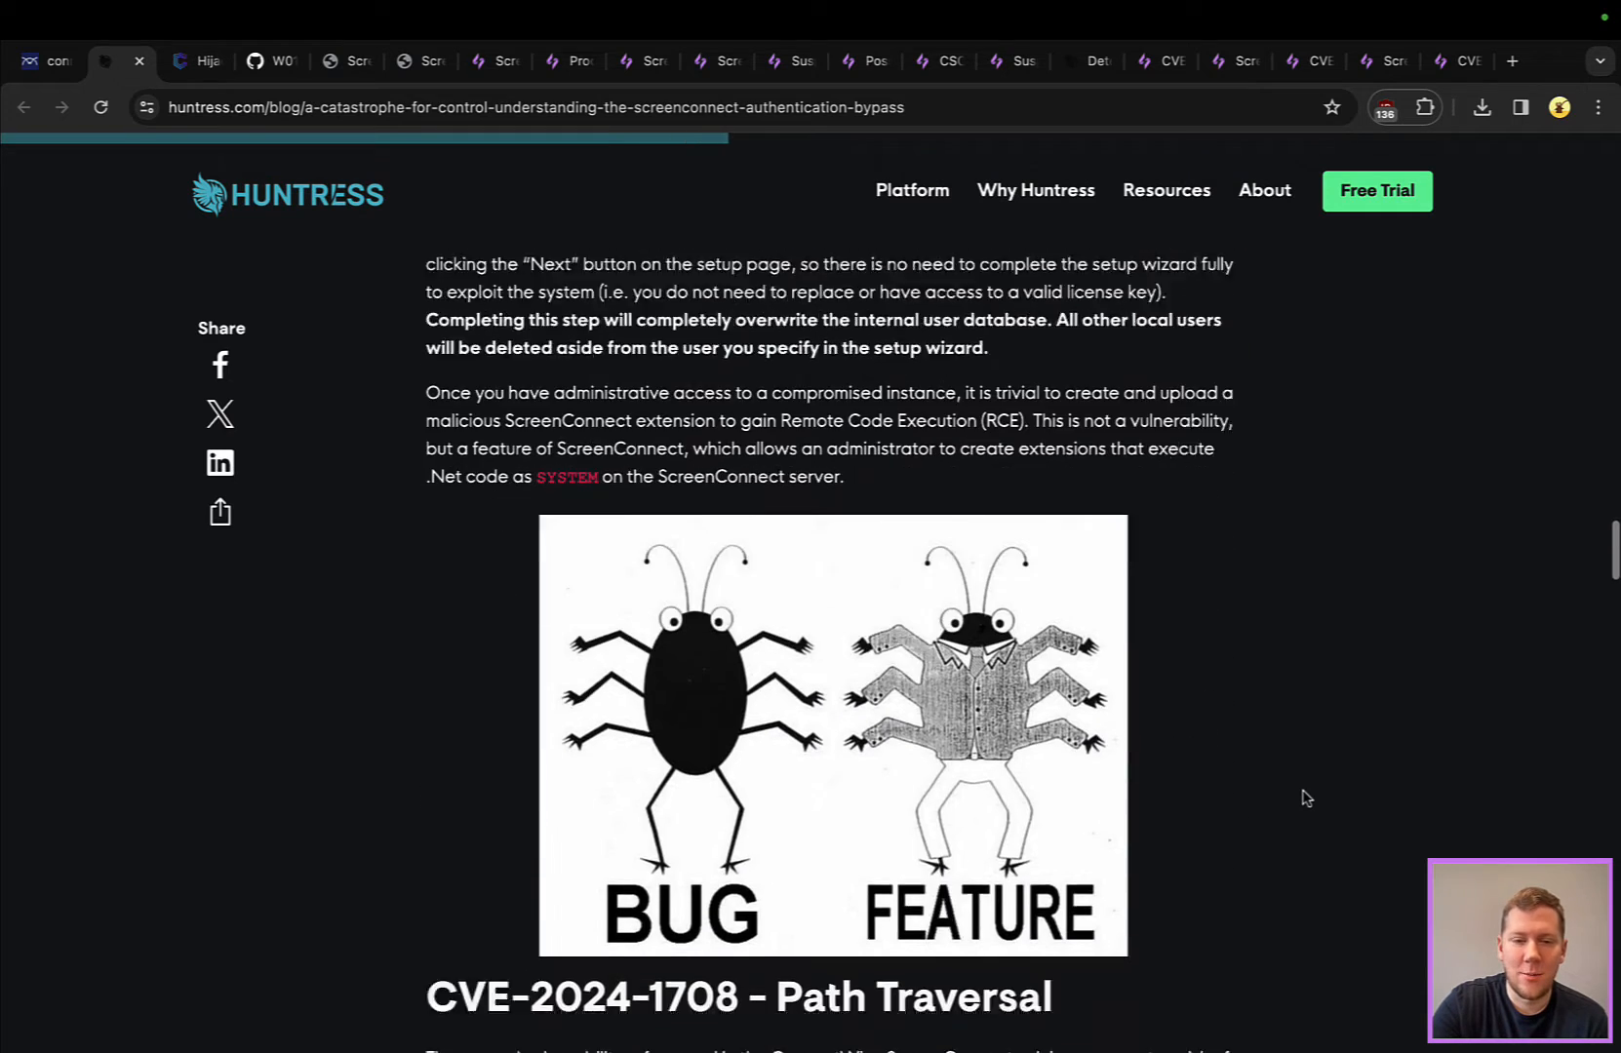
Scroll through the ZipSlip path traversal details and the YARA/Sigma detection guidance rules
scroll(down, 3)
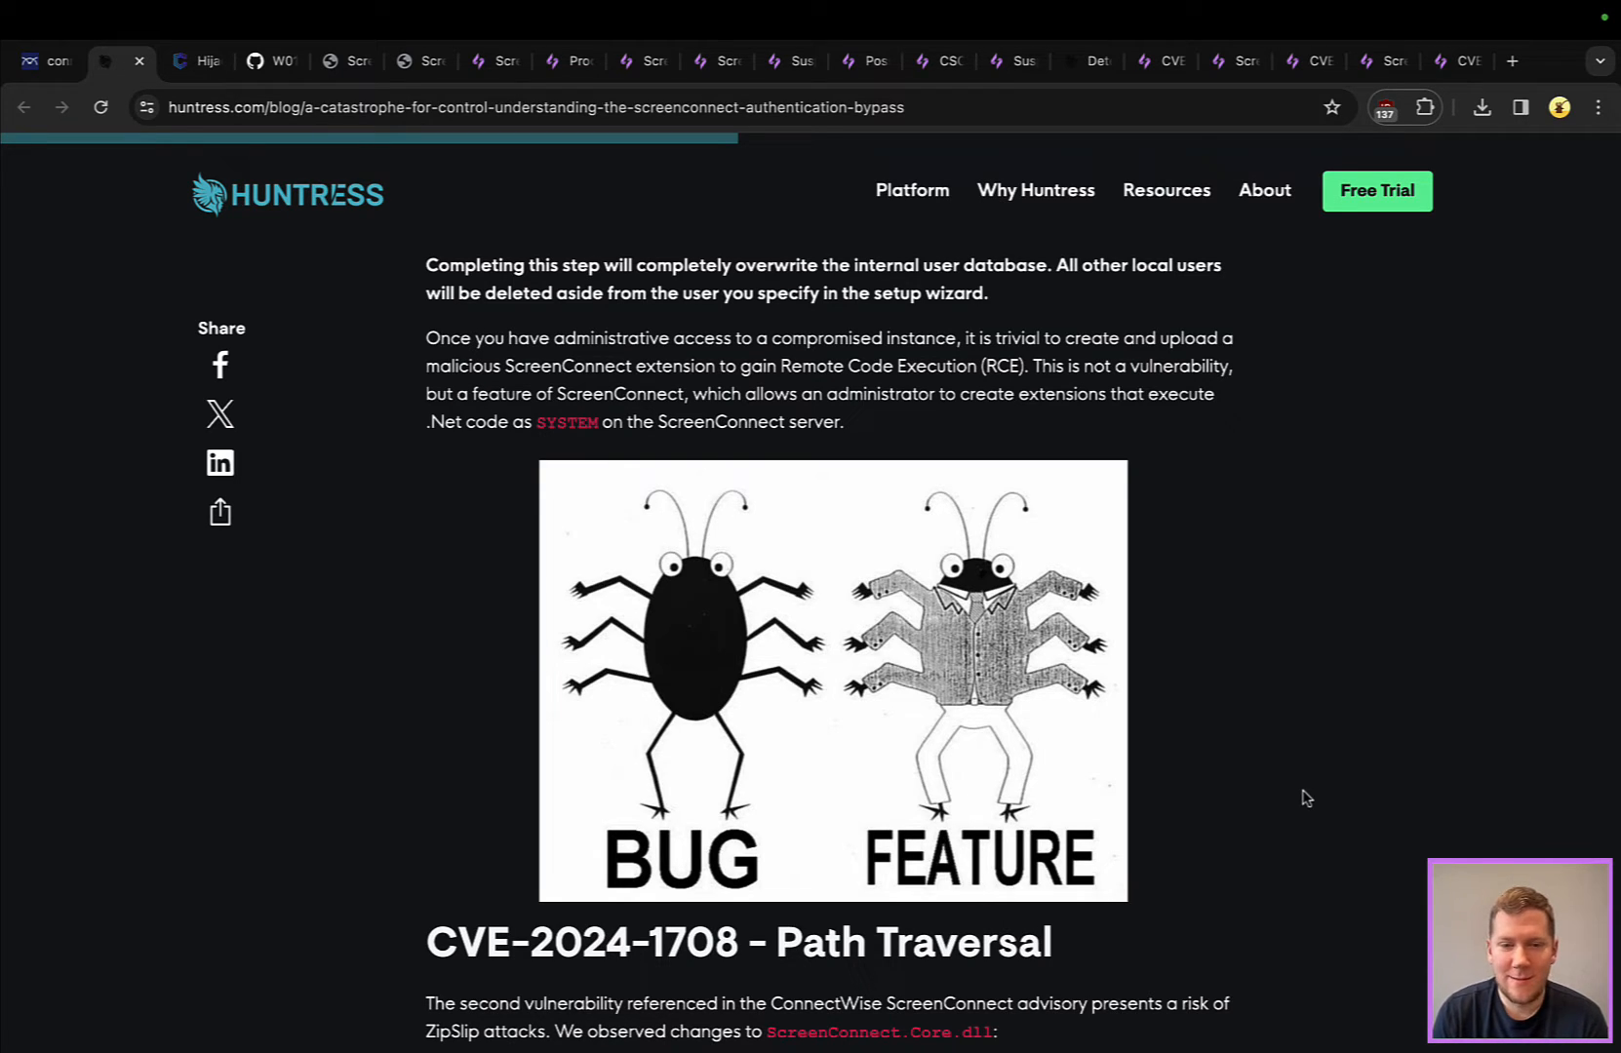
mouse_move(1418, 465)
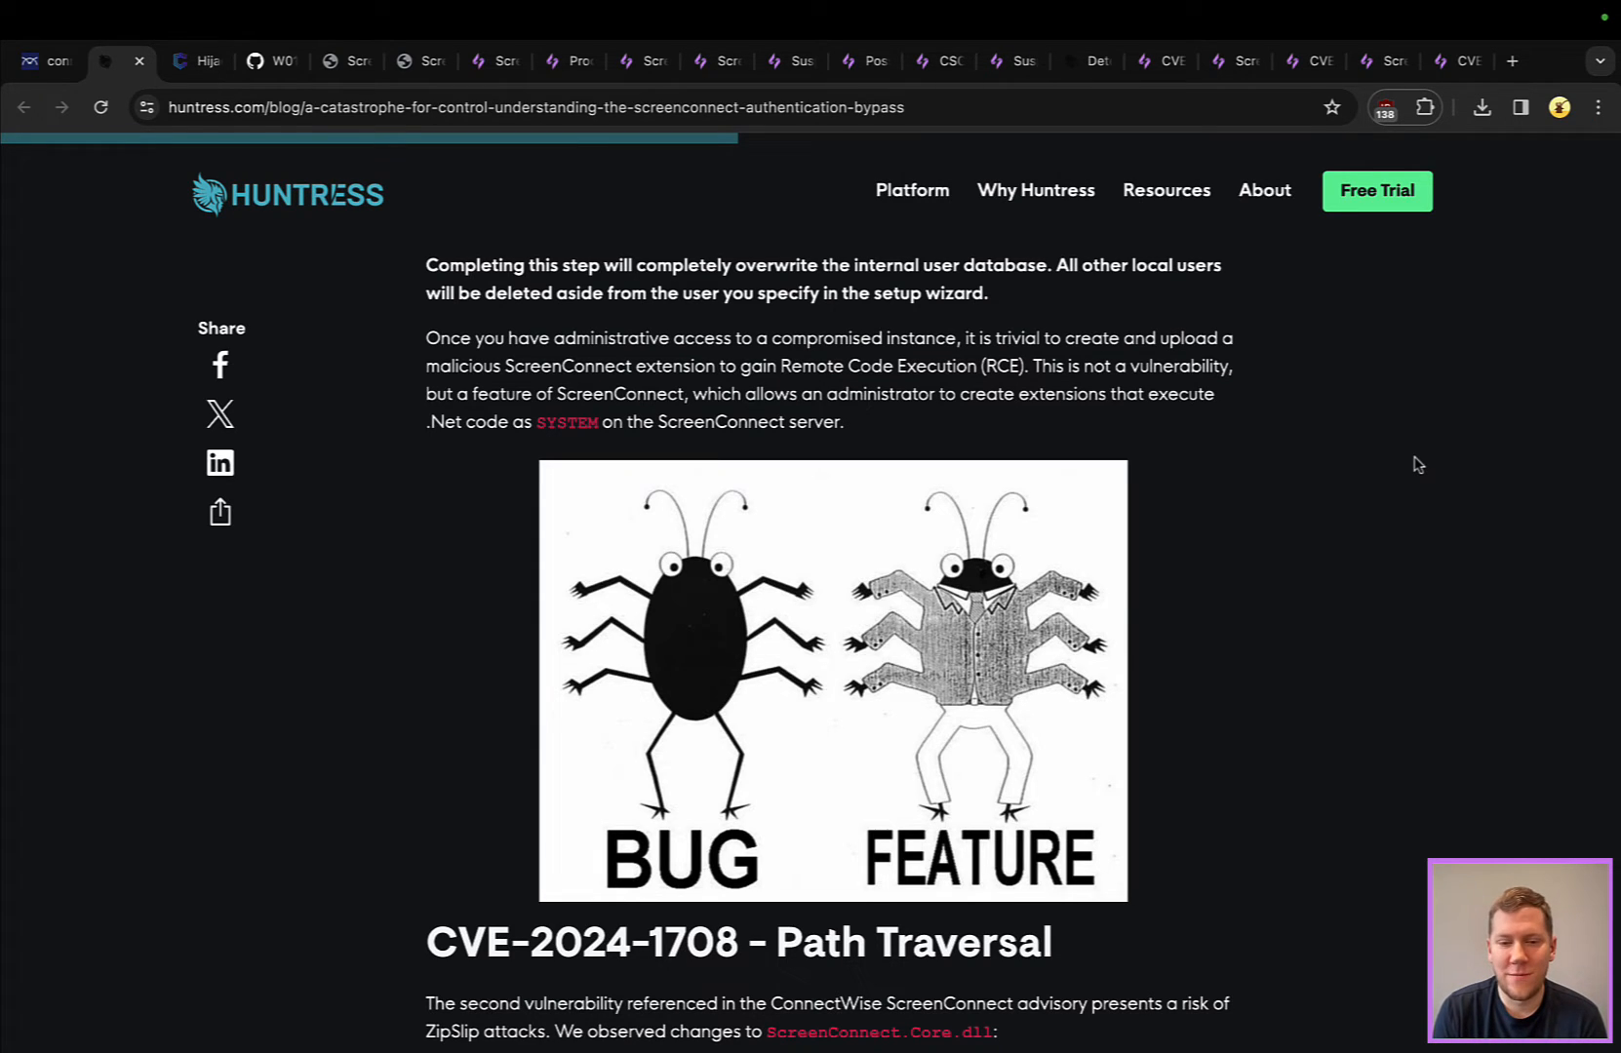
scroll(down, 3)
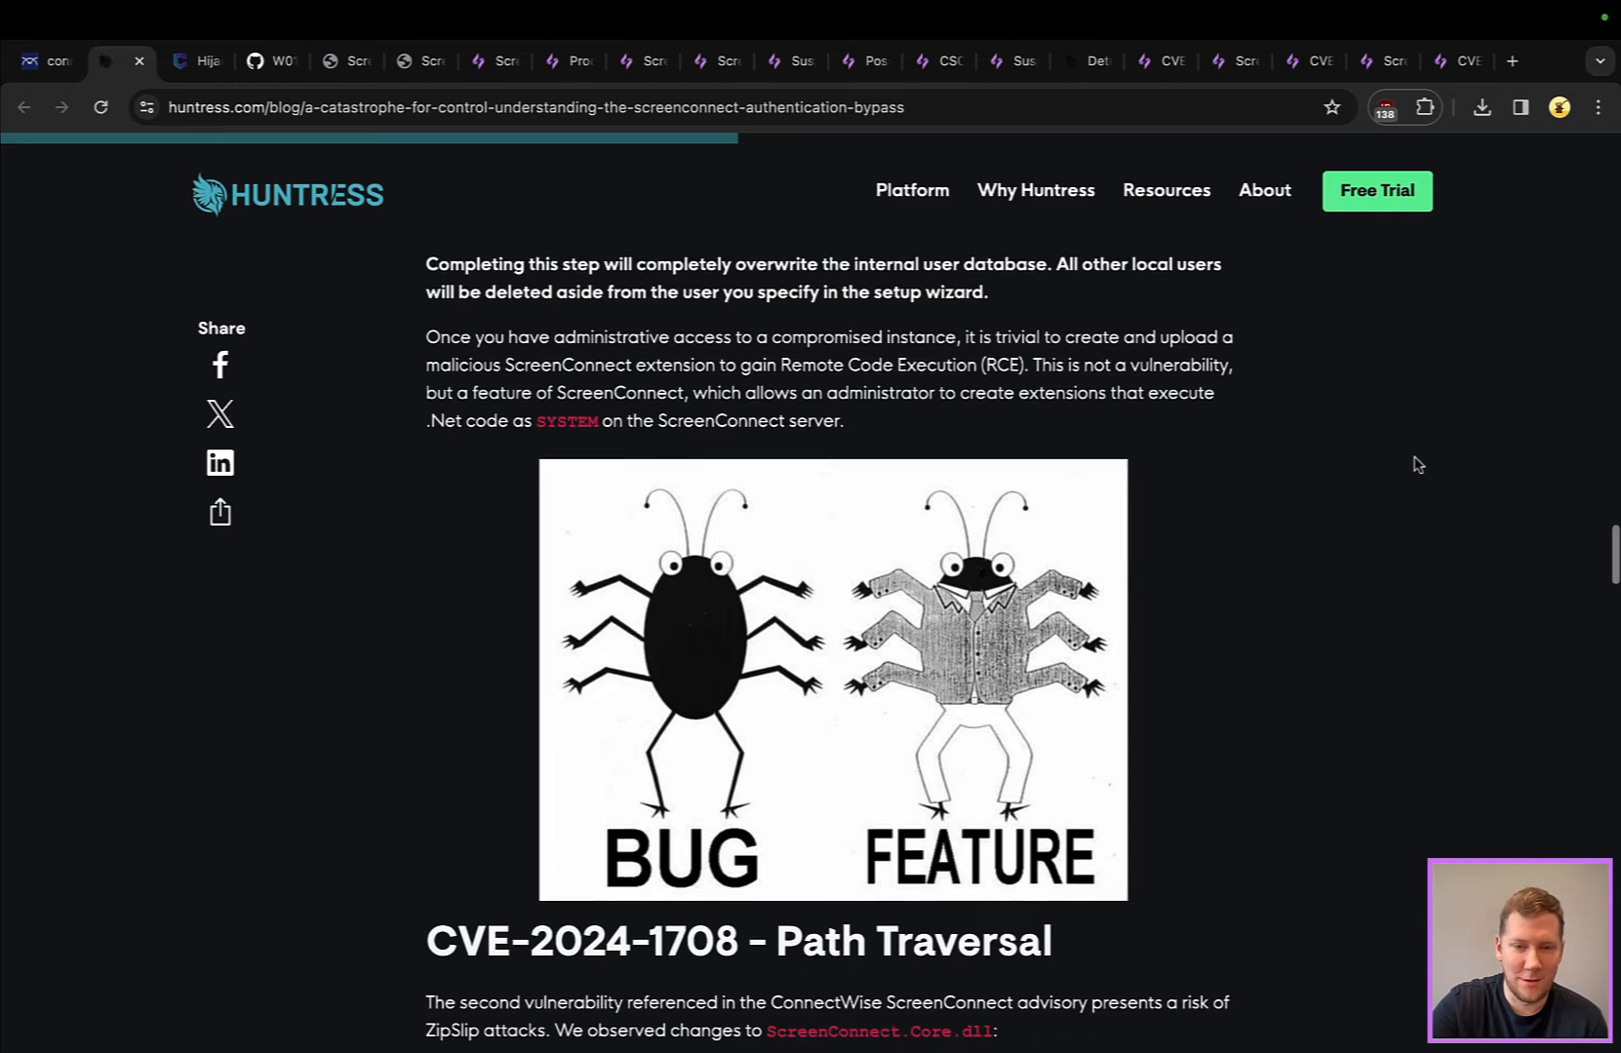
scroll(down, 3)
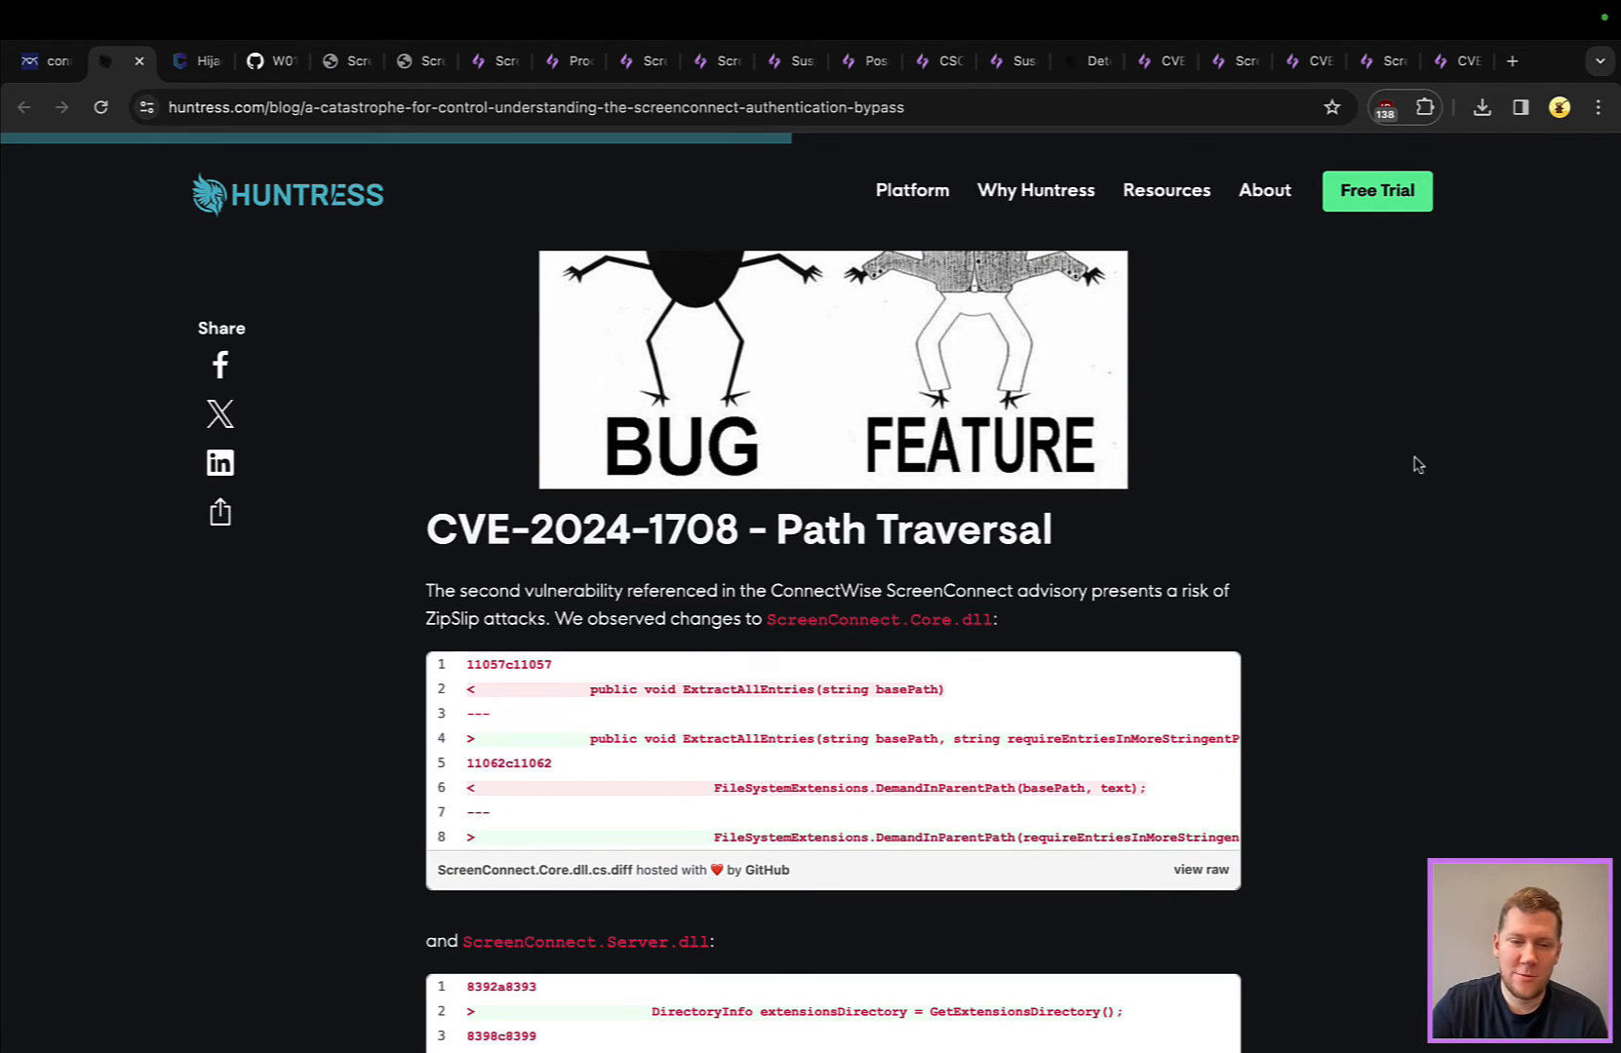
scroll(down, 3)
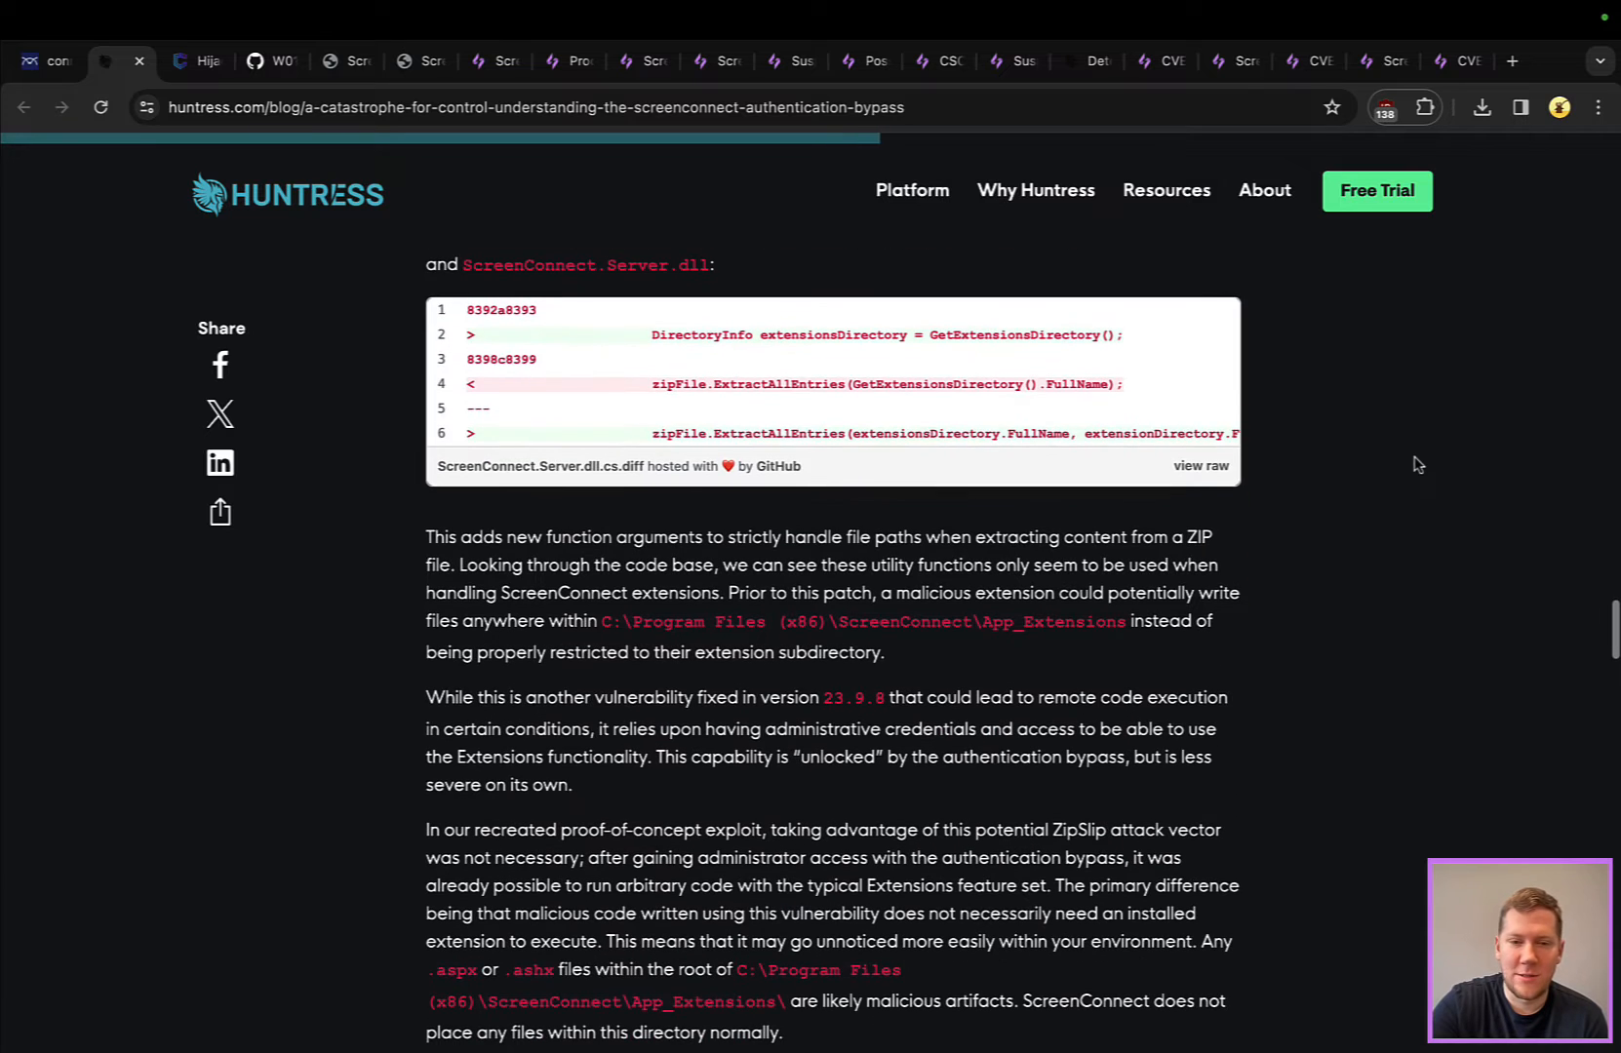
mouse_move(1081, 640)
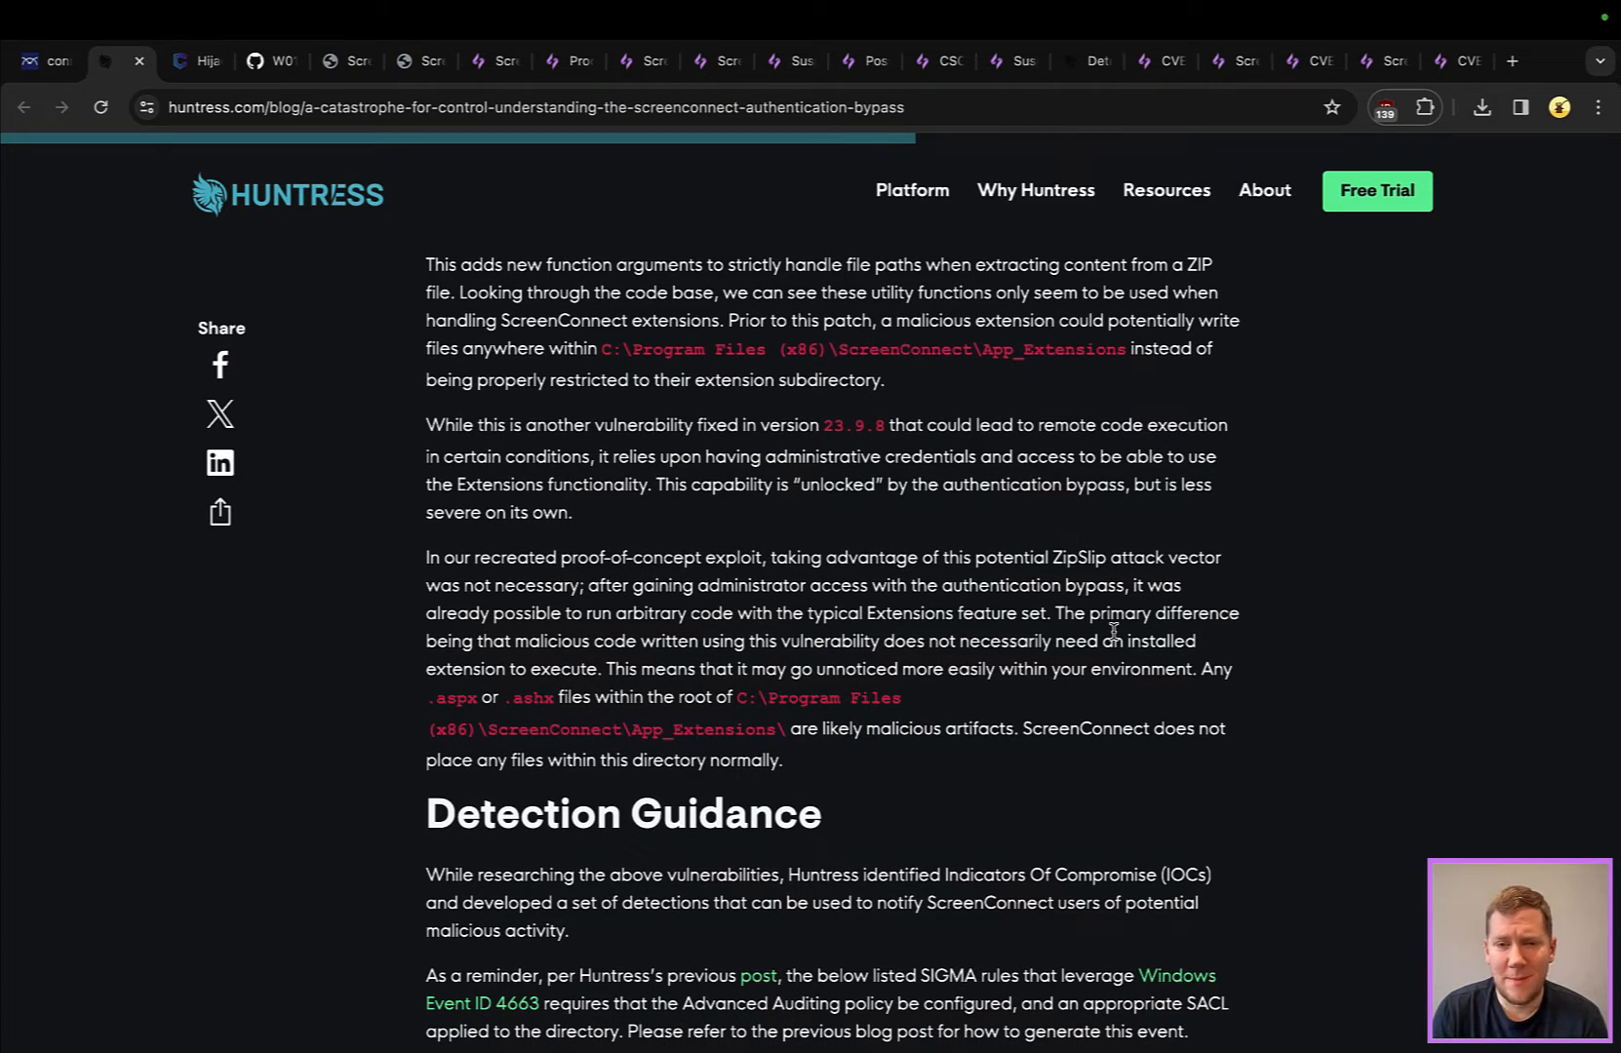
scroll(down, 3)
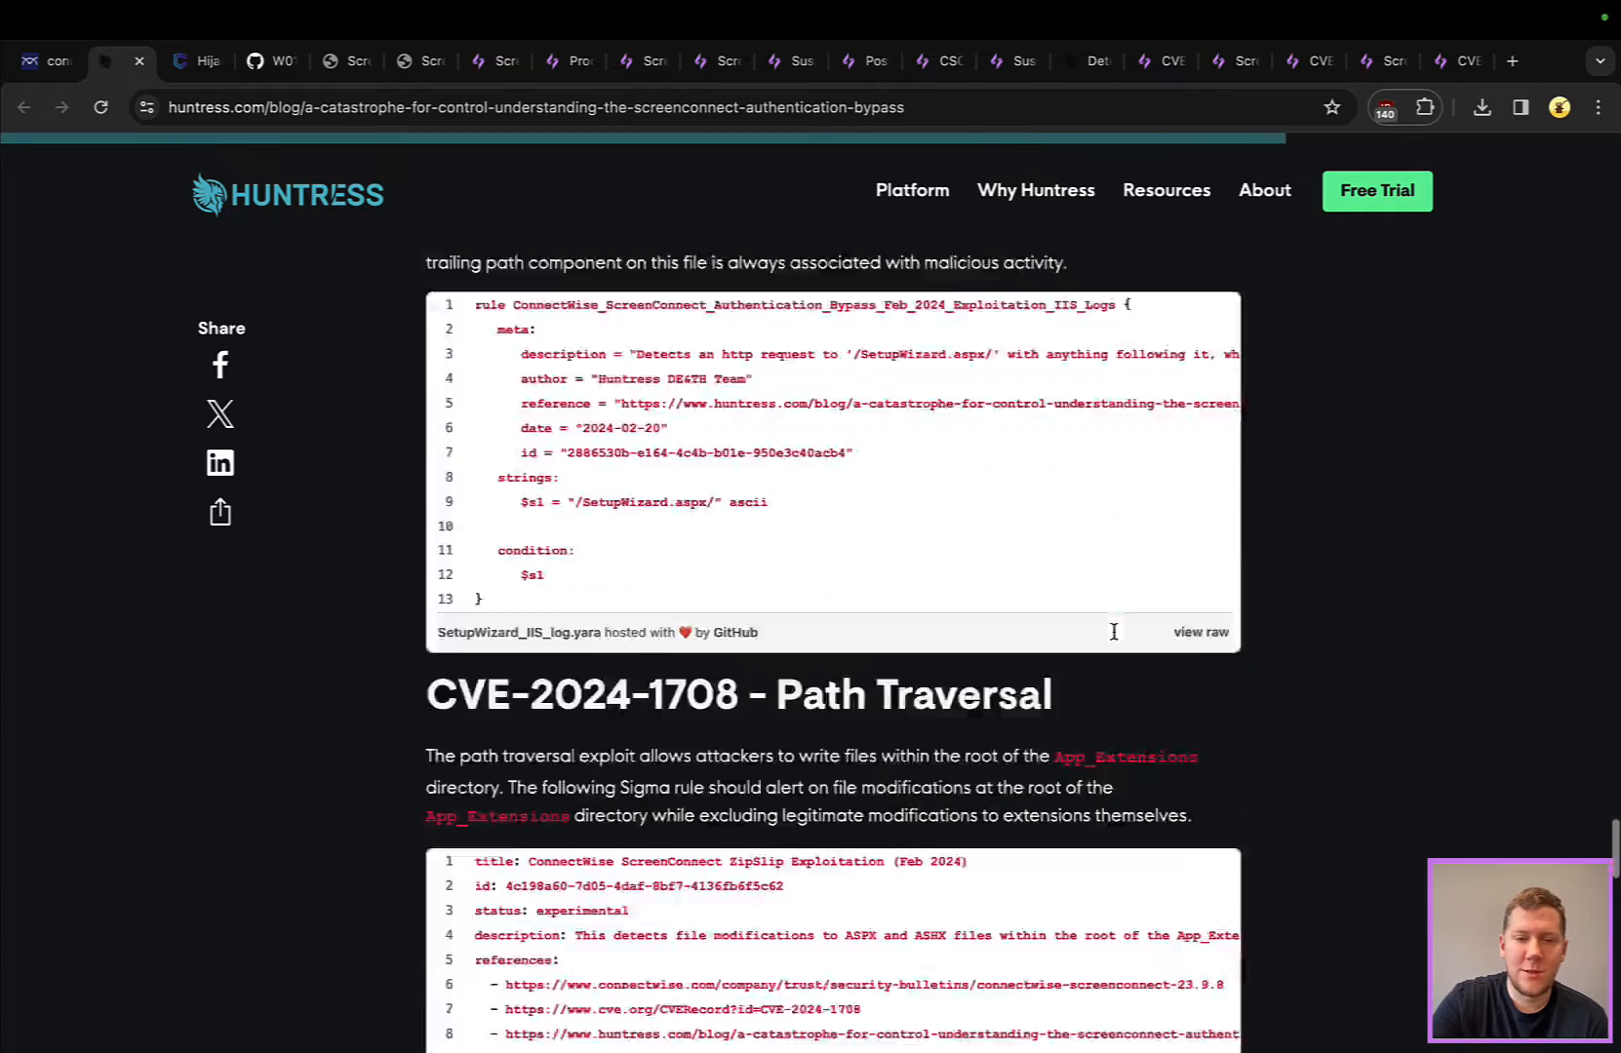
scroll(down, 3)
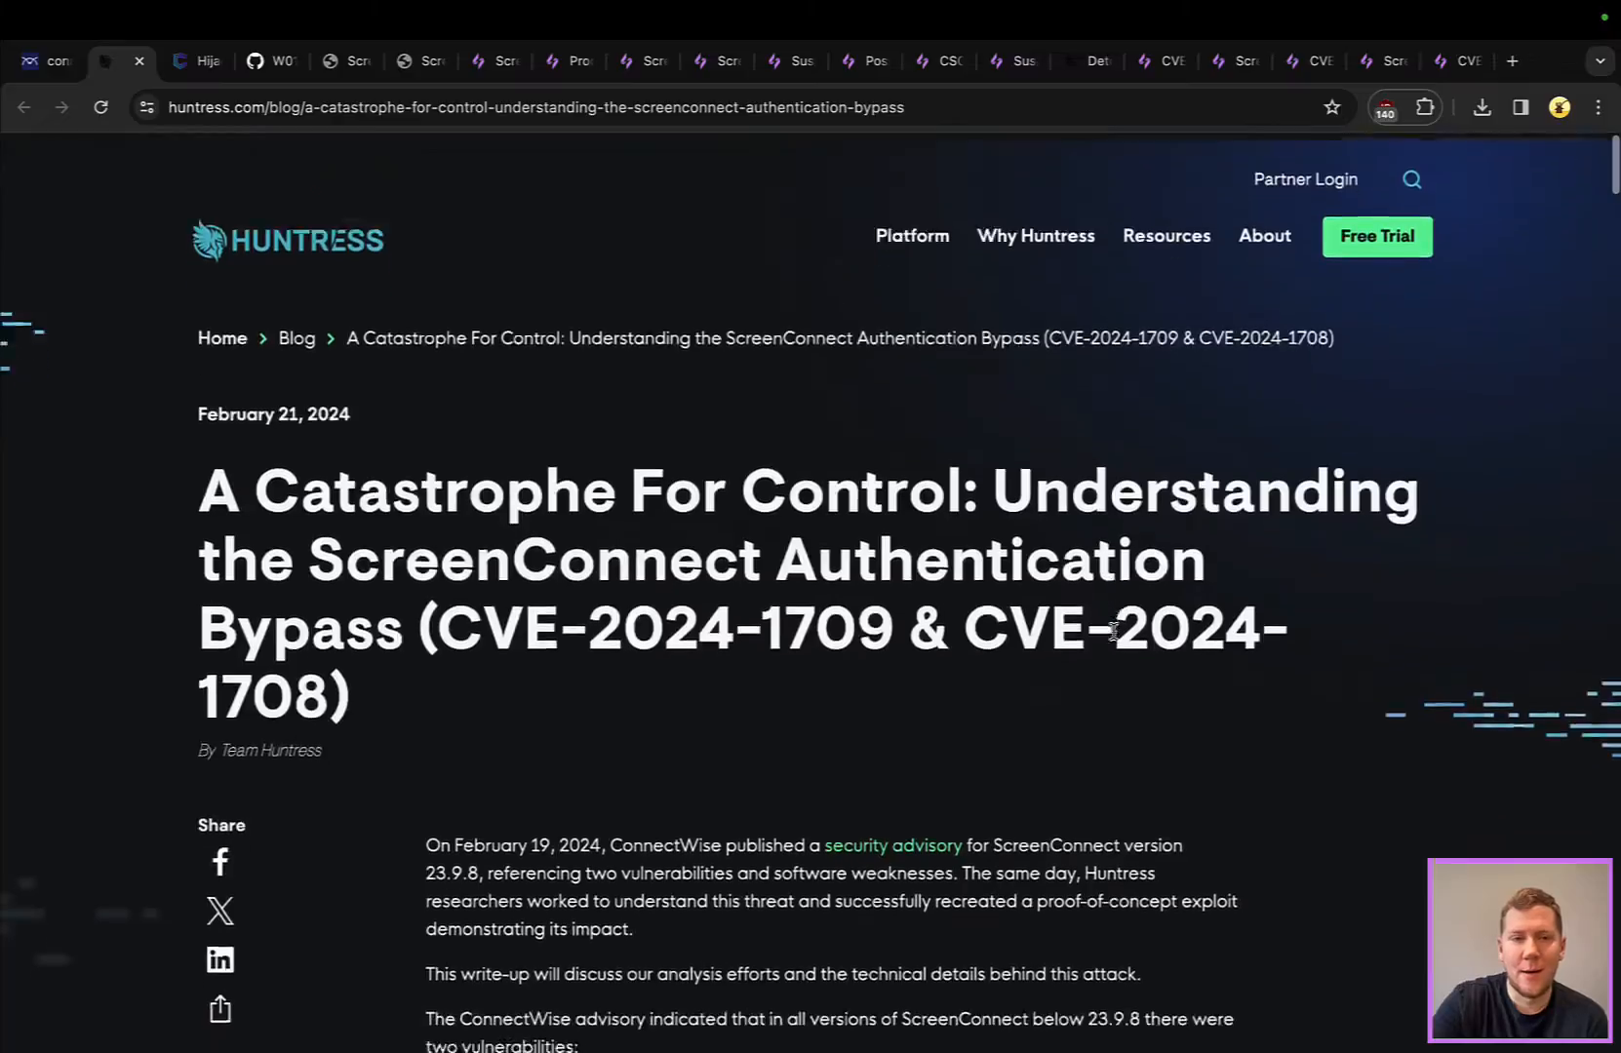
scroll(down, 3)
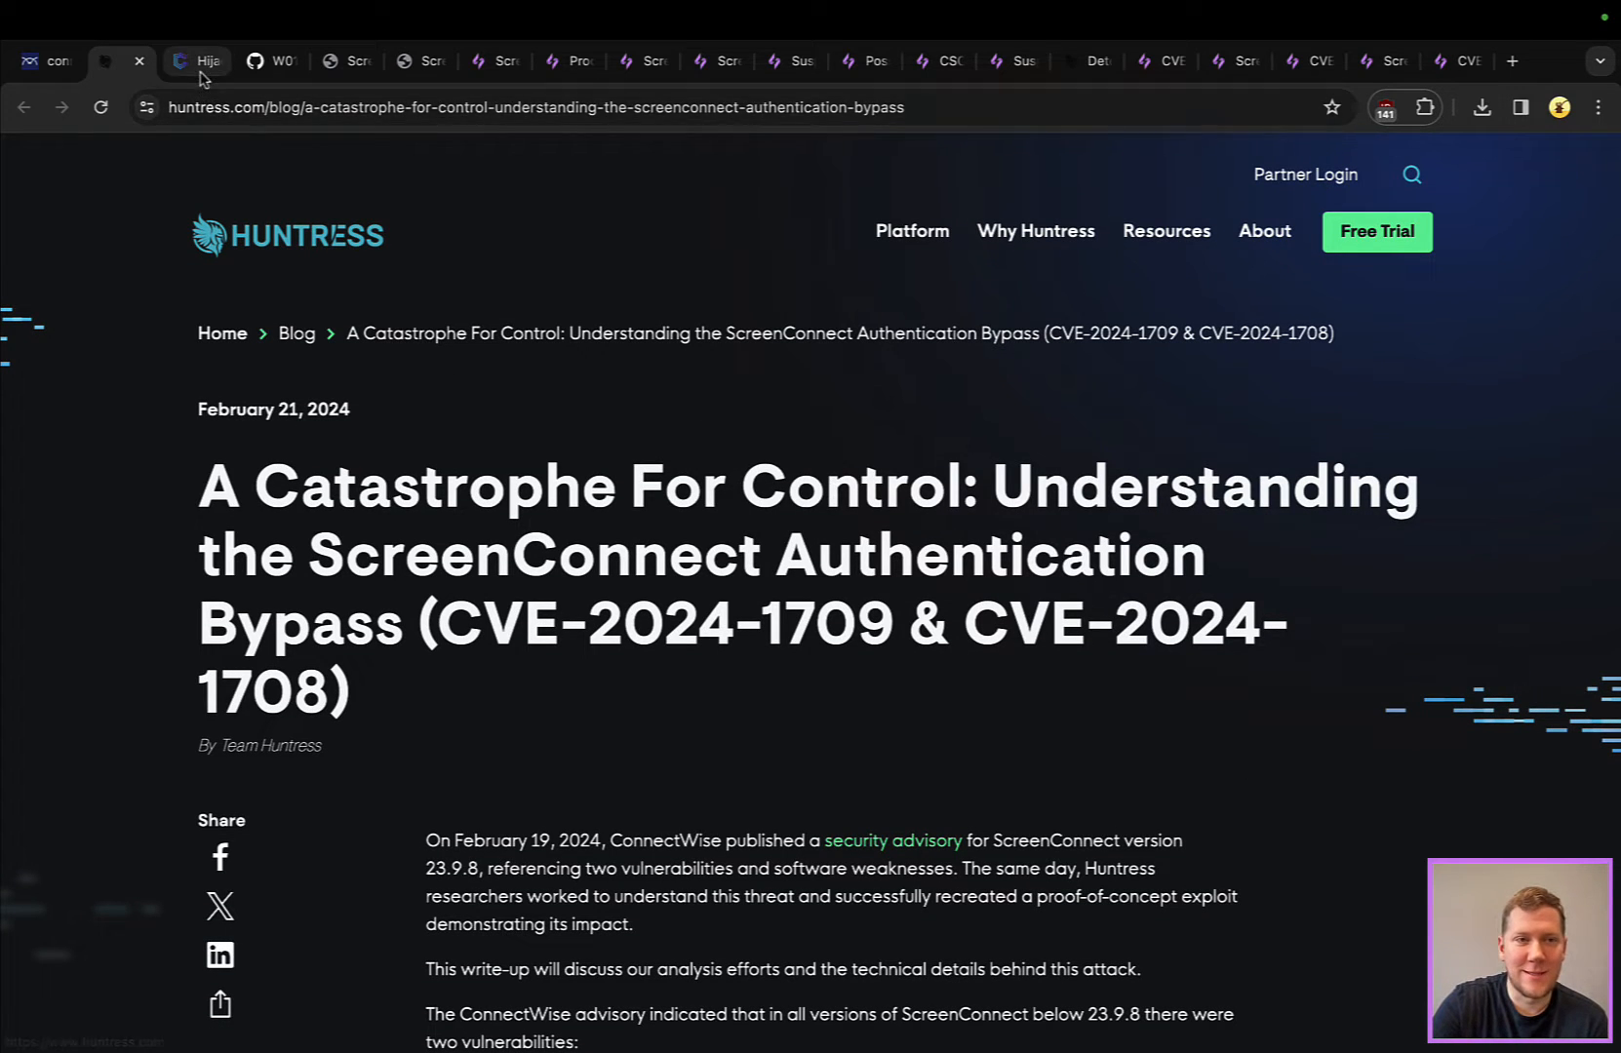
click(196, 60)
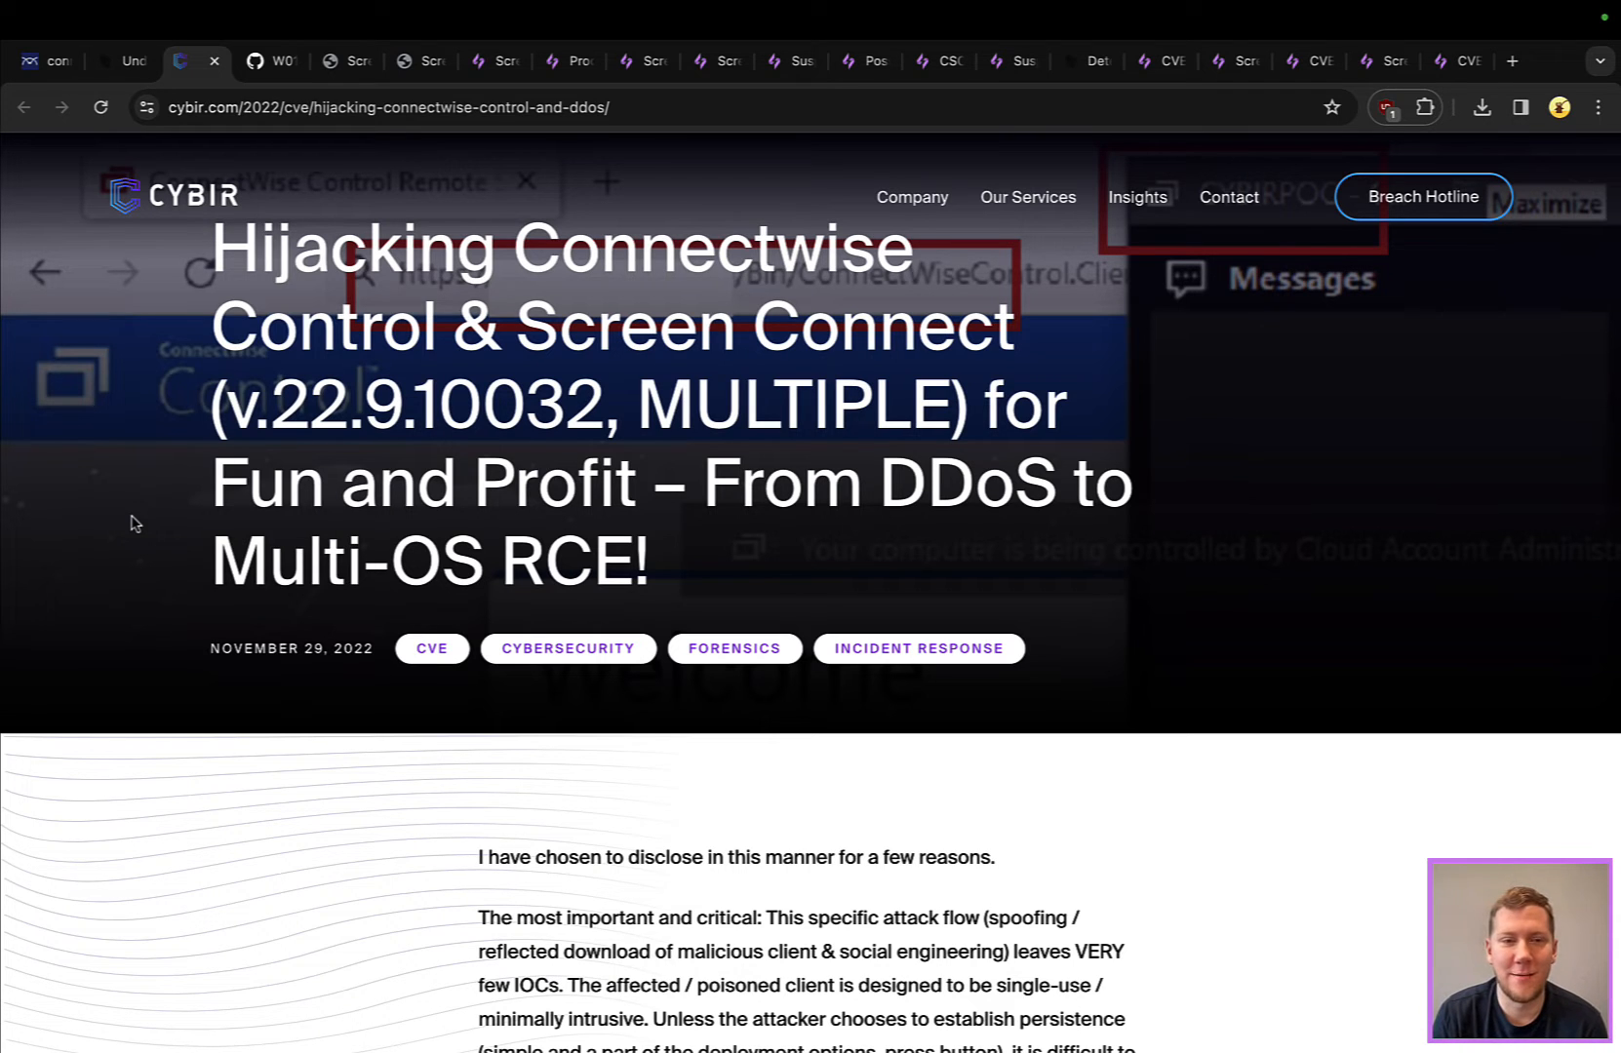
mouse_move(160, 542)
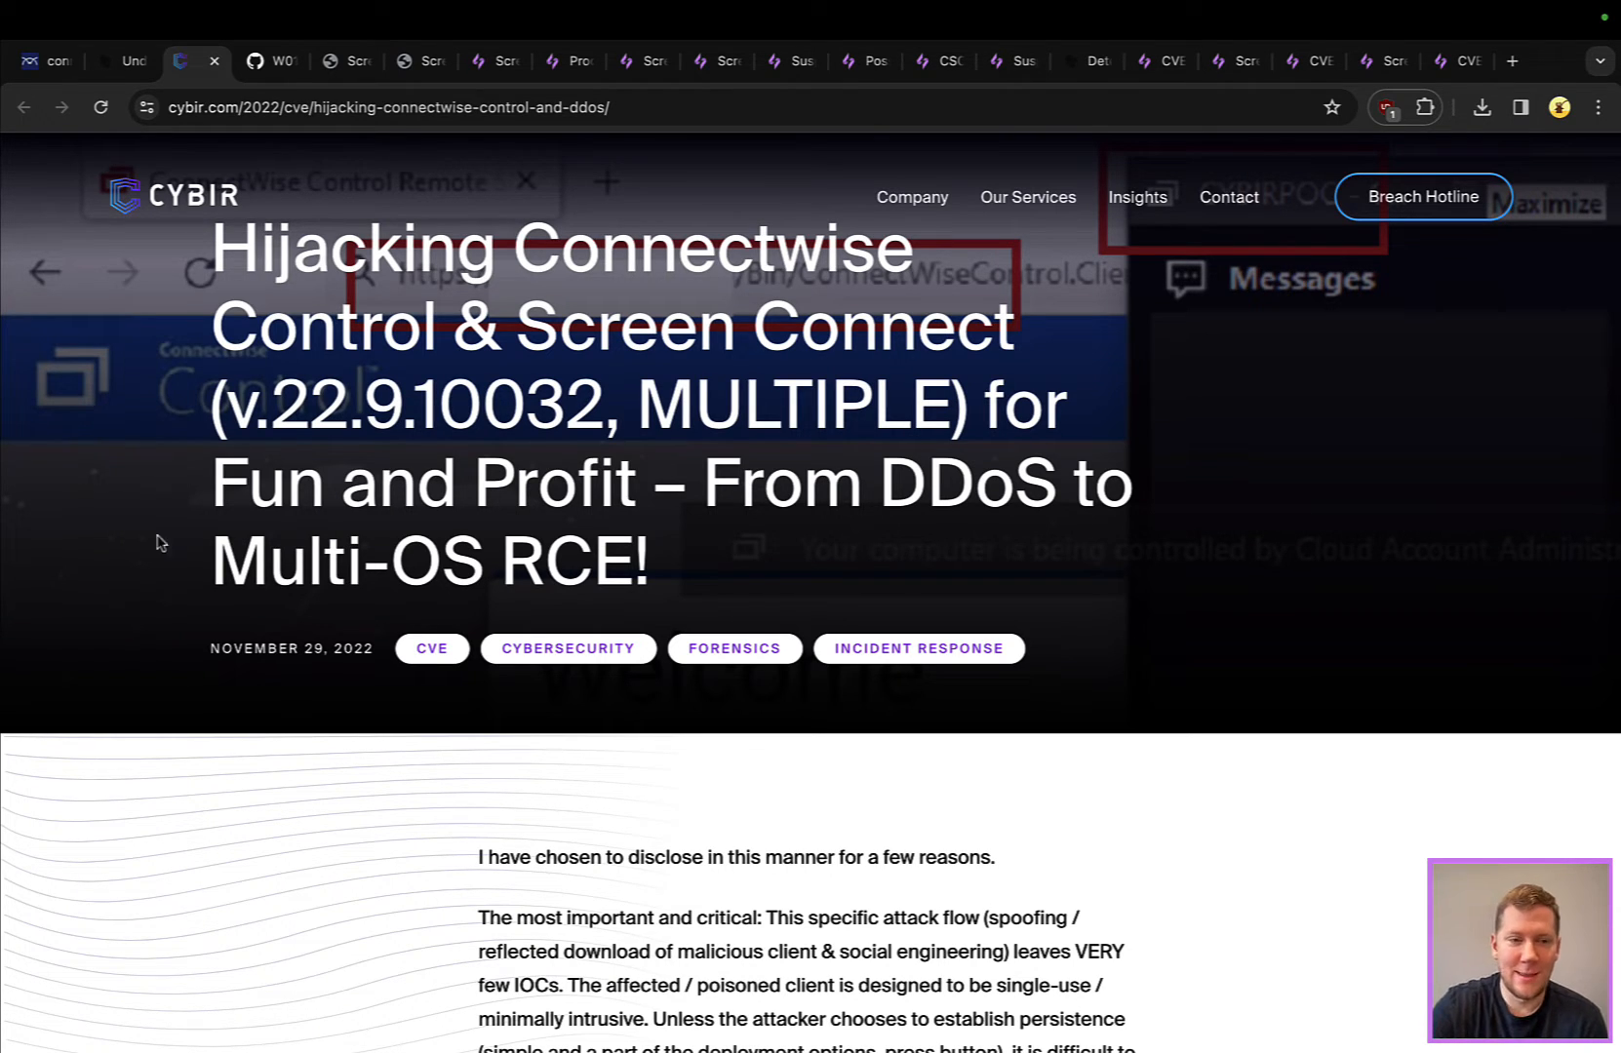
mouse_move(371, 740)
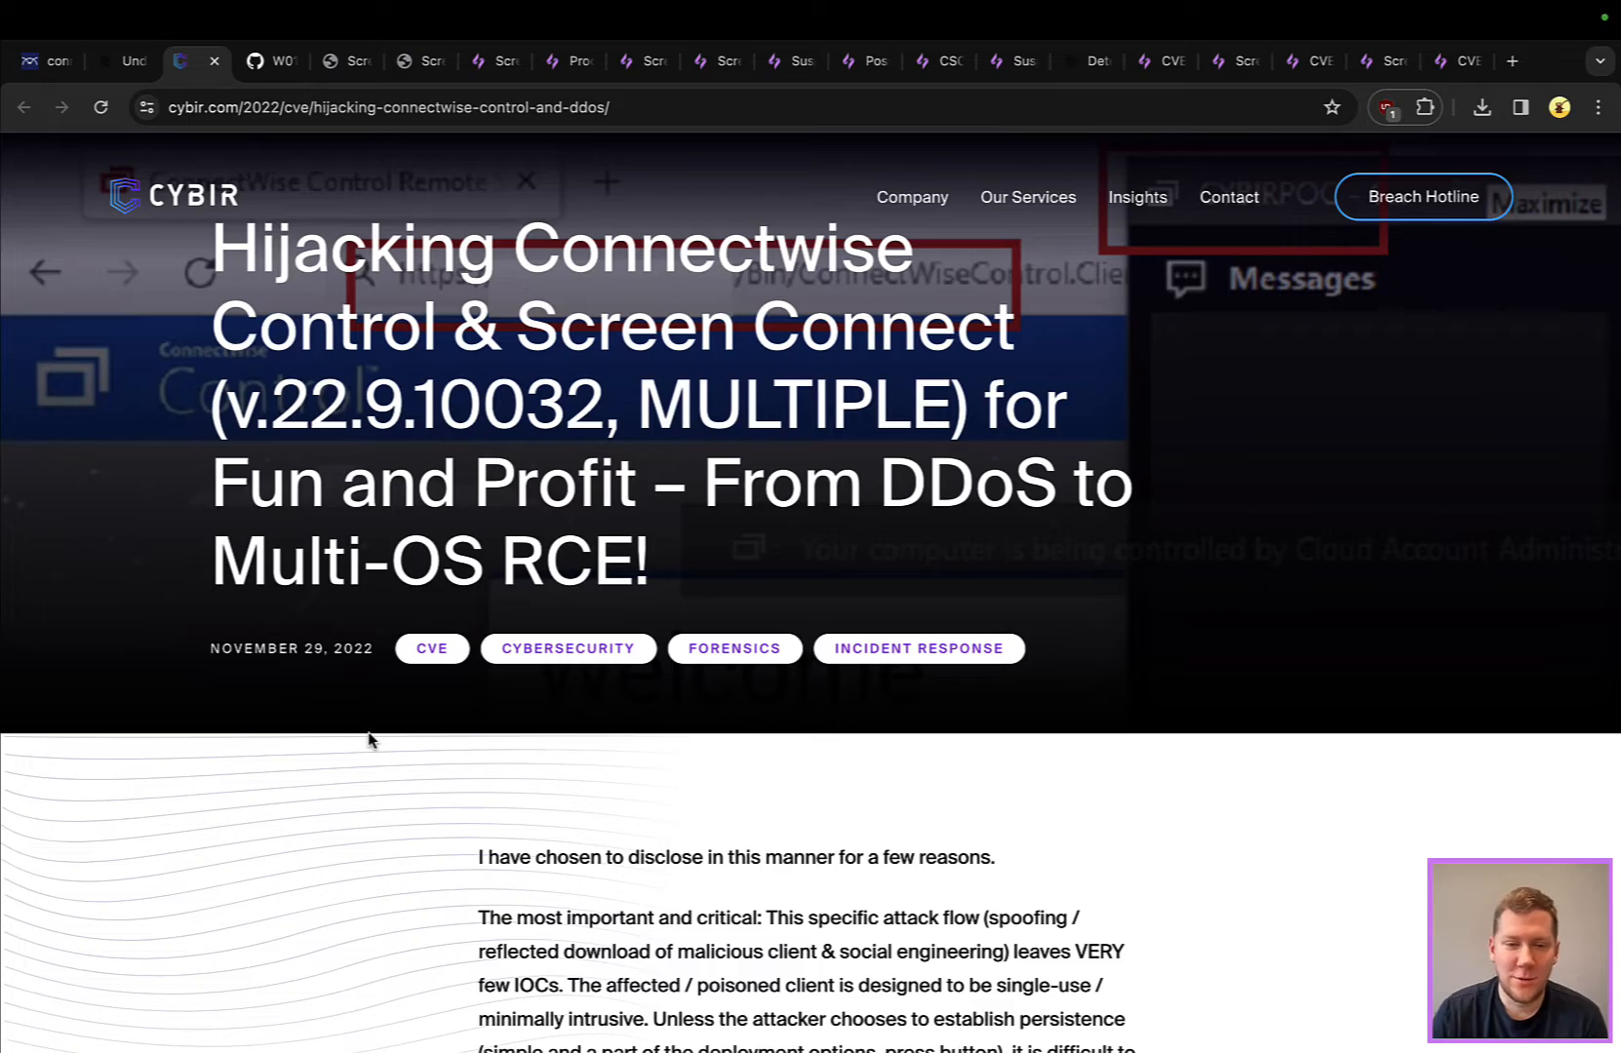
scroll(down, 3)
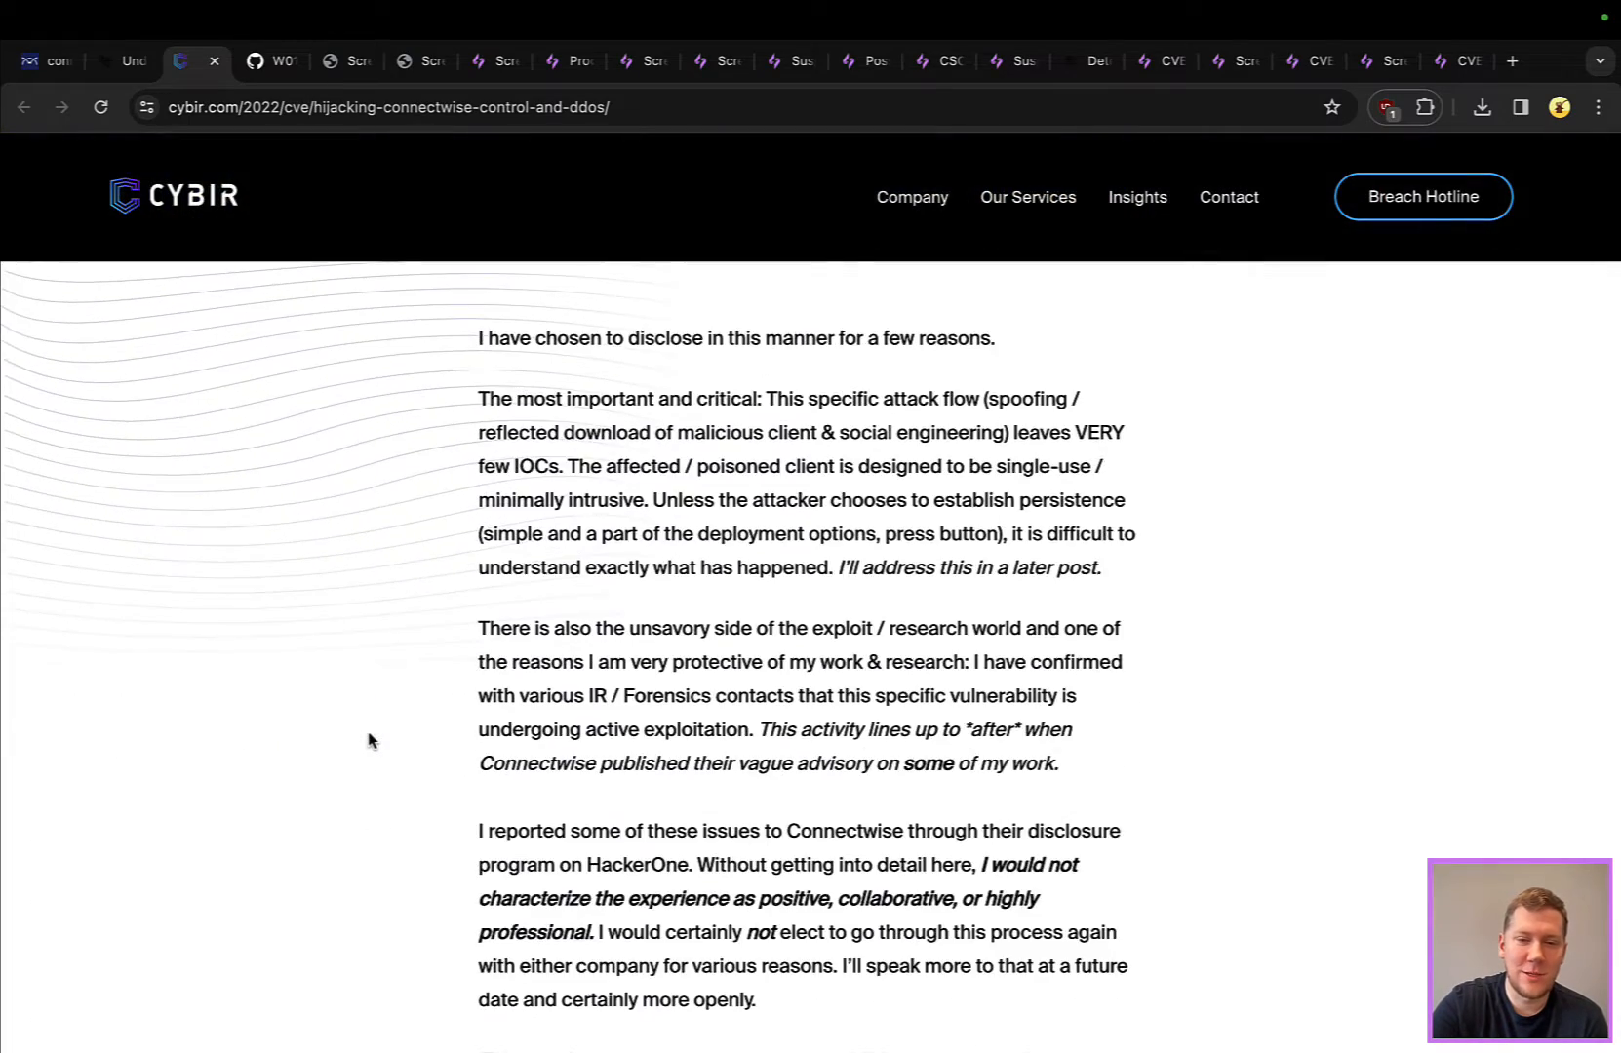
scroll(down, 3)
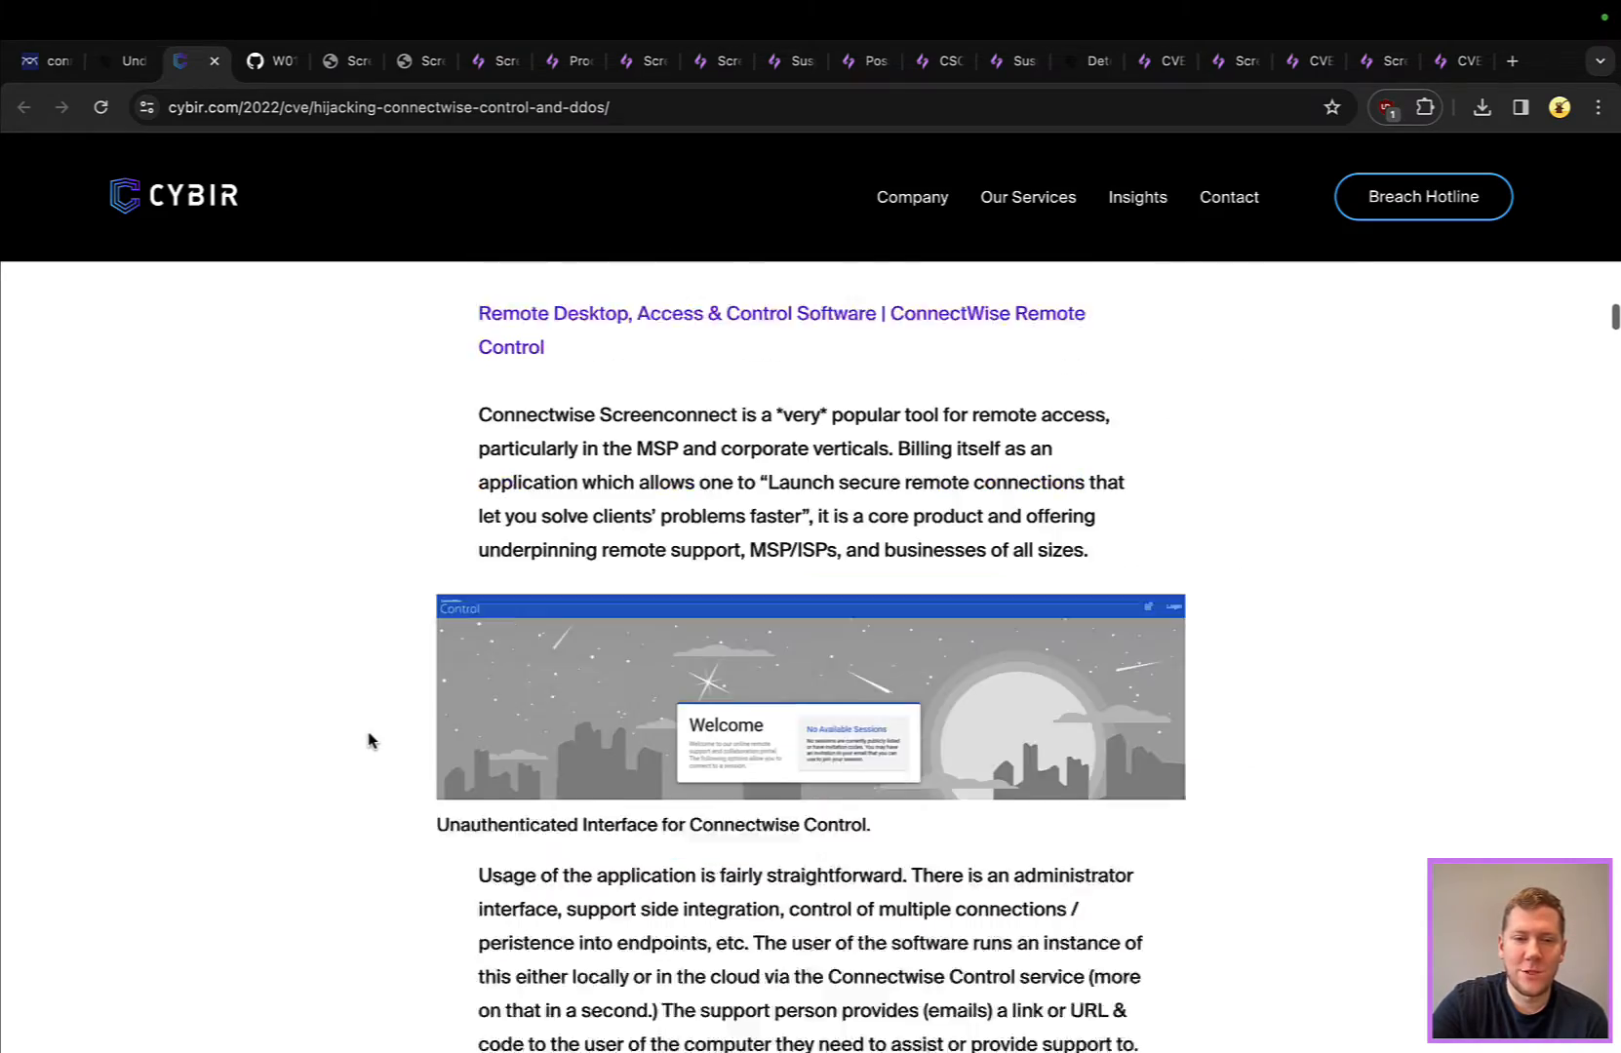
scroll(down, 3)
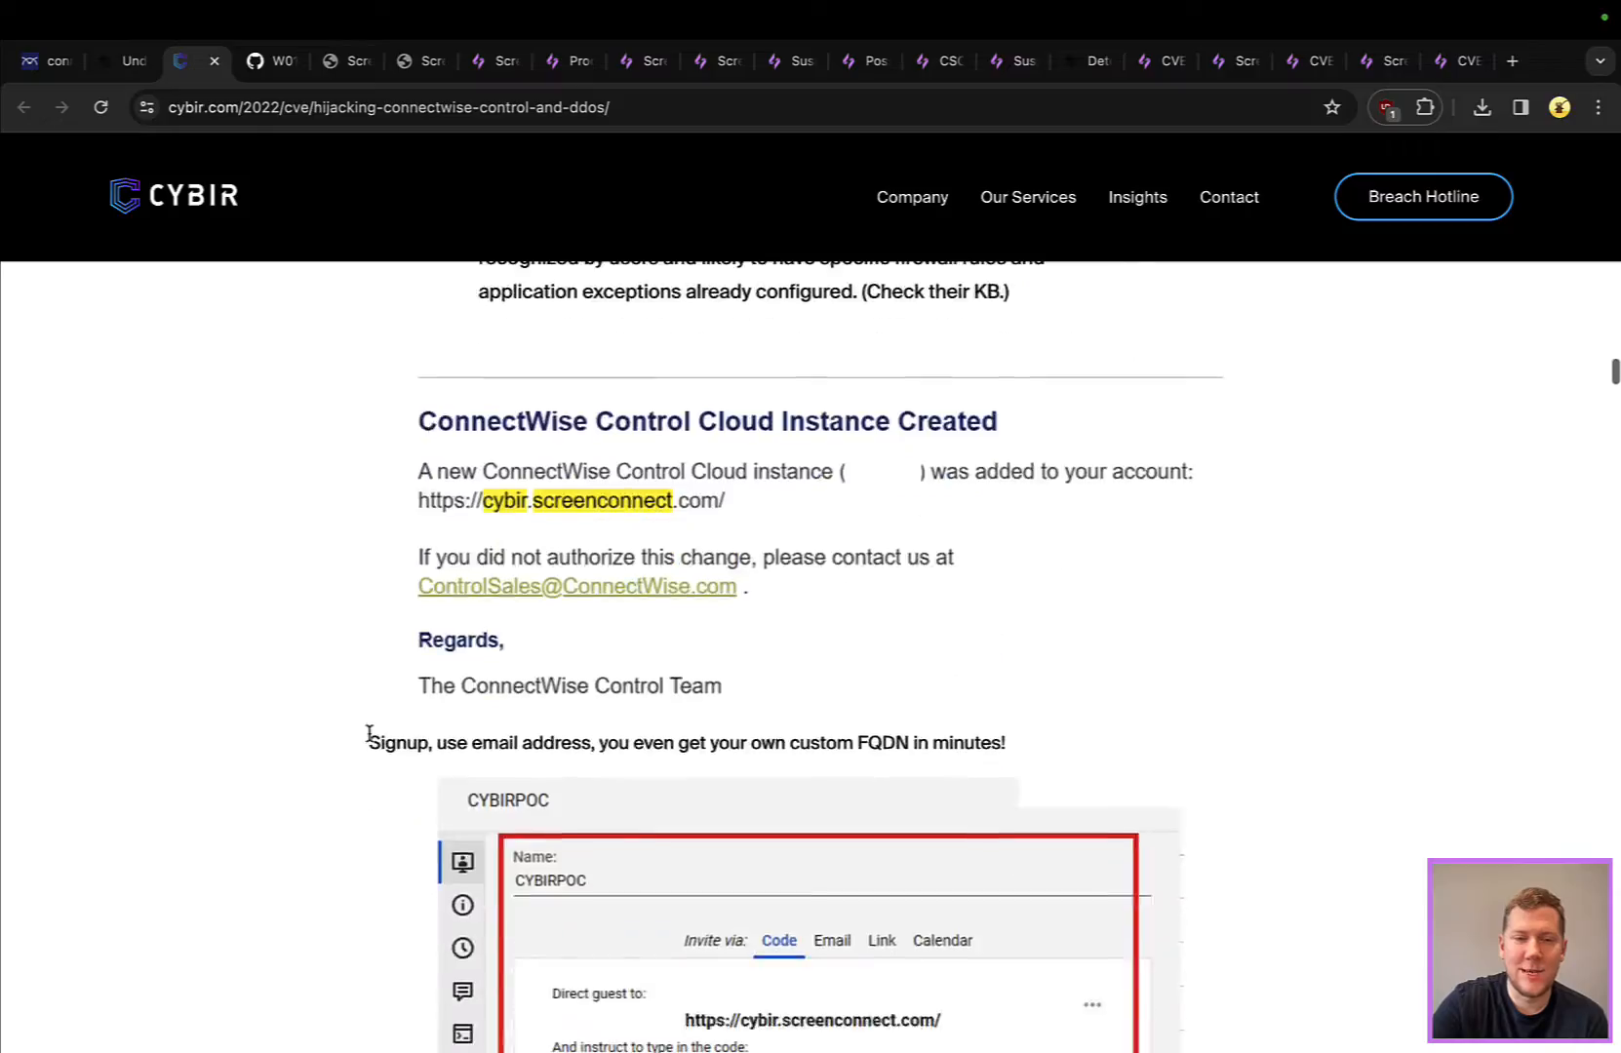
scroll(down, 3)
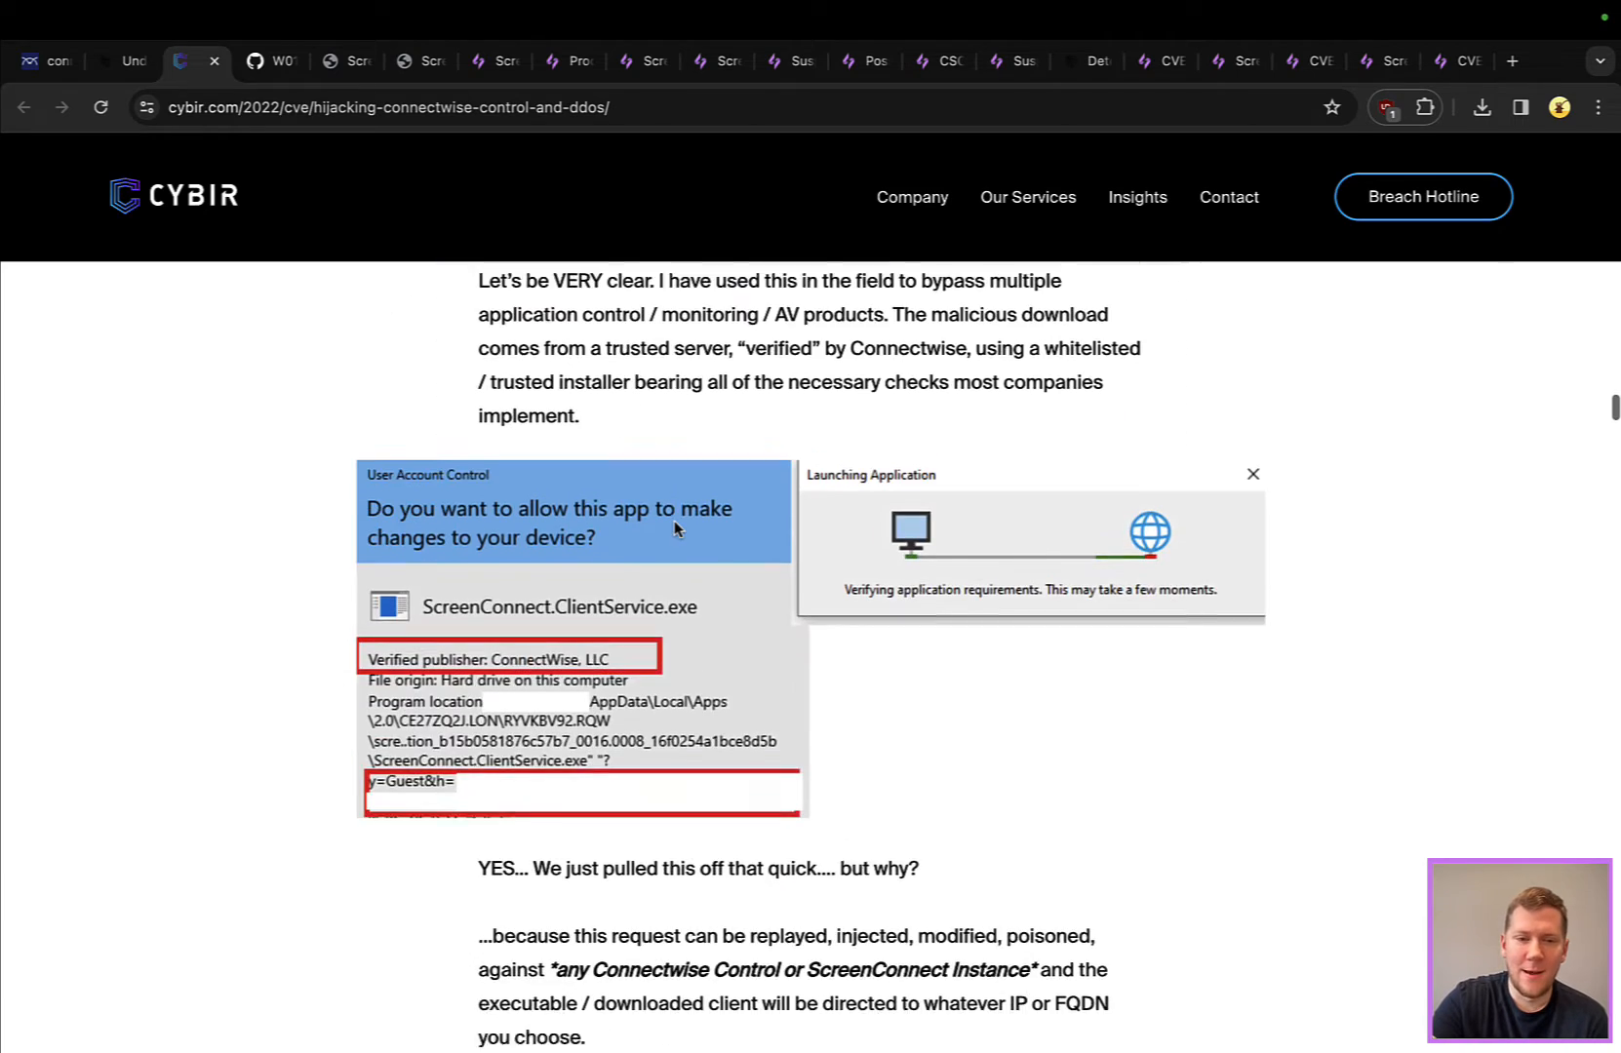
scroll(down, 3)
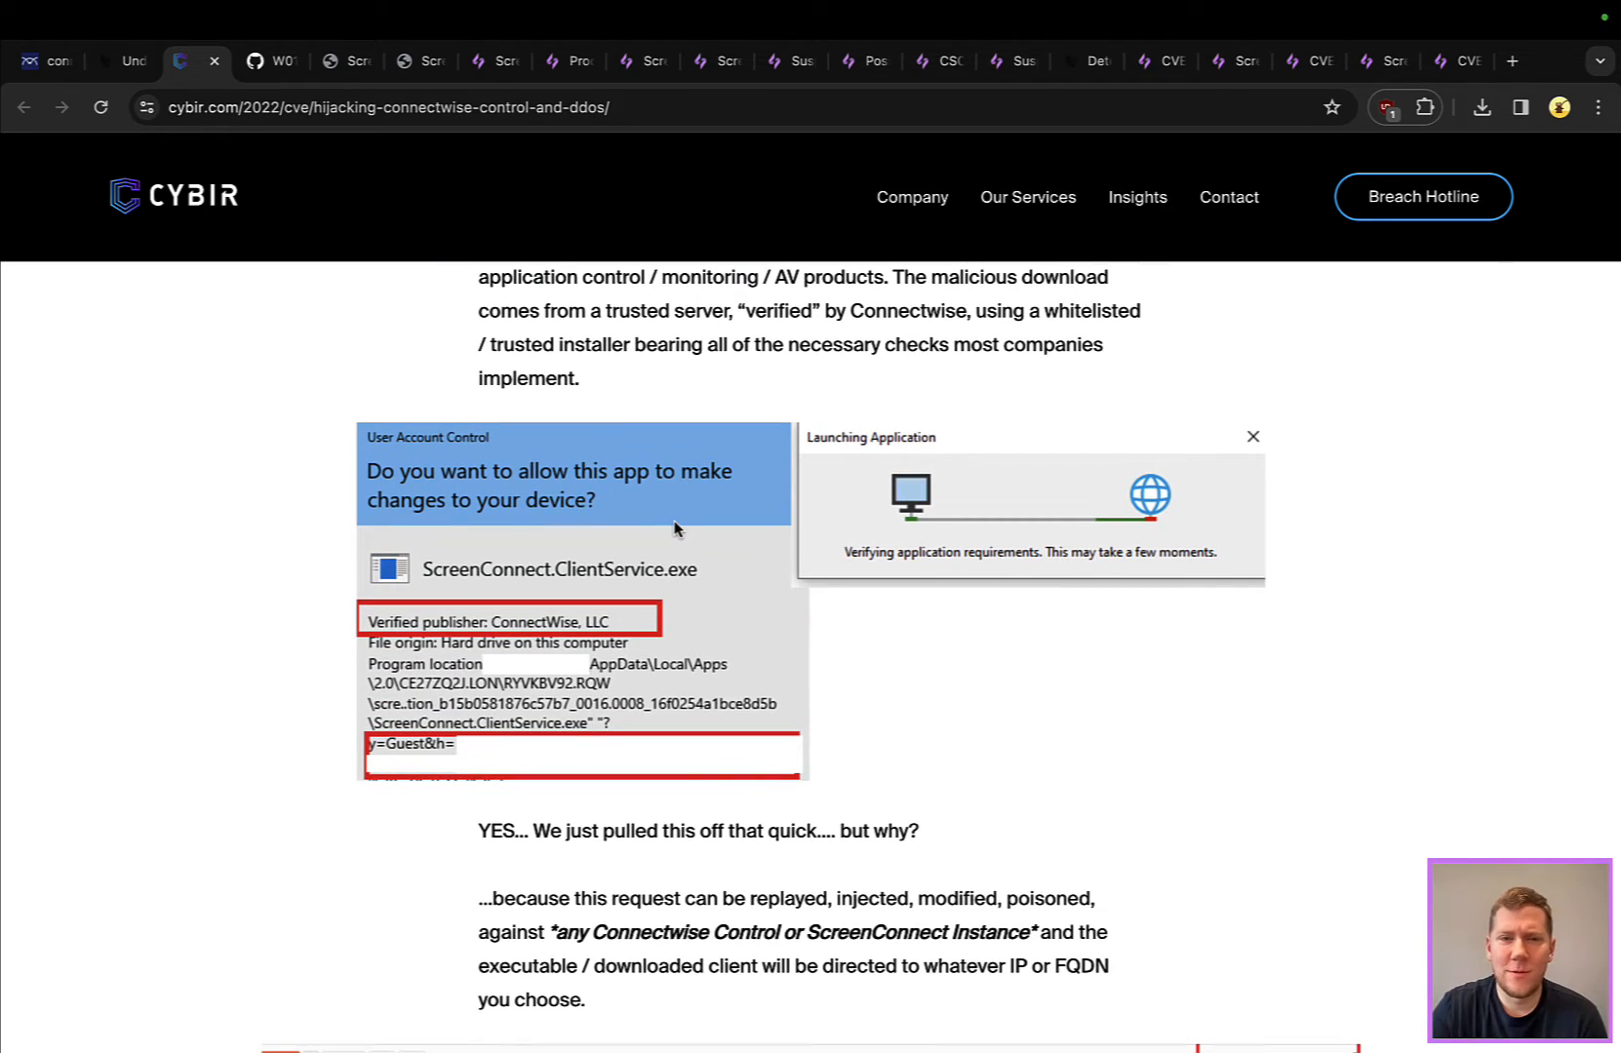
scroll(down, 3)
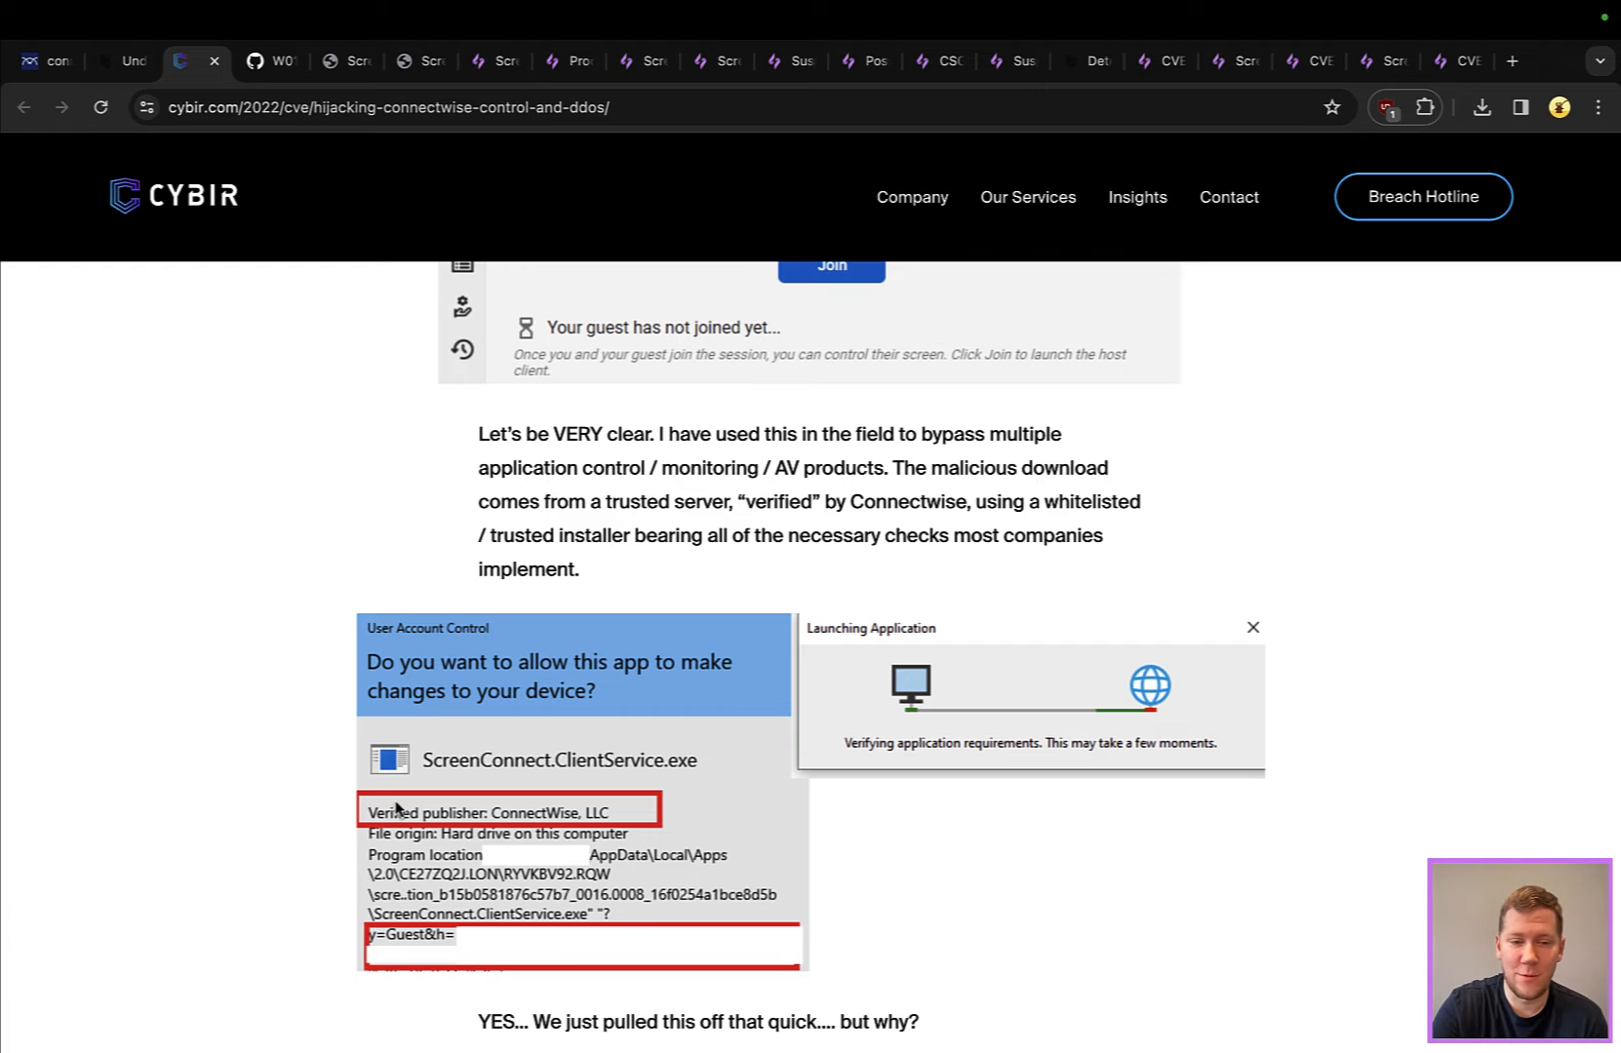
scroll(down, 3)
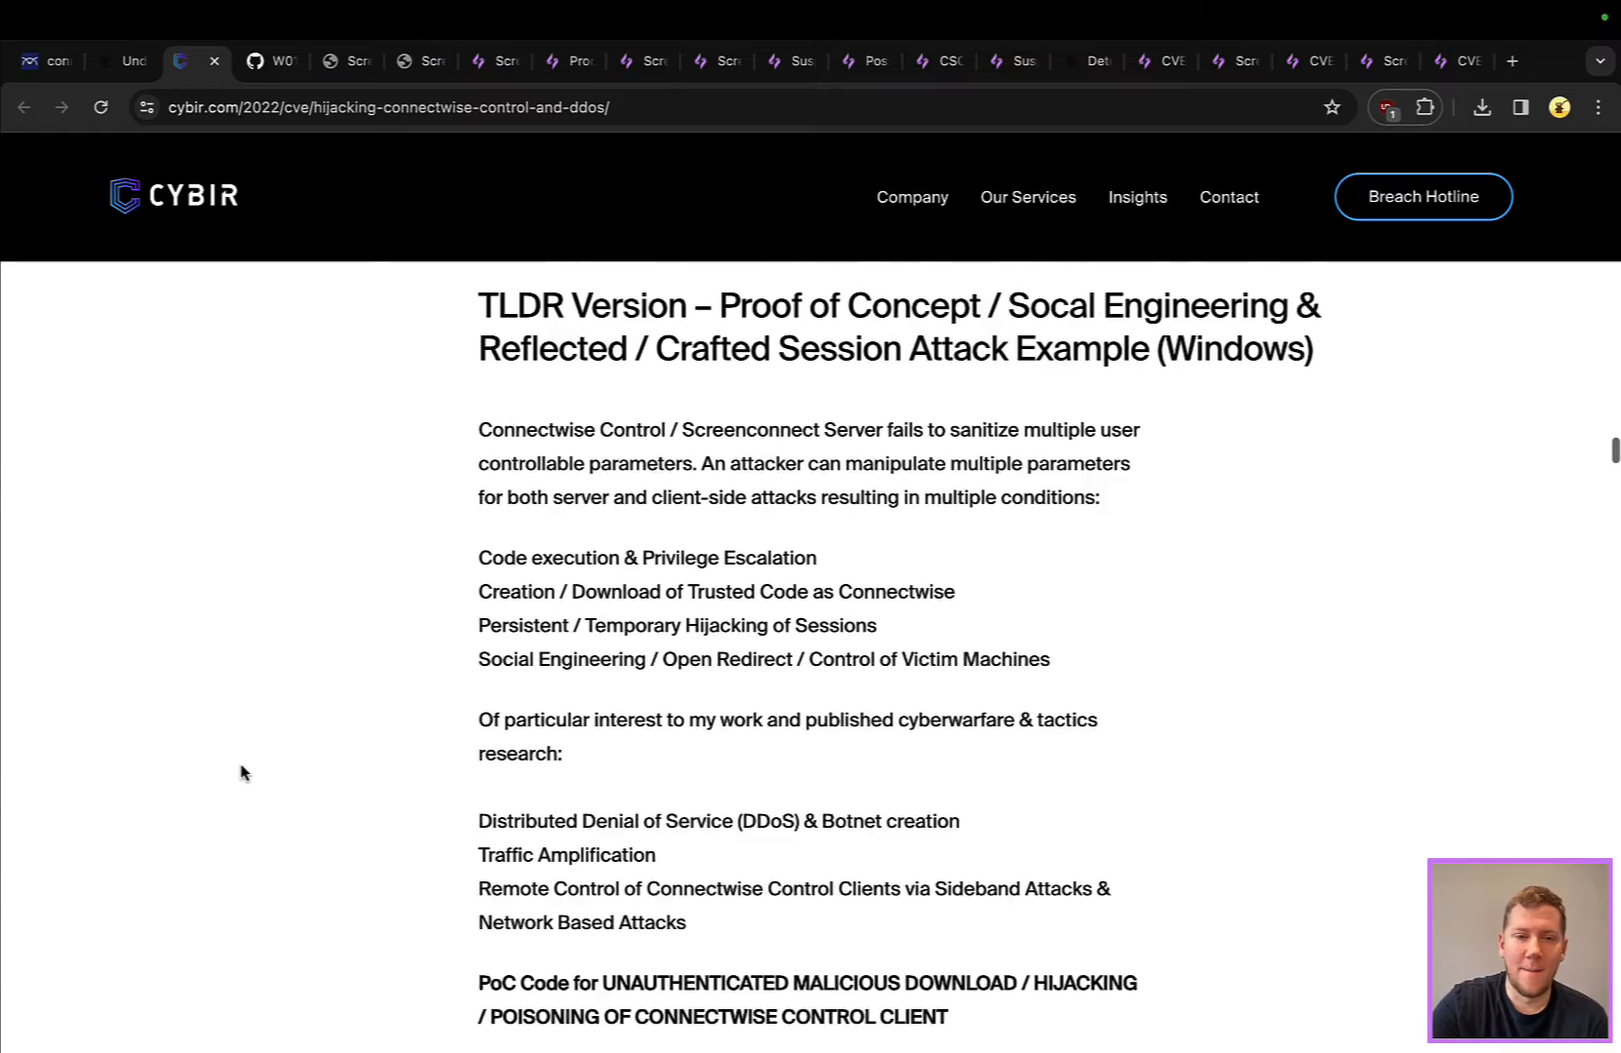
scroll(down, 3)
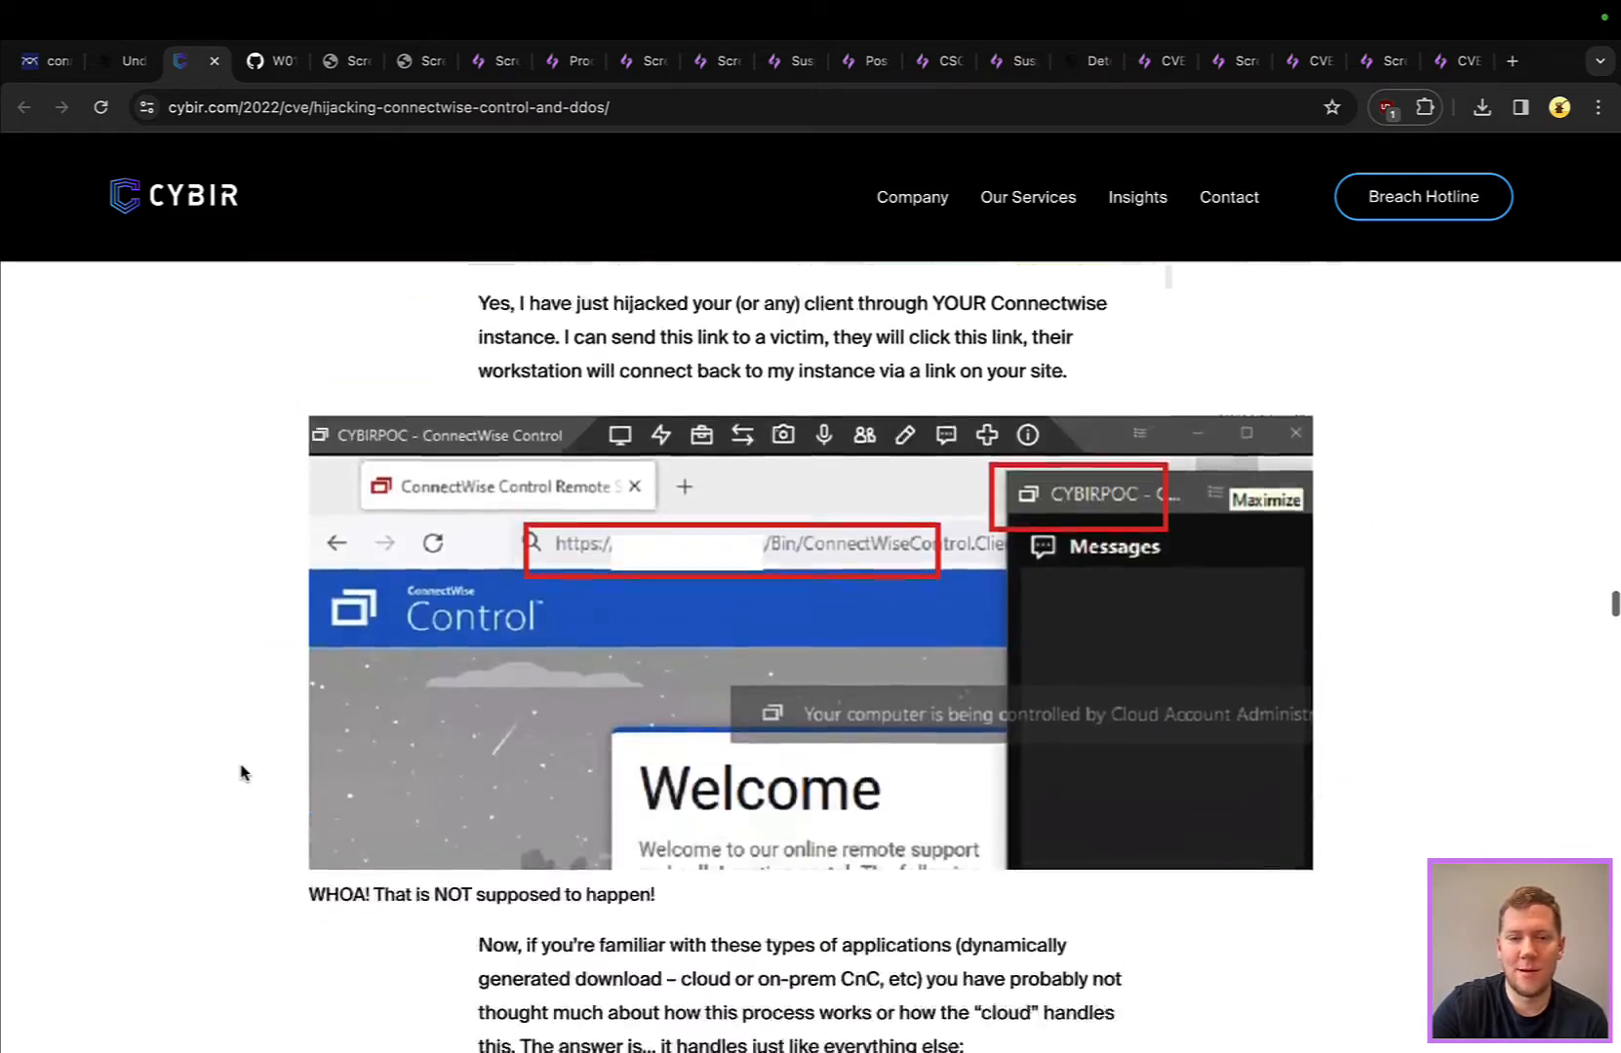
scroll(down, 3)
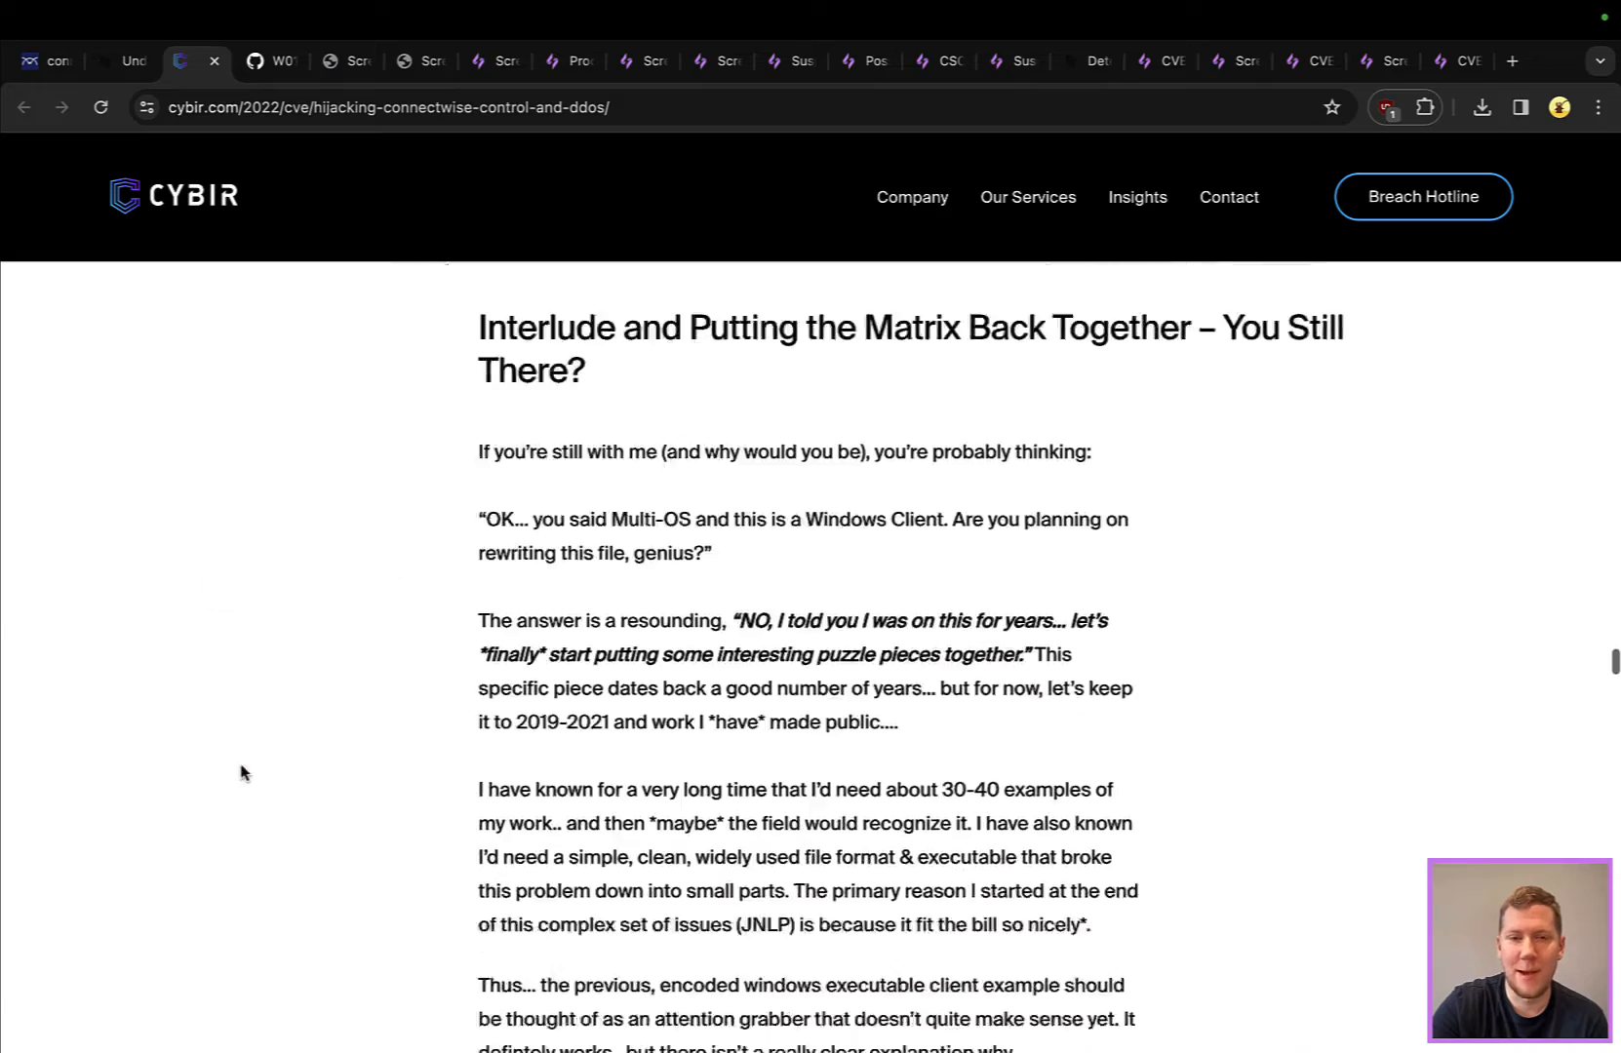
scroll(down, 3)
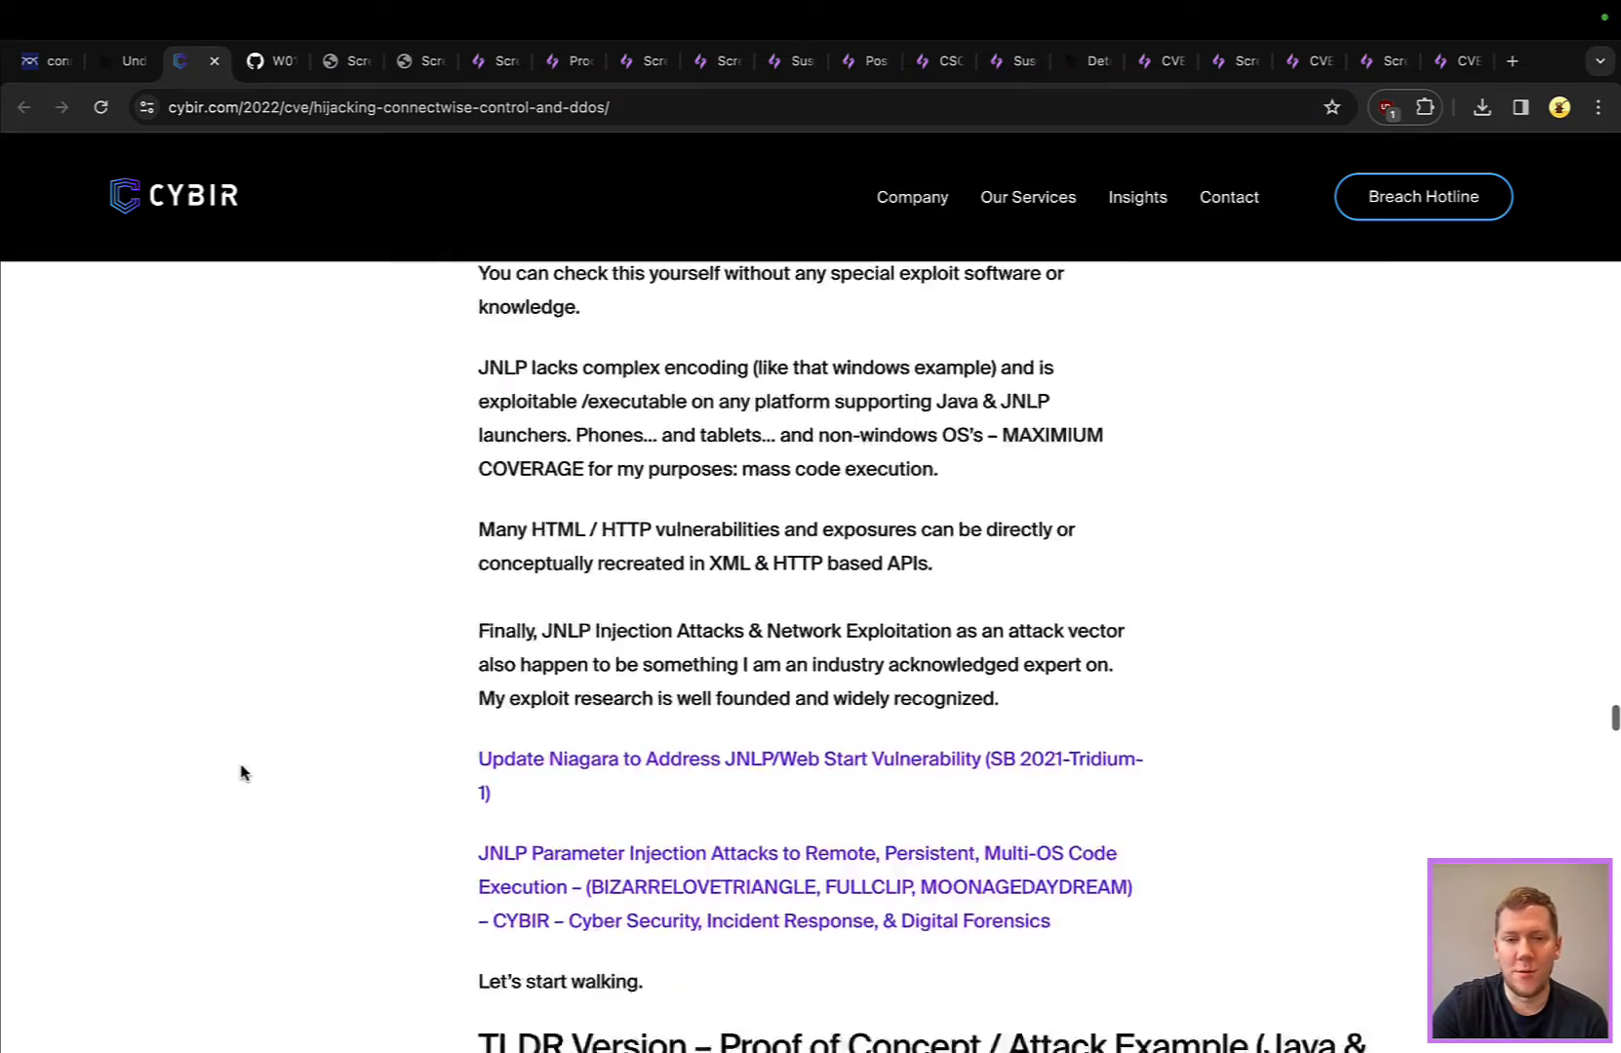
scroll(down, 3)
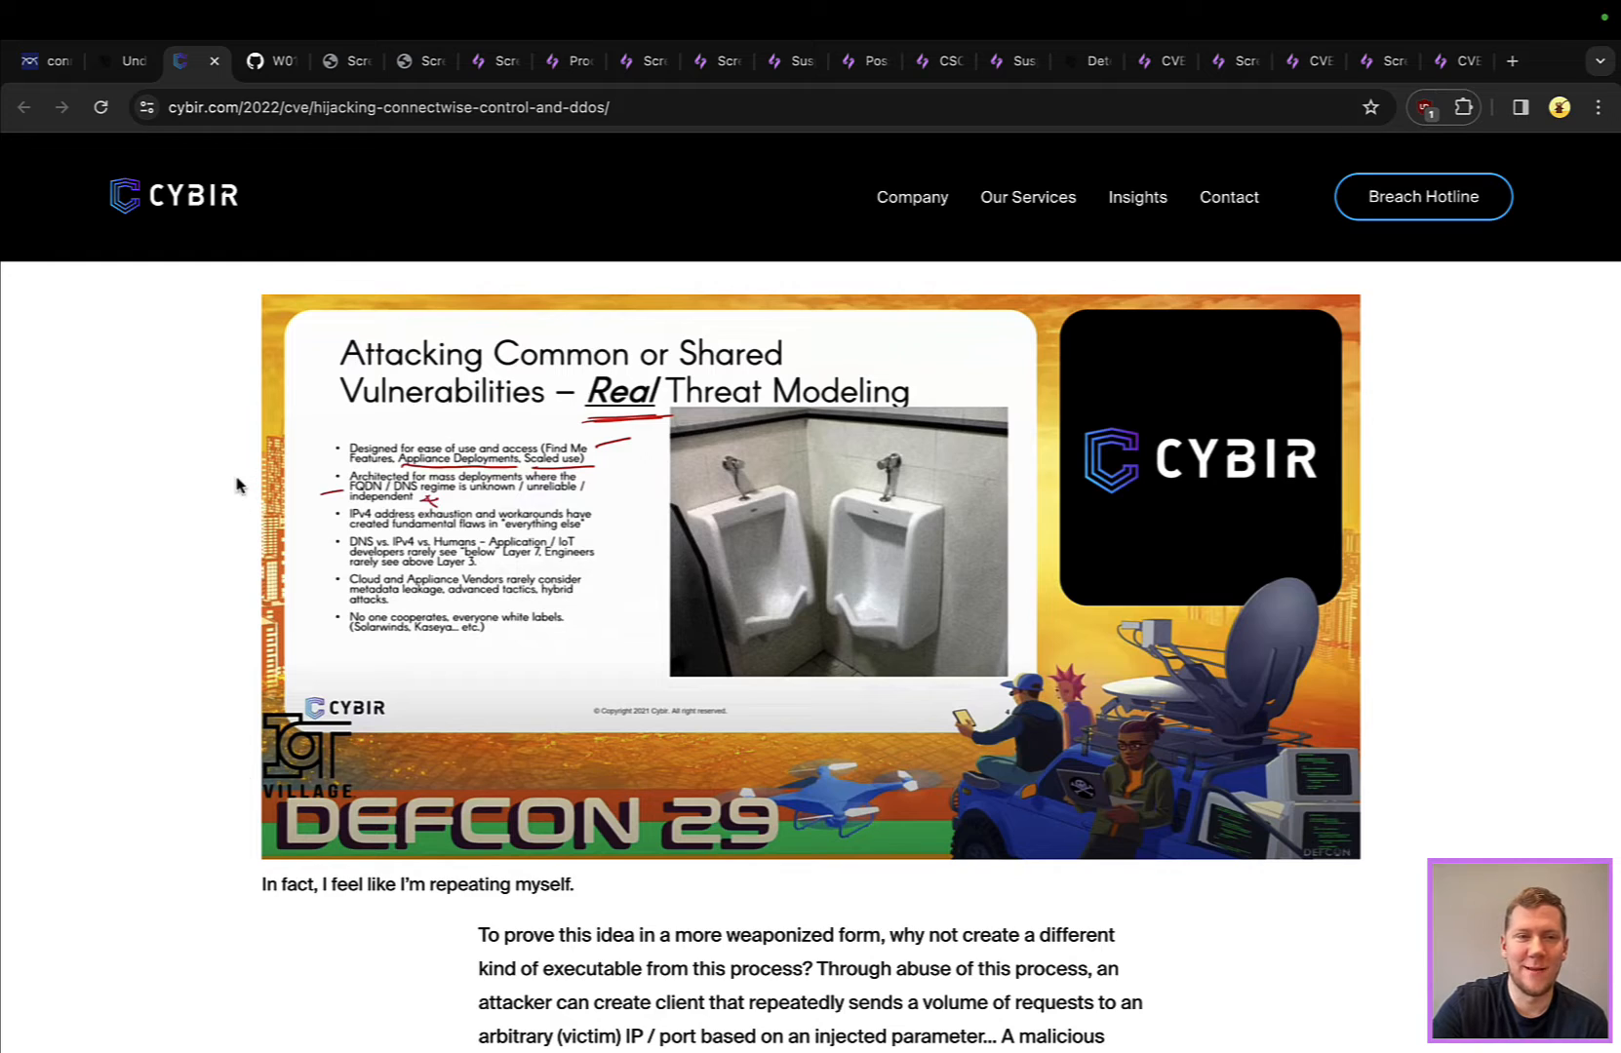
mouse_move(291, 216)
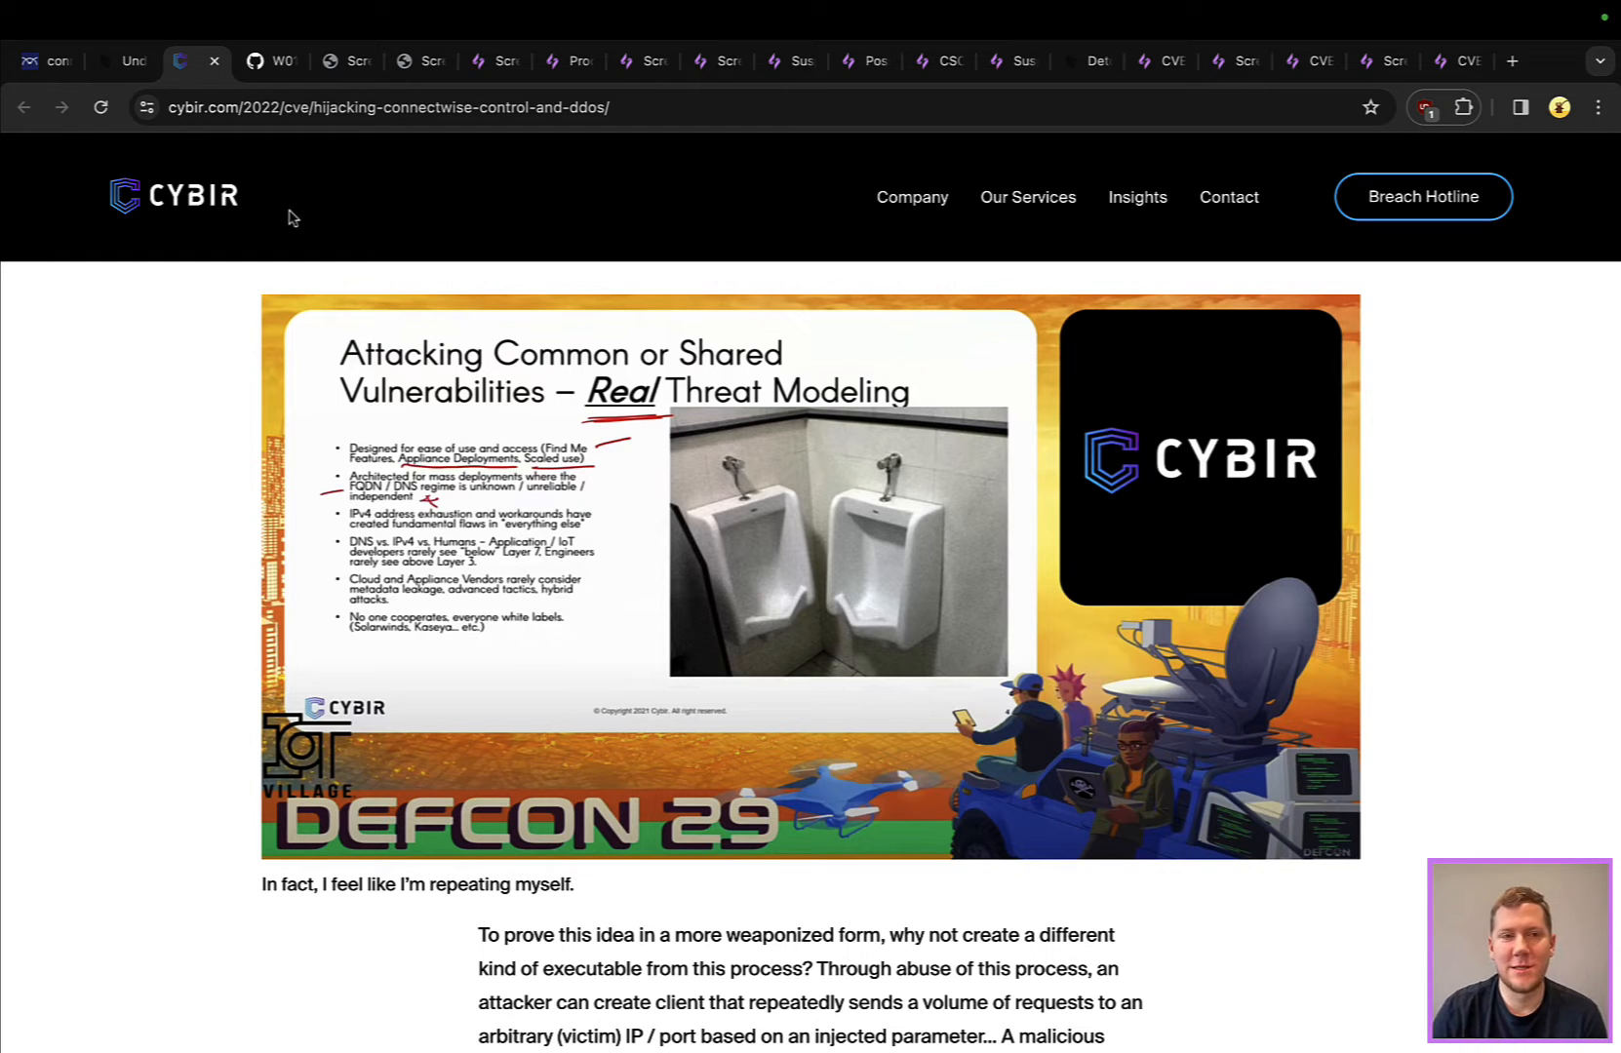
mouse_move(273, 60)
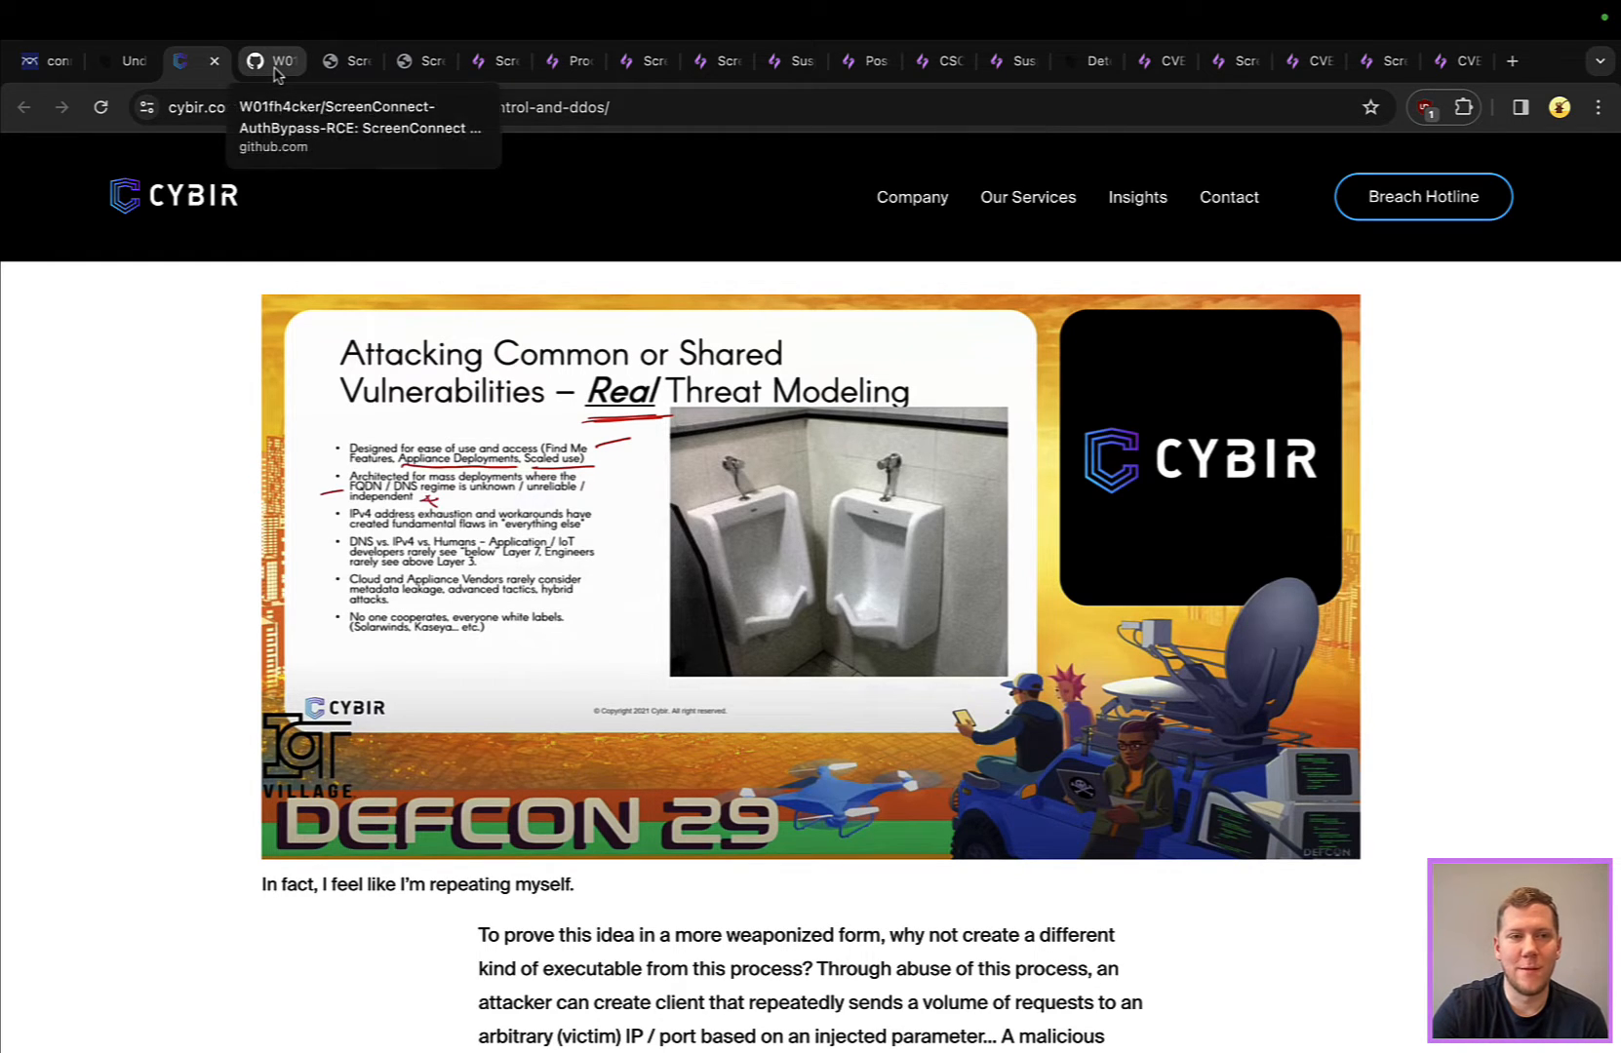
Scroll the ScreenConnect-AuthBypass-RCE README, then show the ScreenConnect 23.9.7 administration status screenshot
click(272, 60)
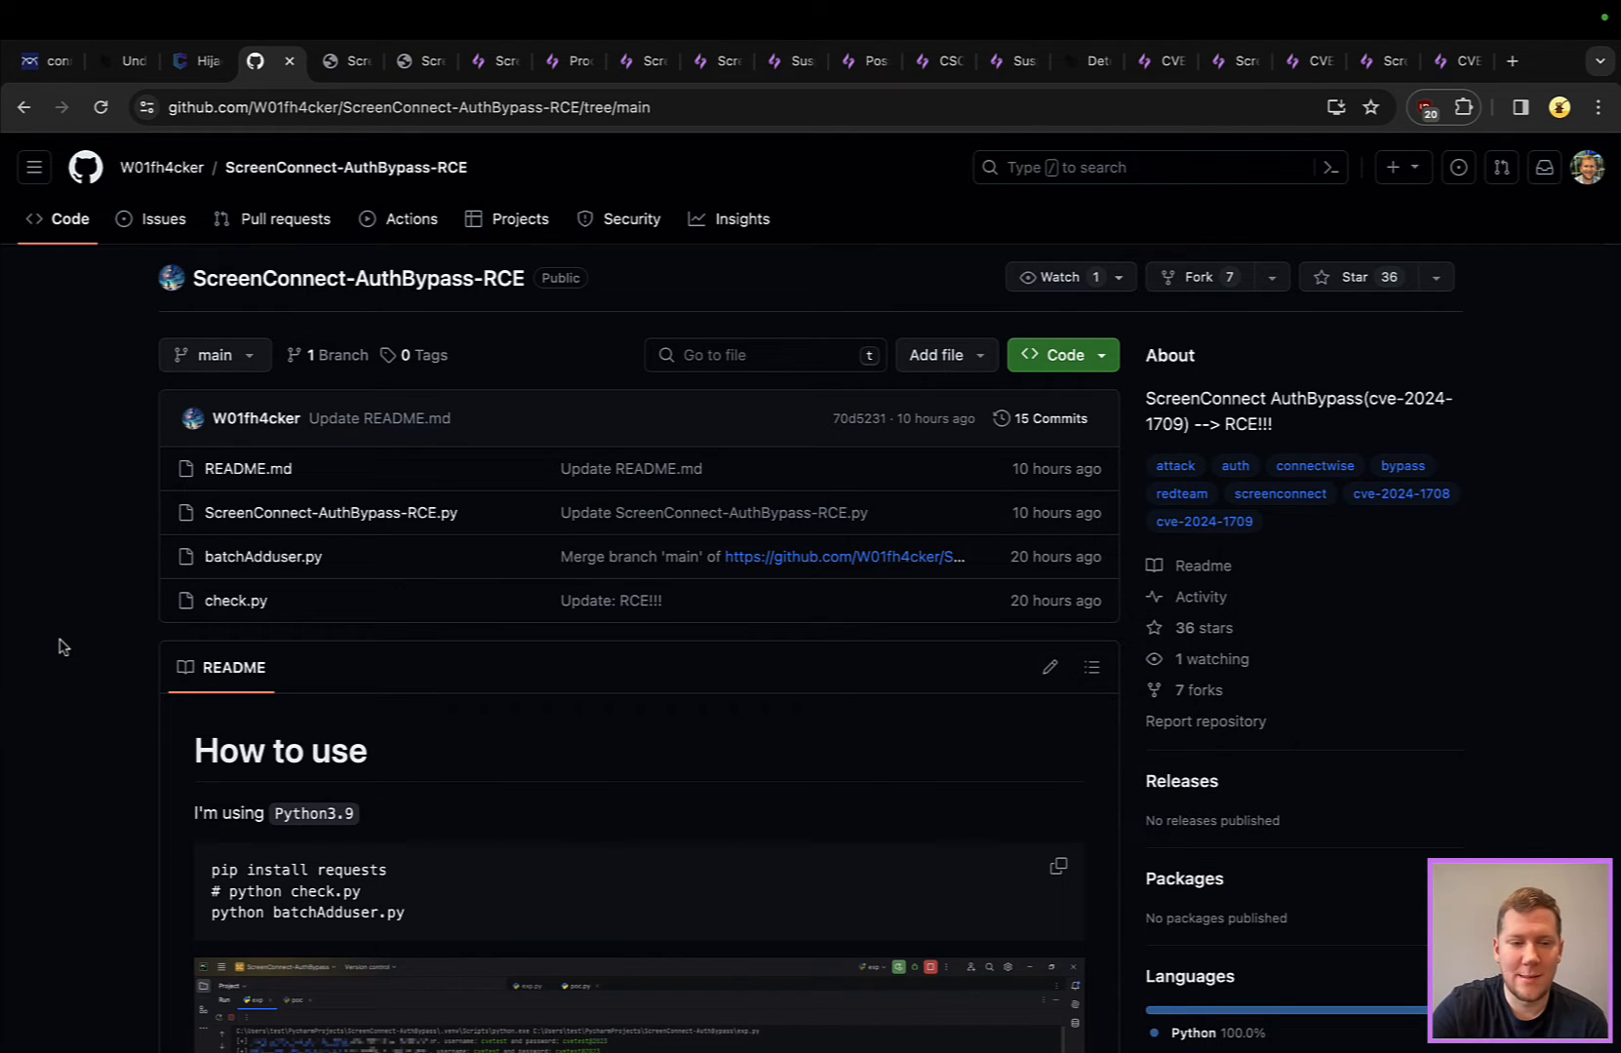
scroll(down, 3)
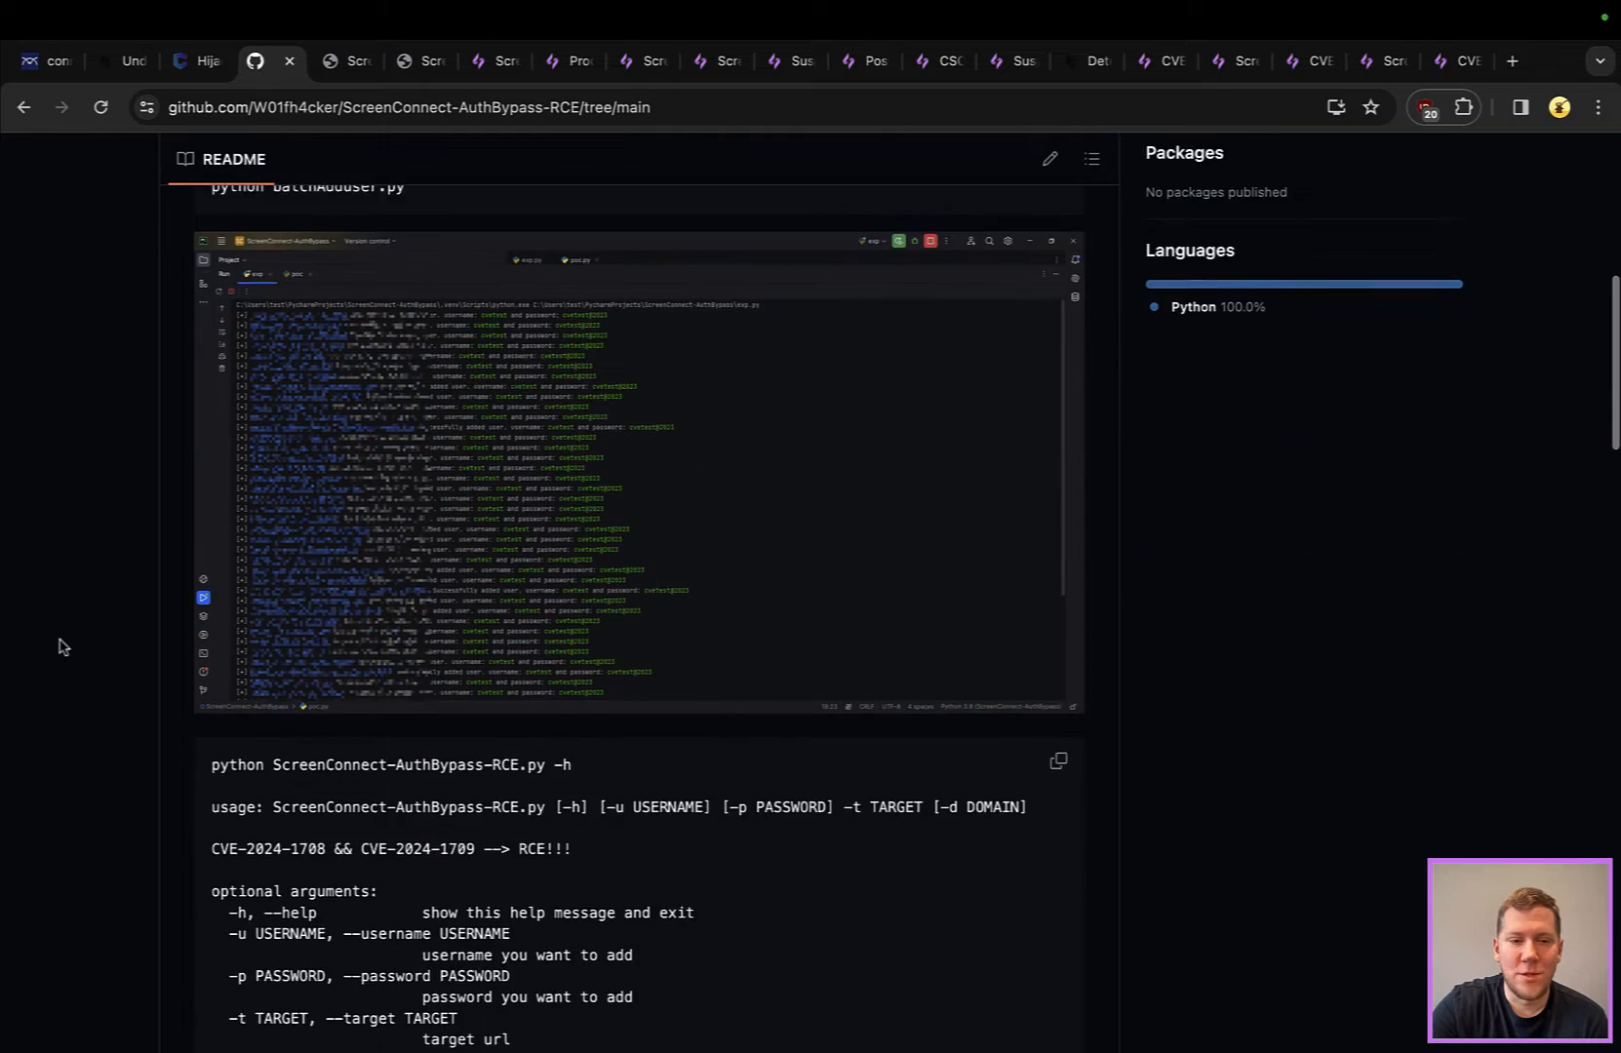
scroll(down, 3)
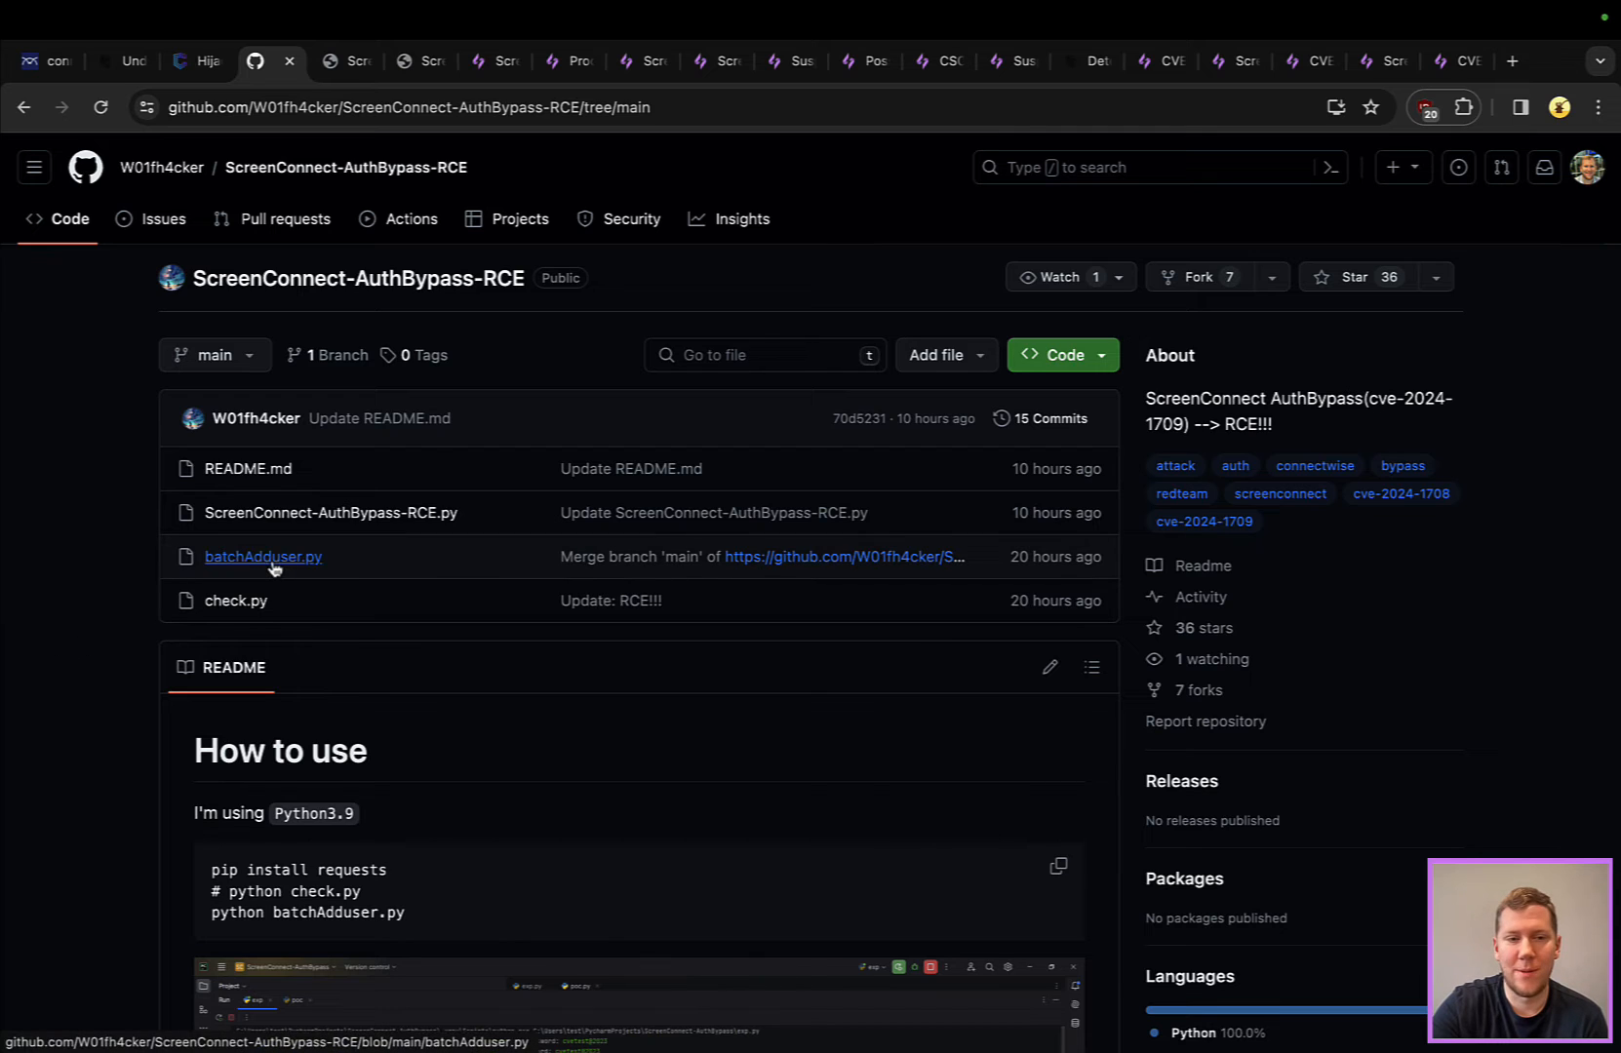
mouse_move(343, 464)
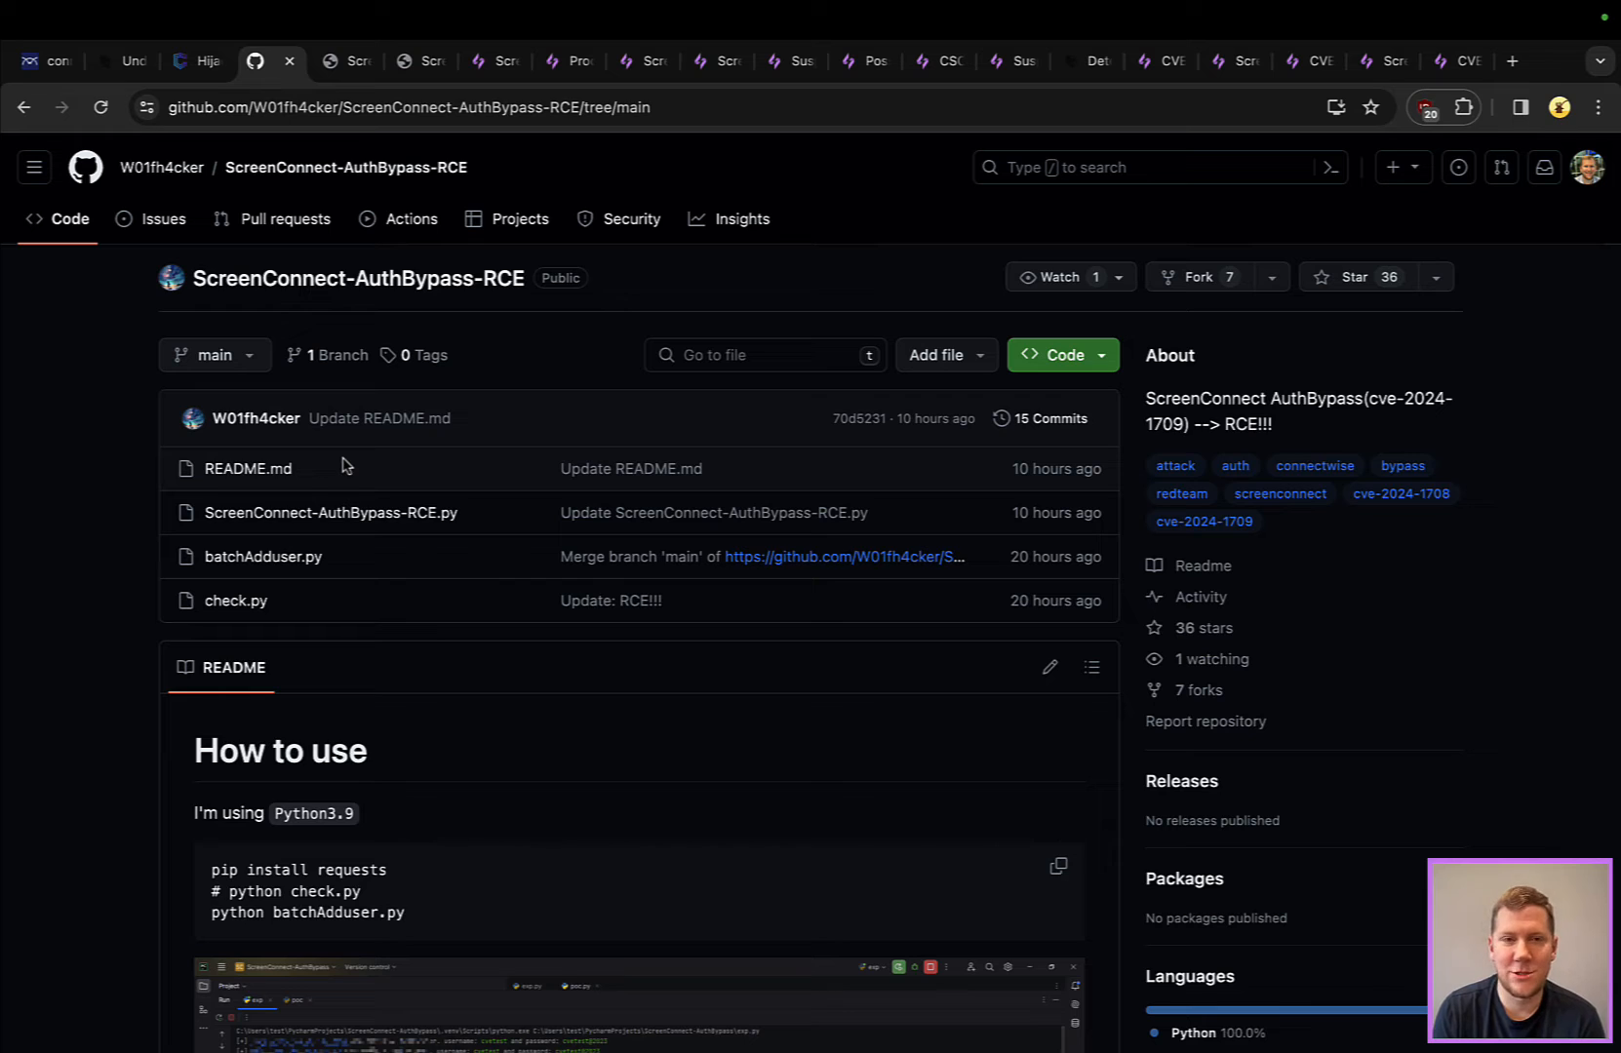
mouse_move(336, 355)
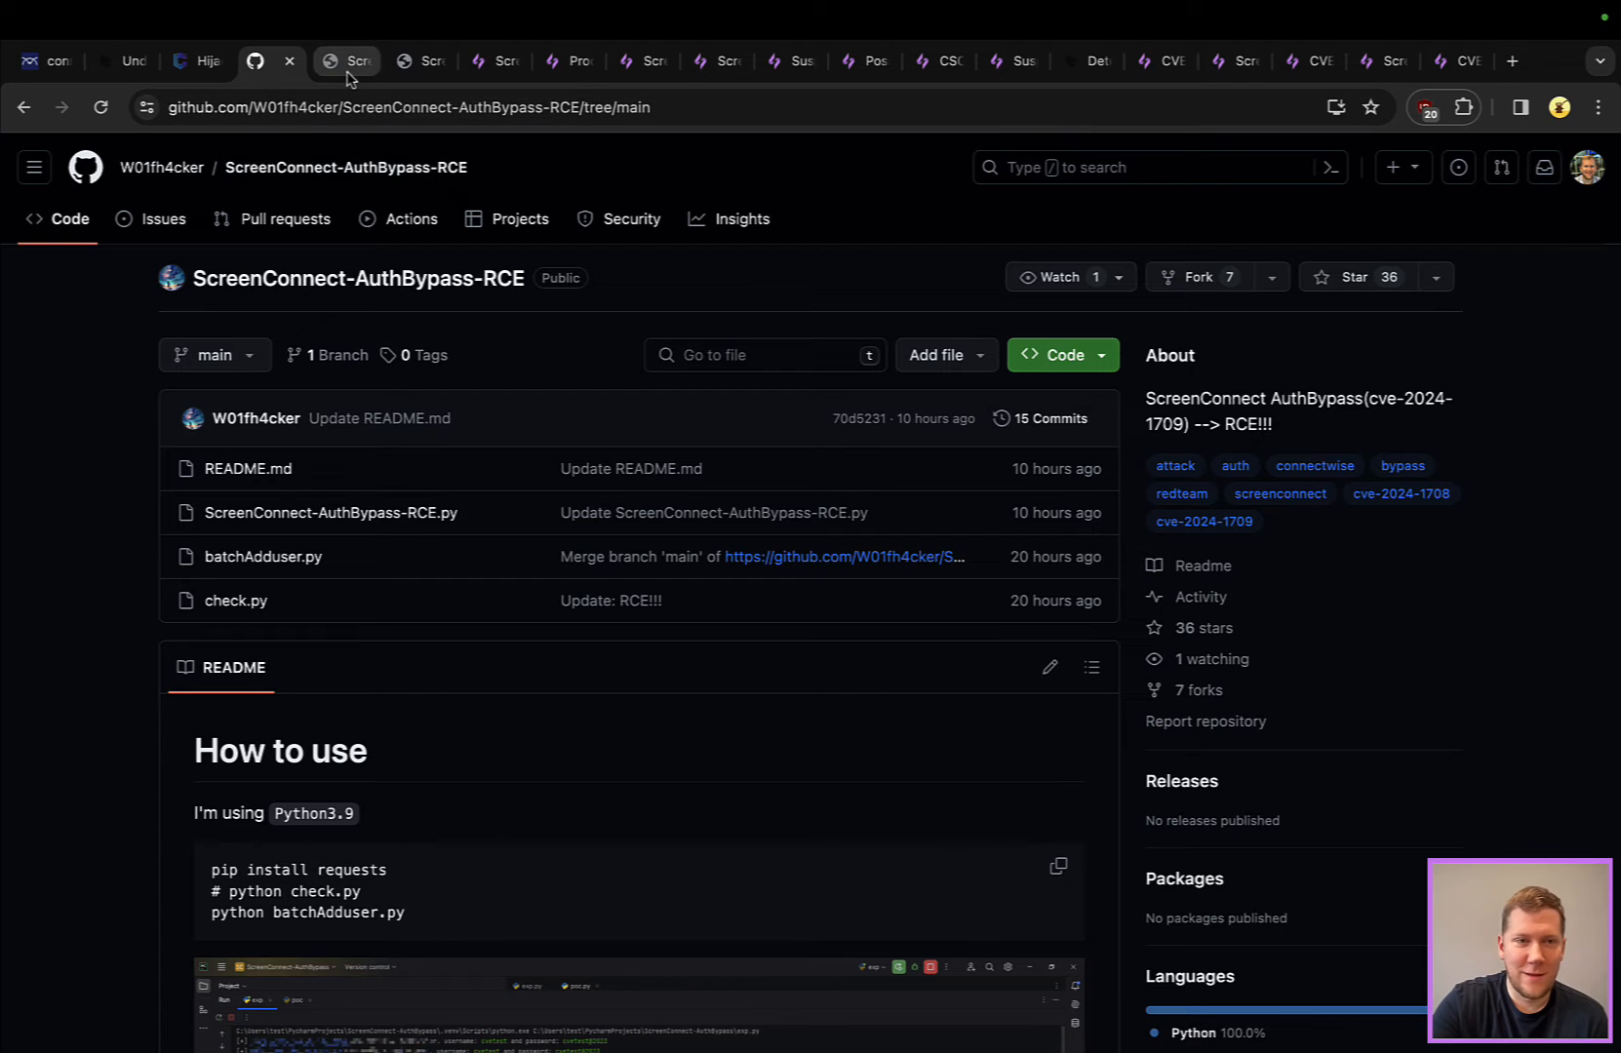
click(347, 60)
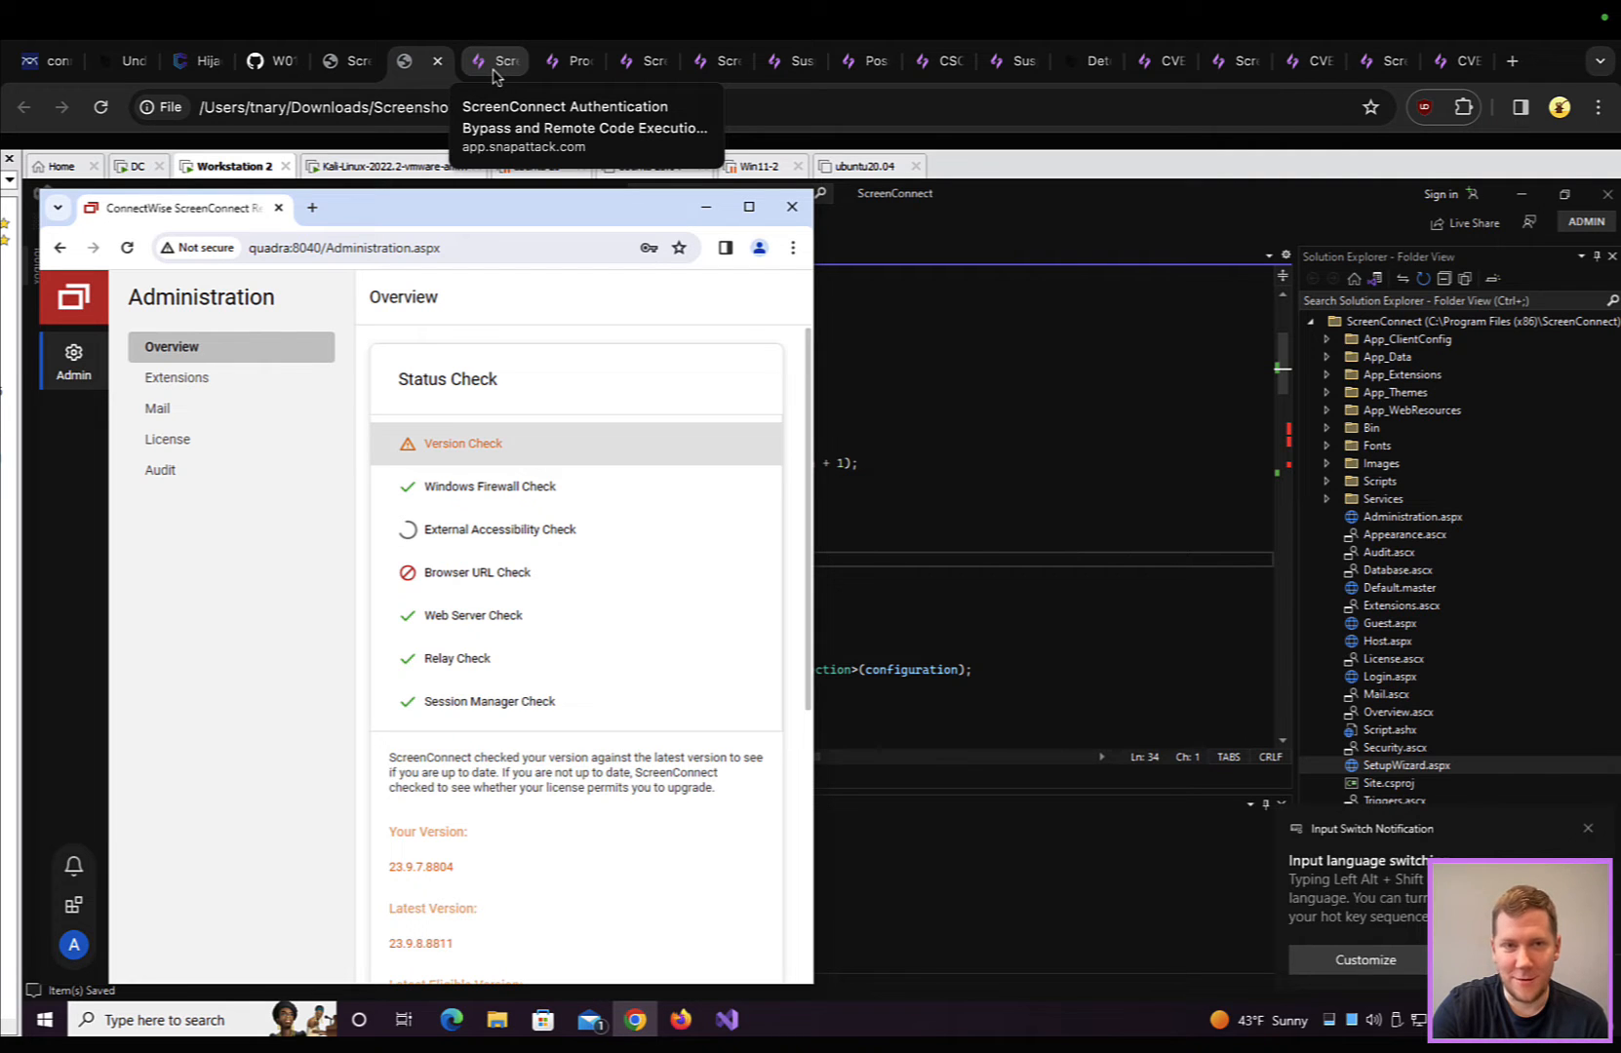
Switch to the SnapAttack threat page and scroll to its emulation video player
click(494, 60)
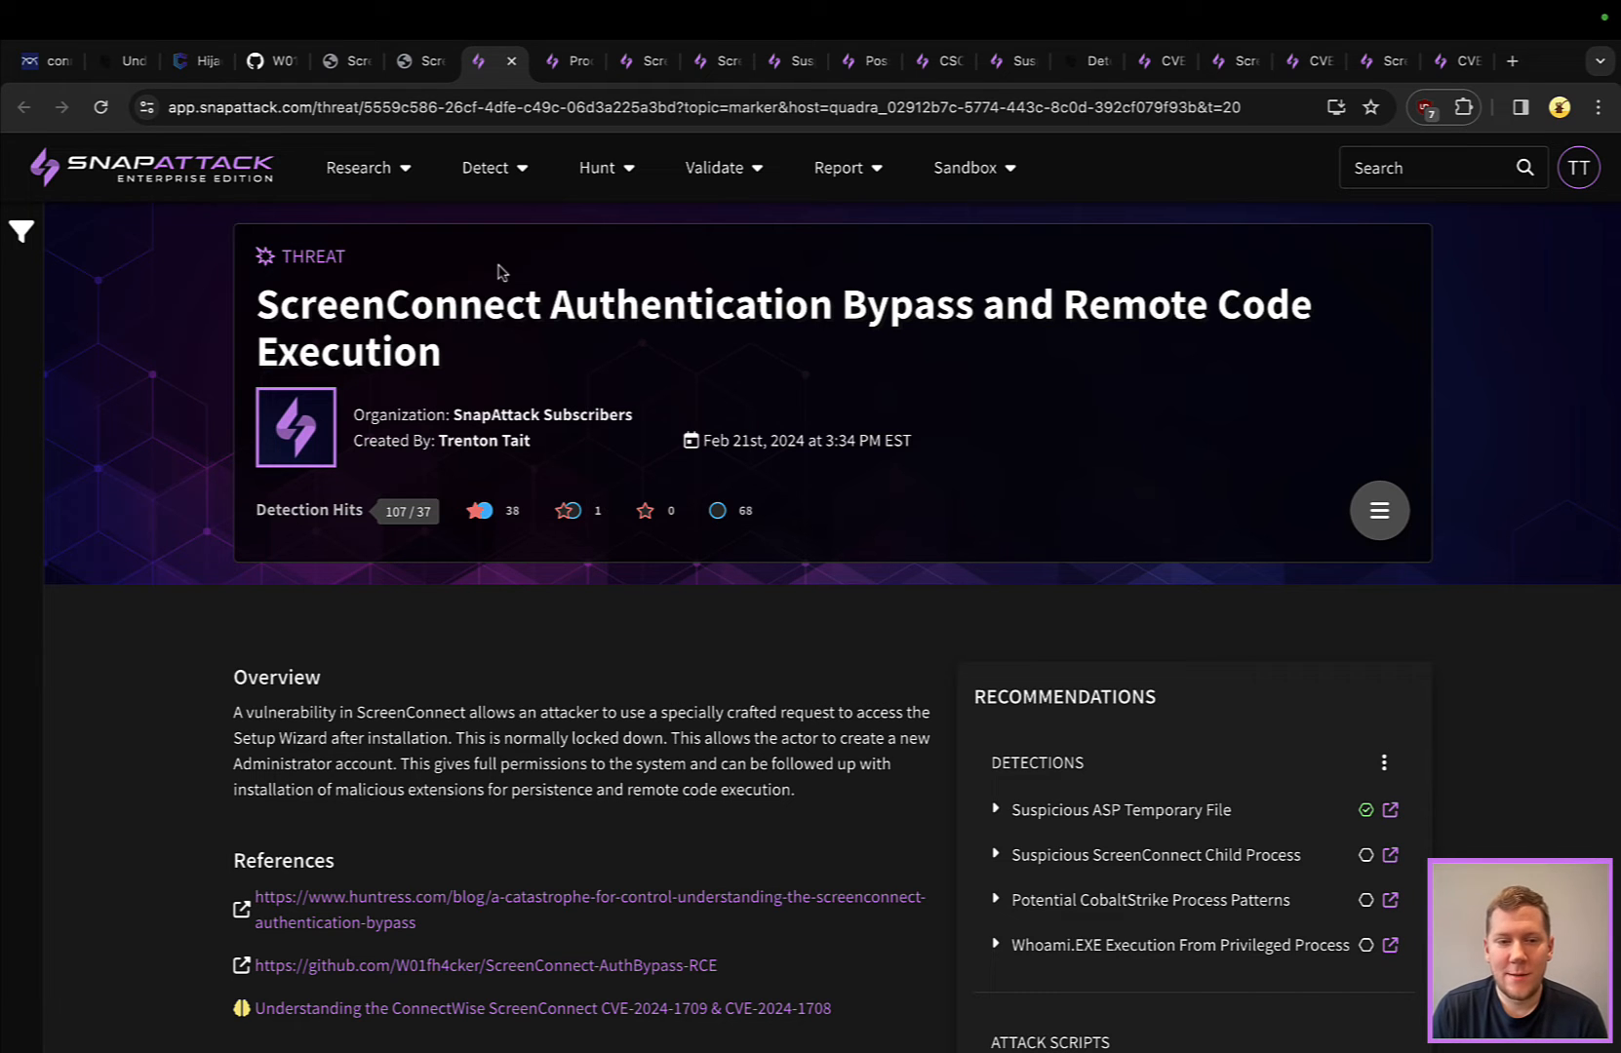
scroll(down, 3)
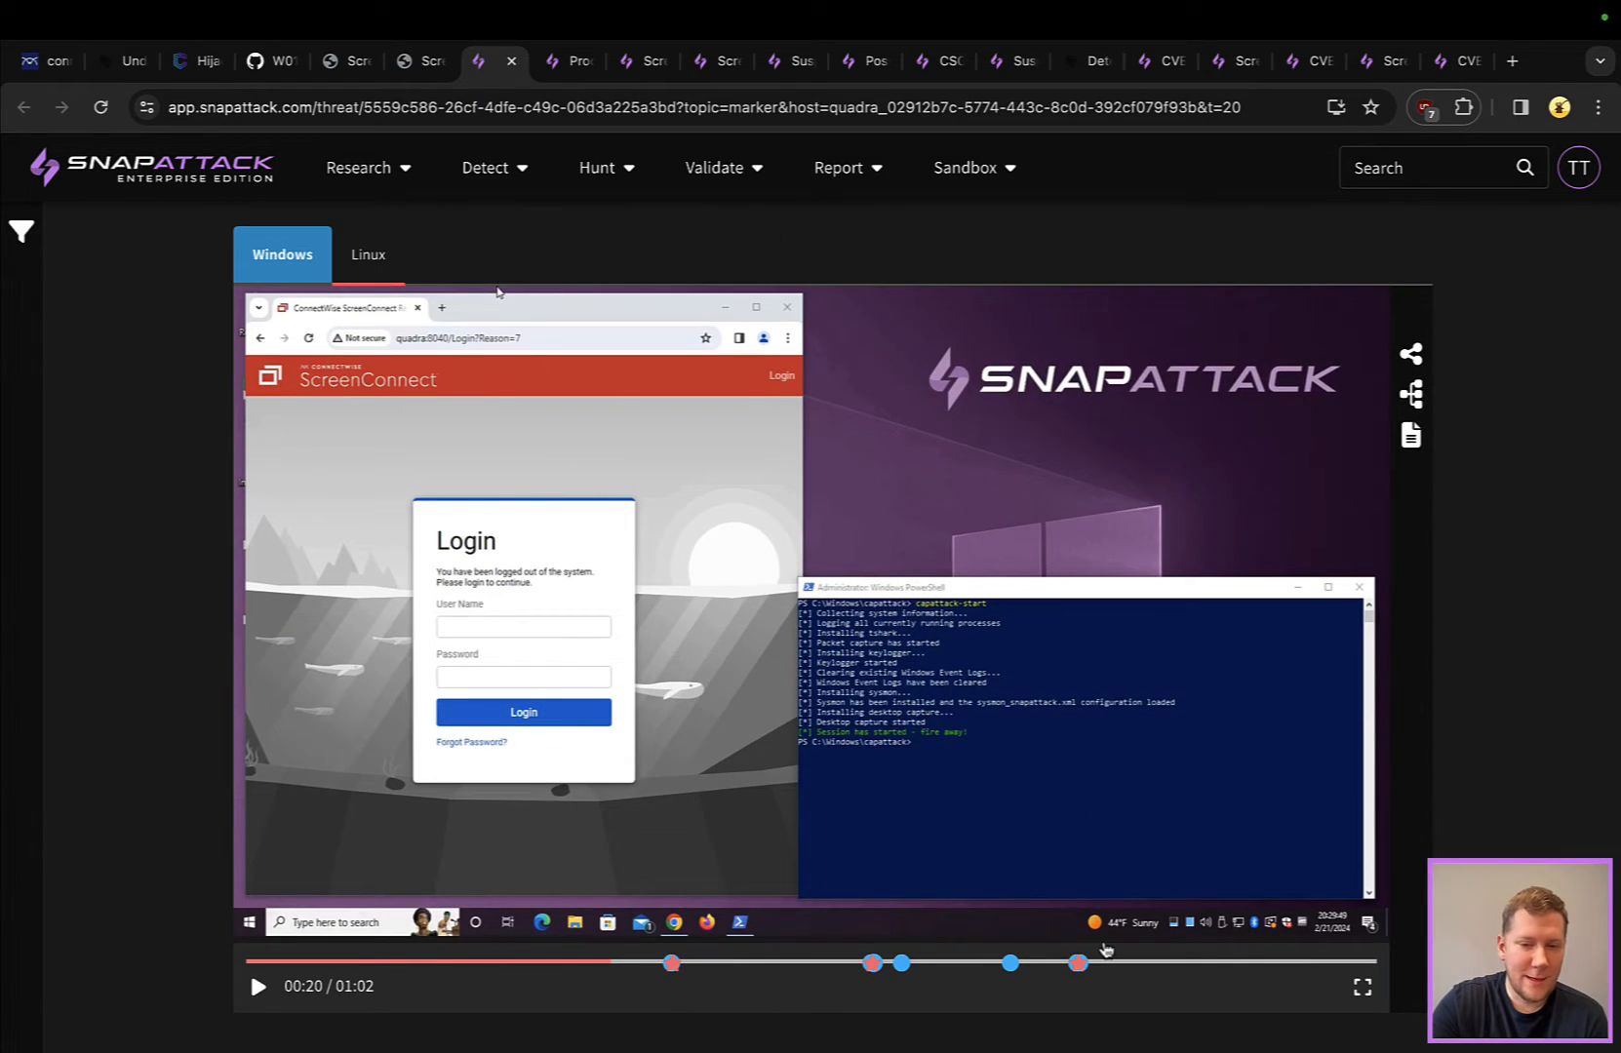
Play the Linux host's emulation recording full screen through the python3 exploit and whoami returning SYSTEM
click(367, 254)
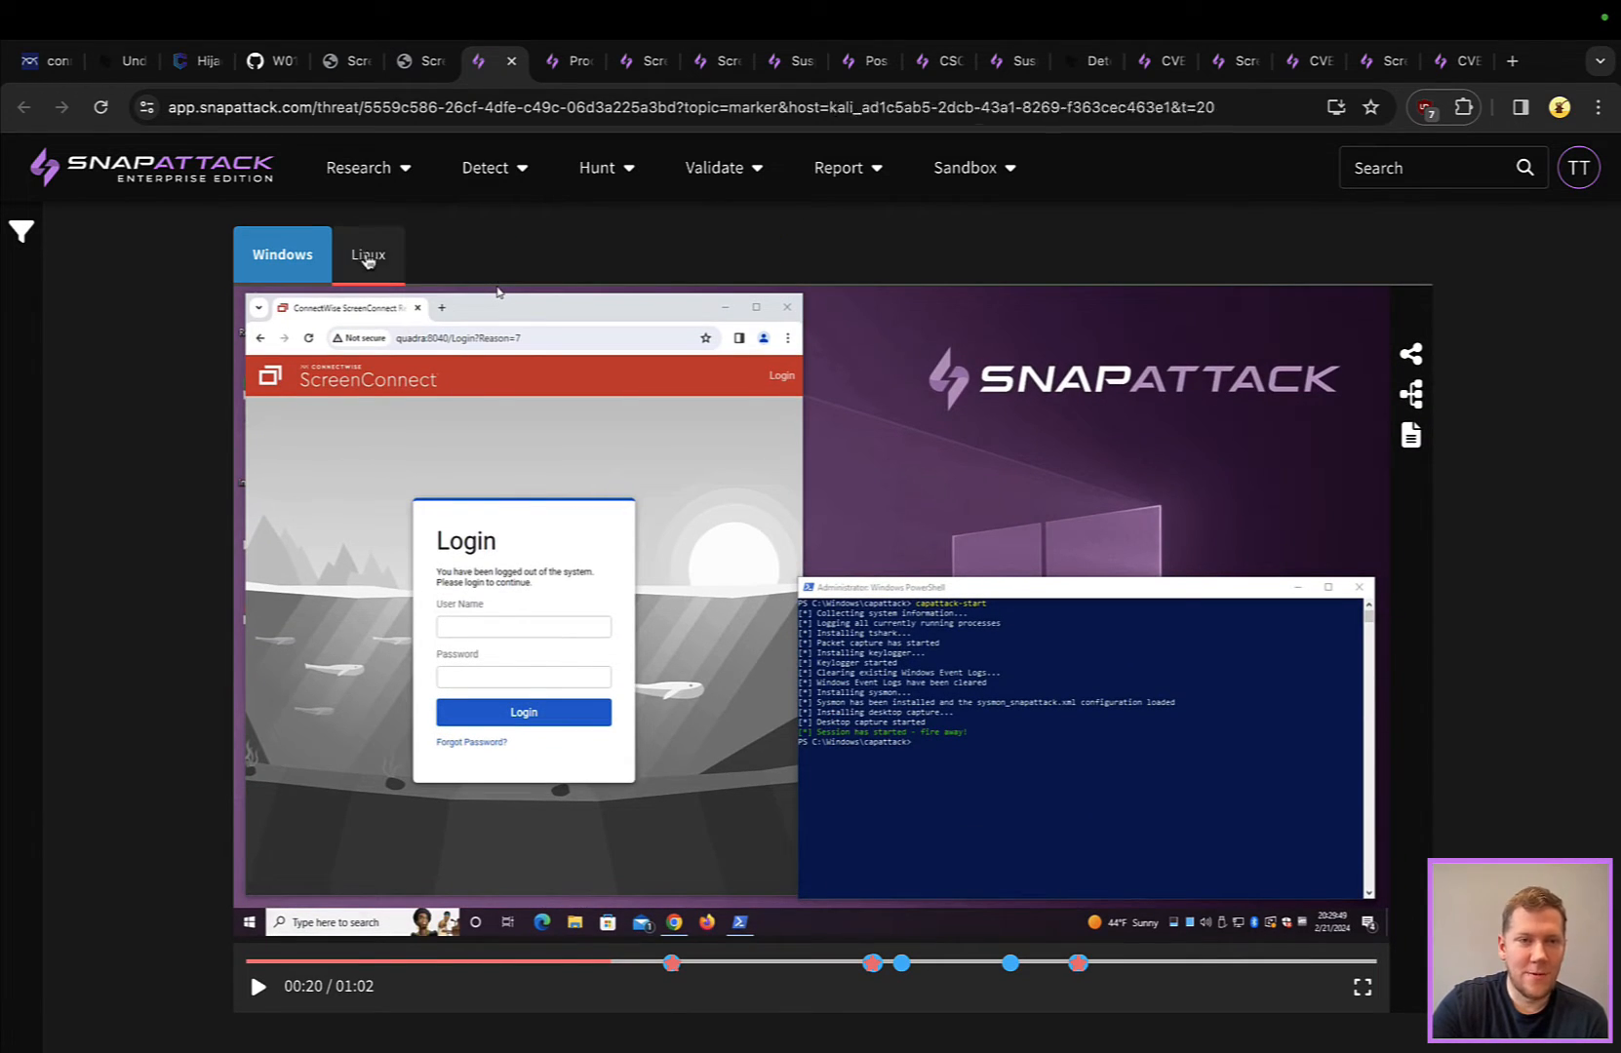
click(367, 253)
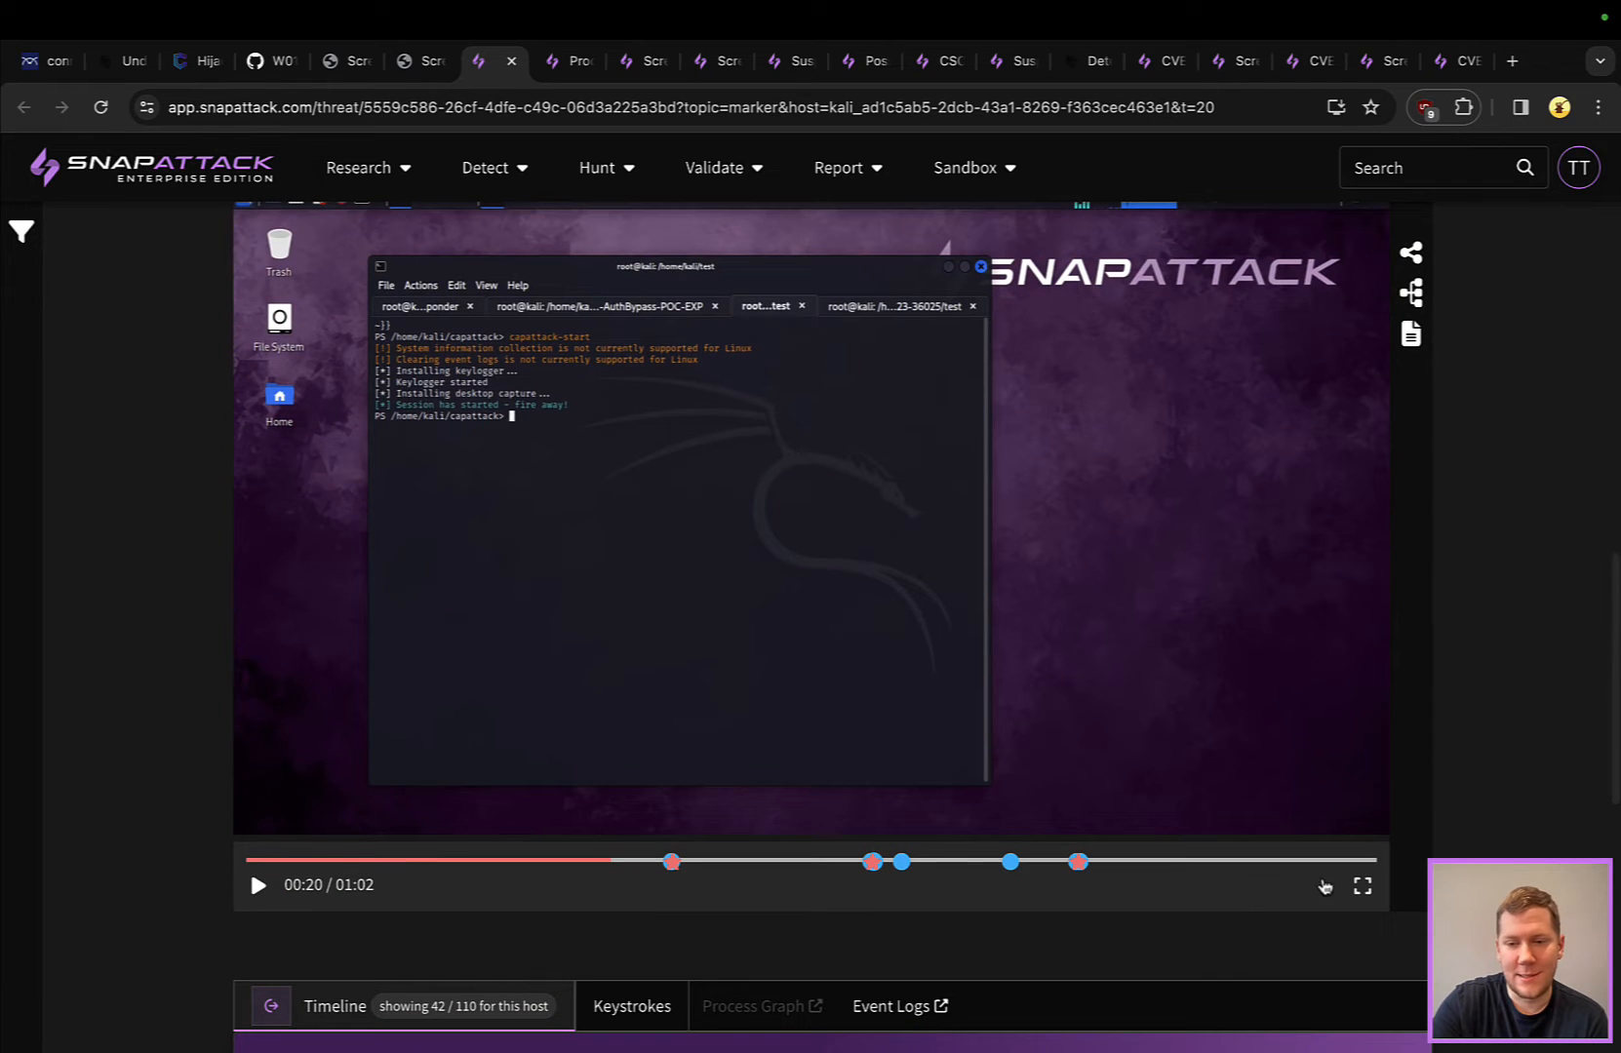
click(1362, 885)
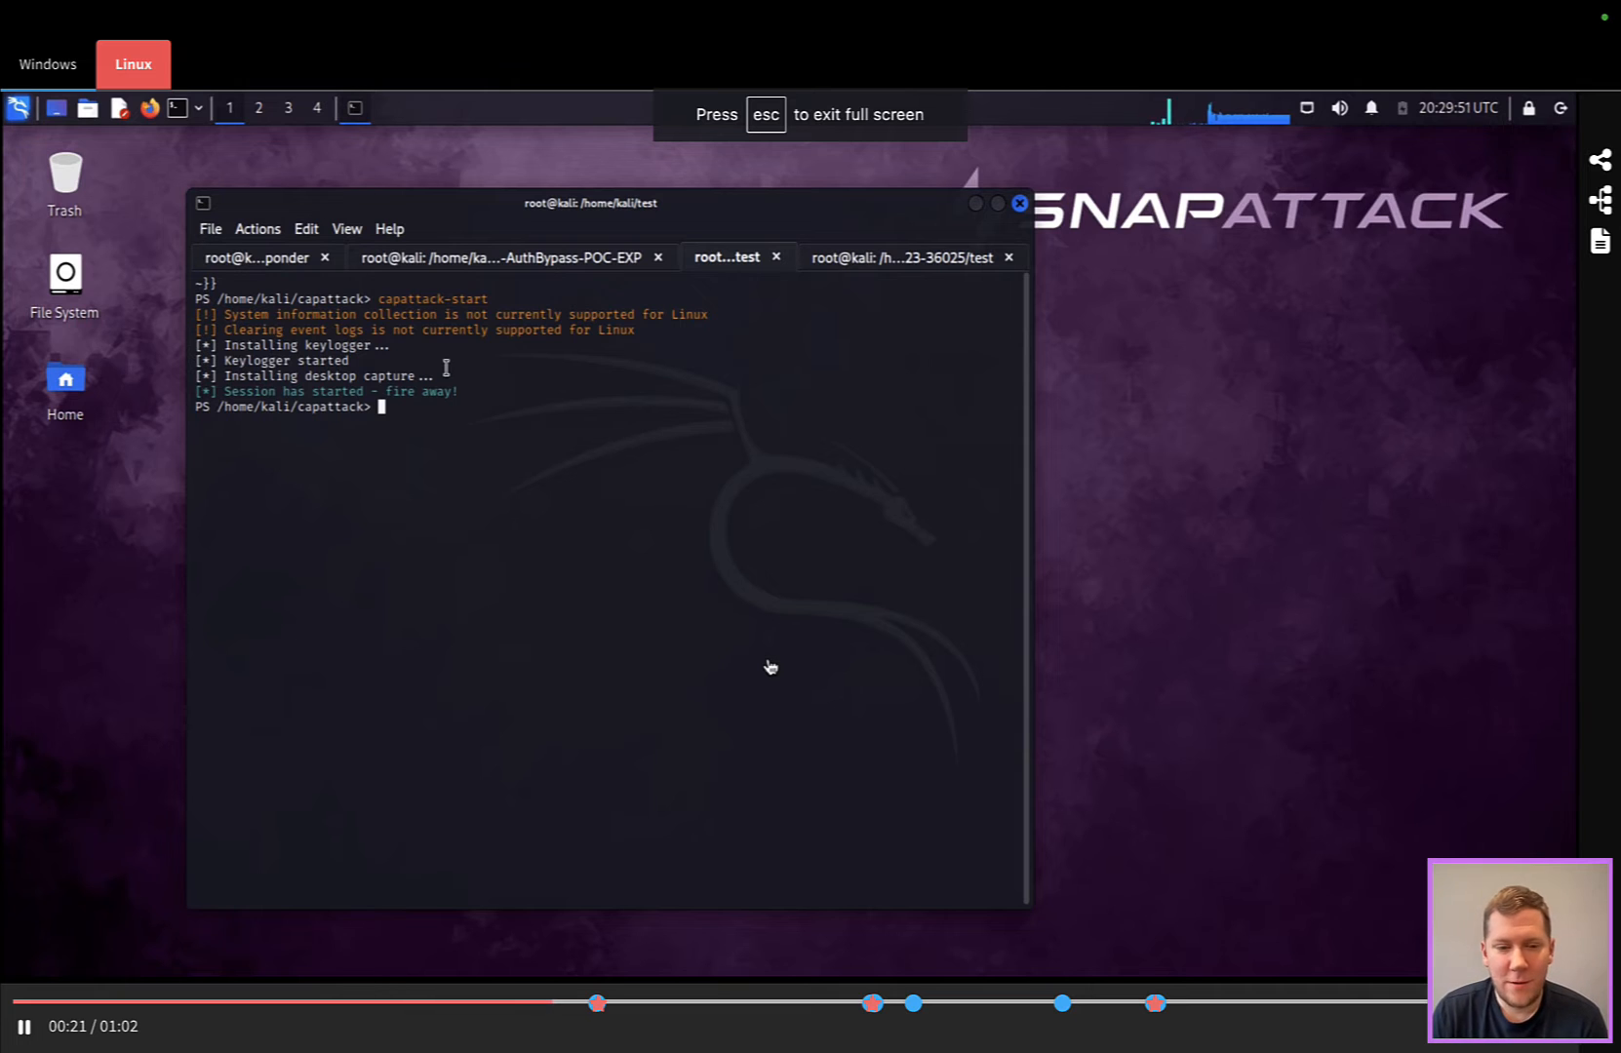
click(504, 257)
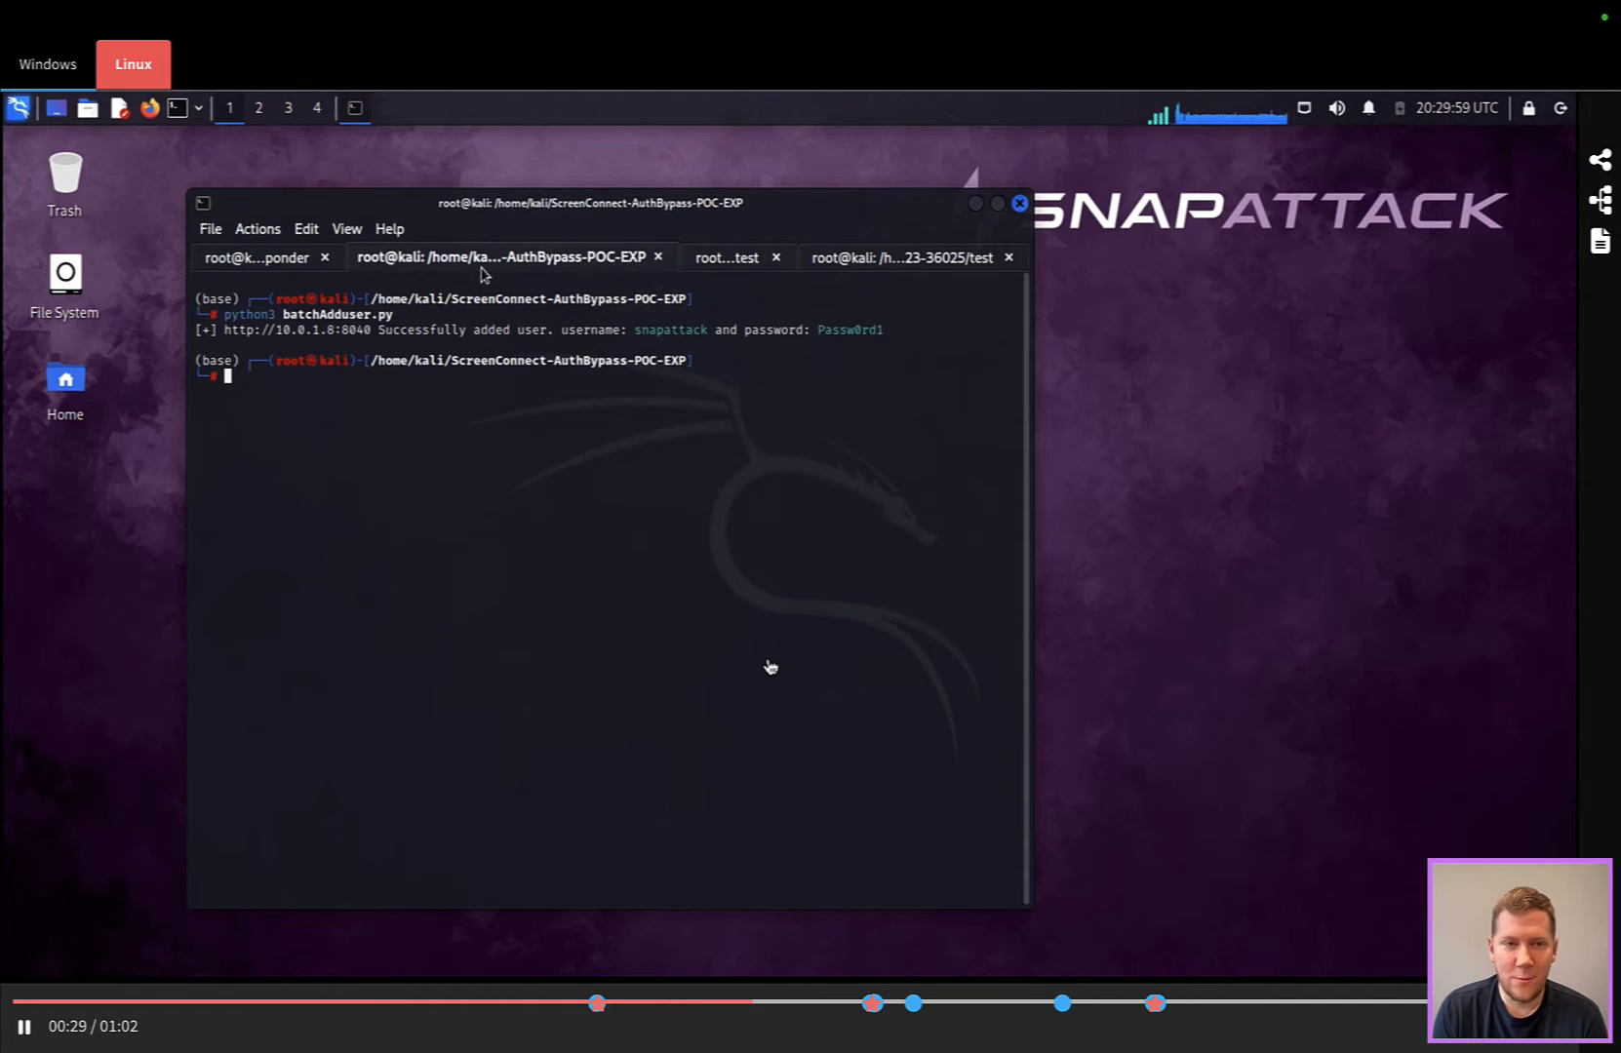
text(python3 sc)
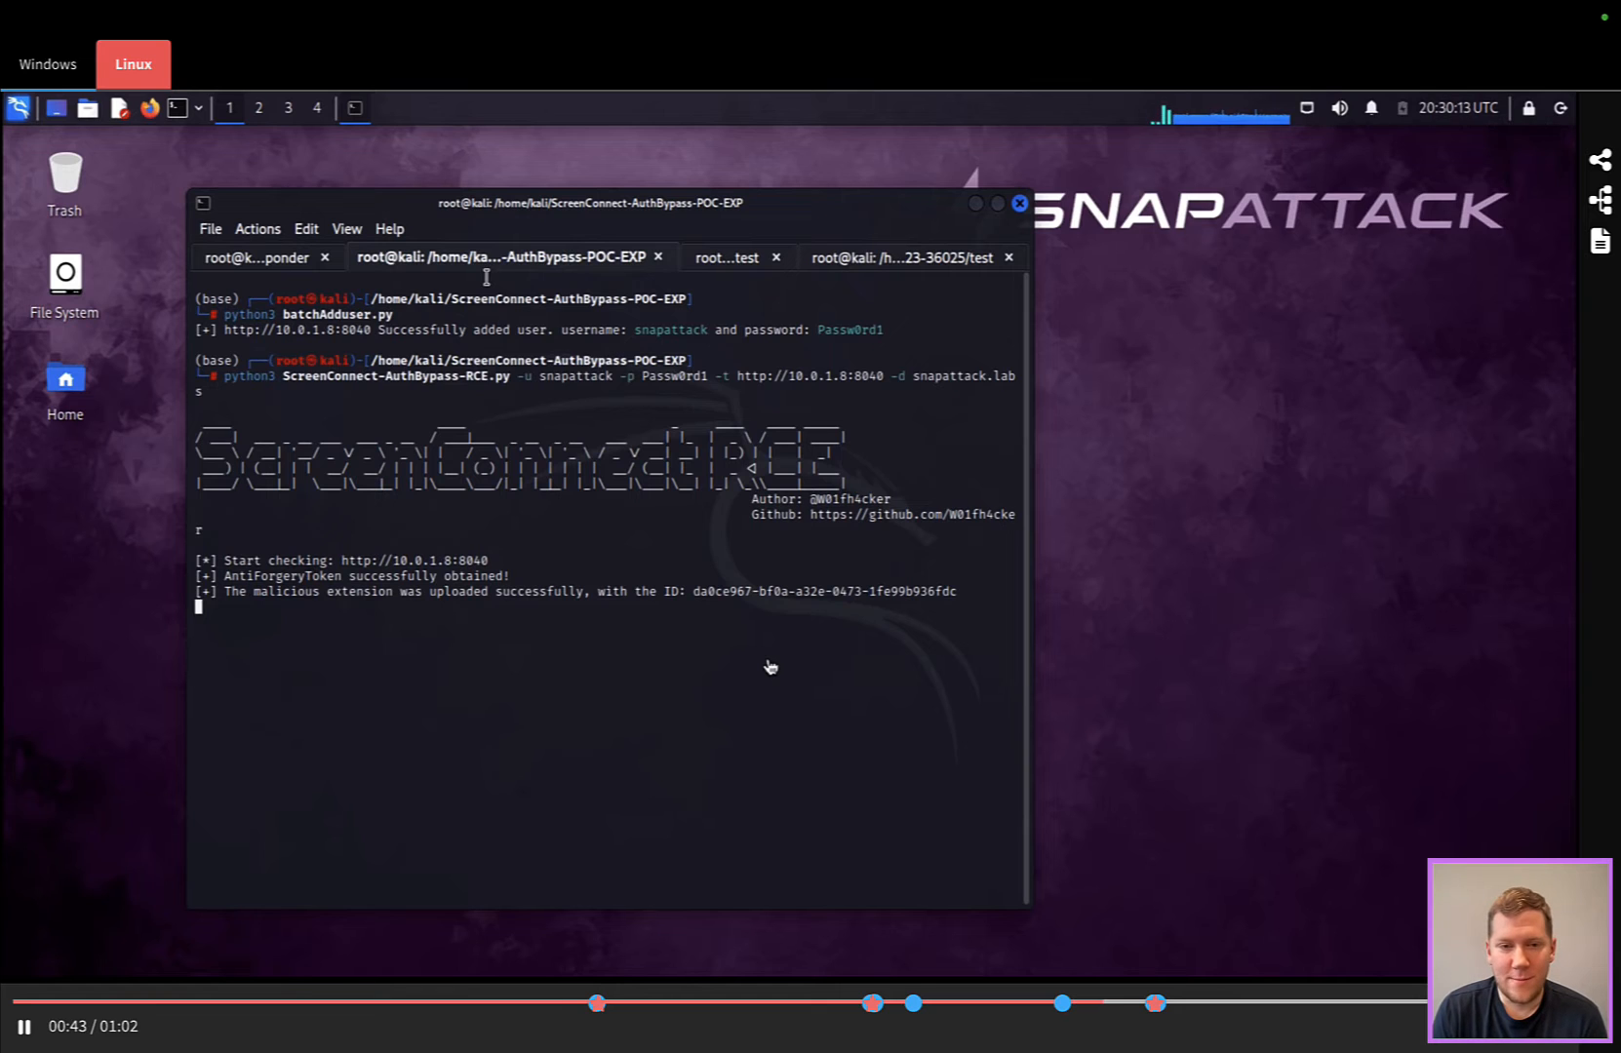
text(whoami)
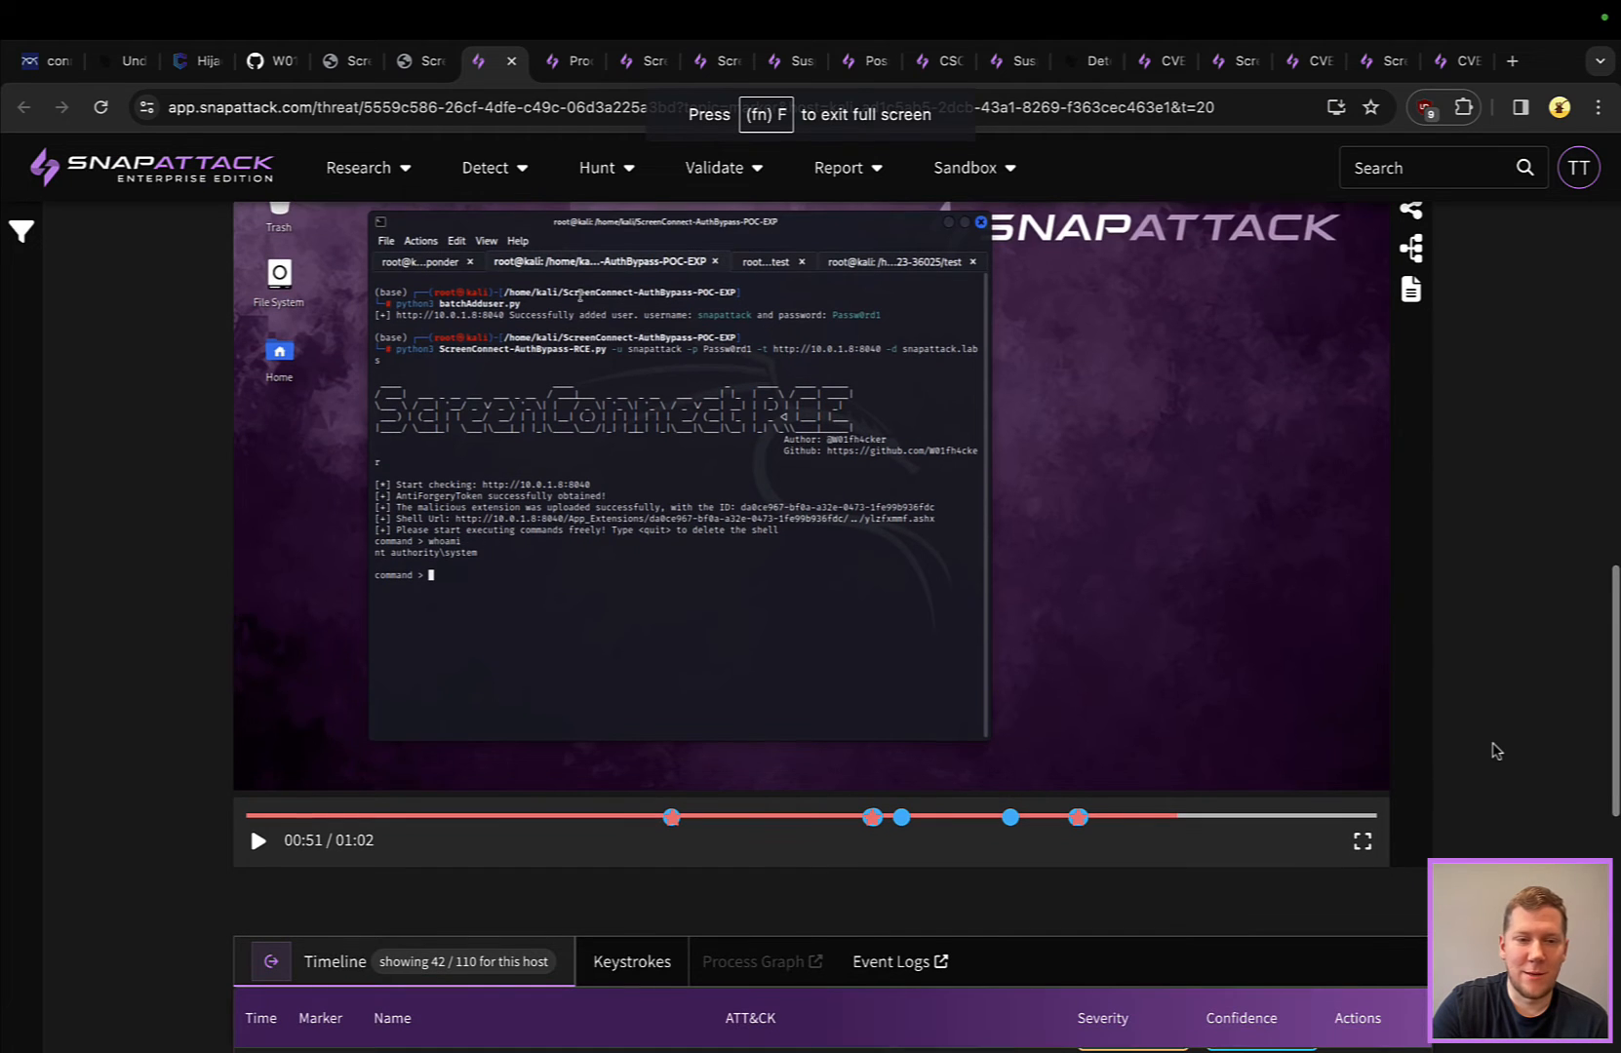
Inspect the ScreenConnect.Service.exe, cmd.exe and whoami.exe nodes in the process graph details panel
scroll(down, 3)
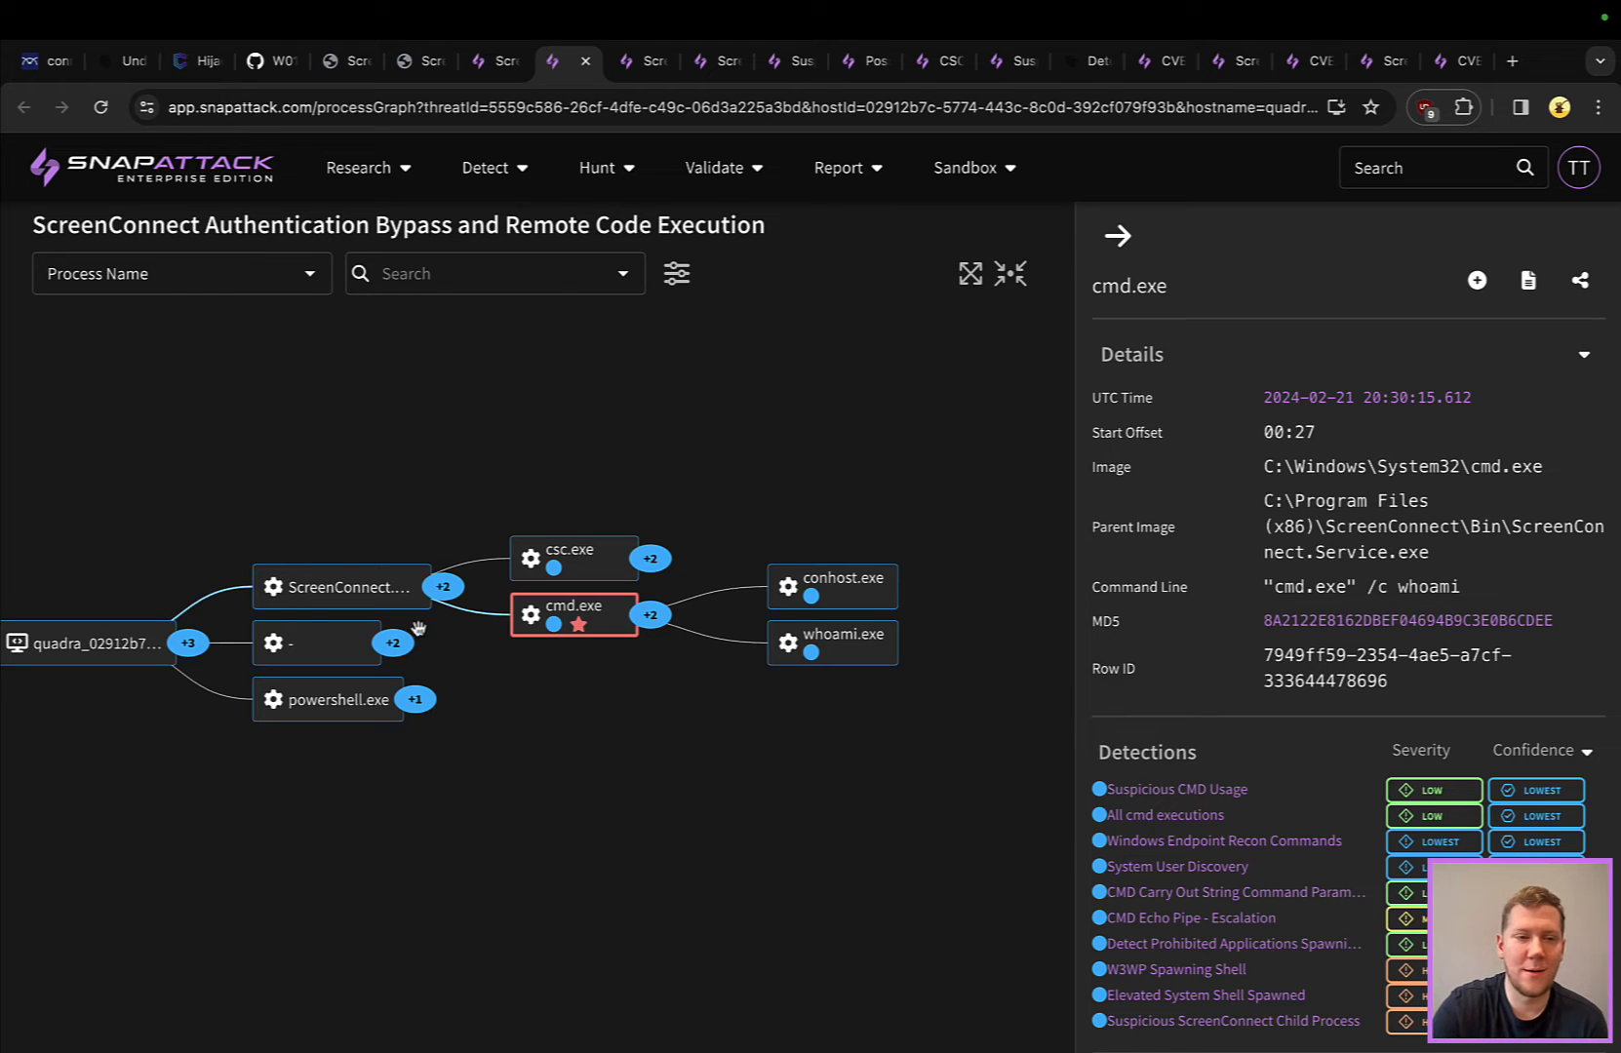
click(339, 585)
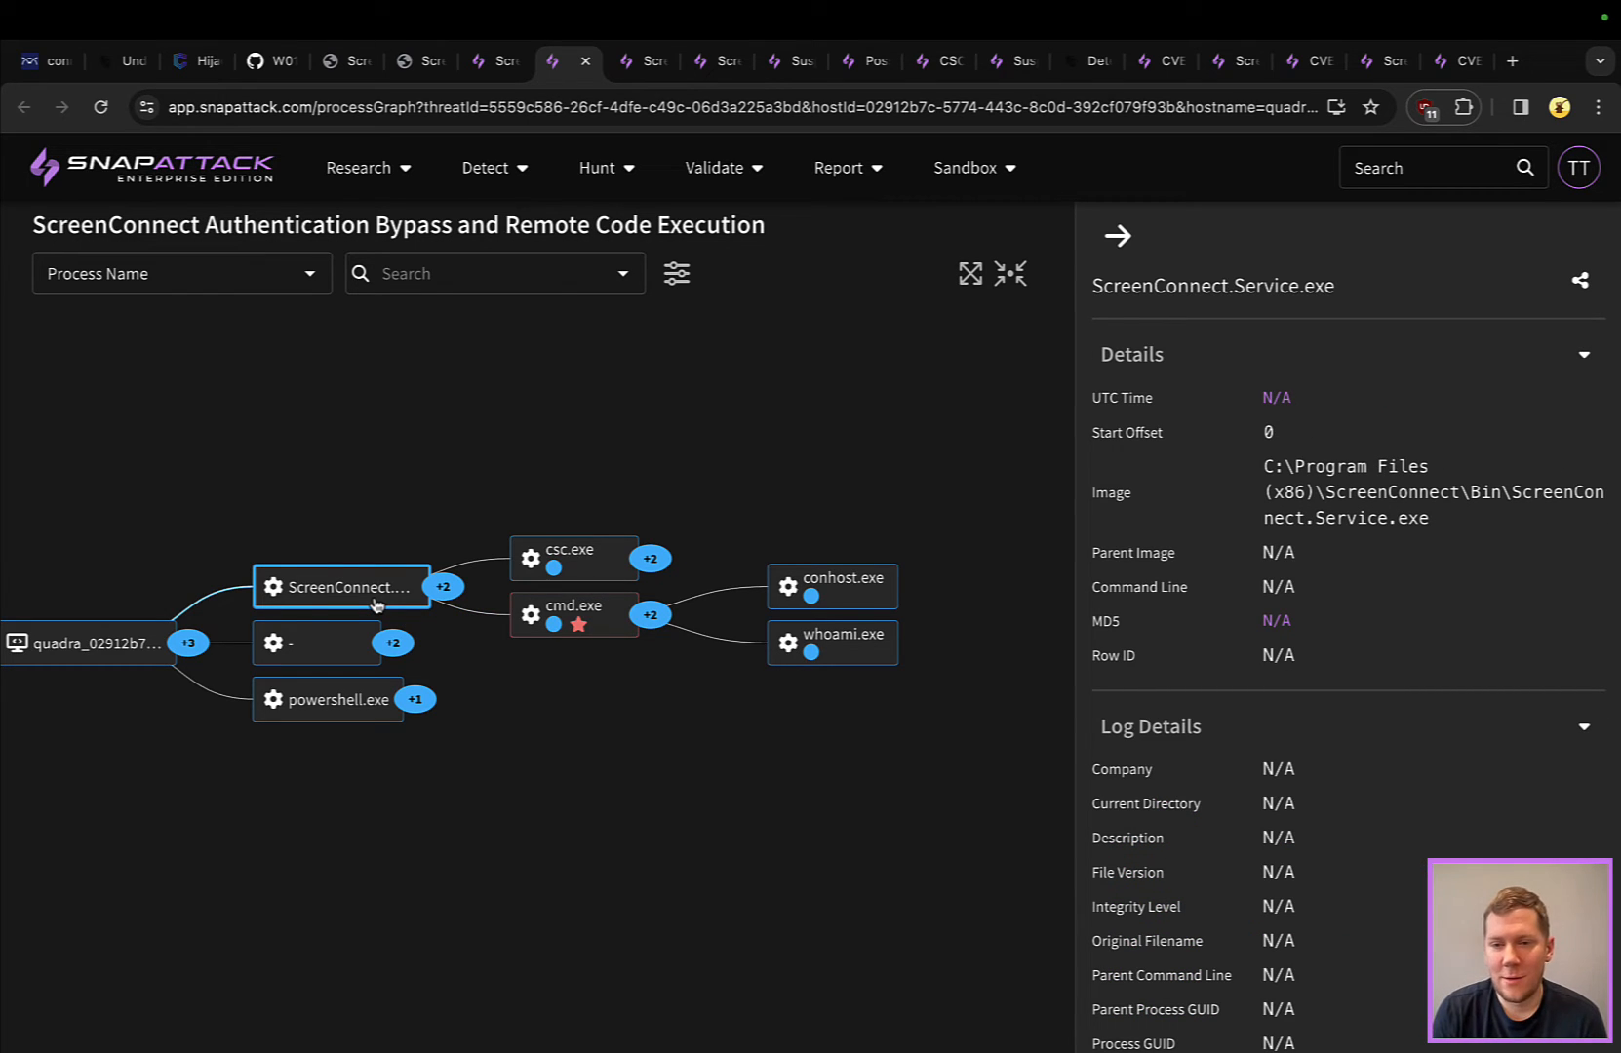
mouse_move(604, 634)
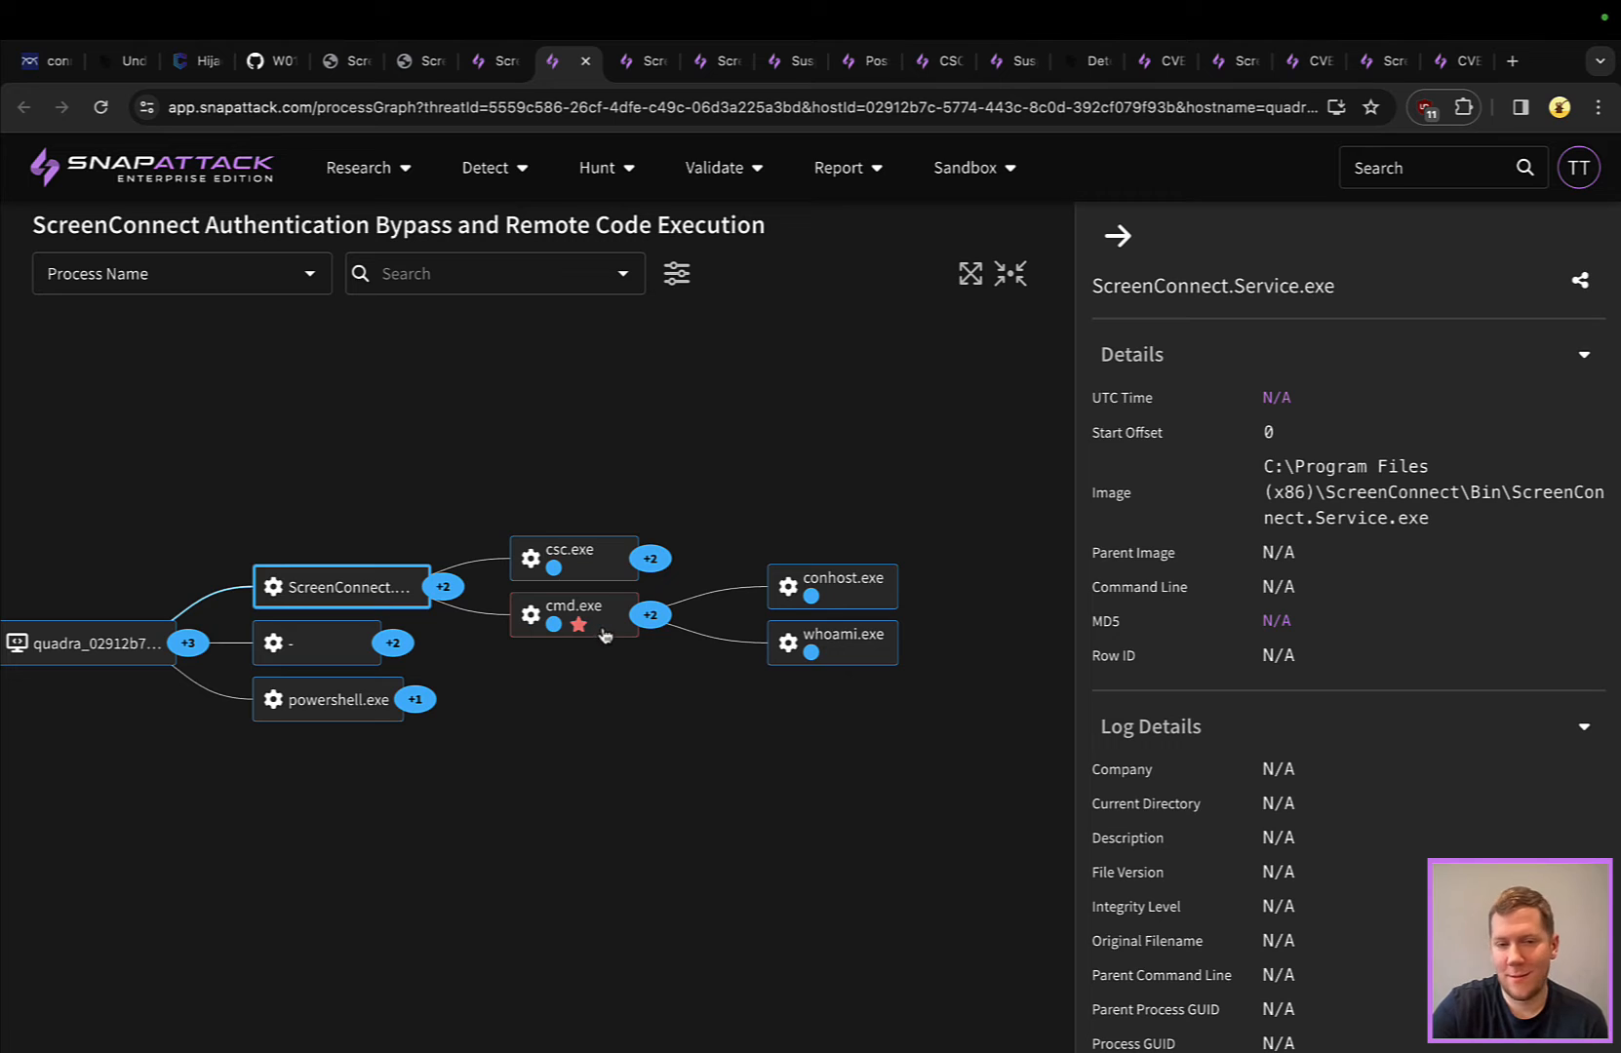
click(572, 615)
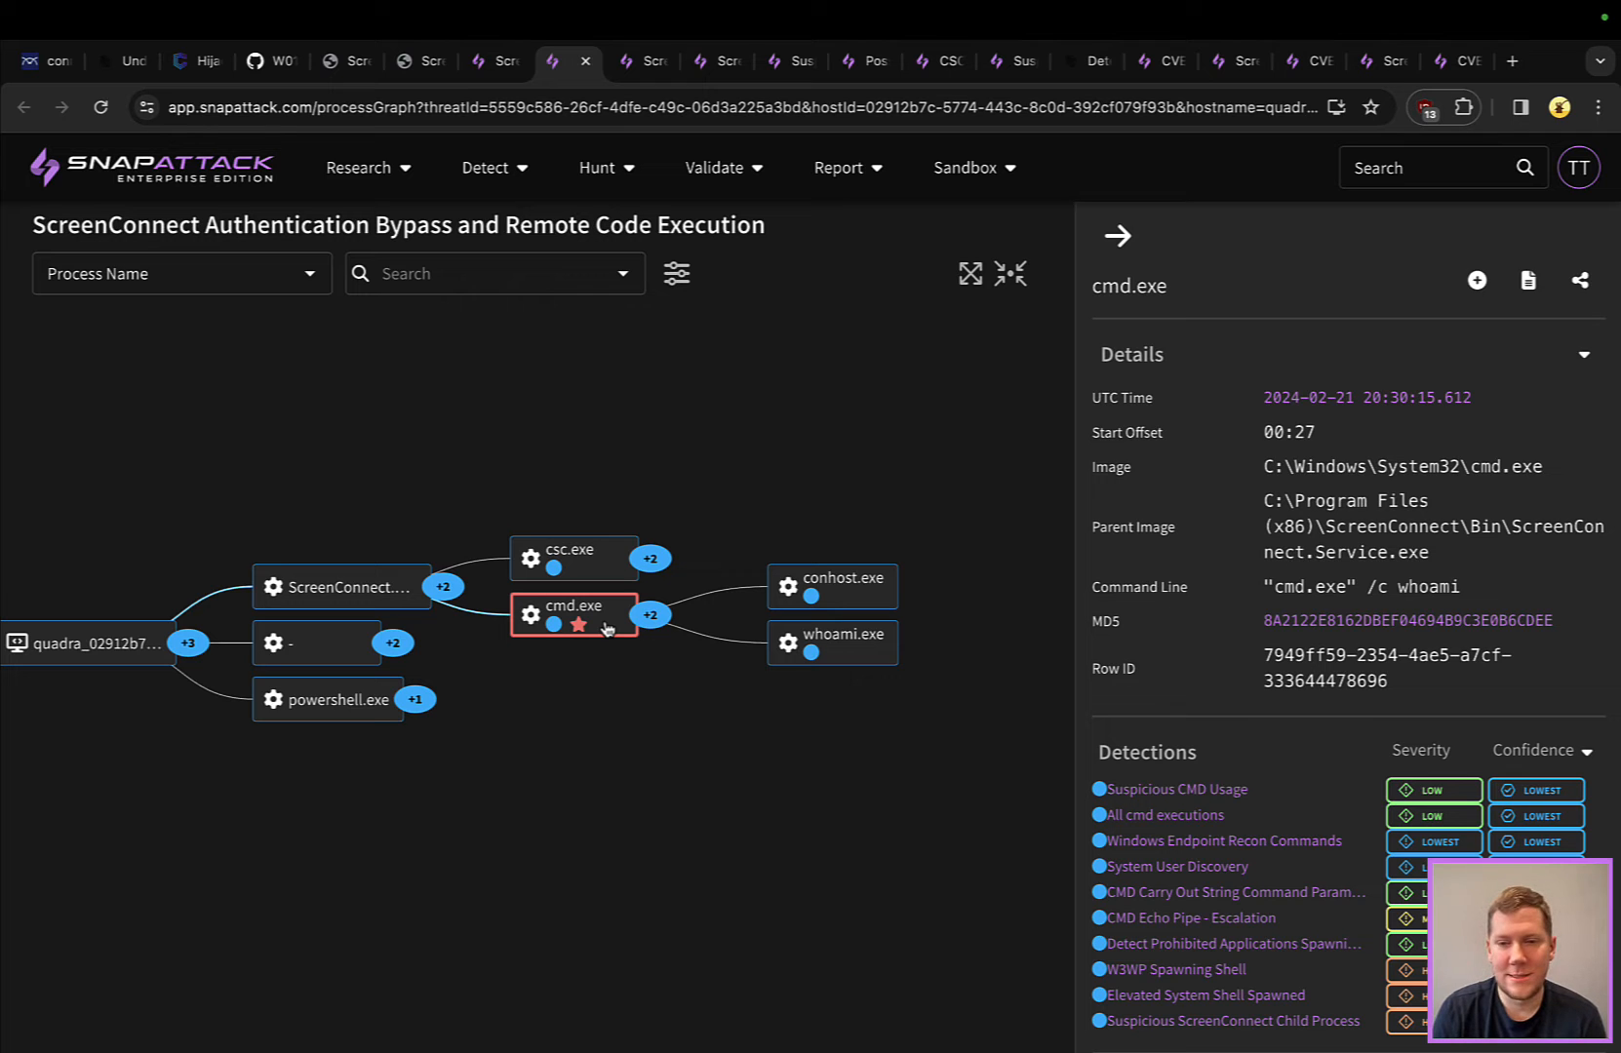
scroll(down, 3)
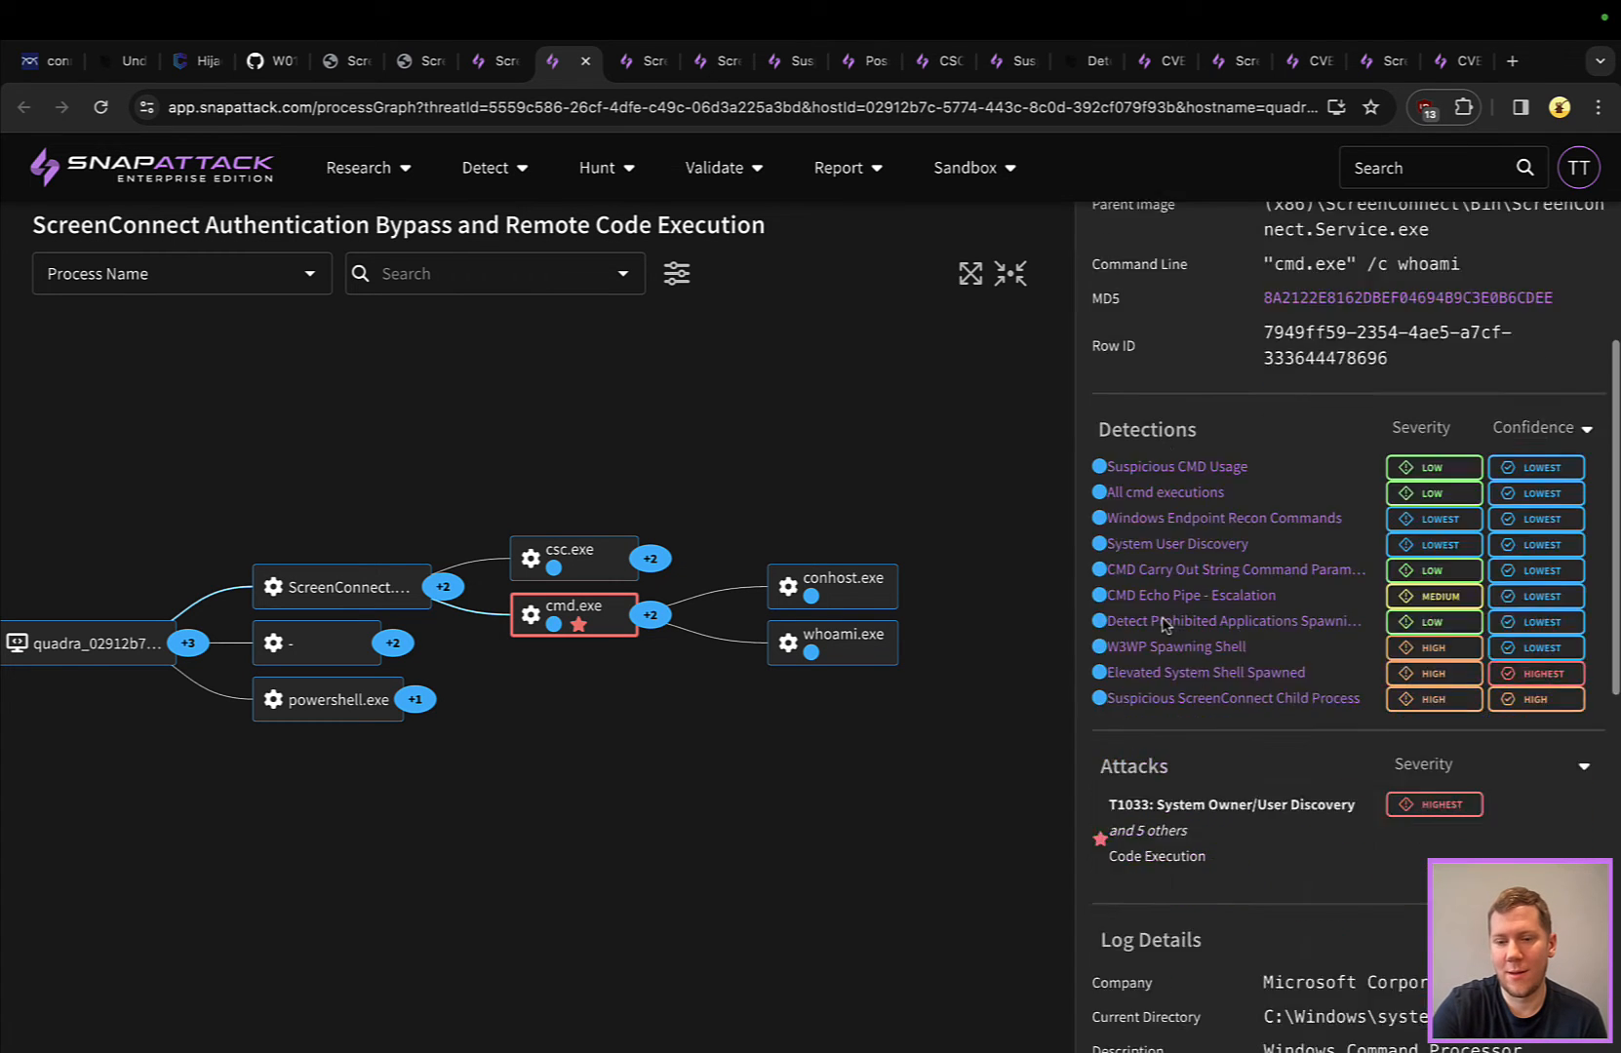
scroll(down, 3)
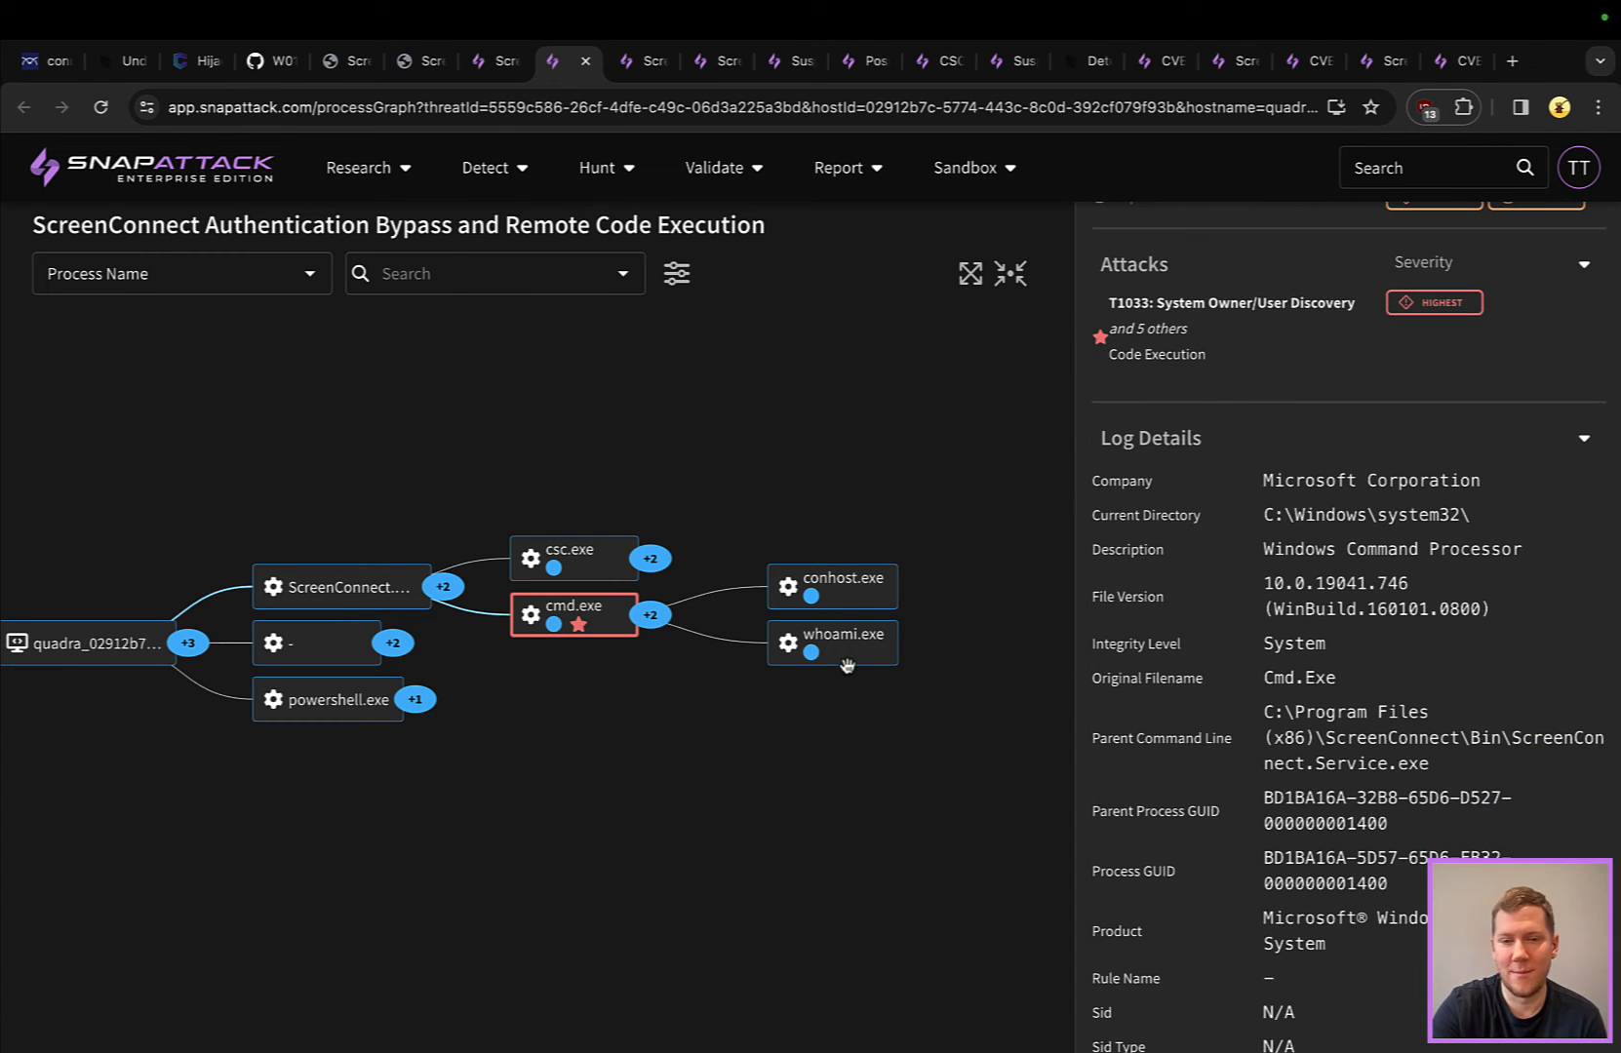
click(831, 642)
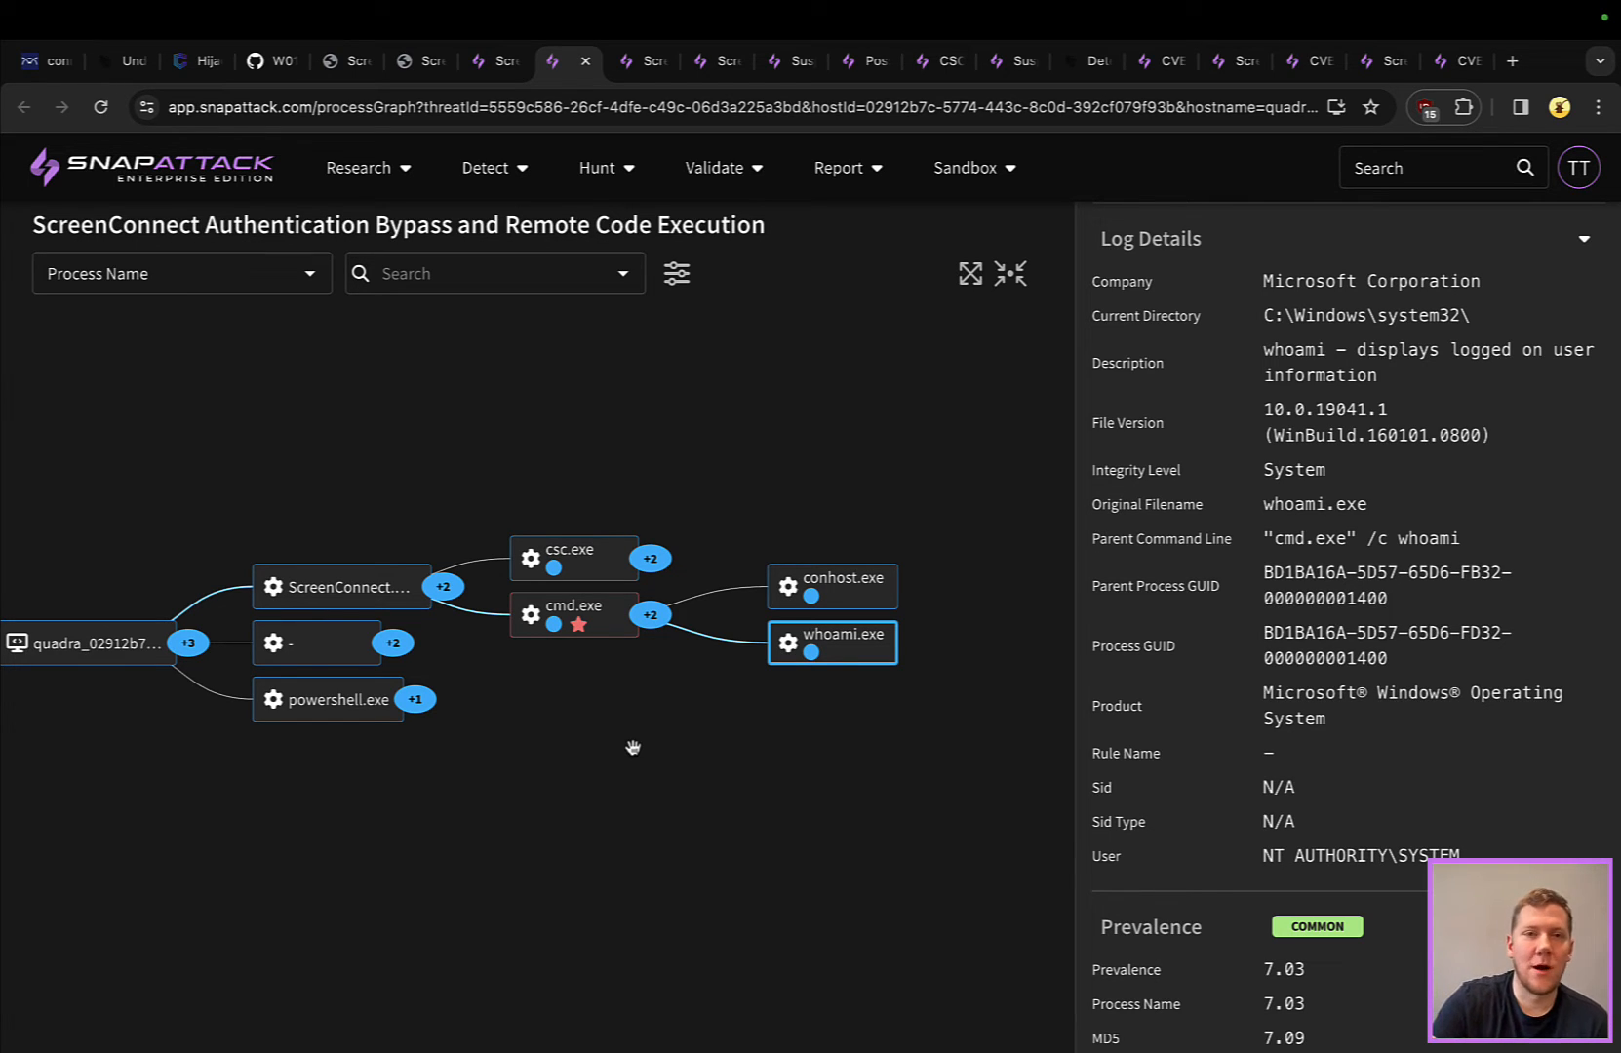
mouse_move(660, 324)
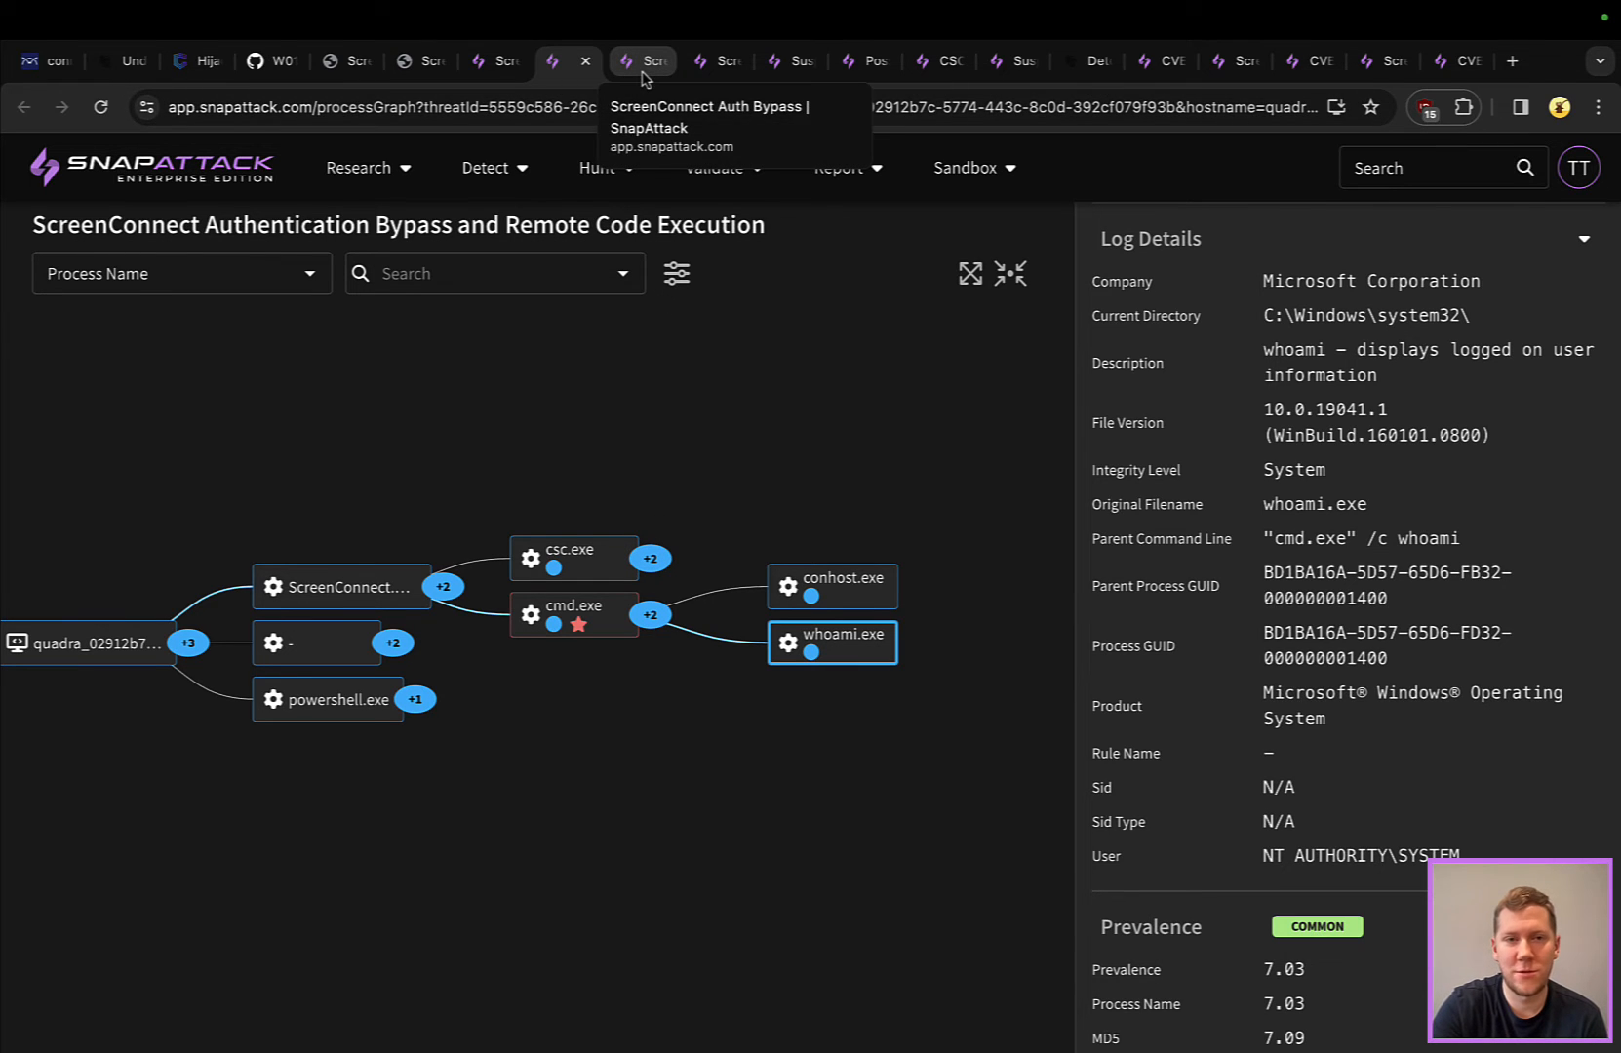
Switch to the ScreenConnect Auth Bypass detection and scroll to its Zeek SetupWizard.aspx POST query
click(642, 61)
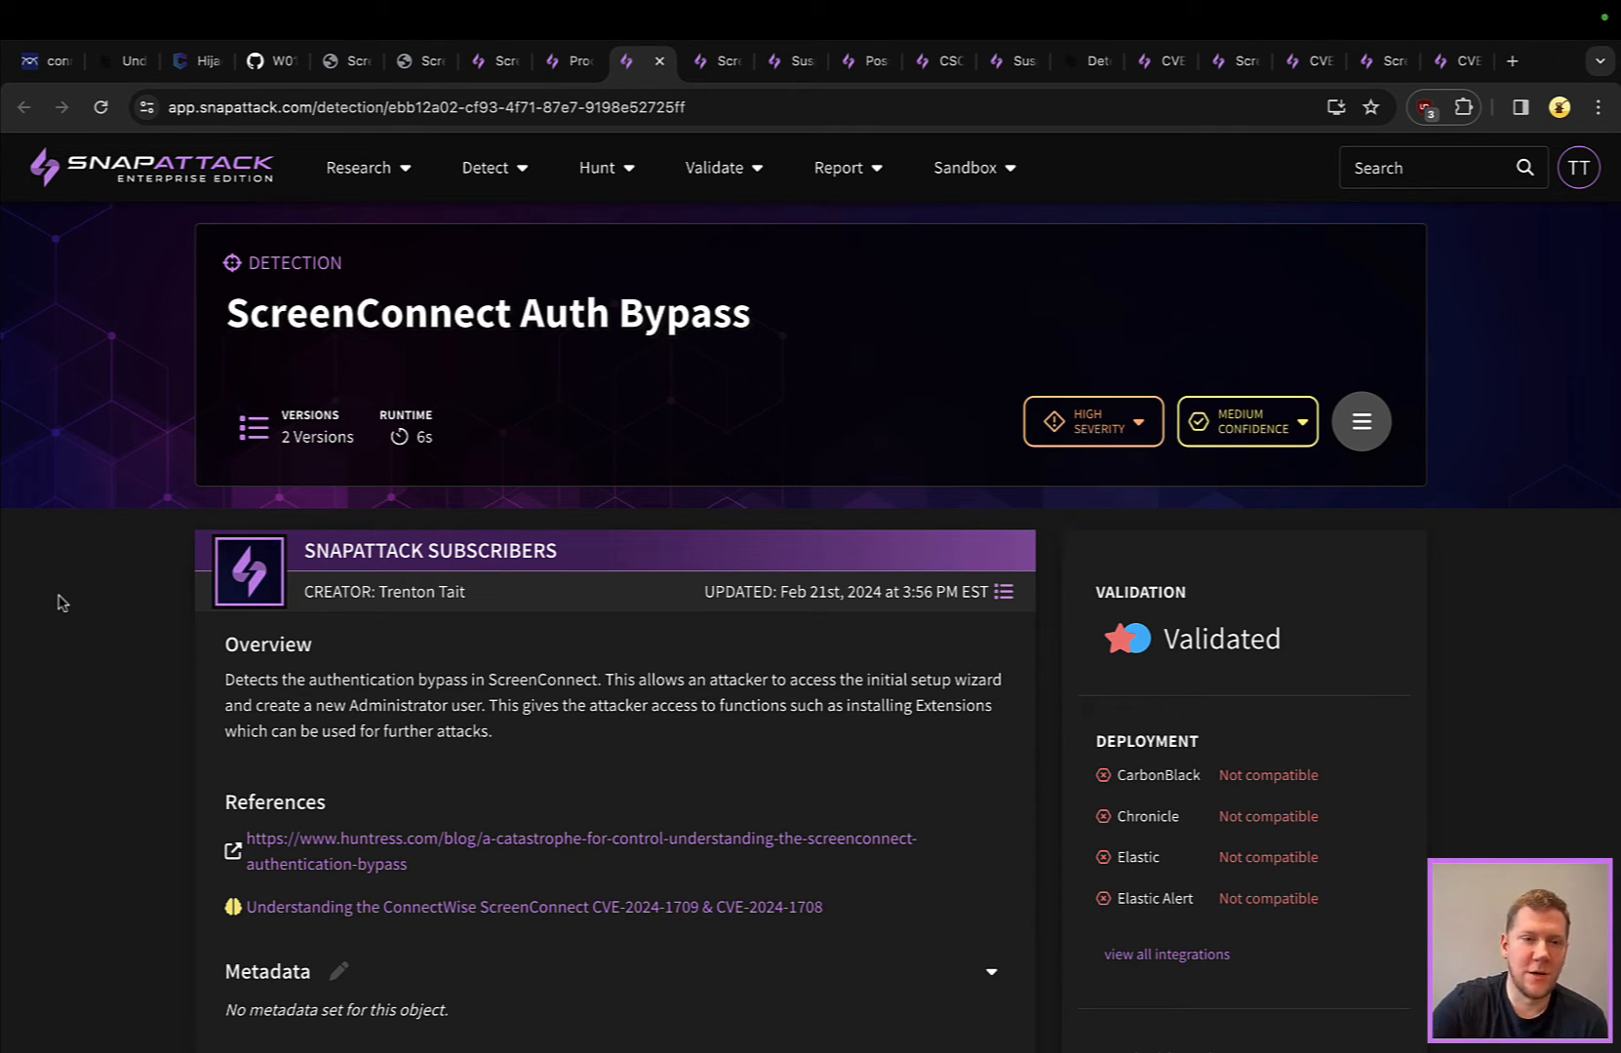
scroll(down, 3)
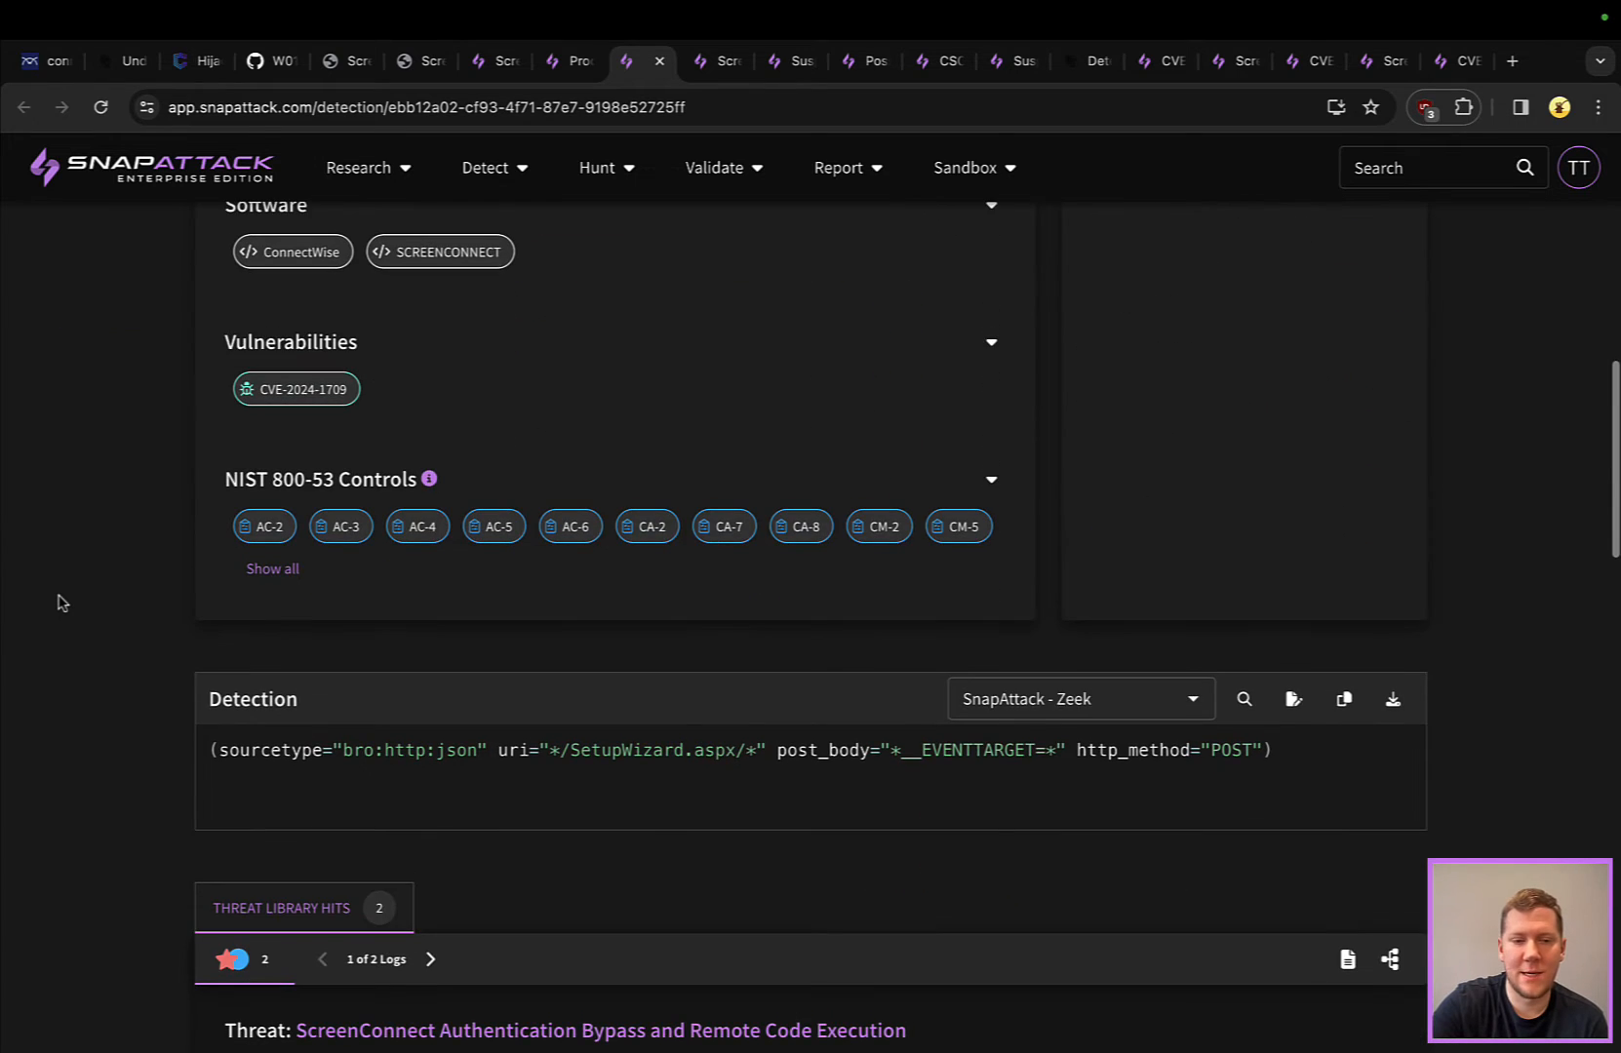
scroll(down, 3)
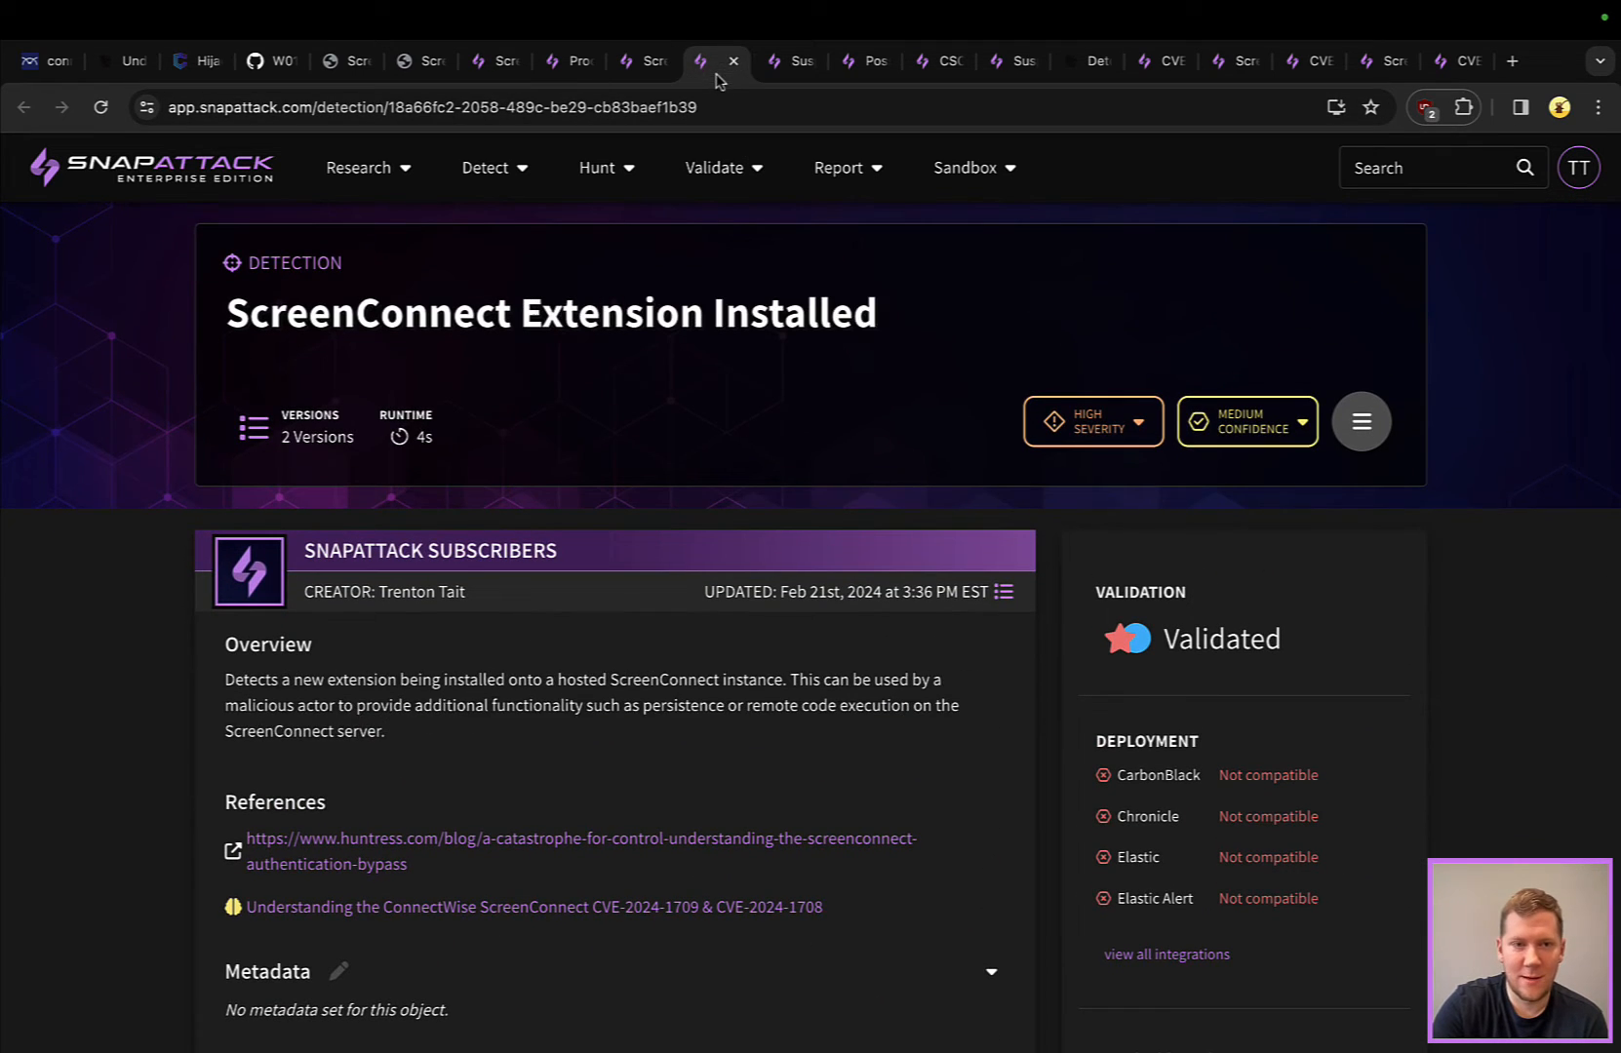
Scroll the Extension Installed detection to its InstallExtension POST query and Threat Library Hits
scroll(down, 3)
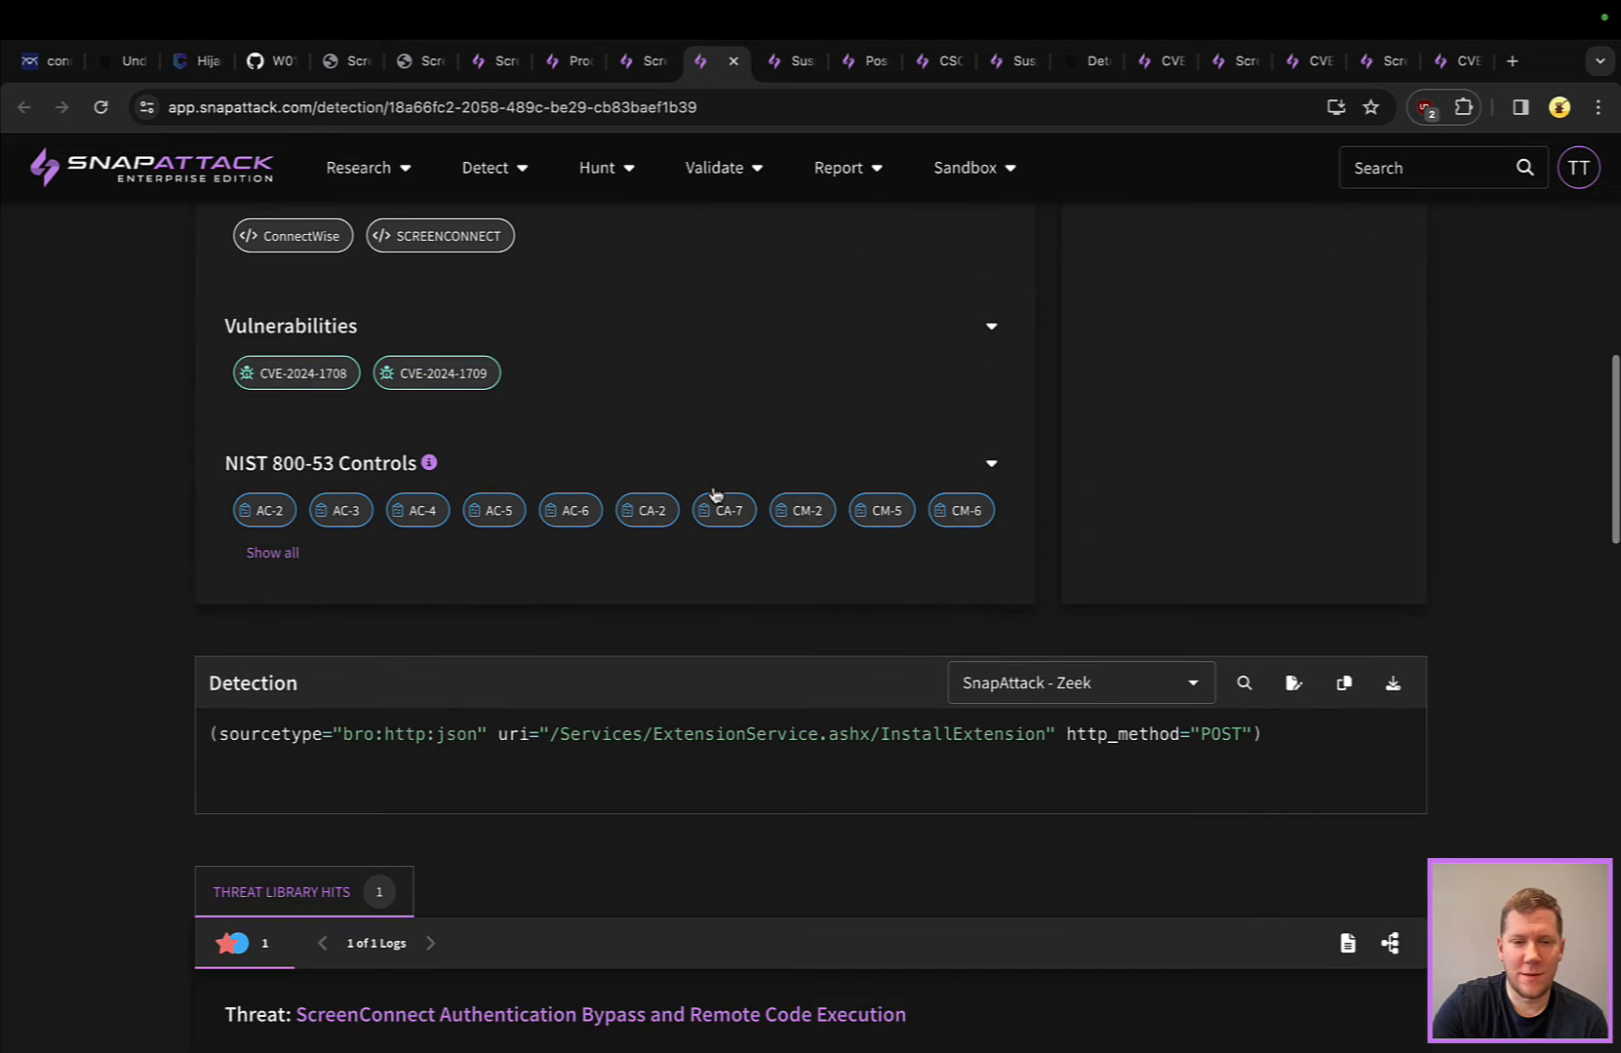
scroll(down, 3)
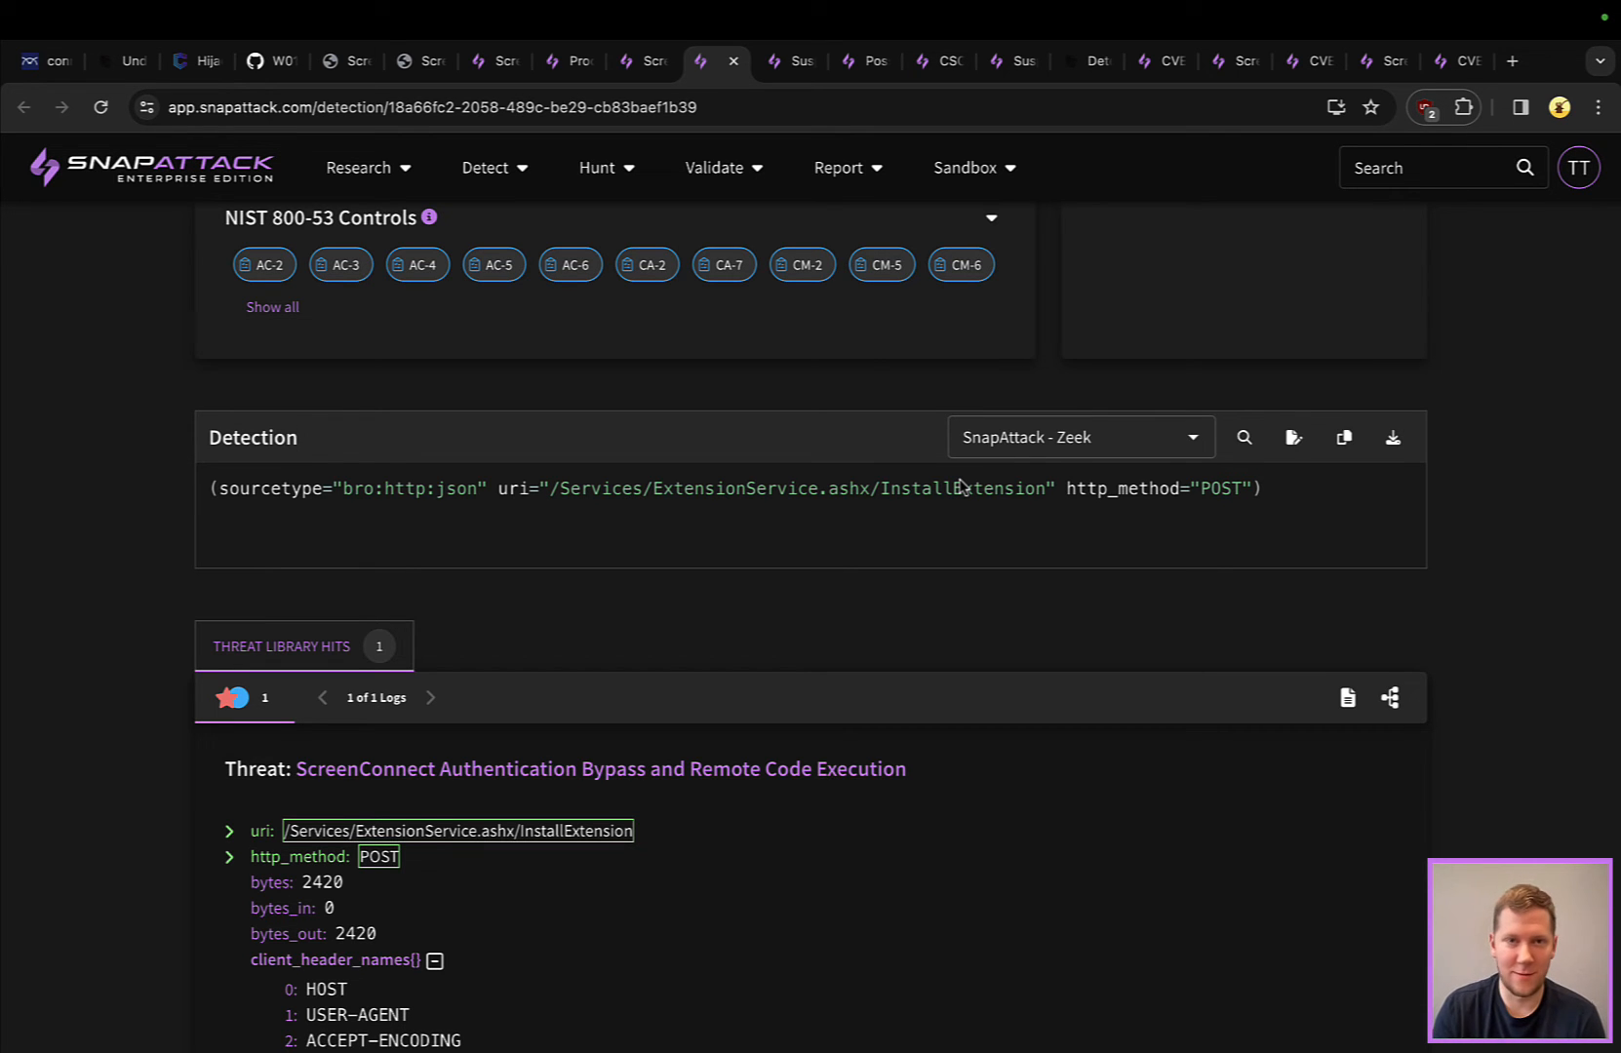
scroll(up, 3)
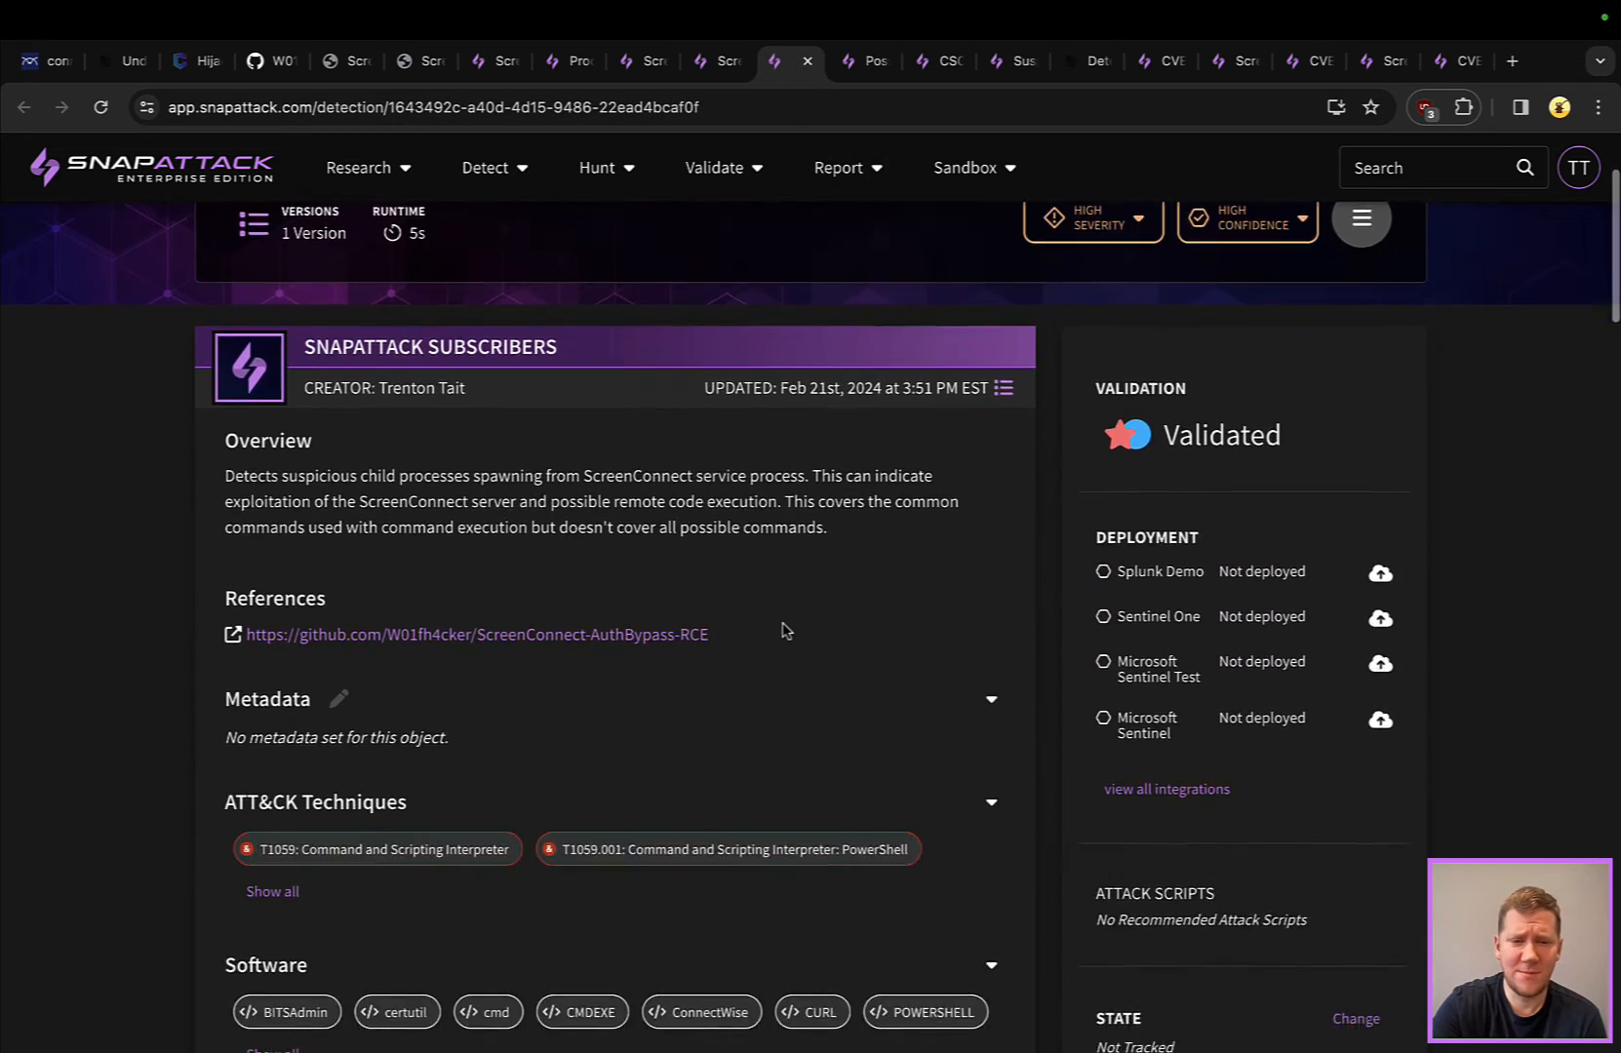
Scroll to the Sysmon query for tools spawned by ScreenConnect.Service.exe, then move to the Possible ScreenConnect Webshell detection
scroll(down, 3)
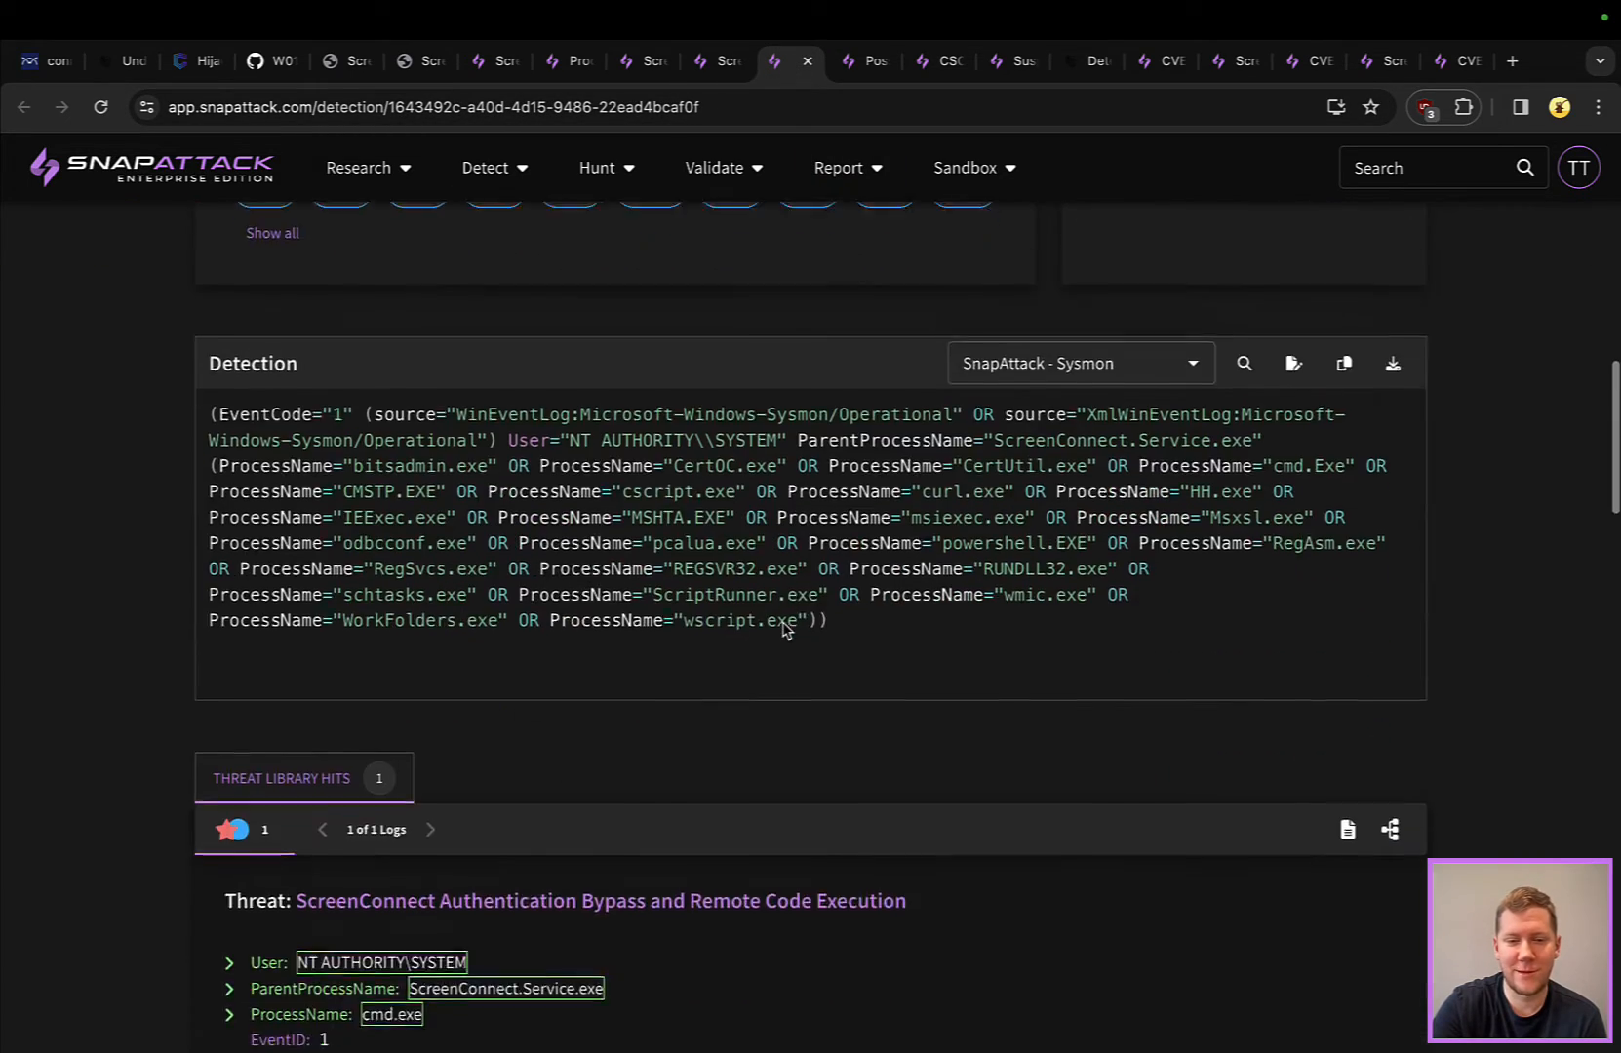
scroll(down, 3)
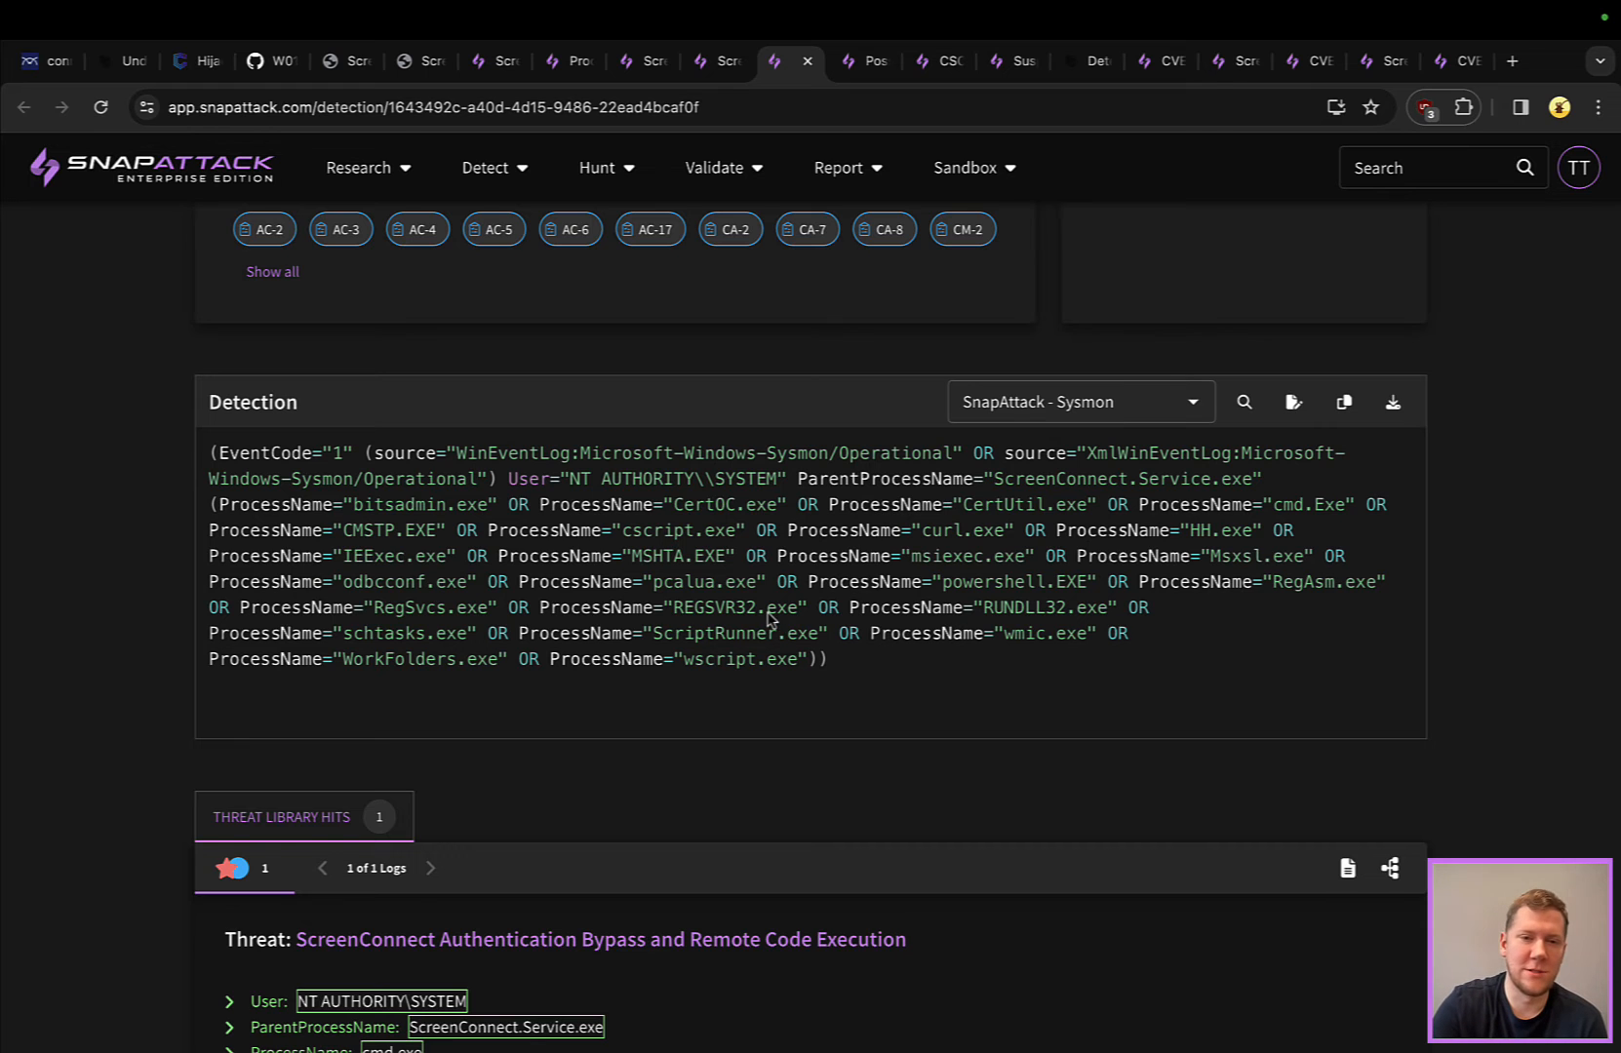
click(870, 61)
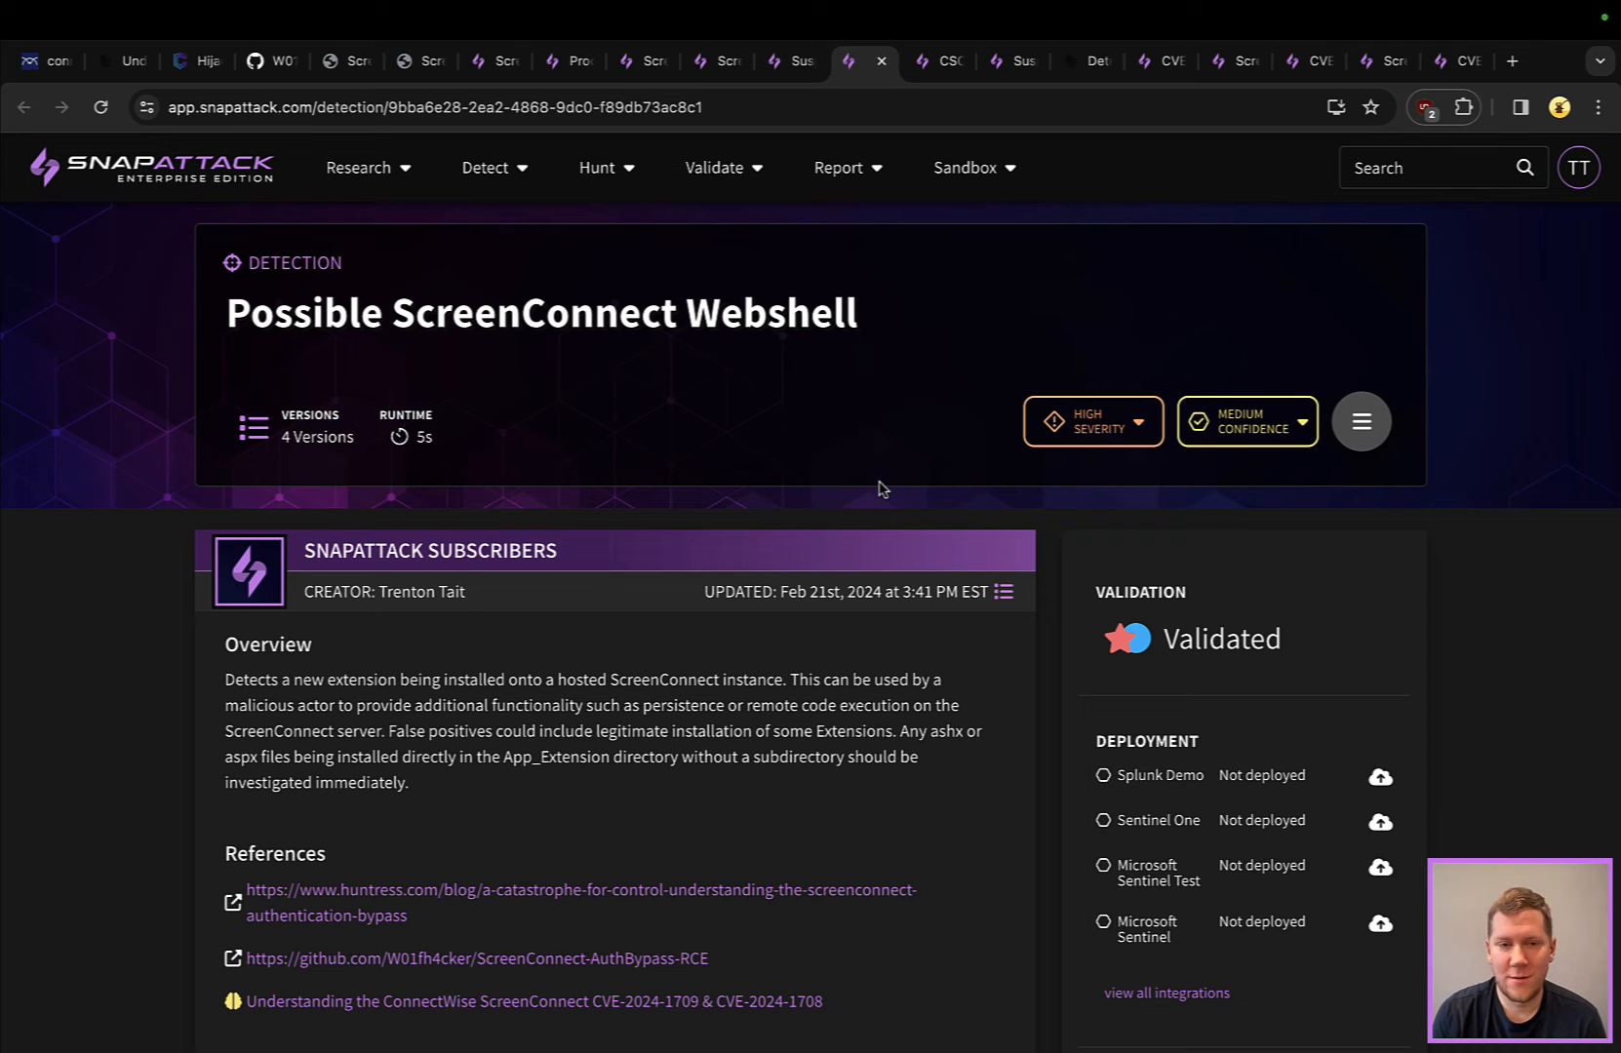
Scroll to the Sysmon query for .aspx/.ashx files in App_Extensions and its Threat Library hit
scroll(down, 3)
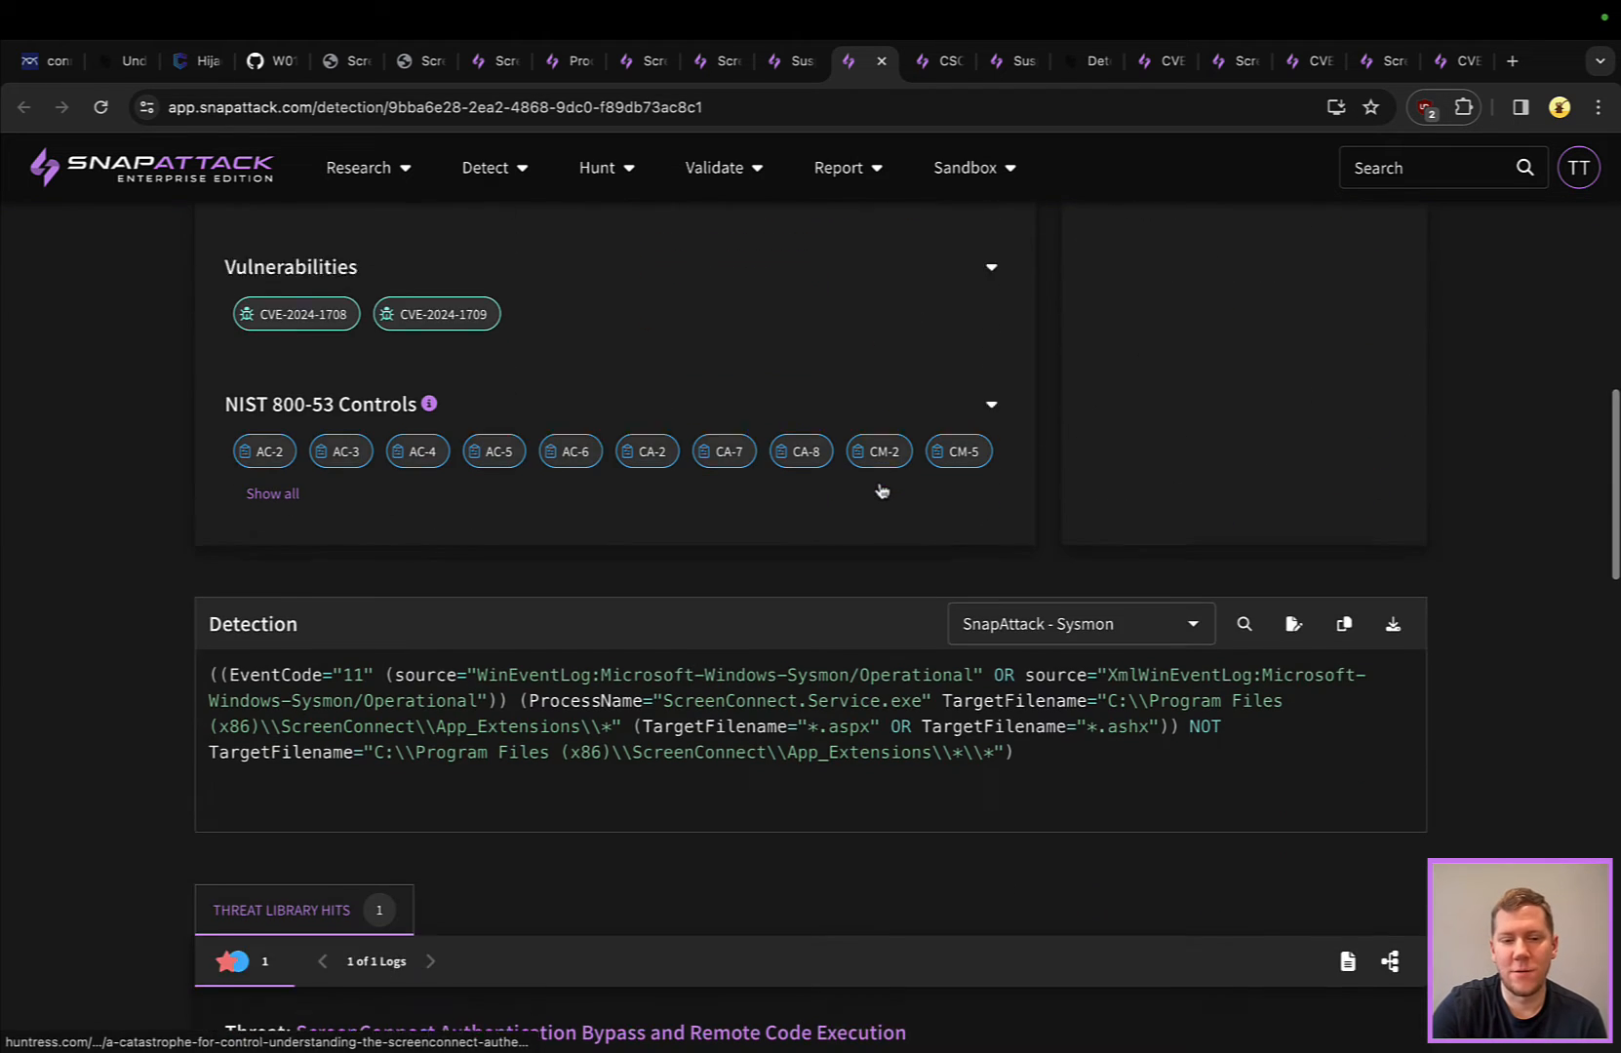
scroll(down, 3)
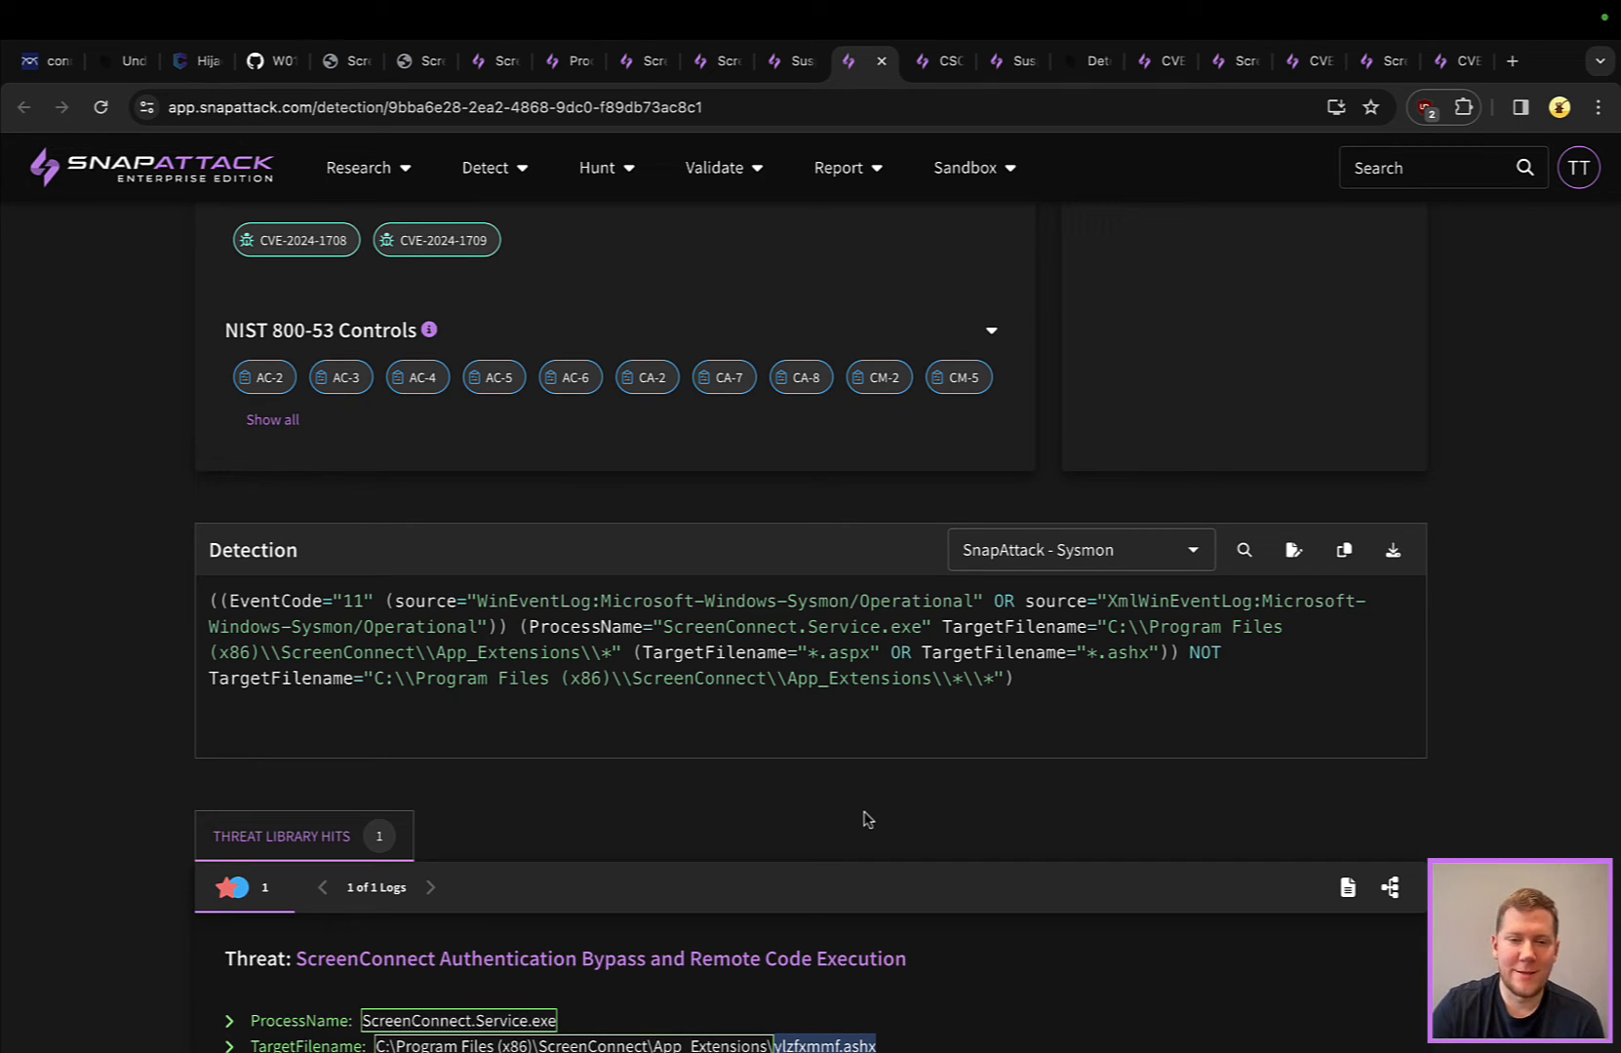
mouse_move(1113, 678)
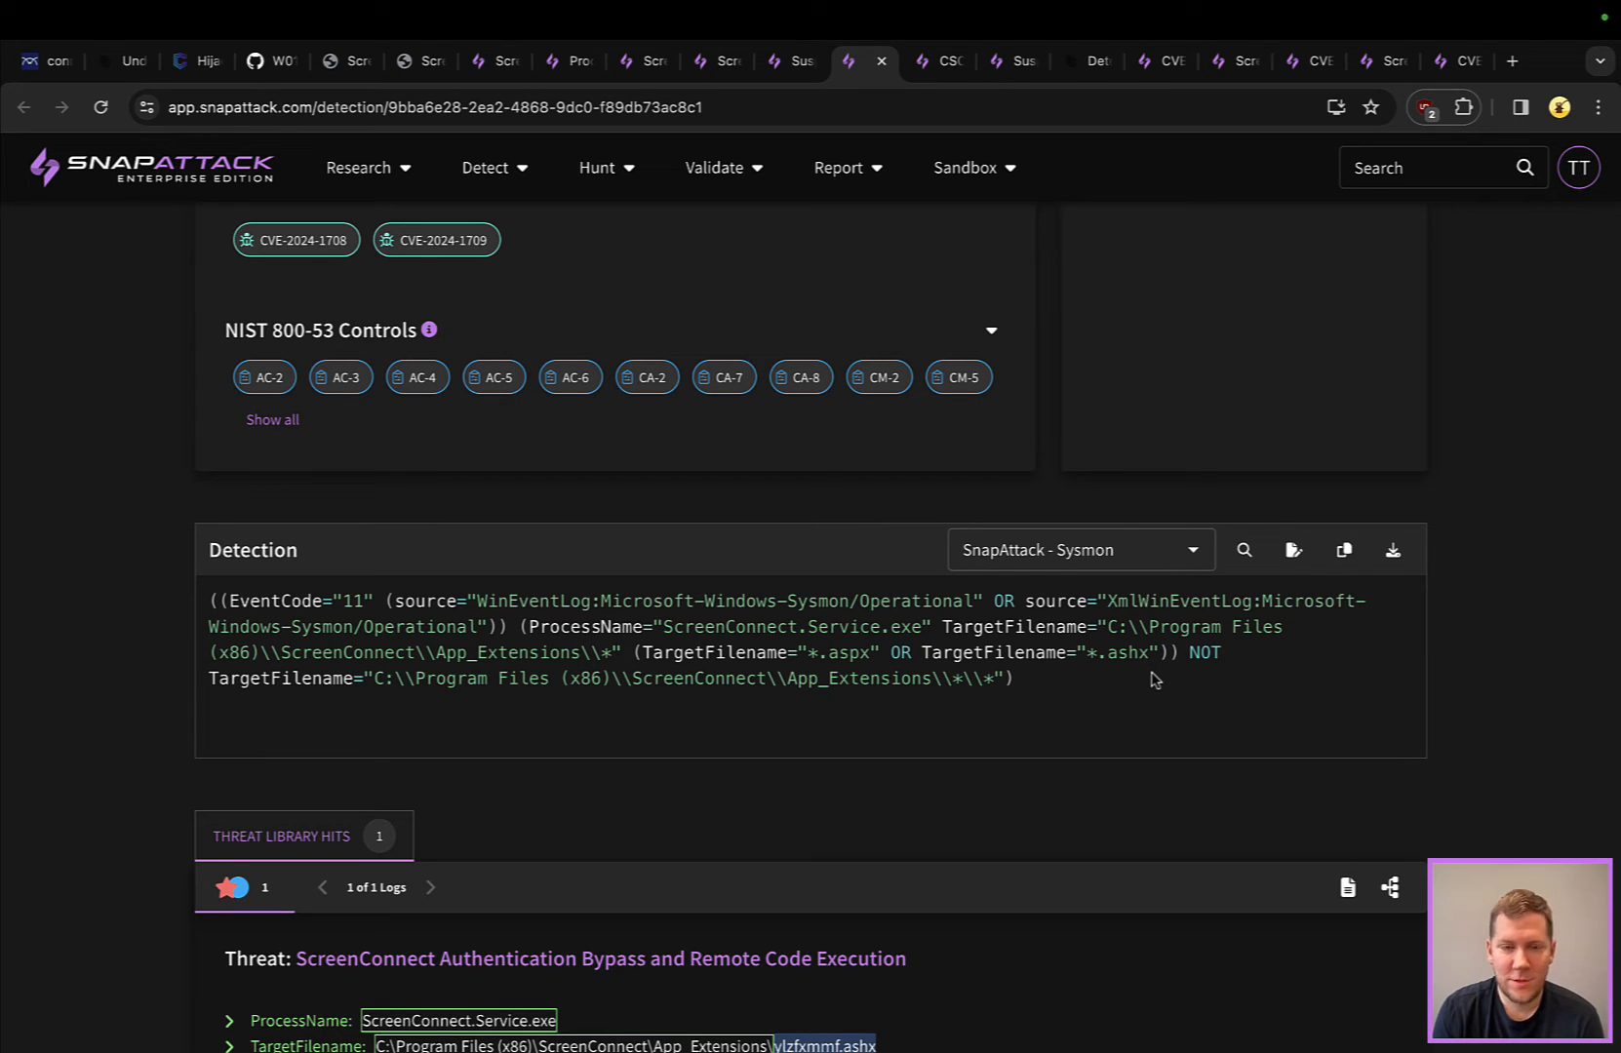
mouse_move(613, 667)
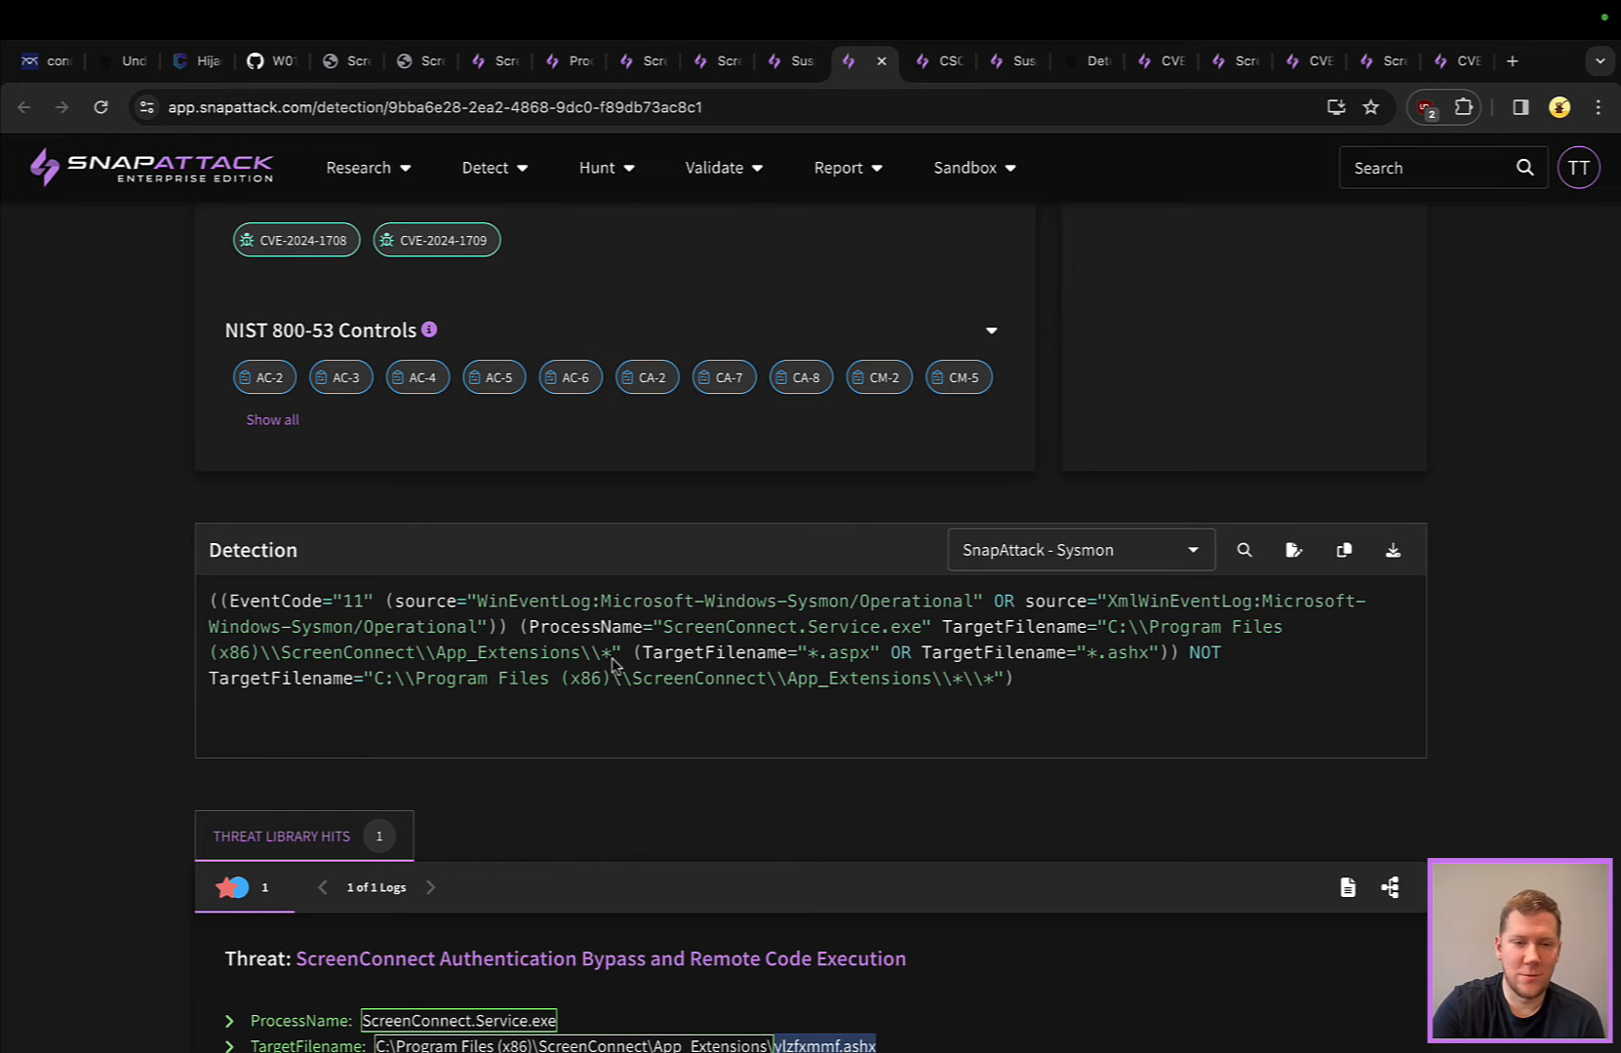
scroll(down, 3)
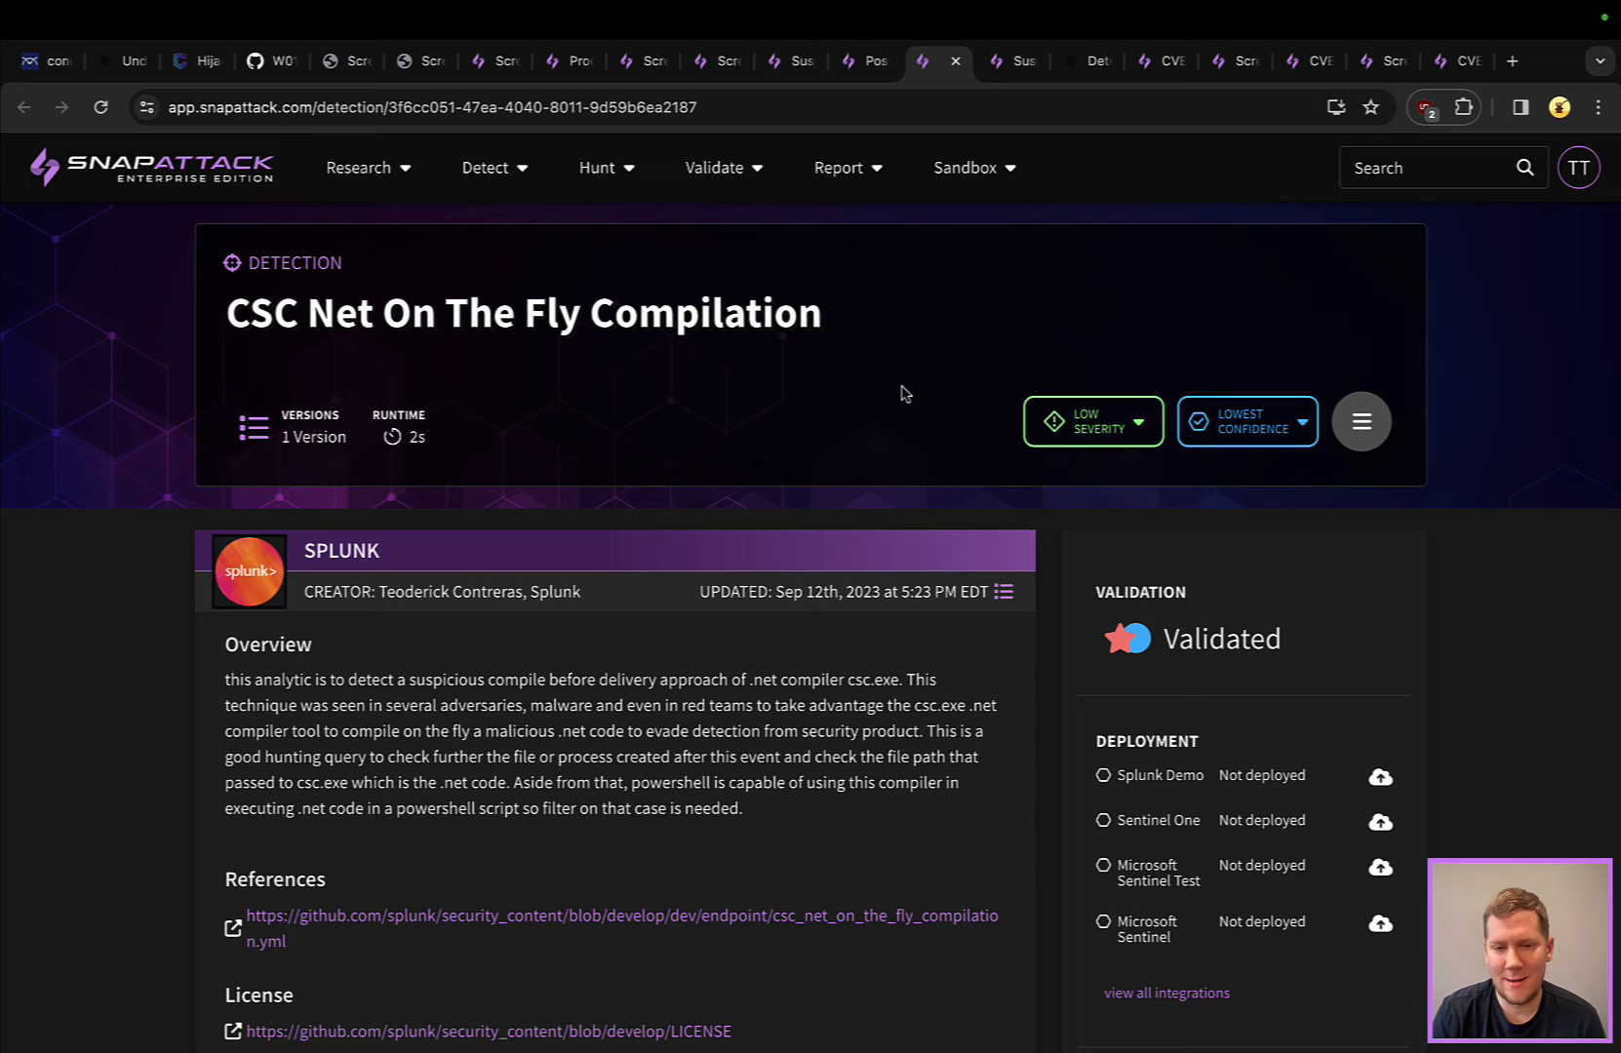
Scroll to the Sysmon csc.exe /noconfig query and its matching ScreenConnect threat log
scroll(down, 3)
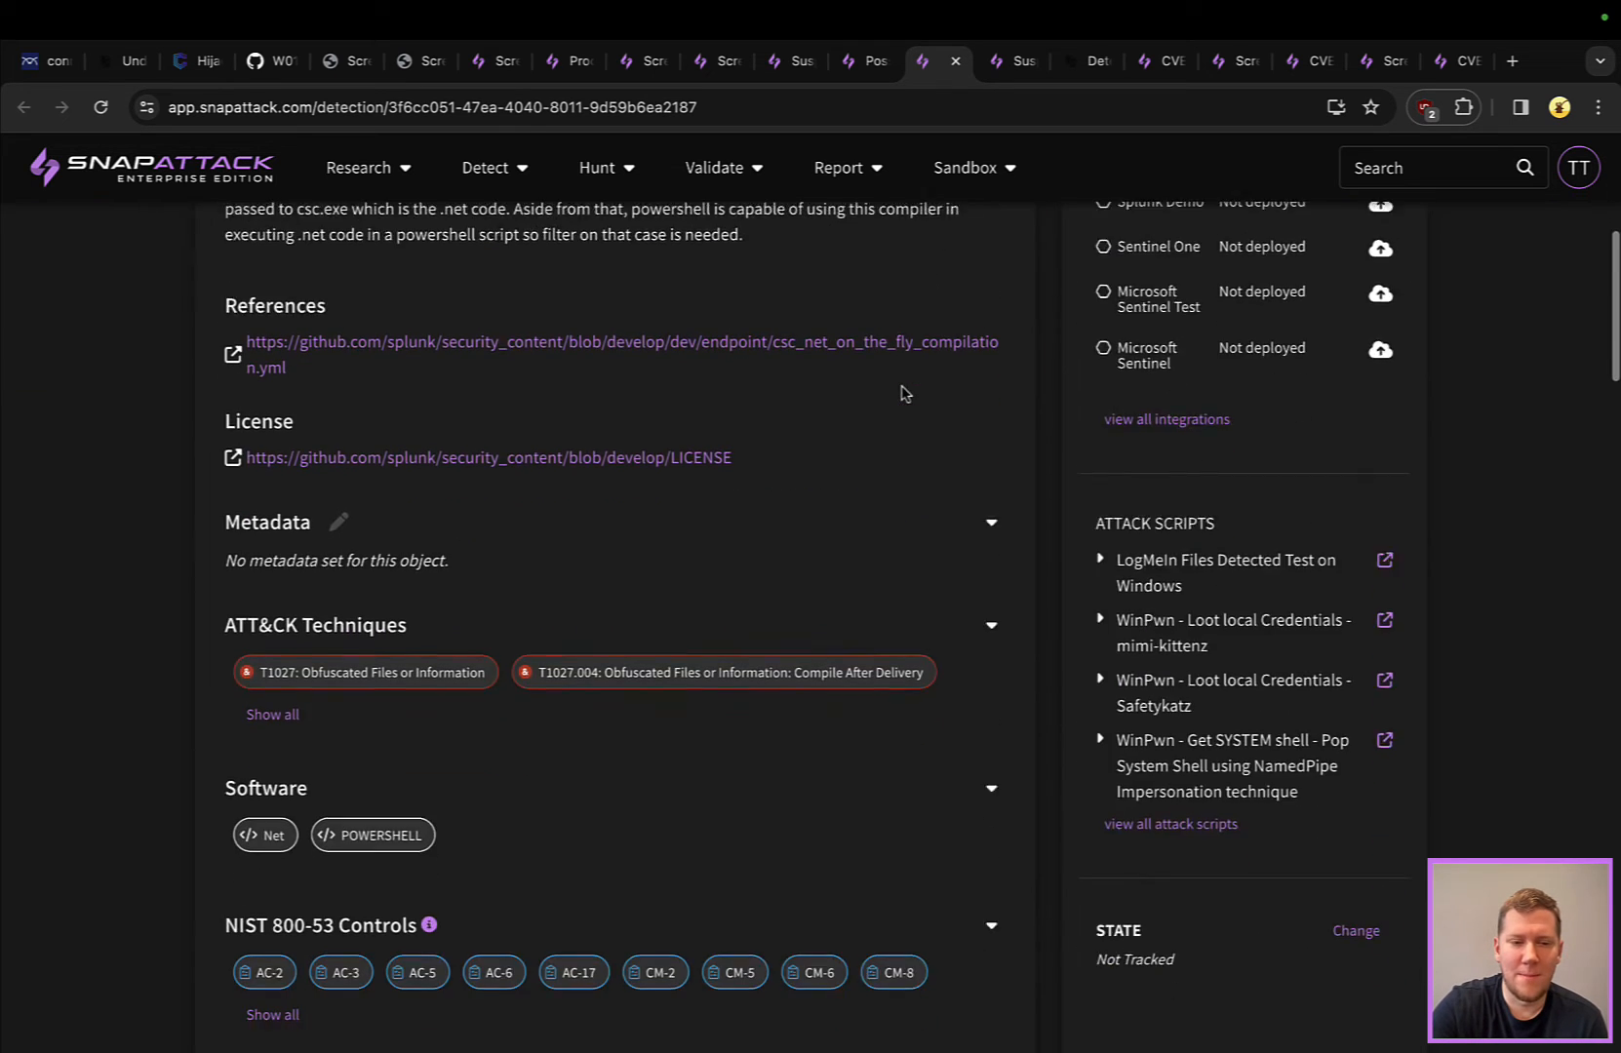
scroll(down, 3)
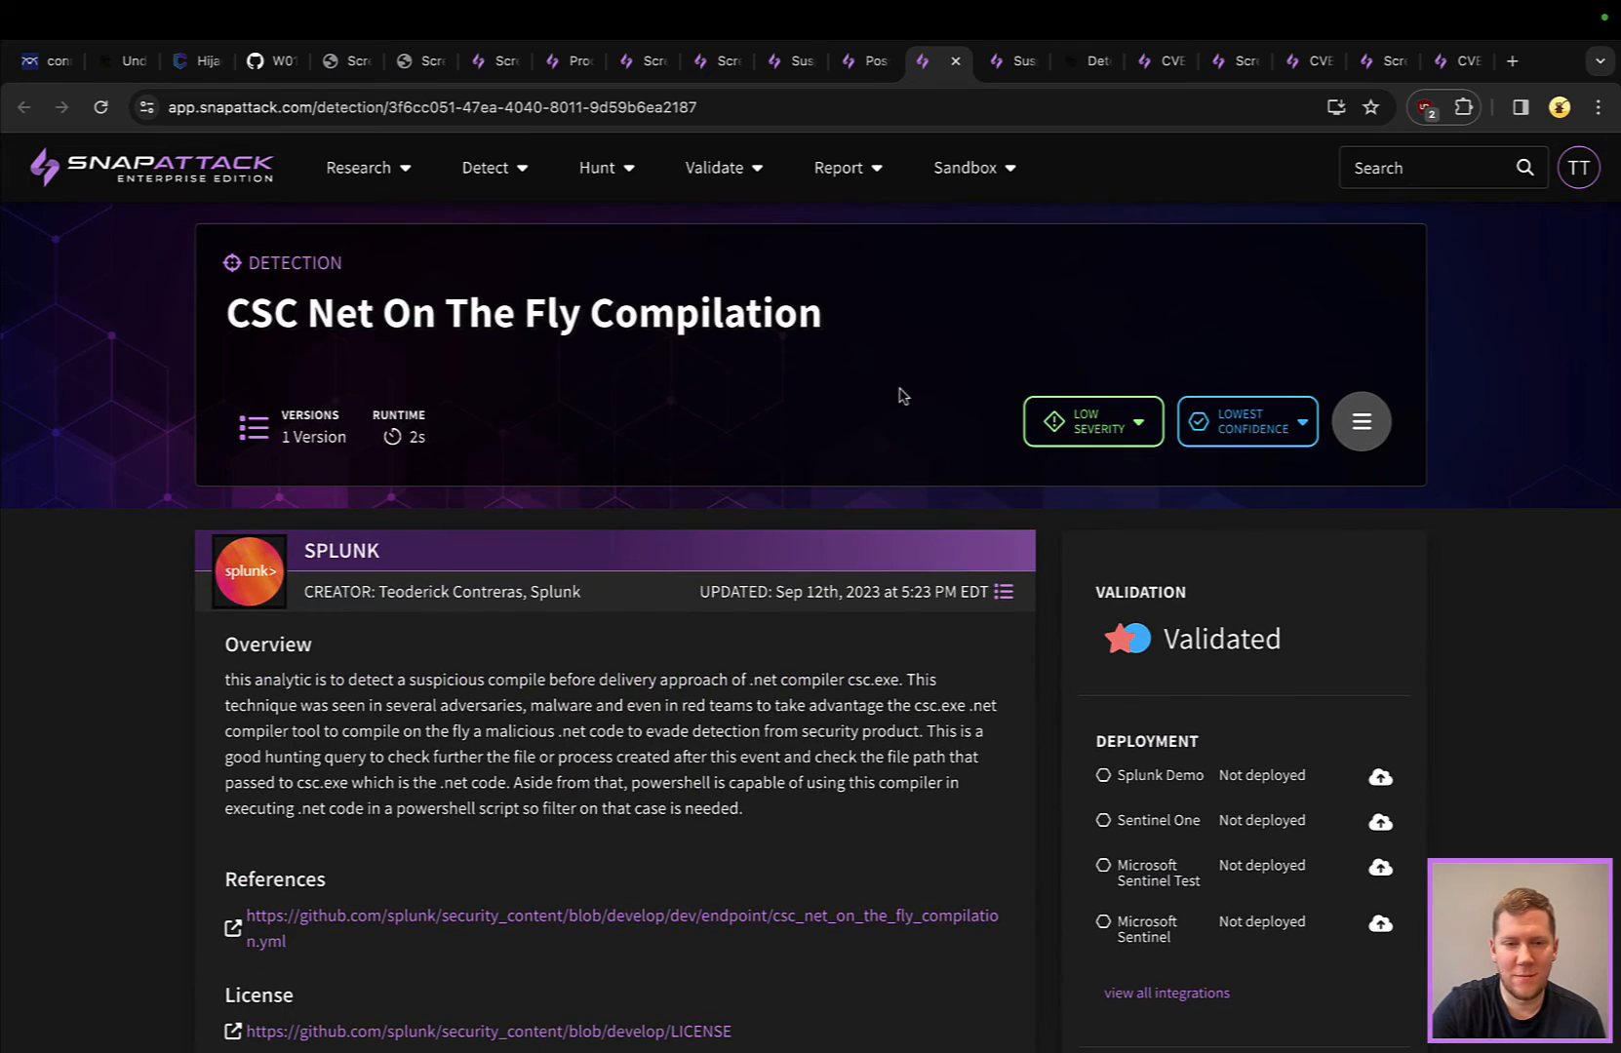
scroll(down, 3)
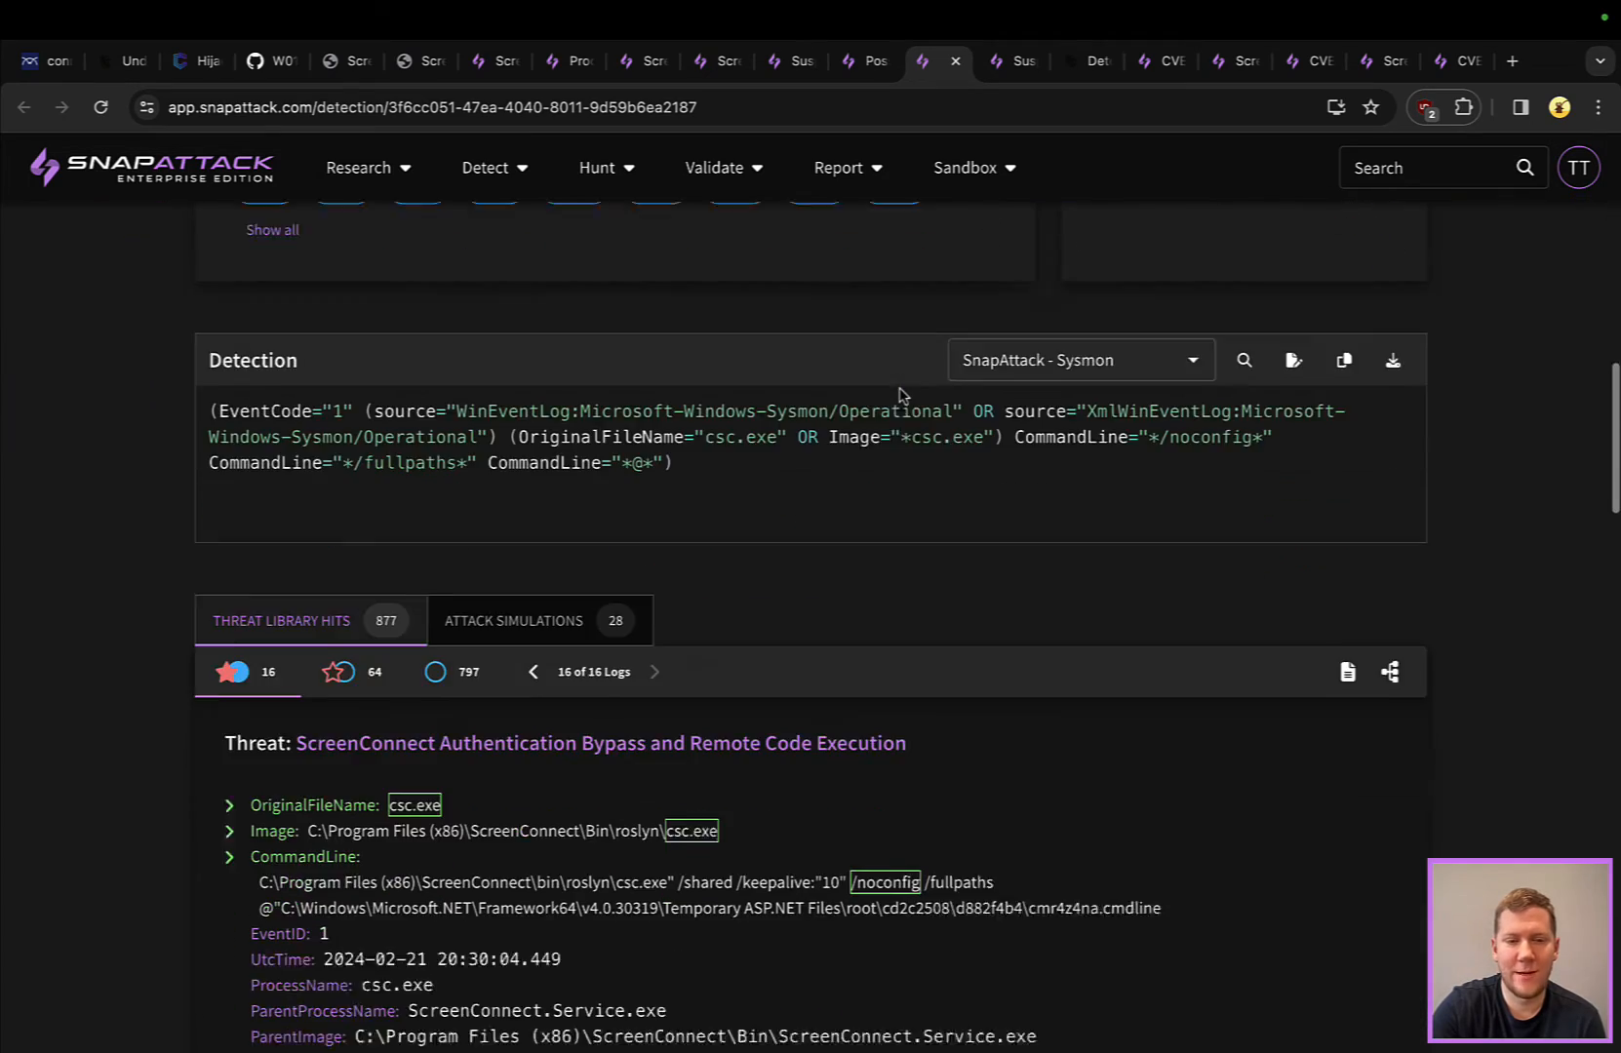
scroll(down, 3)
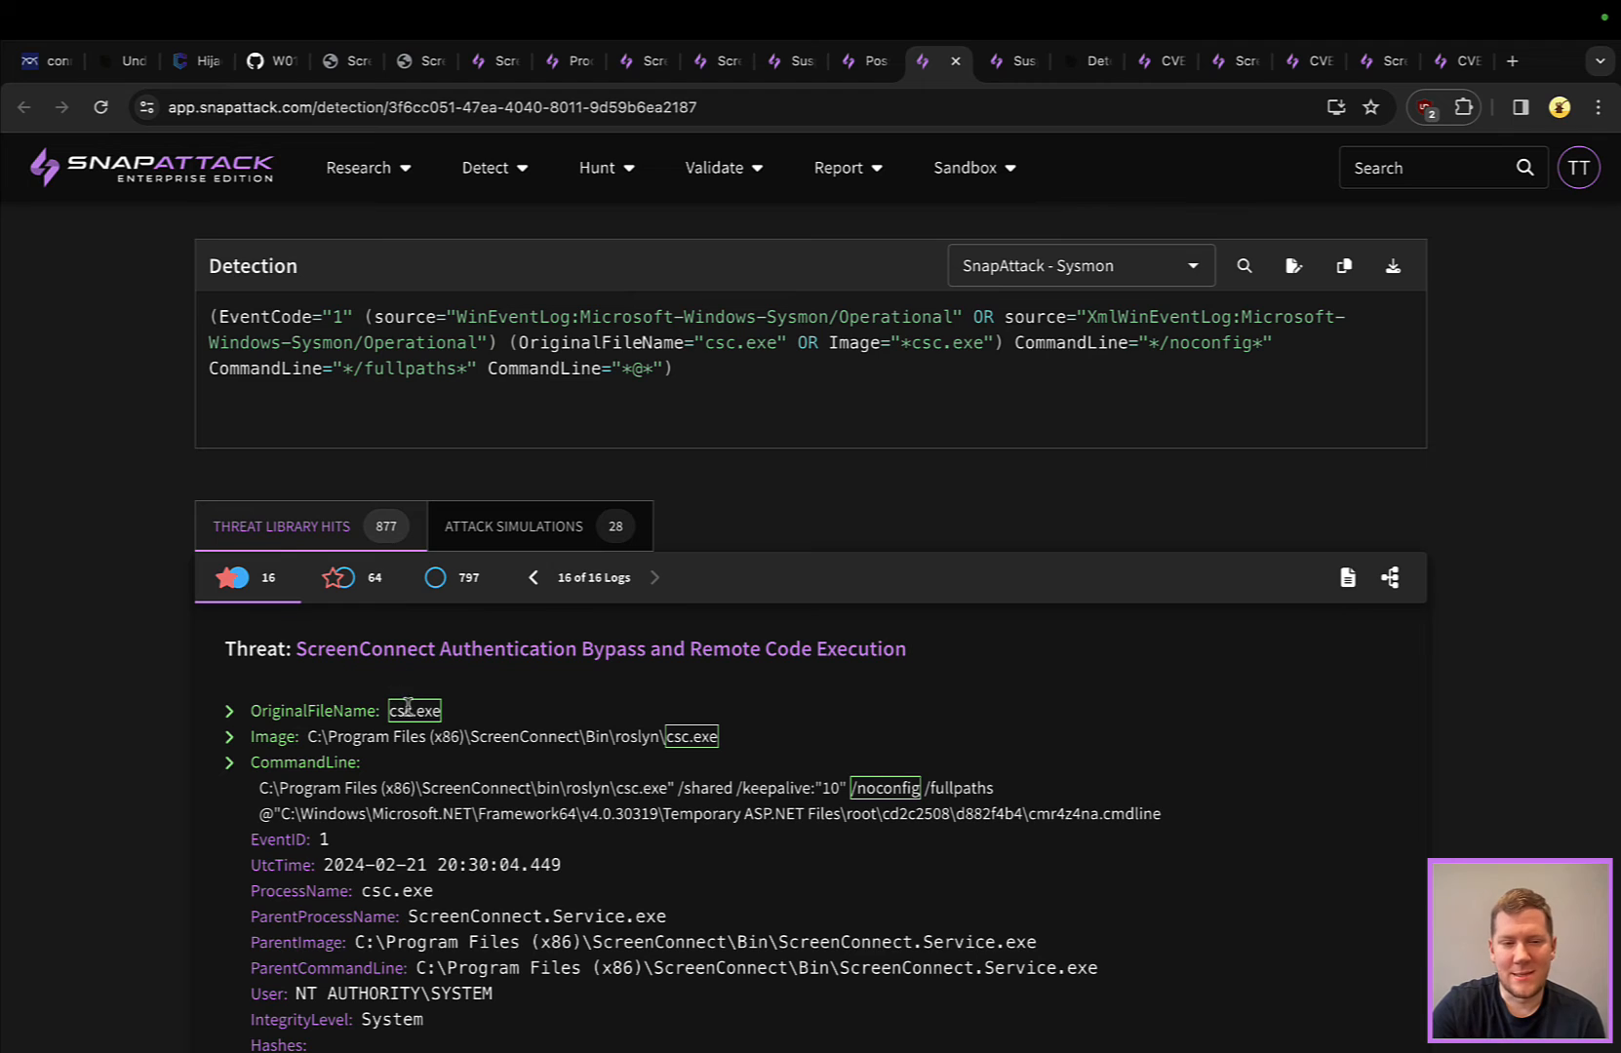
mouse_move(885, 790)
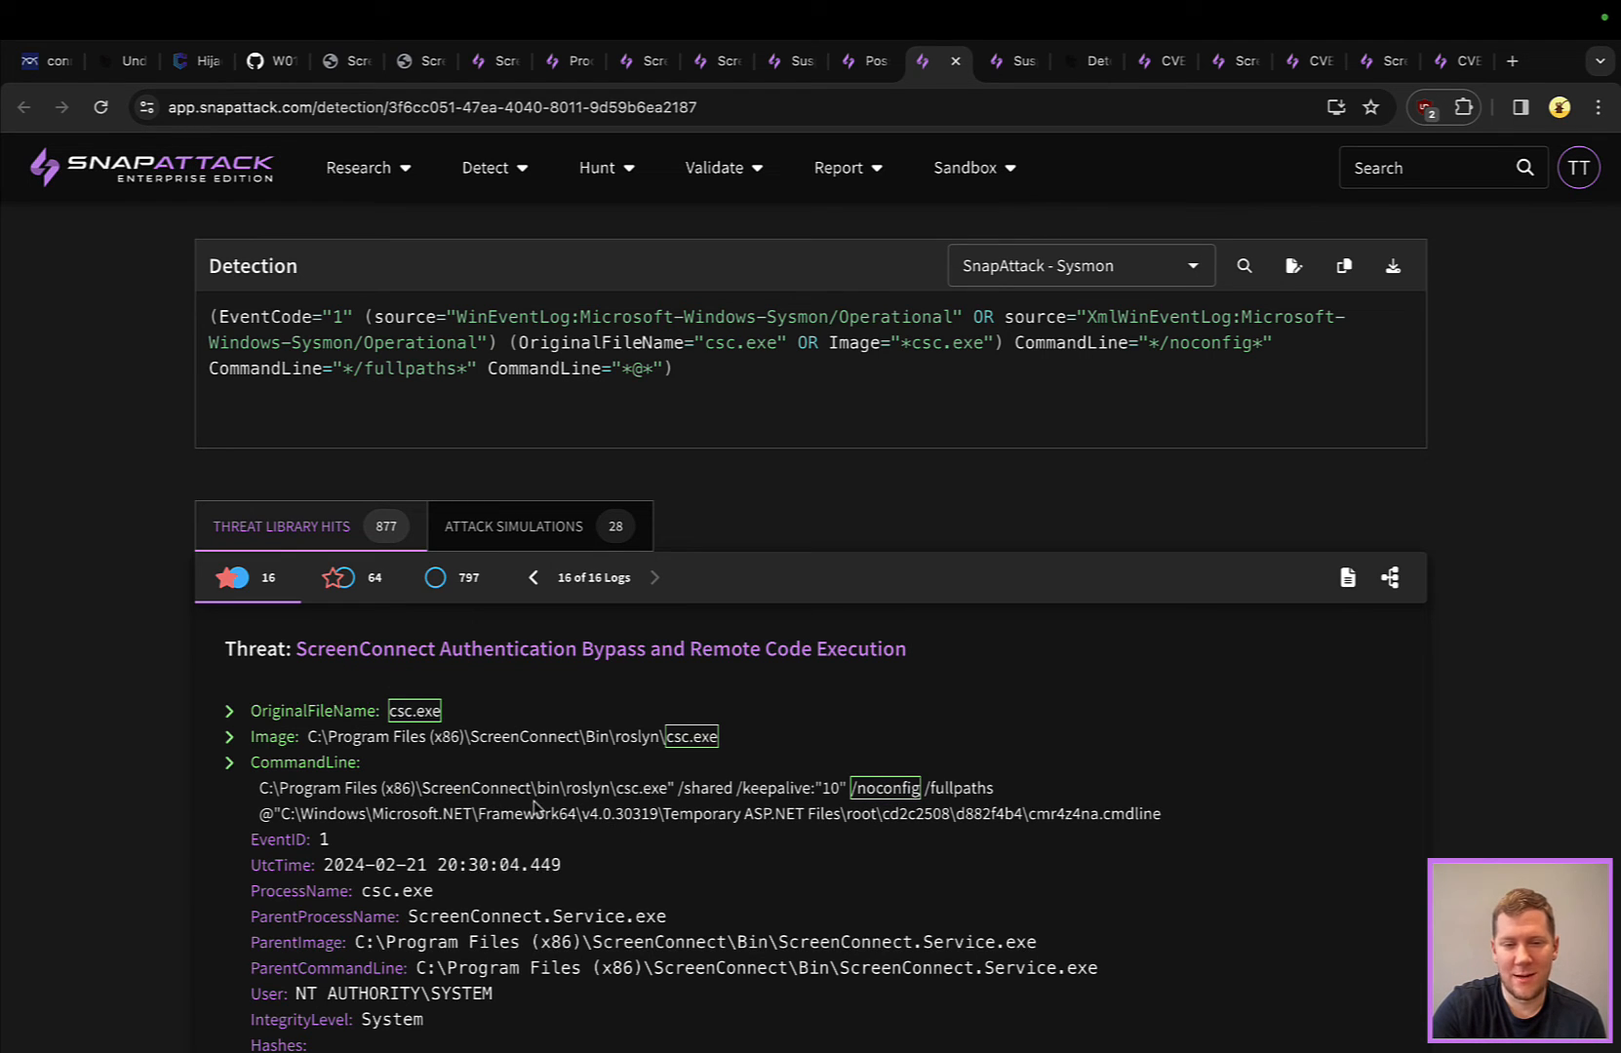
mouse_move(577, 759)
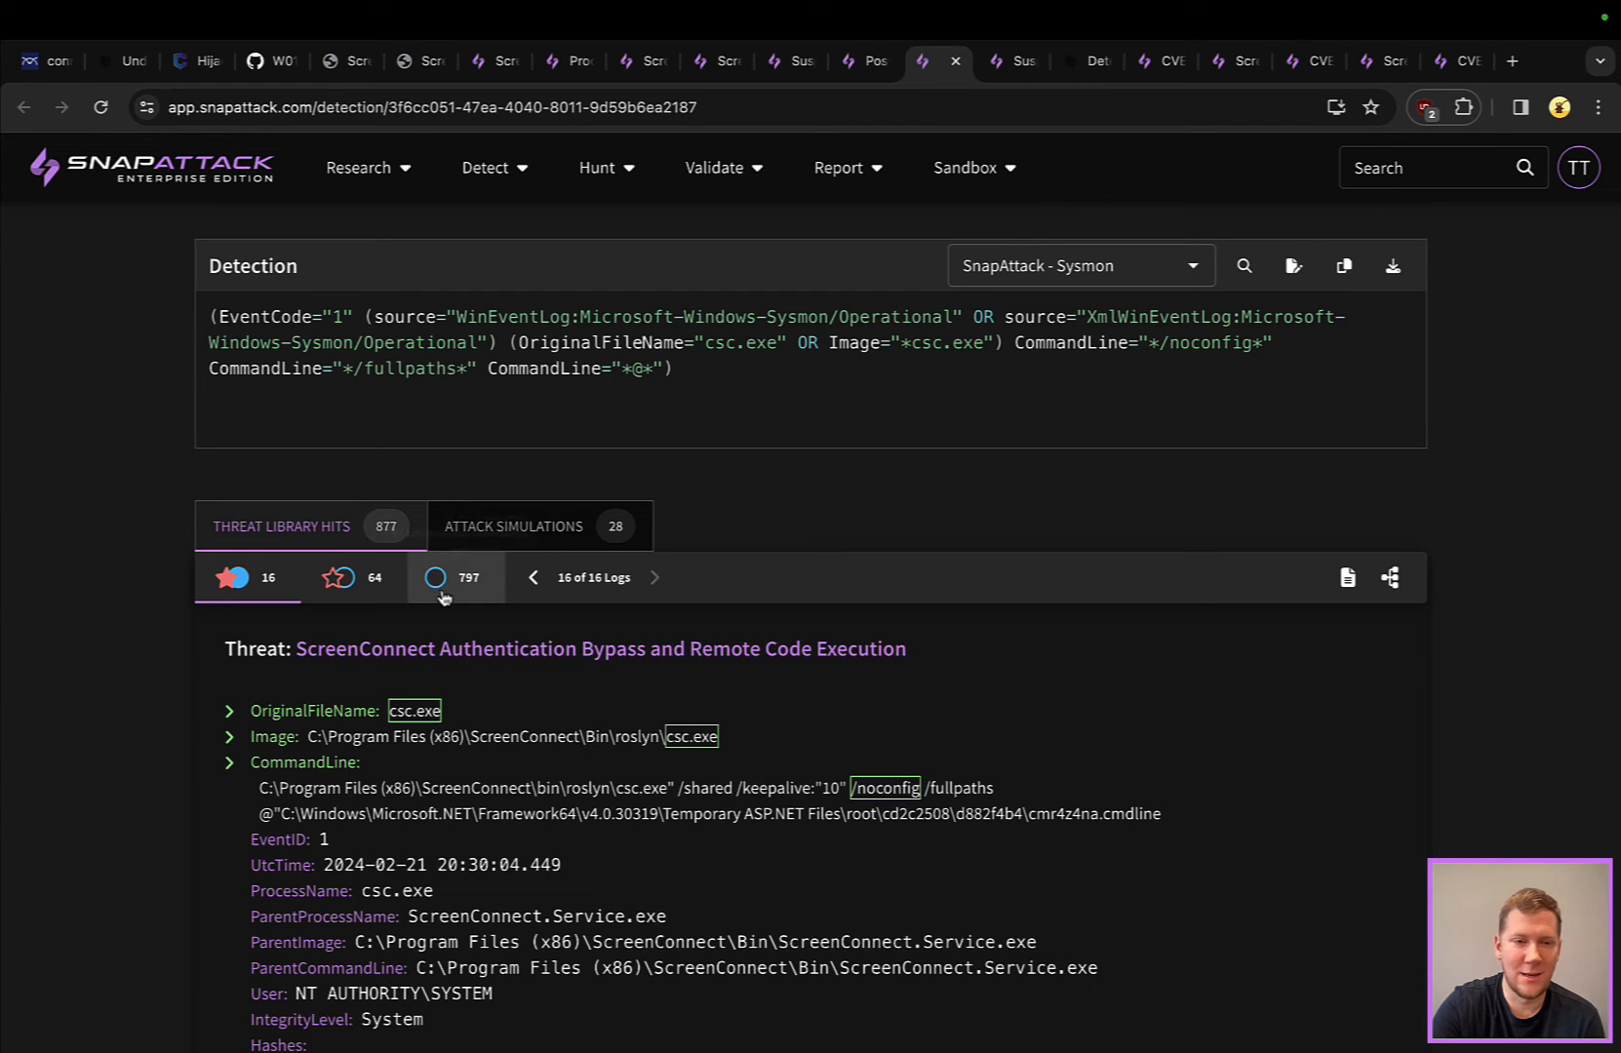
mouse_move(587, 649)
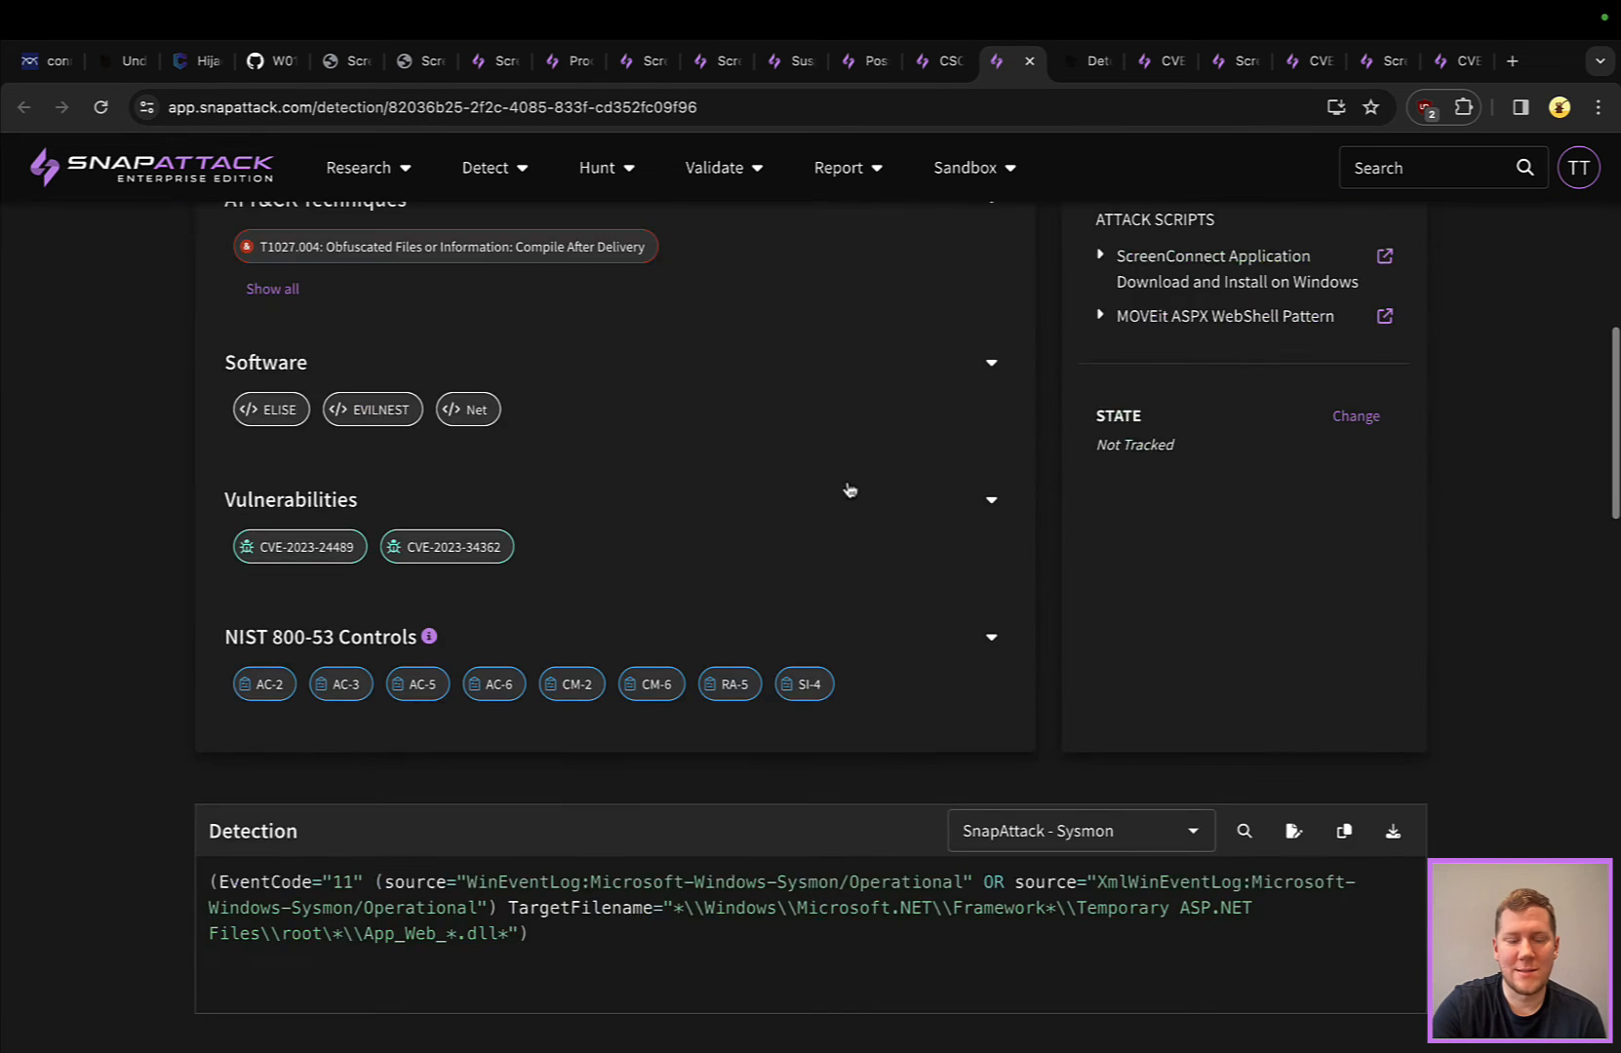
scroll(down, 3)
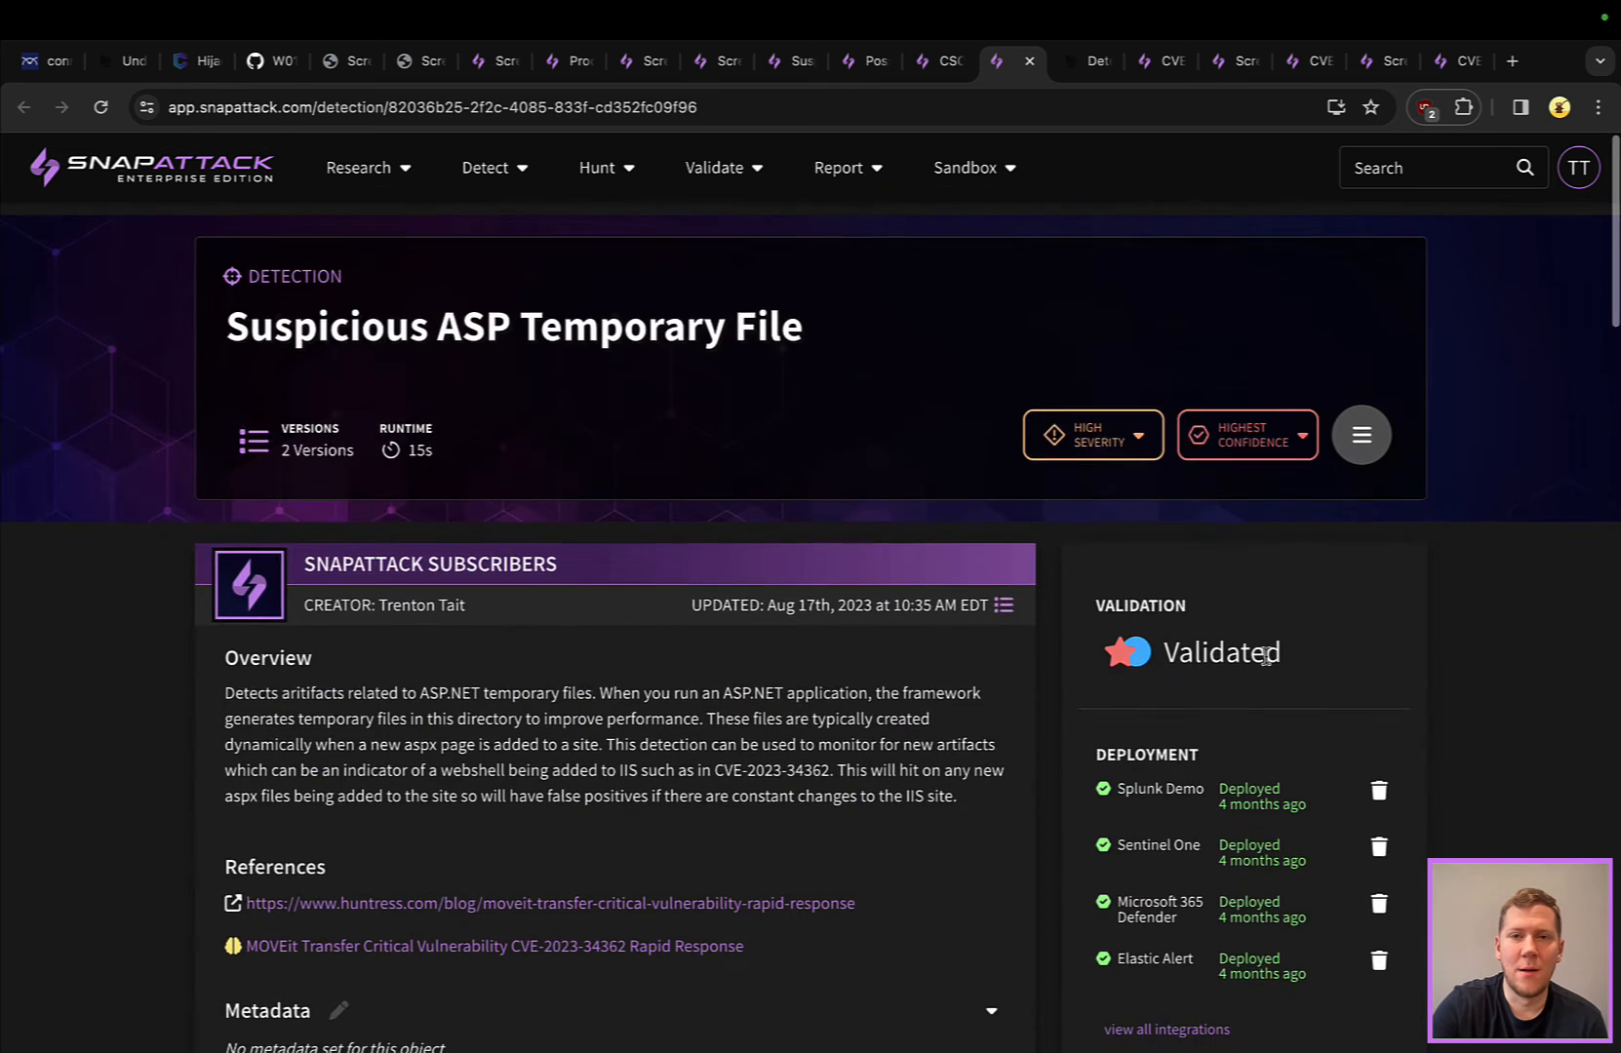
Read the Huntress CVE-2024-1709 guidance through the User.xml Procmon figure and Event ID 4663 auditing settings
click(1086, 60)
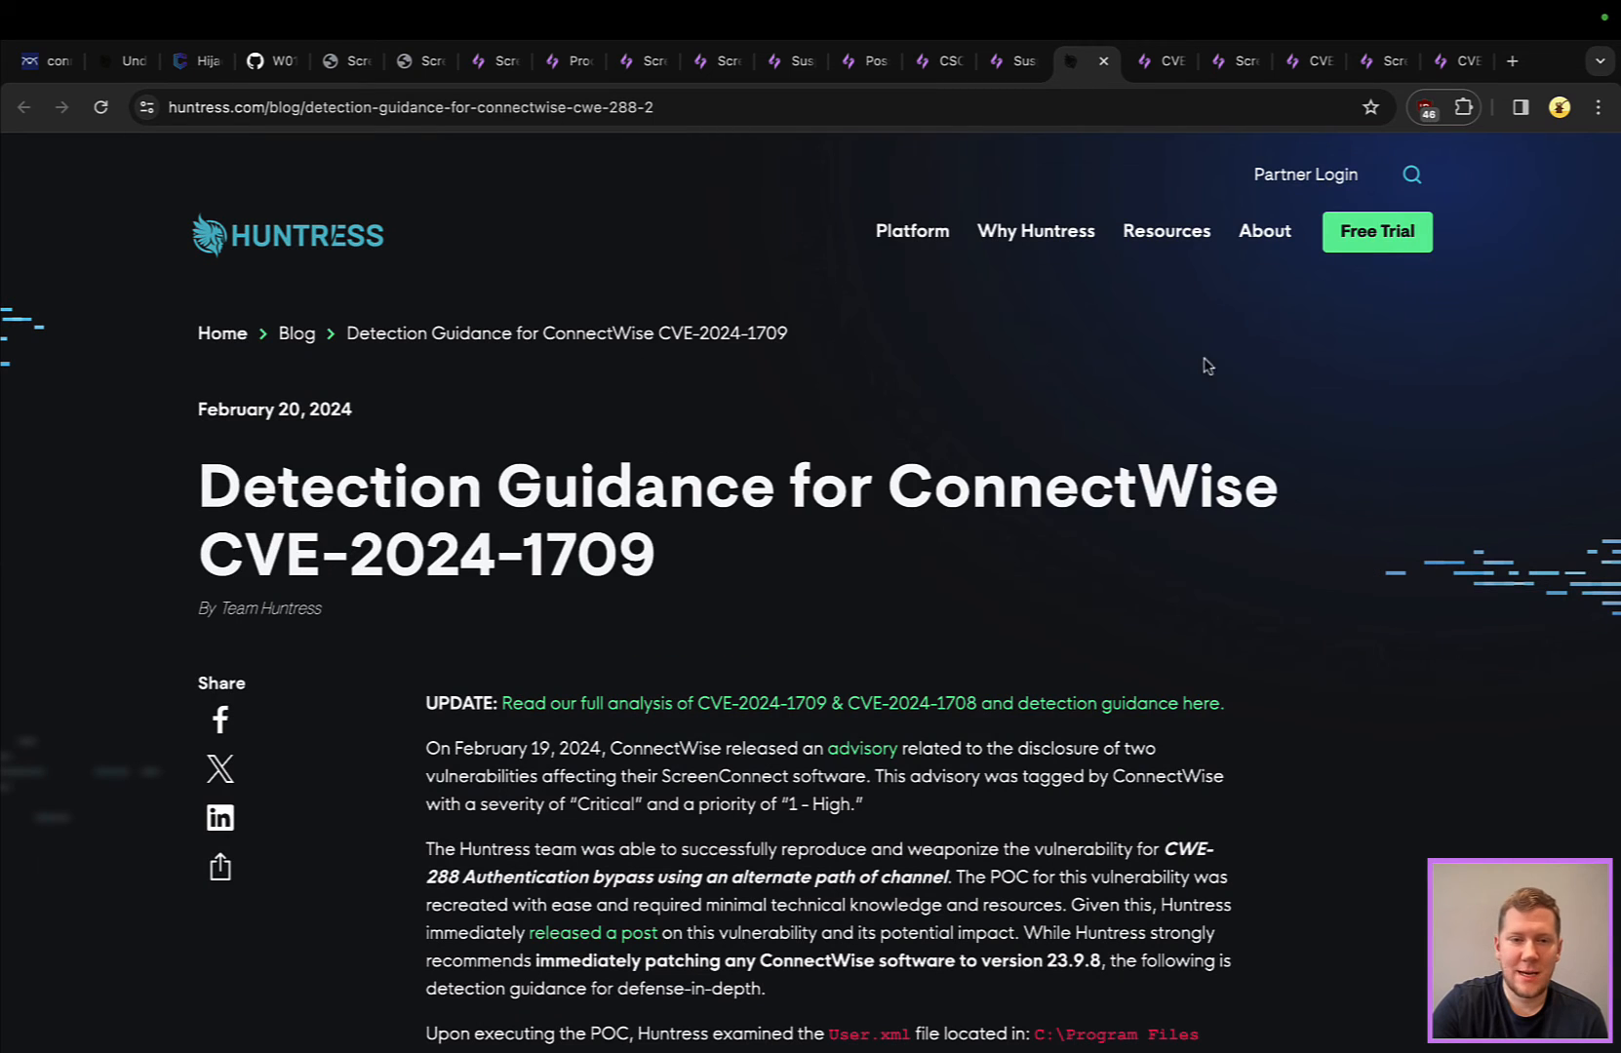
mouse_move(1418, 379)
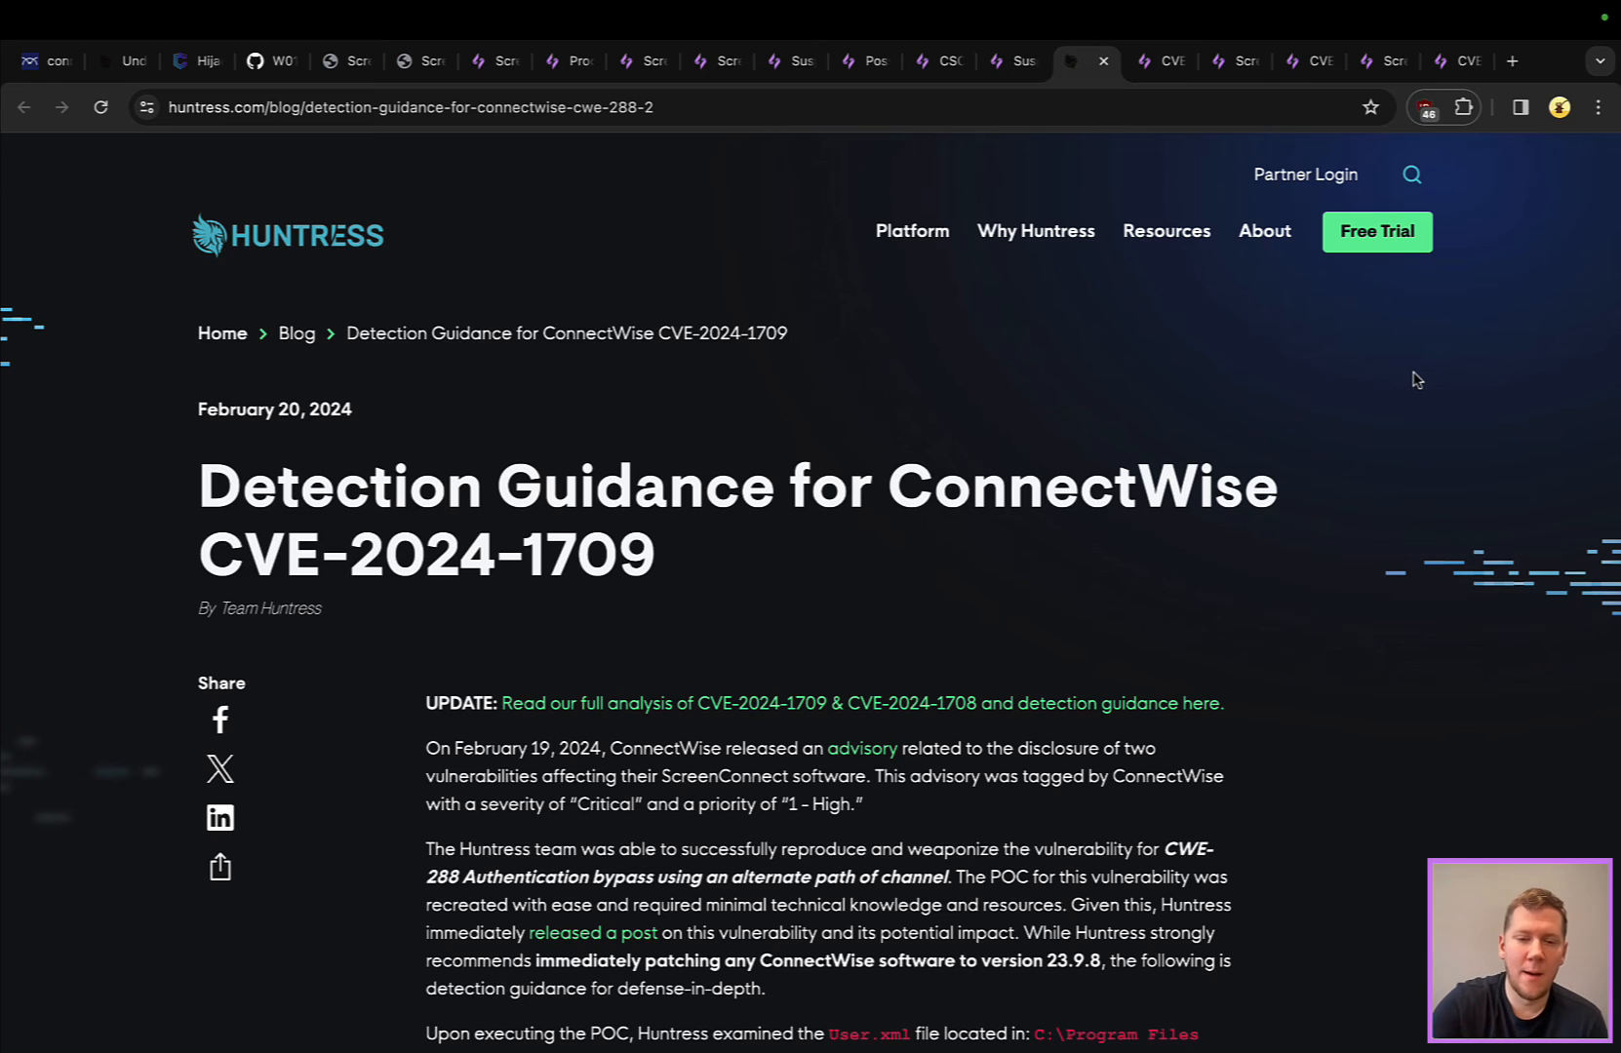
scroll(down, 3)
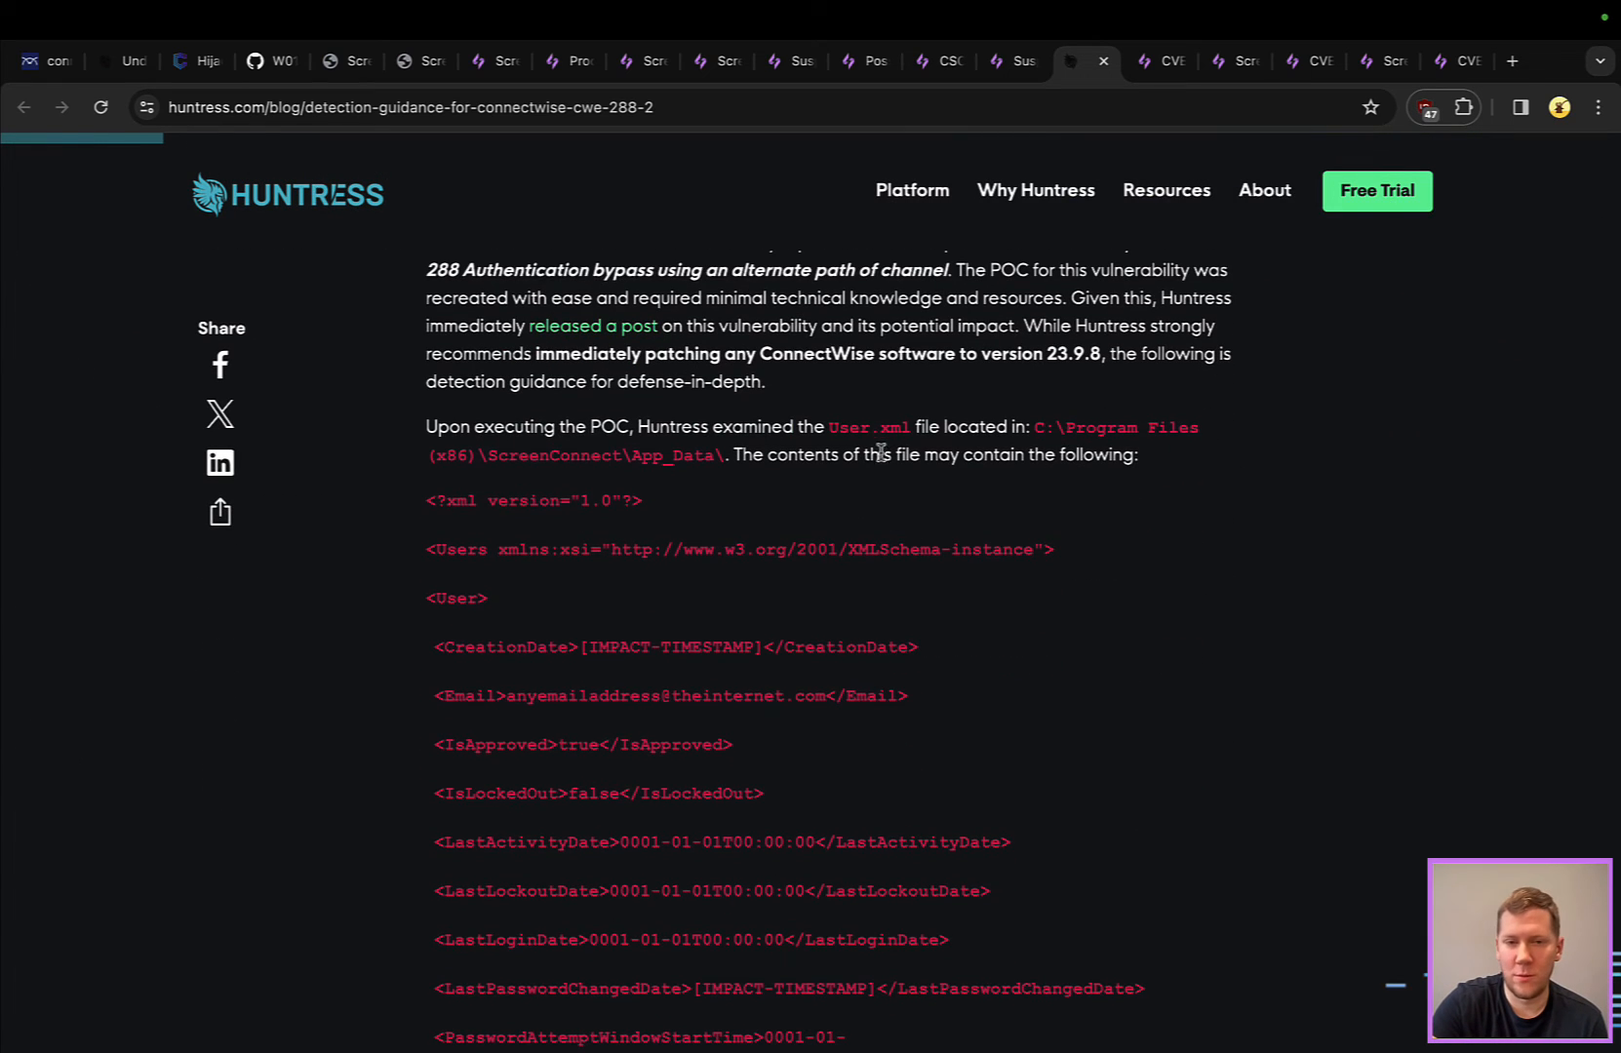
mouse_move(971, 547)
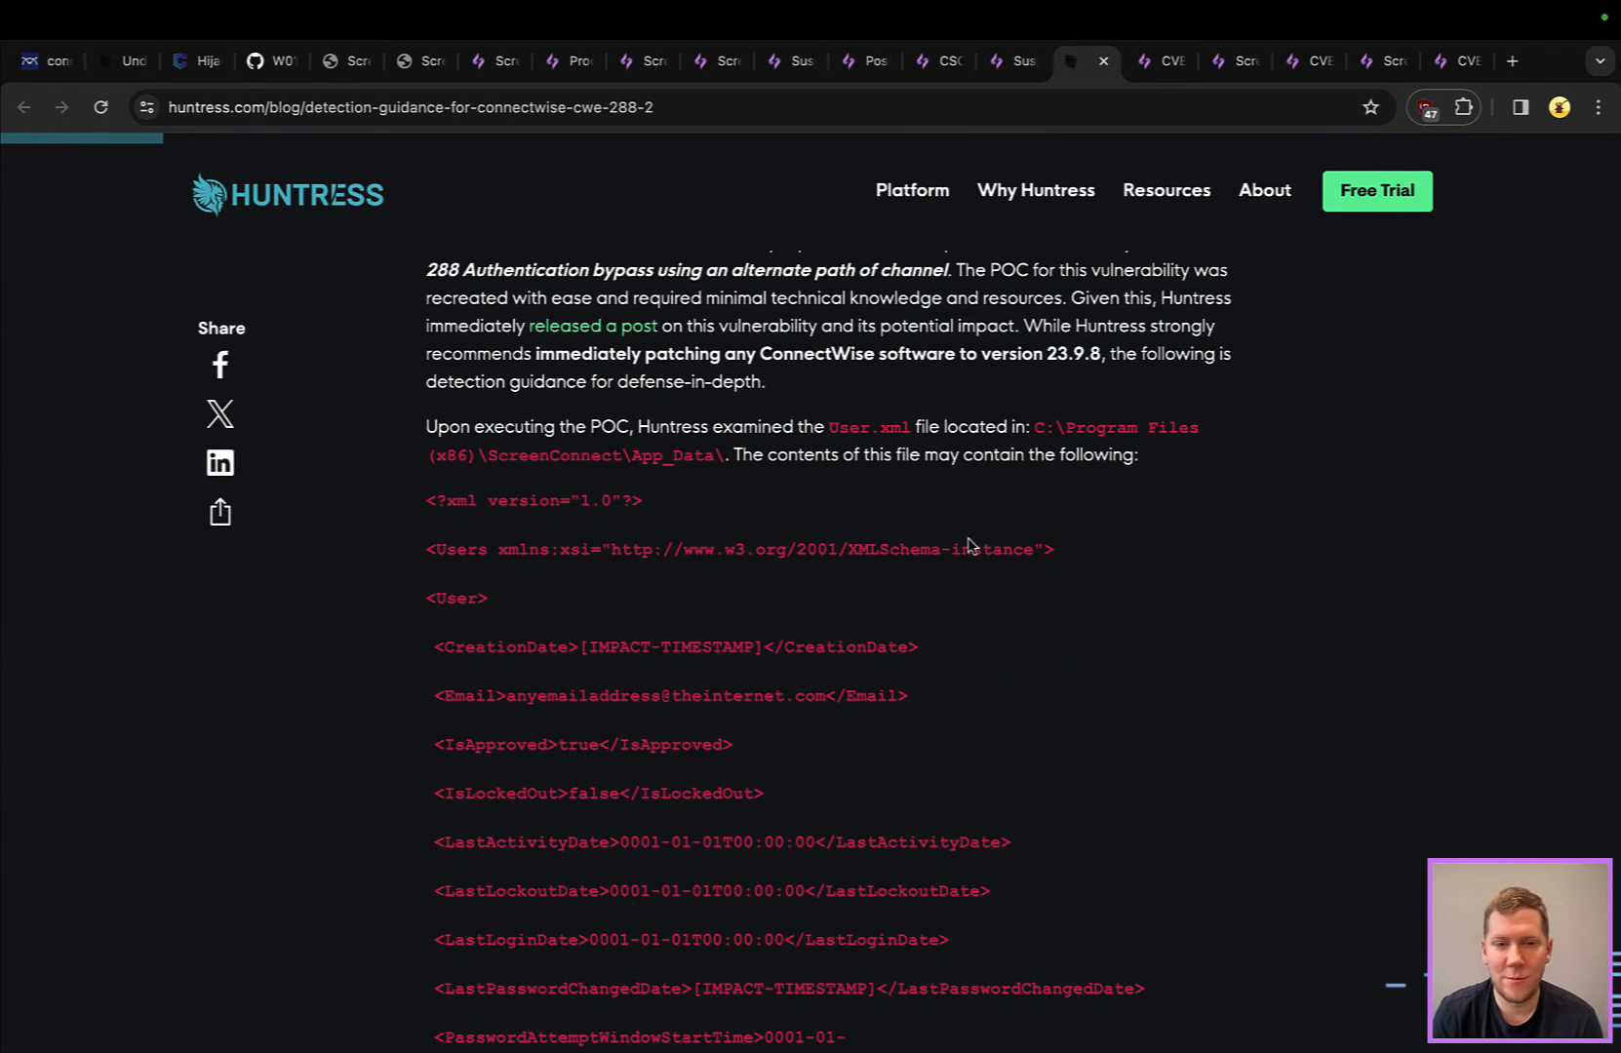
scroll(down, 3)
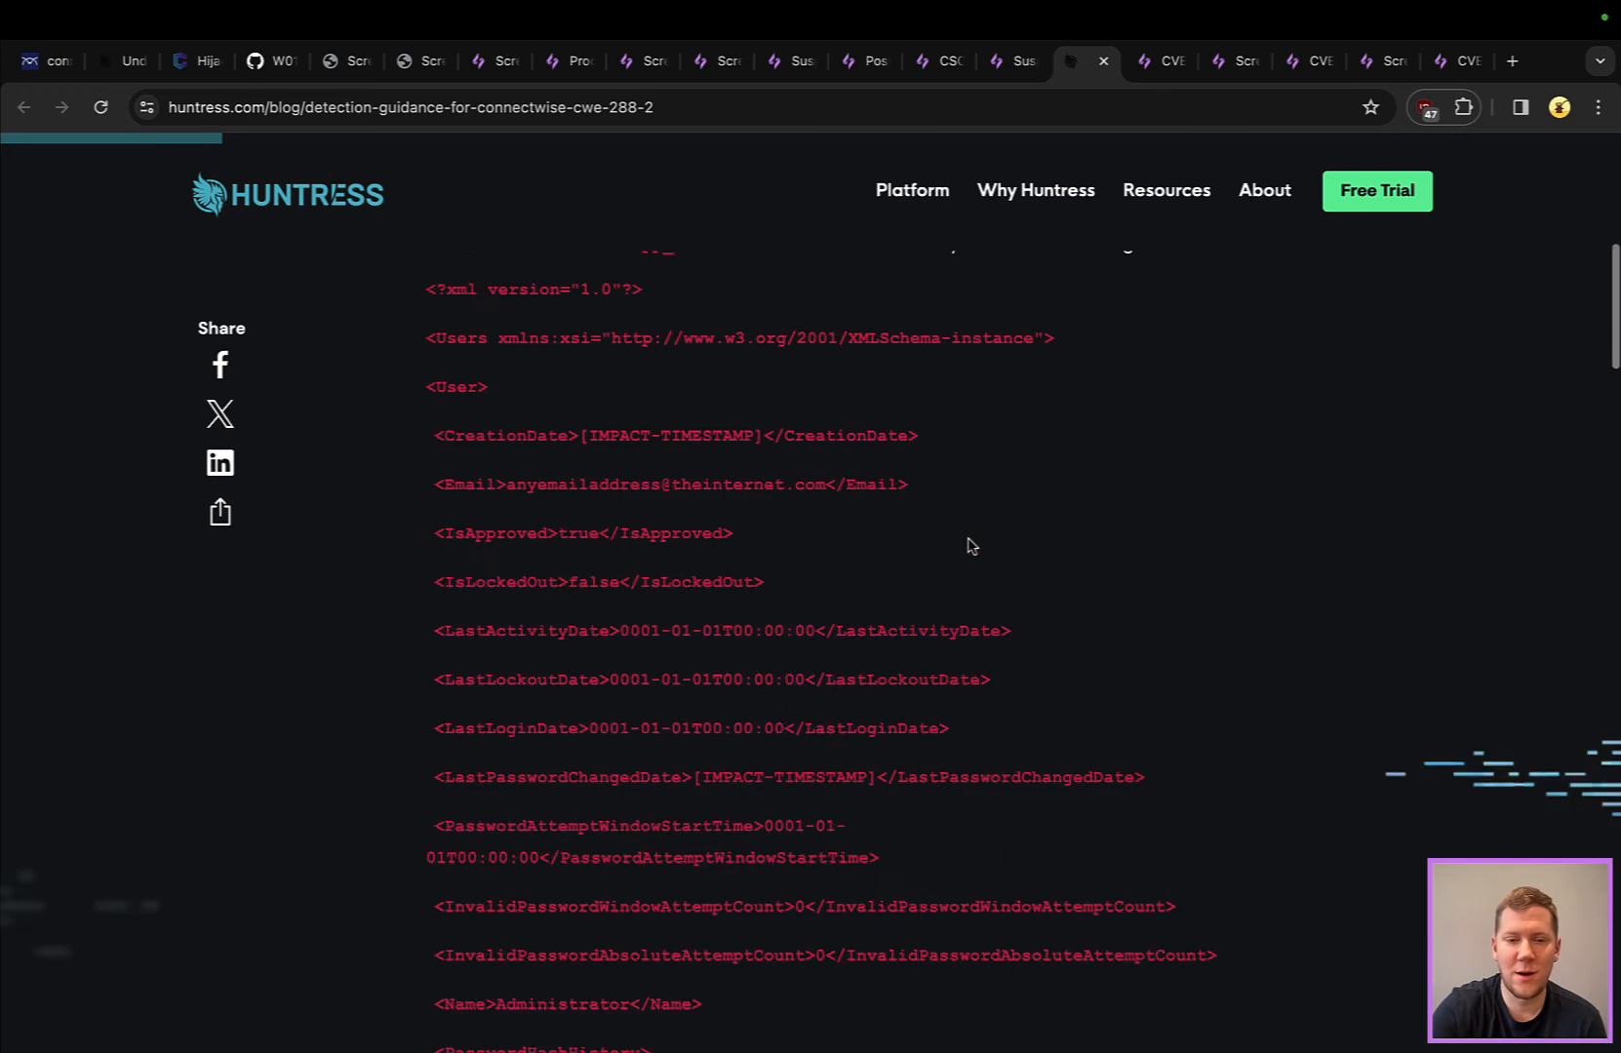
scroll(down, 3)
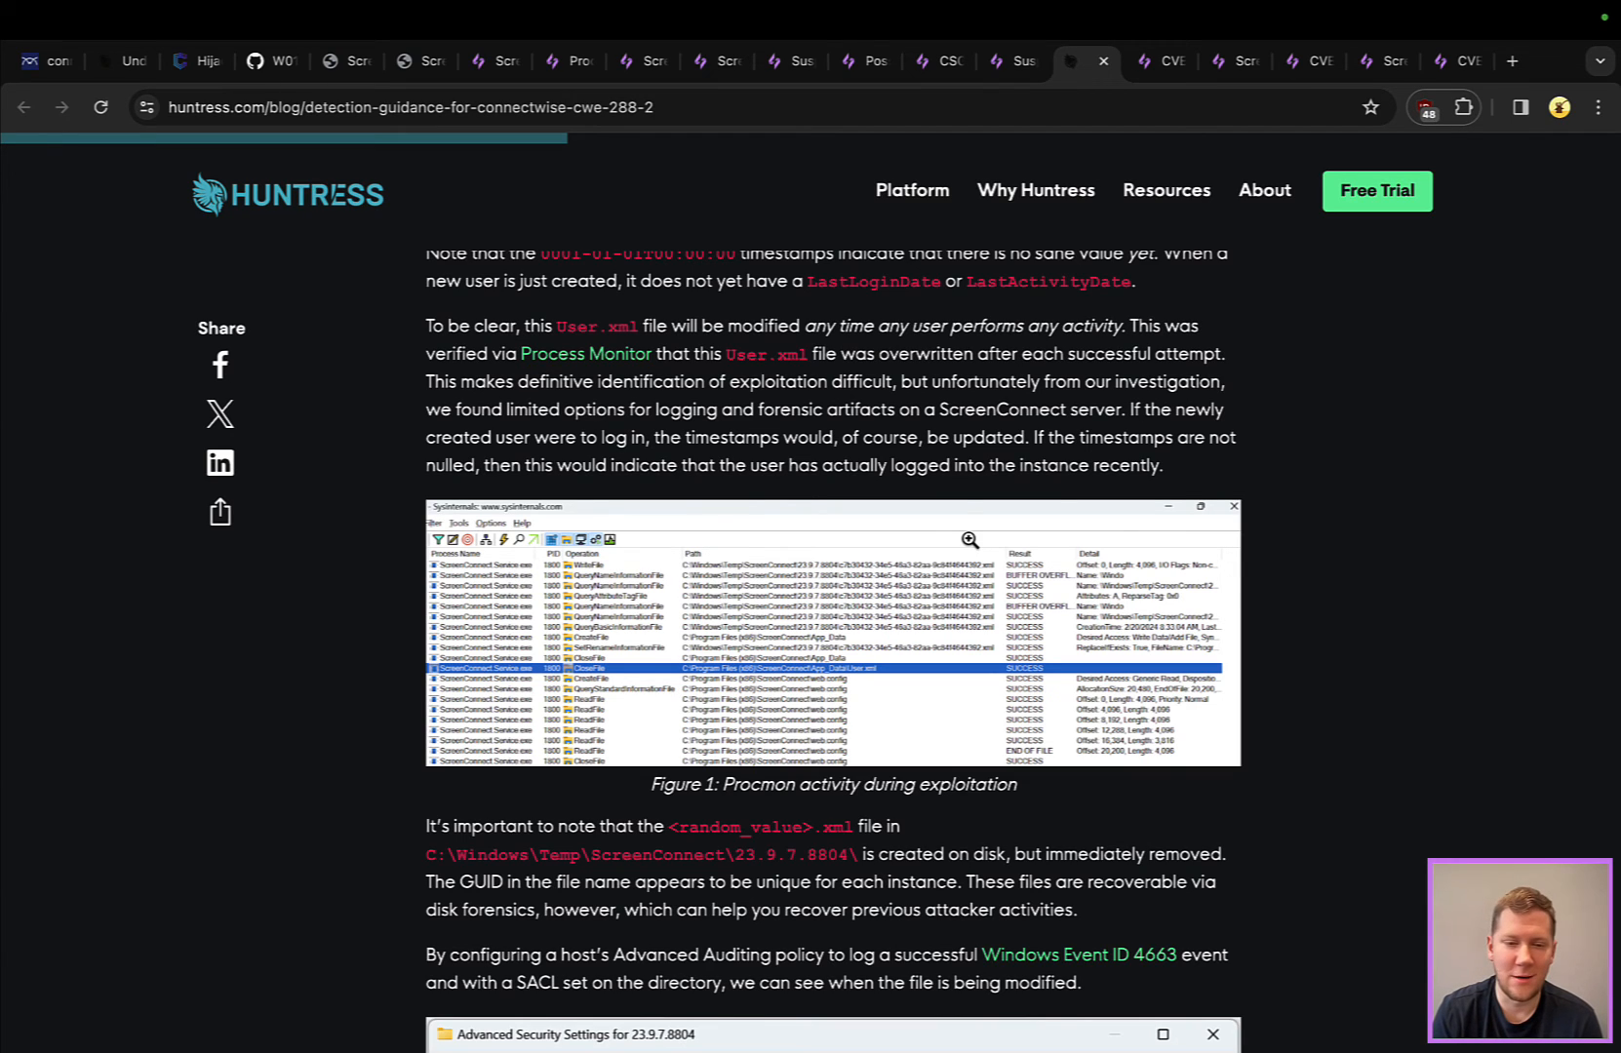
scroll(down, 3)
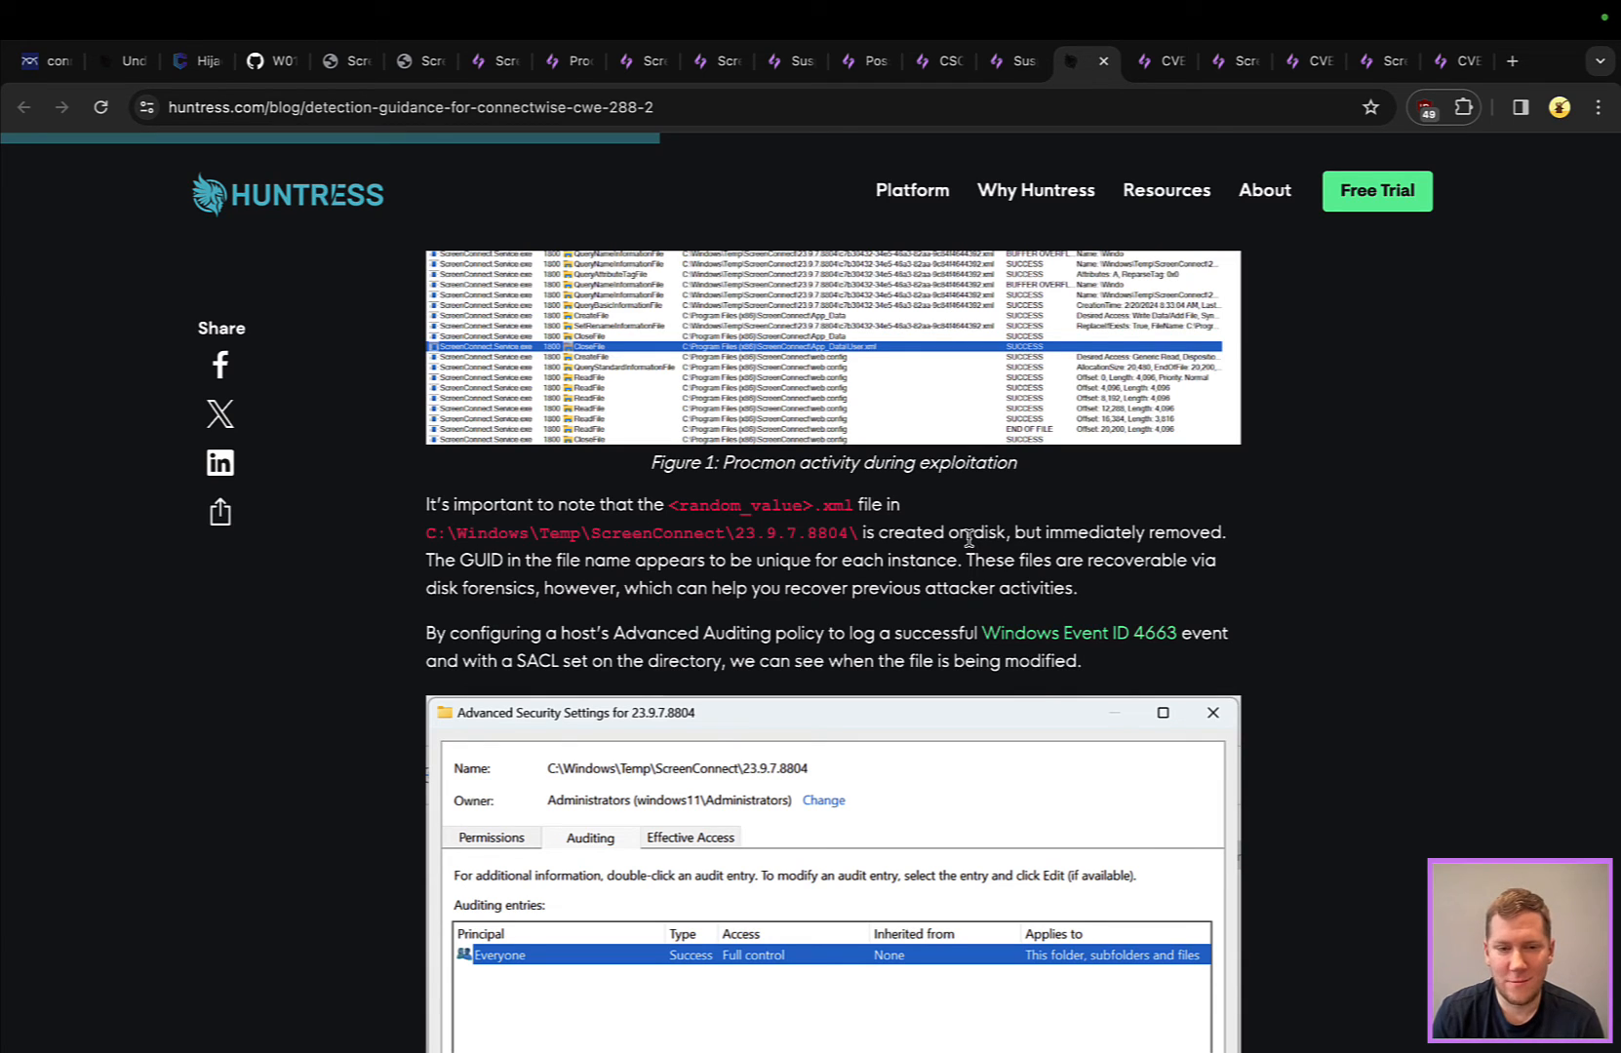
mouse_move(540, 683)
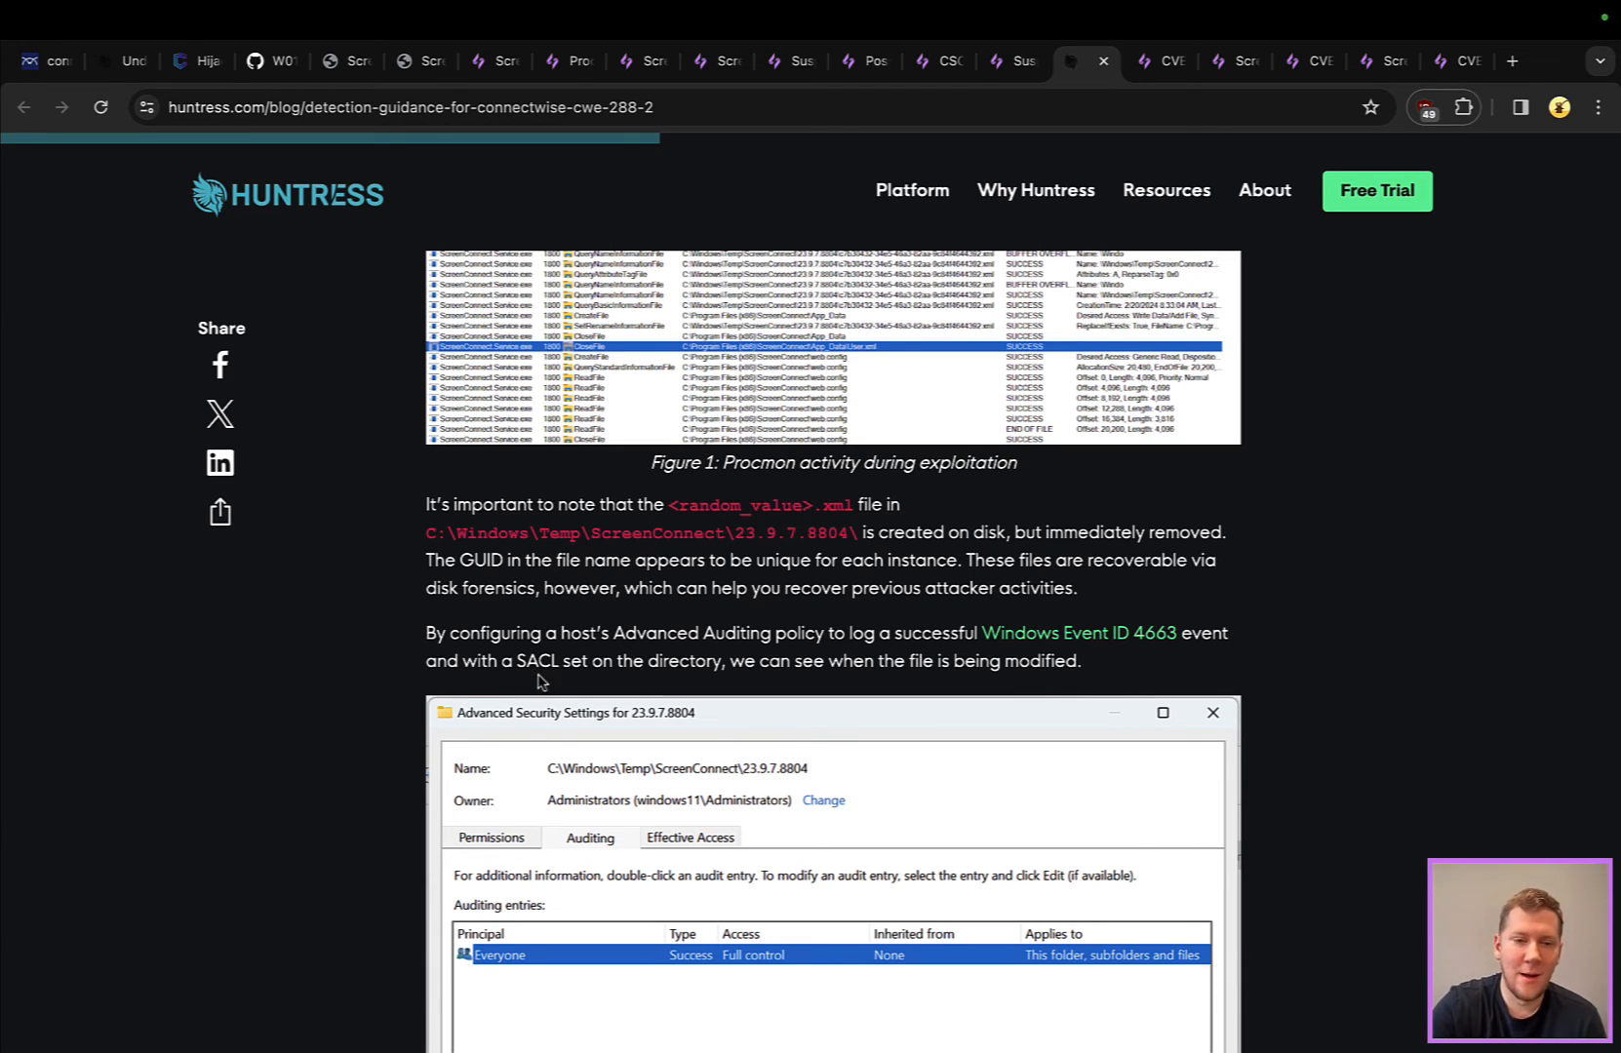
scroll(down, 3)
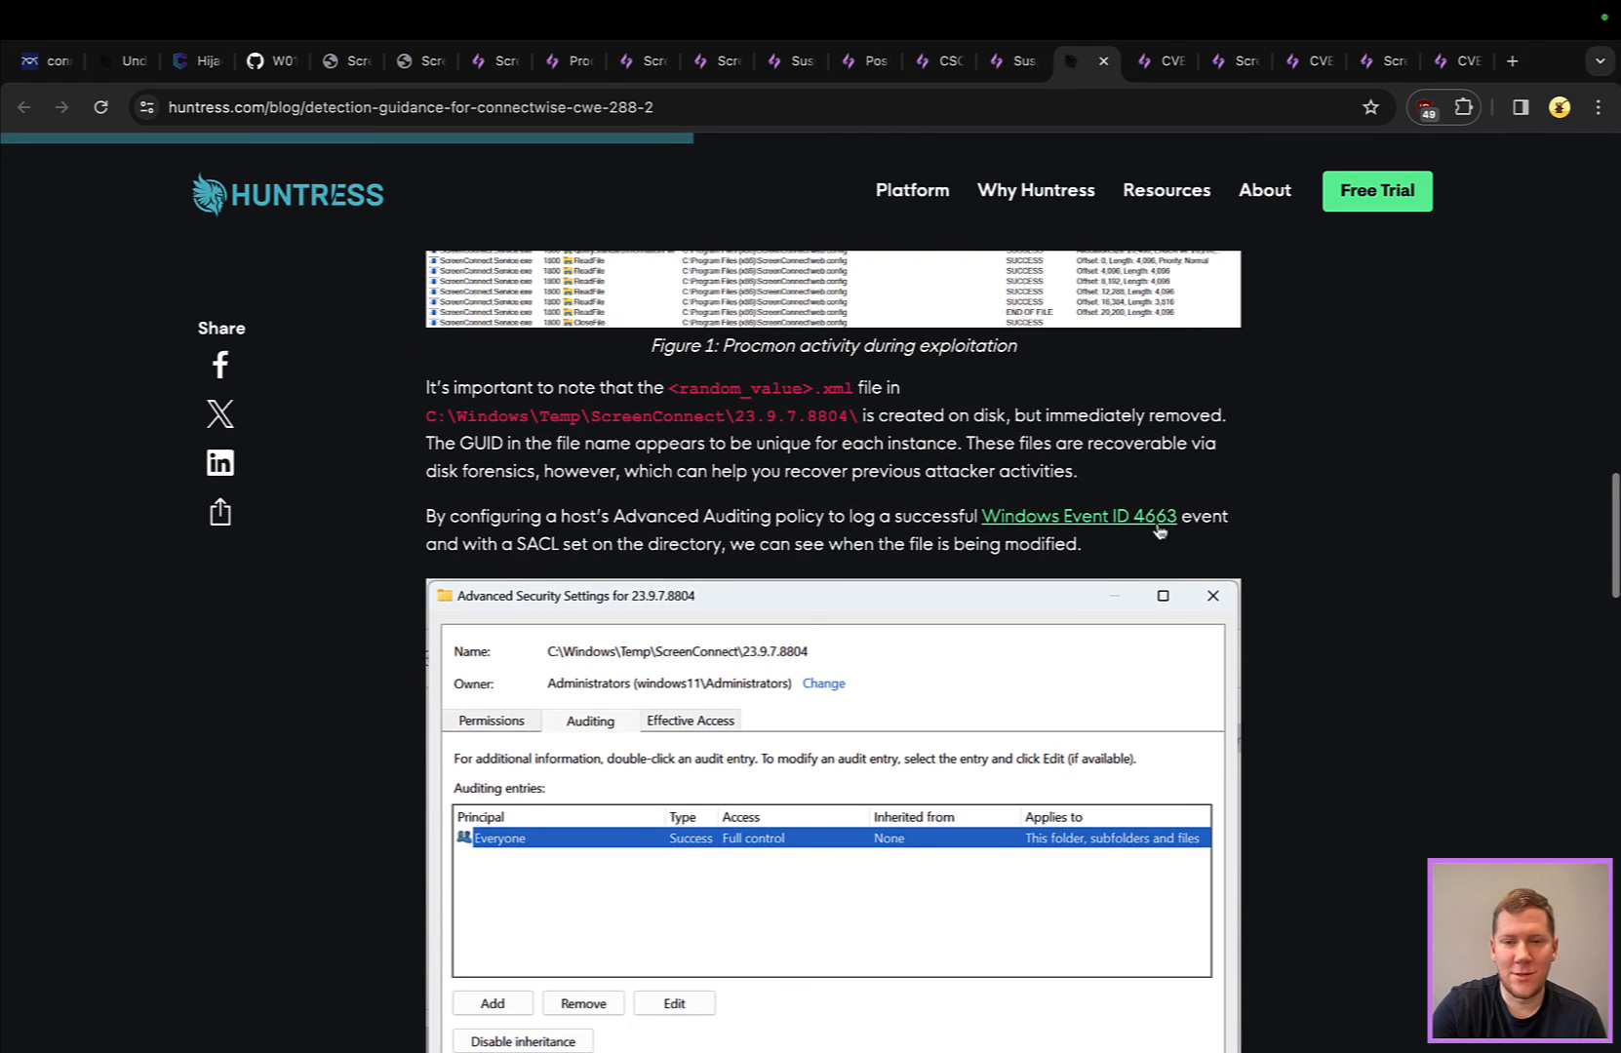
mouse_move(1285, 556)
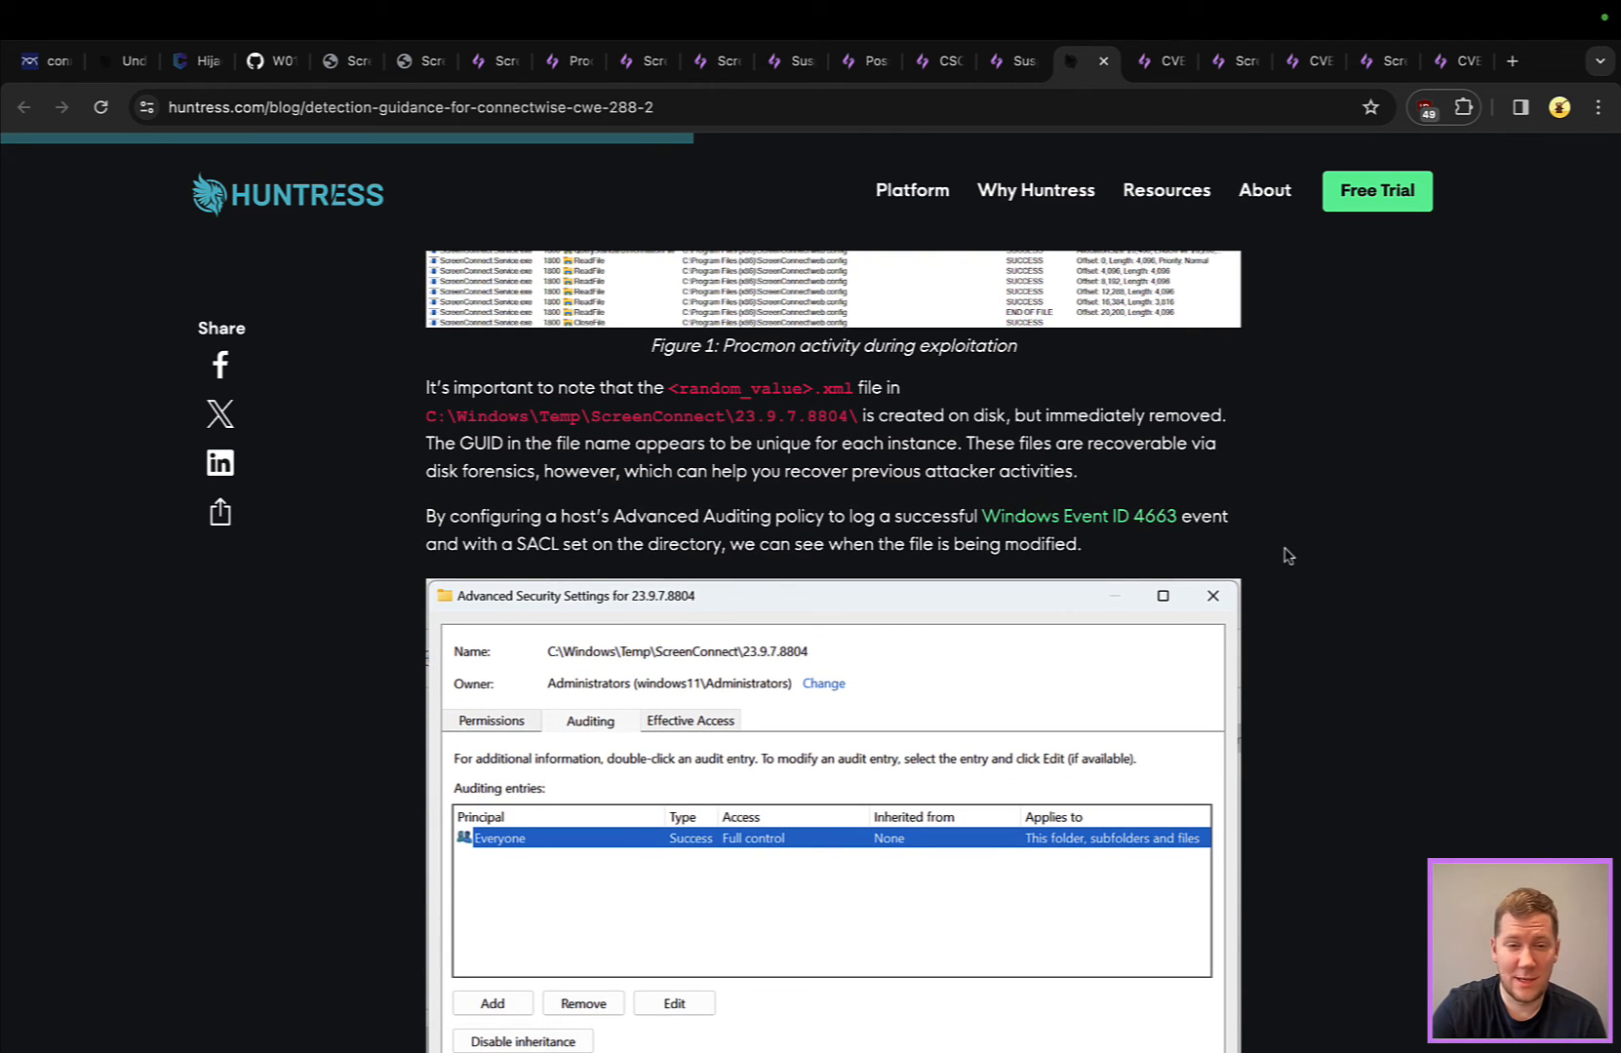
scroll(down, 3)
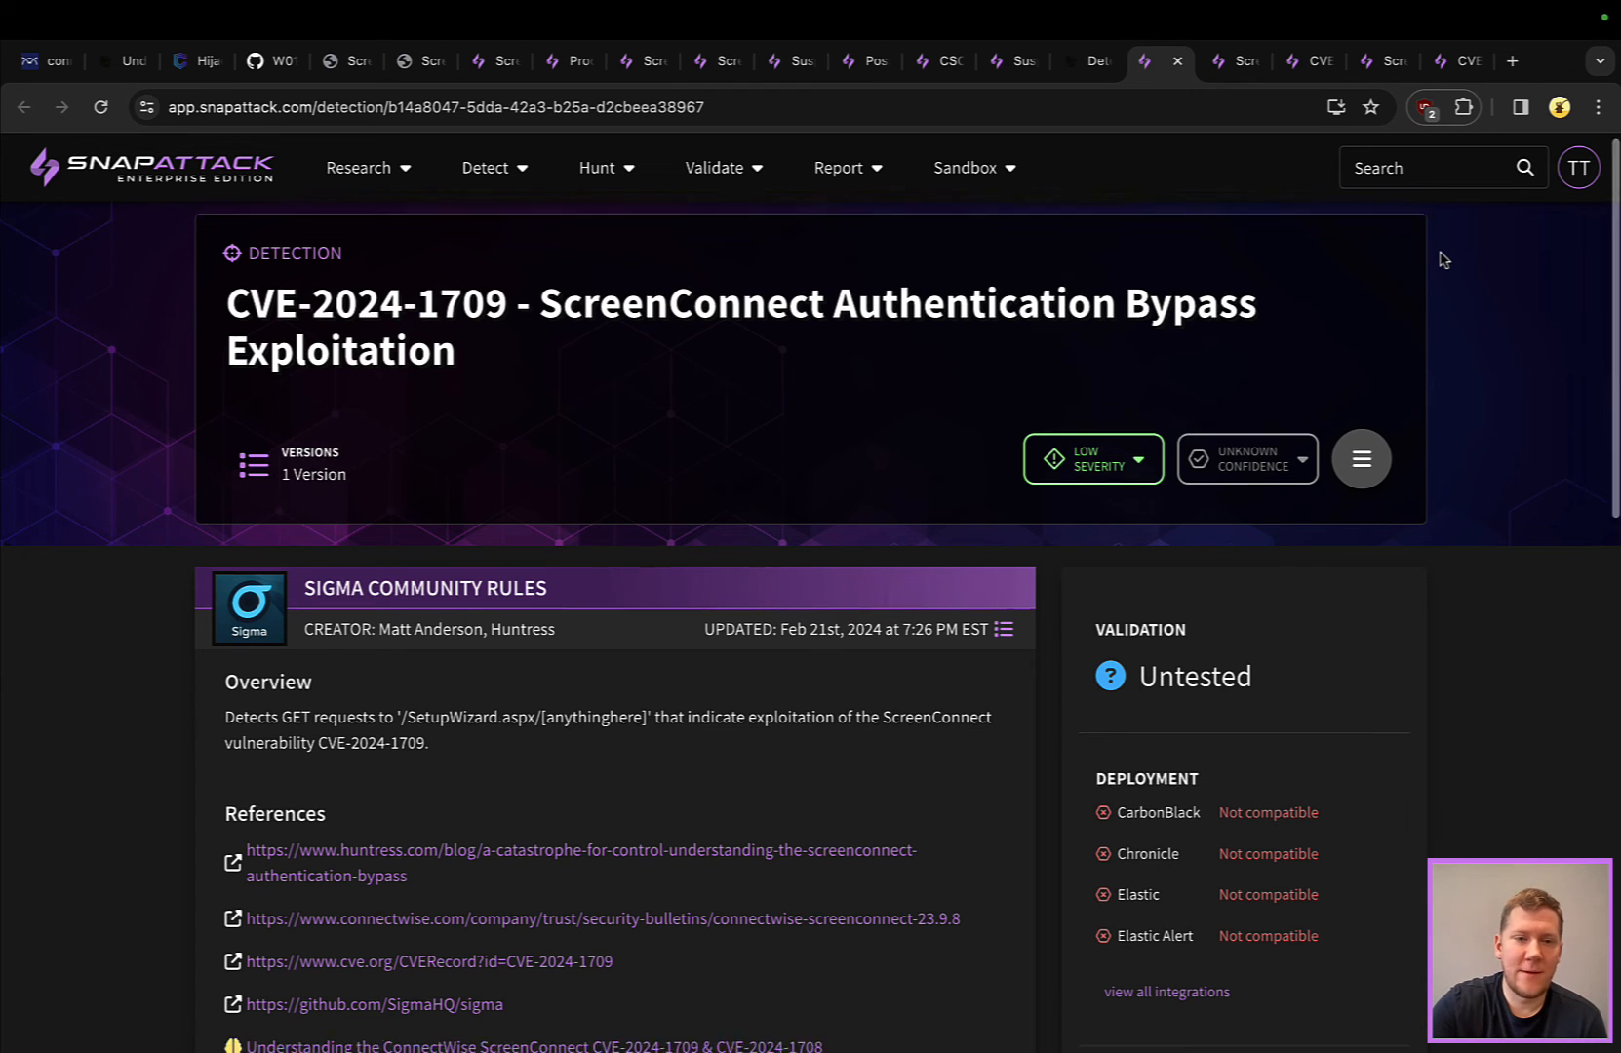
Scroll to the Sigma rule for /SetupWizard.aspx/ webserver requests, then move to the temp .xml Sysmon detection
scroll(down, 3)
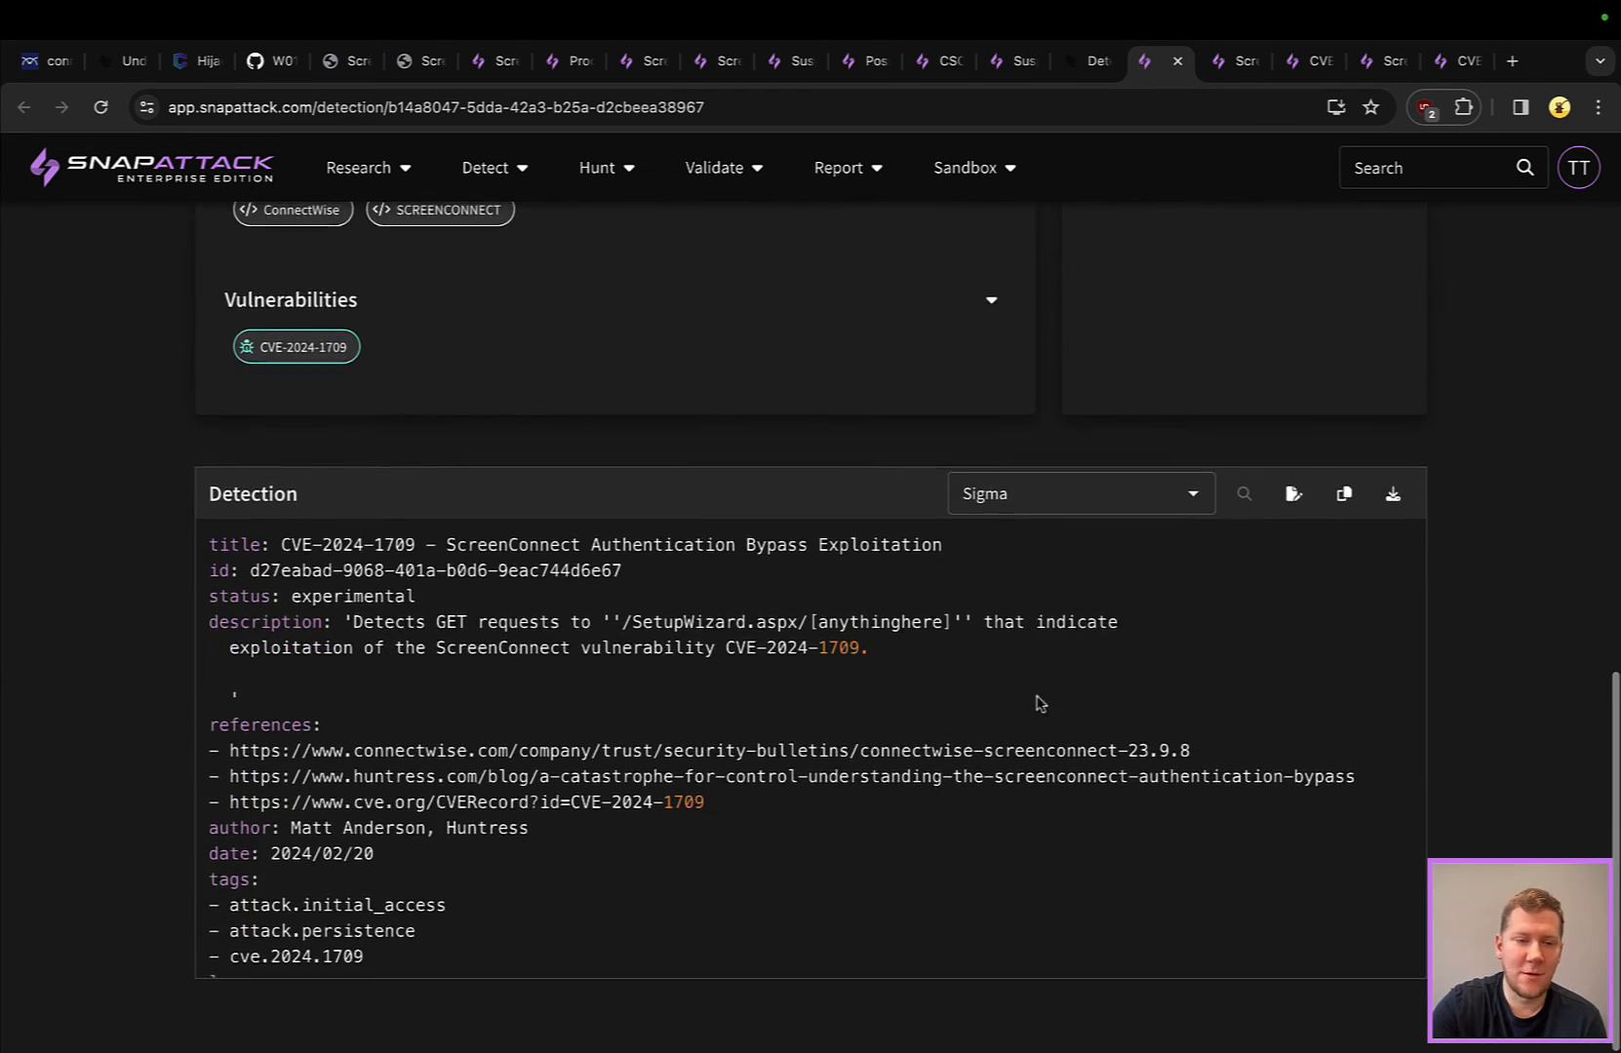
scroll(down, 3)
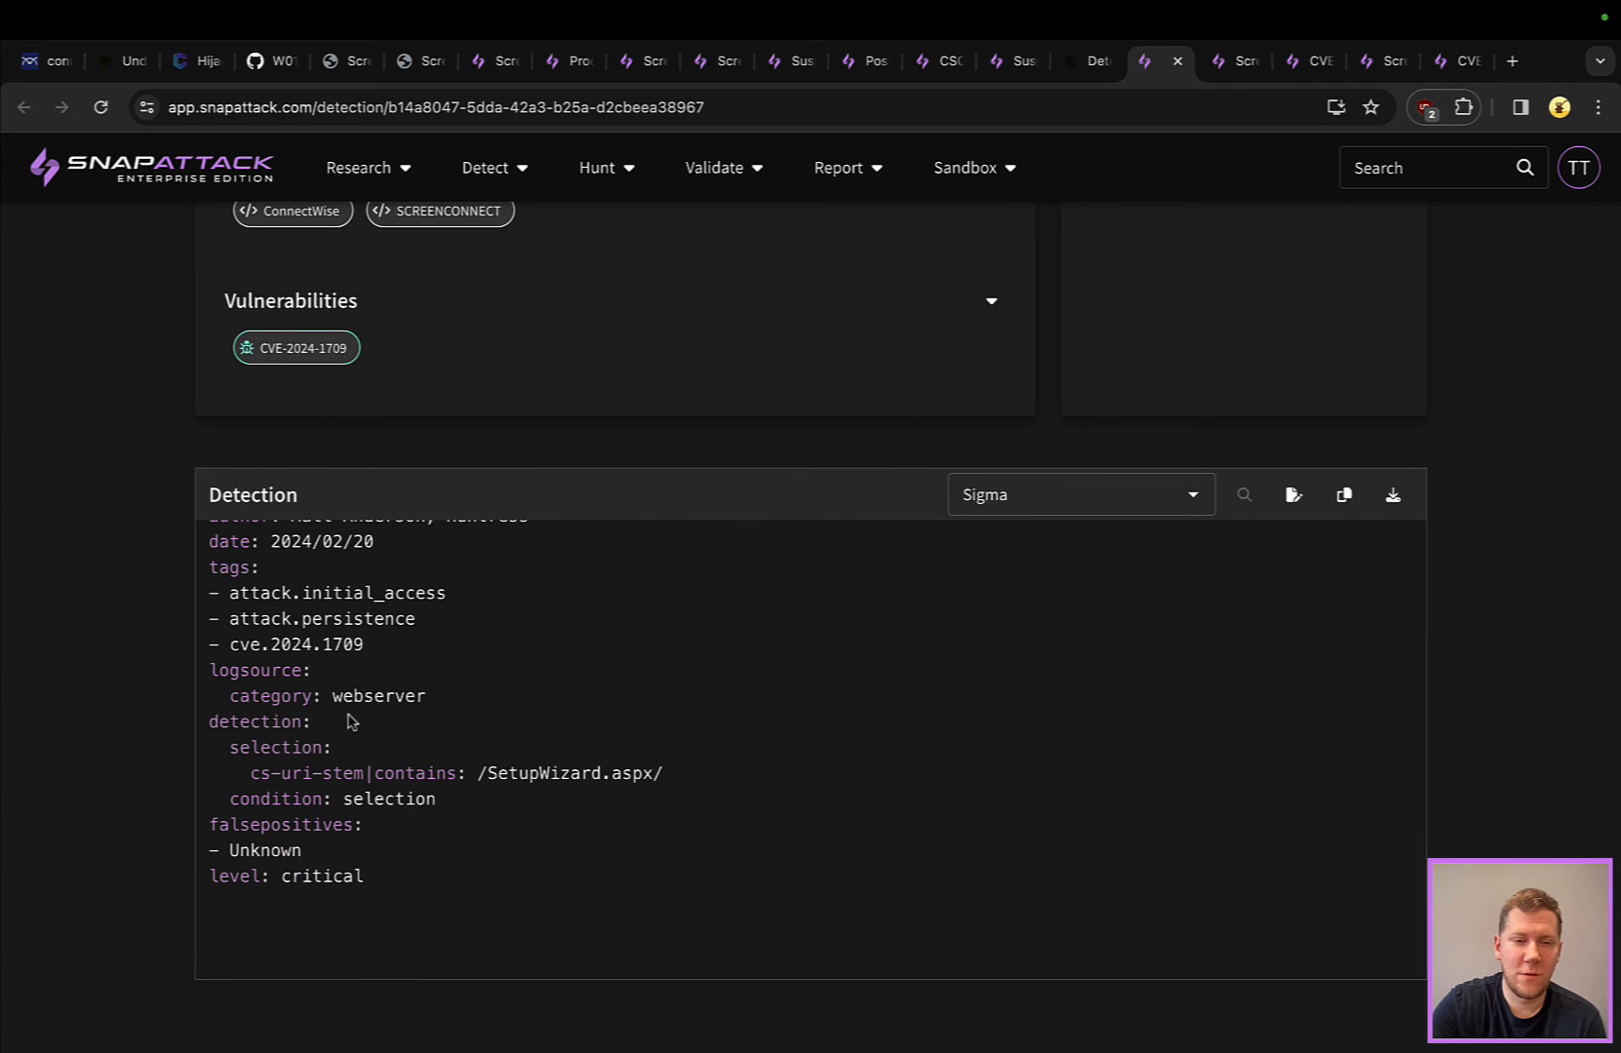
mouse_move(631, 786)
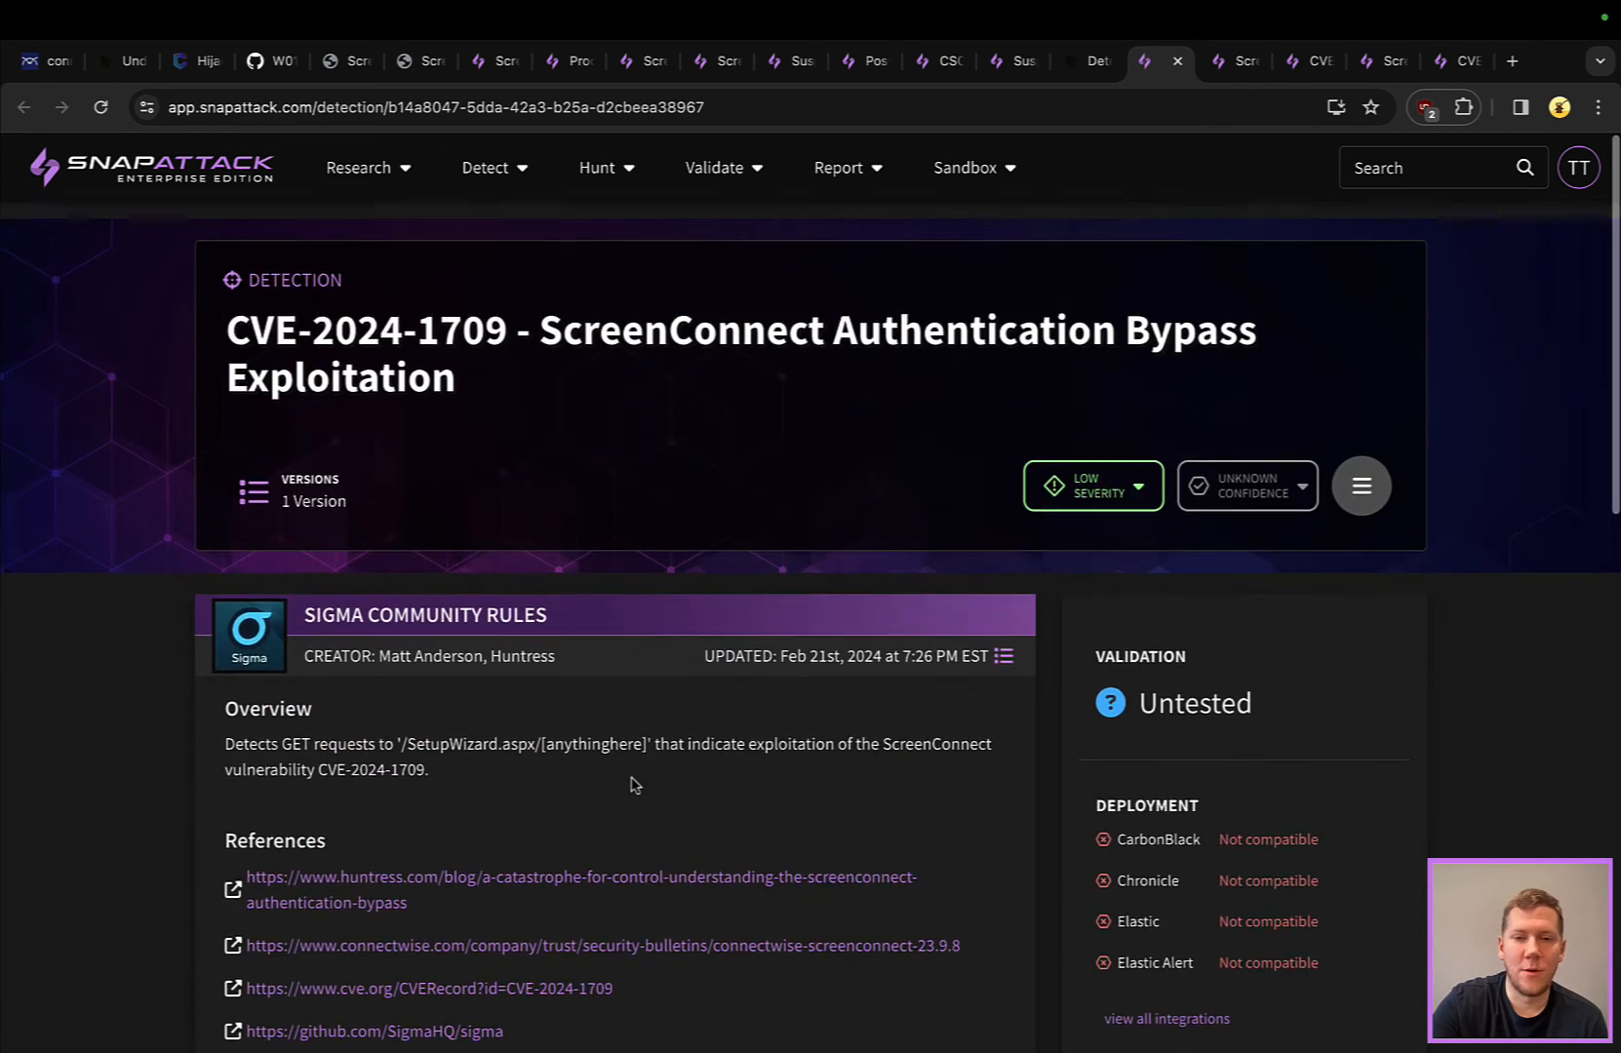
click(1220, 60)
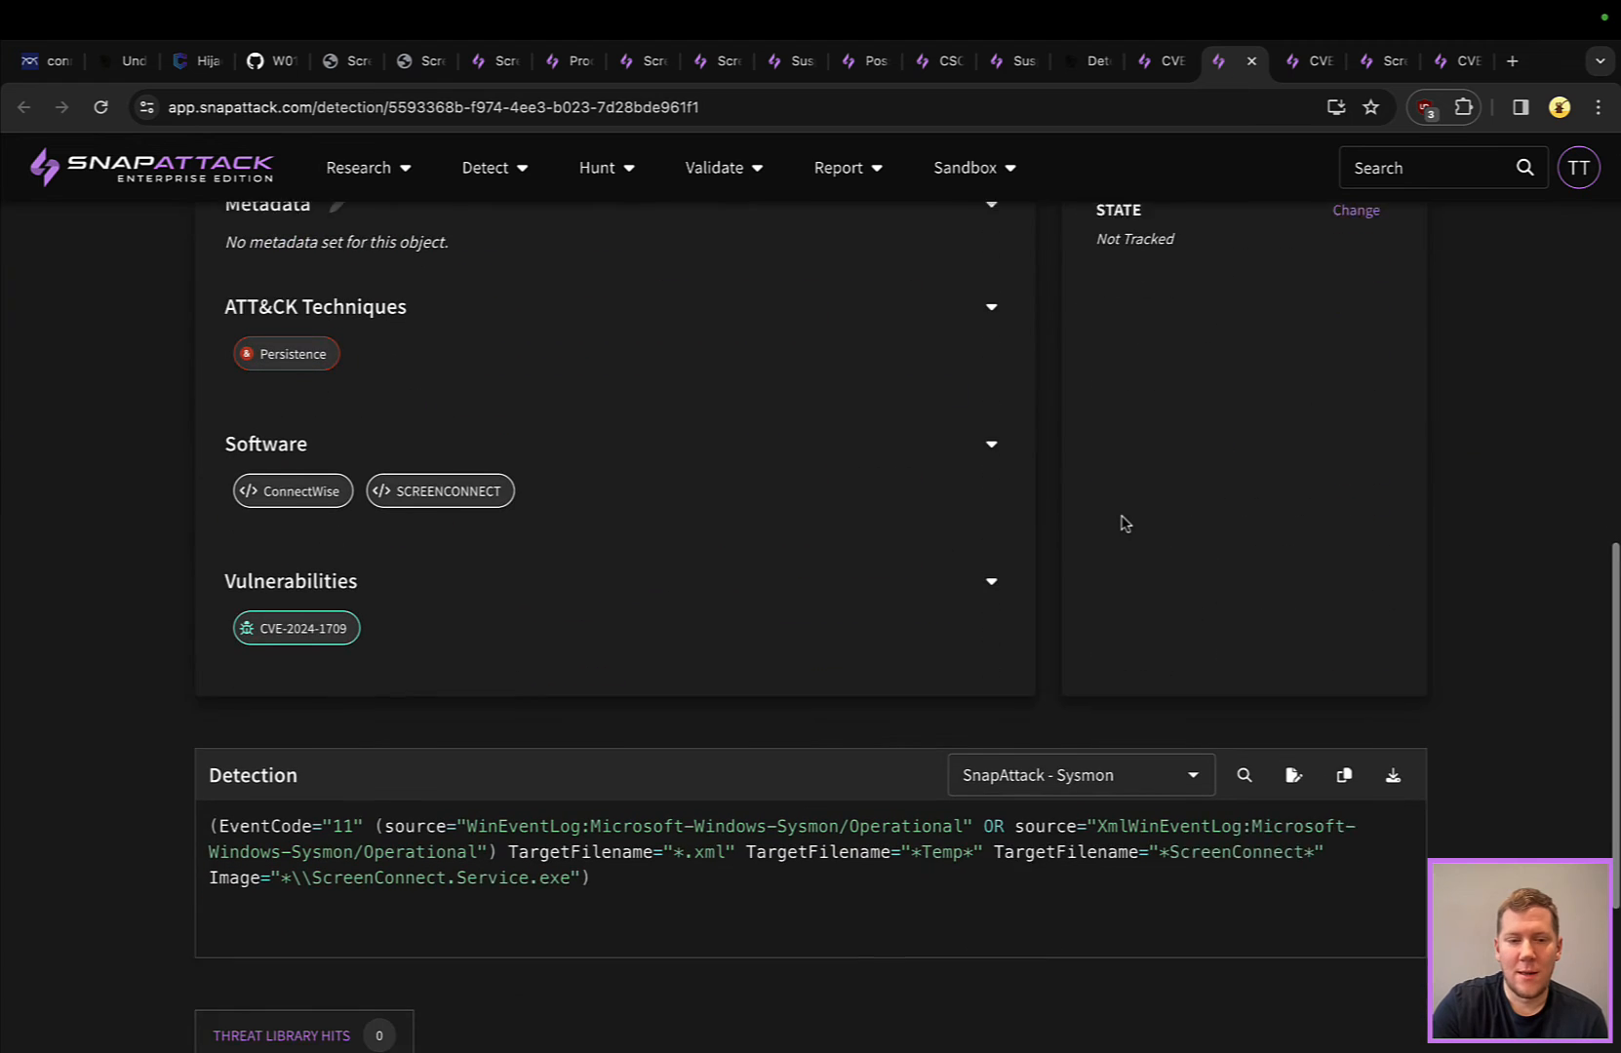
Scroll through the temp .xml write query and the App_Extensions .ashx/.aspx Sysmon query
scroll(down, 3)
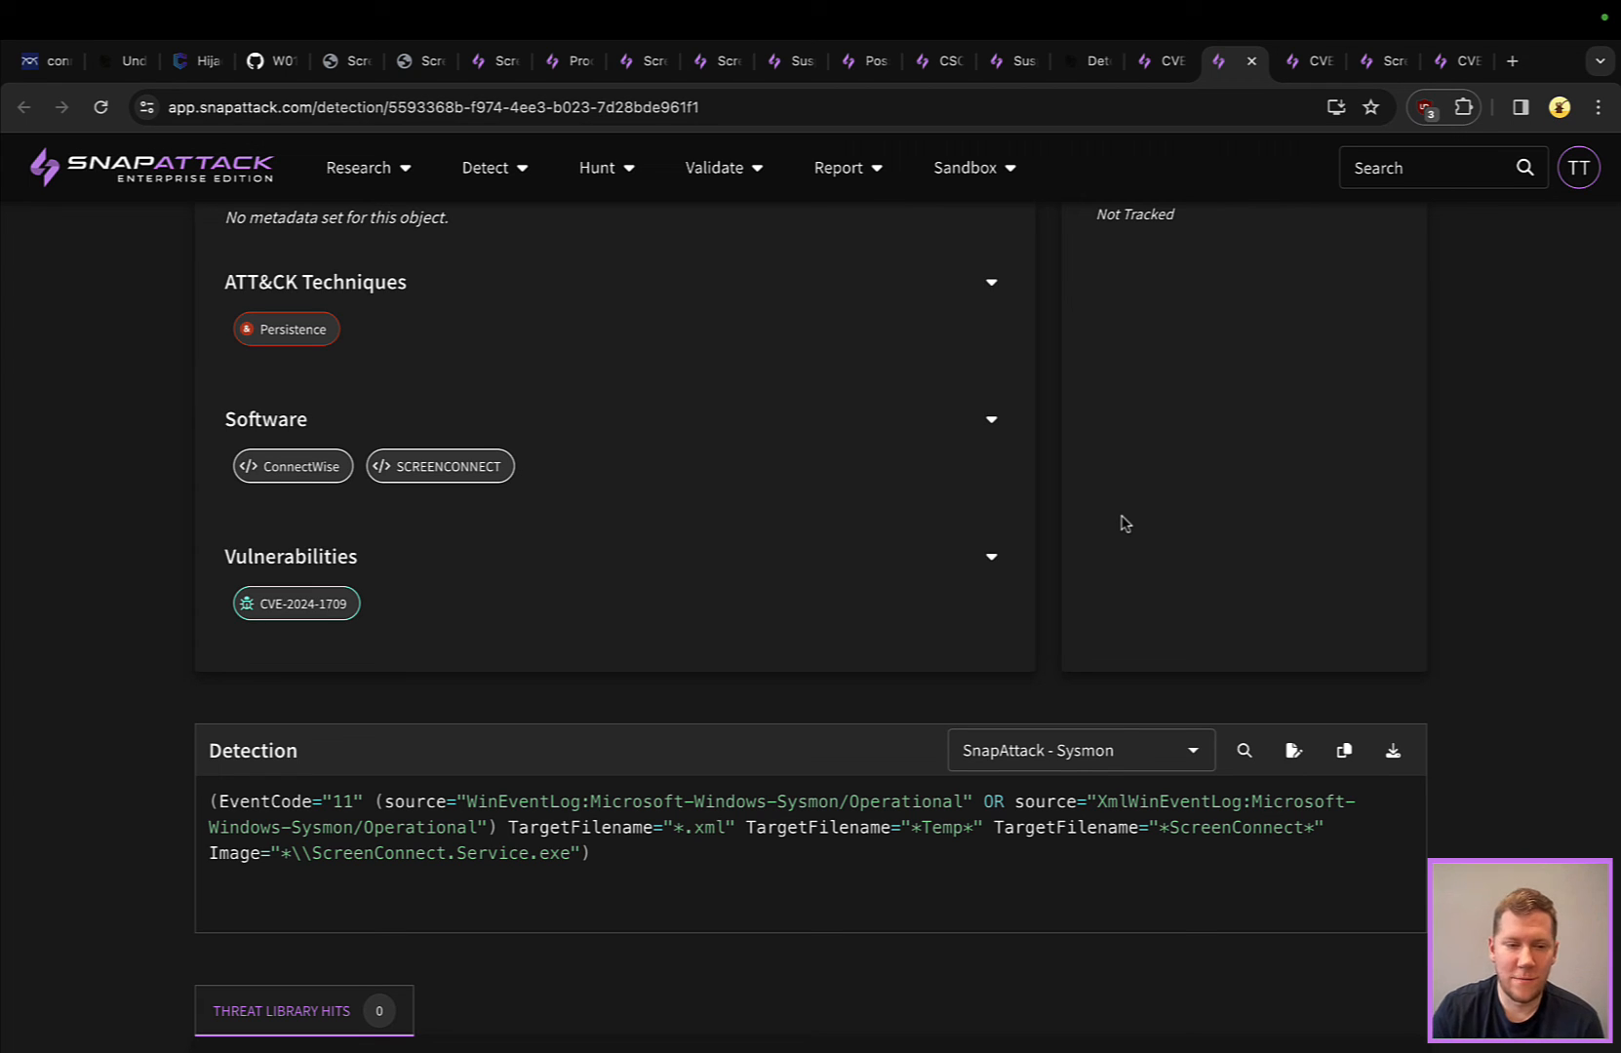
mouse_move(1248, 848)
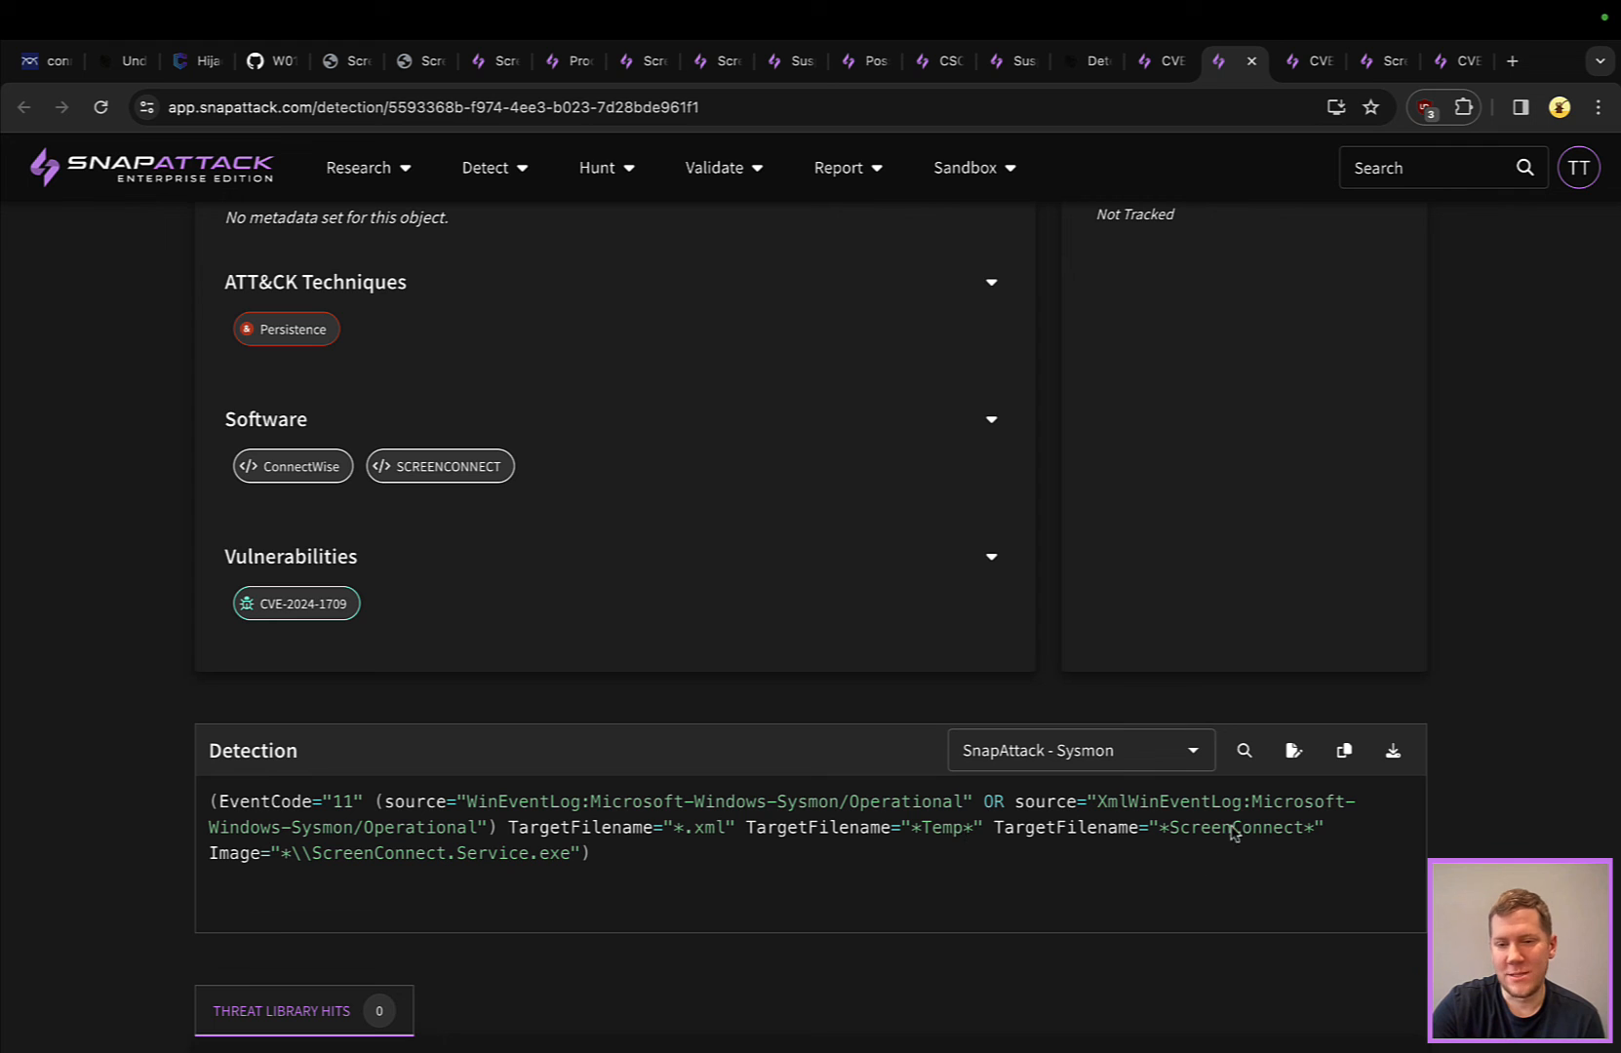
mouse_move(925, 503)
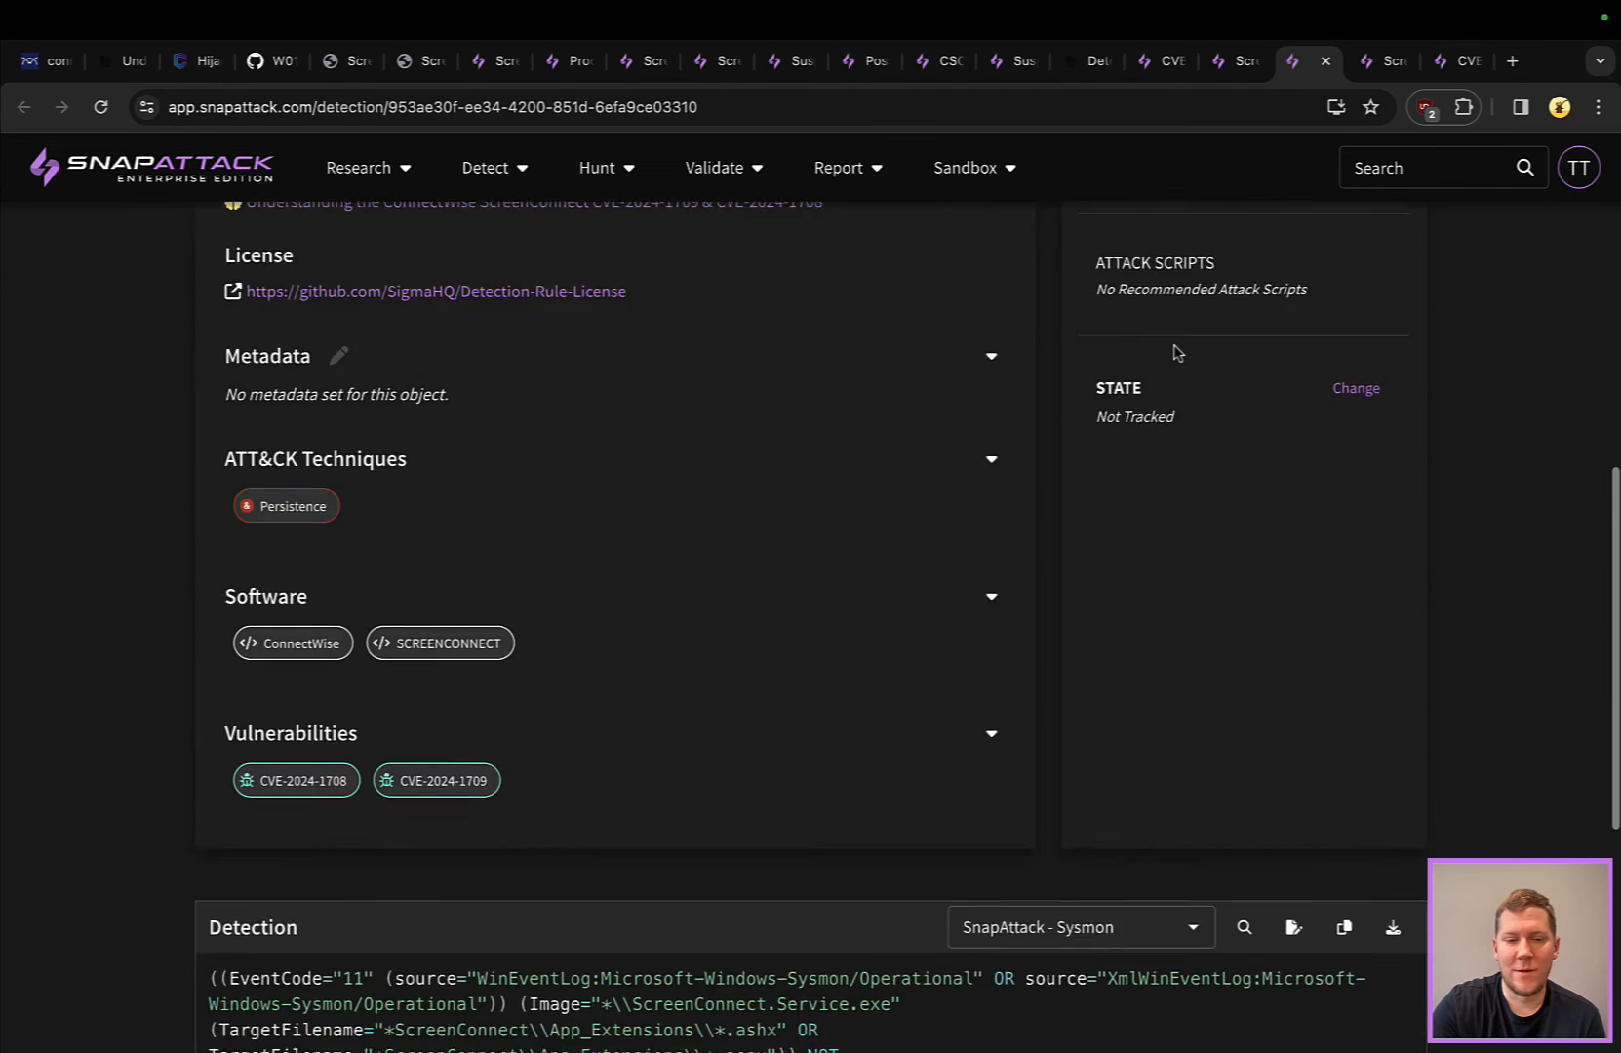
scroll(down, 3)
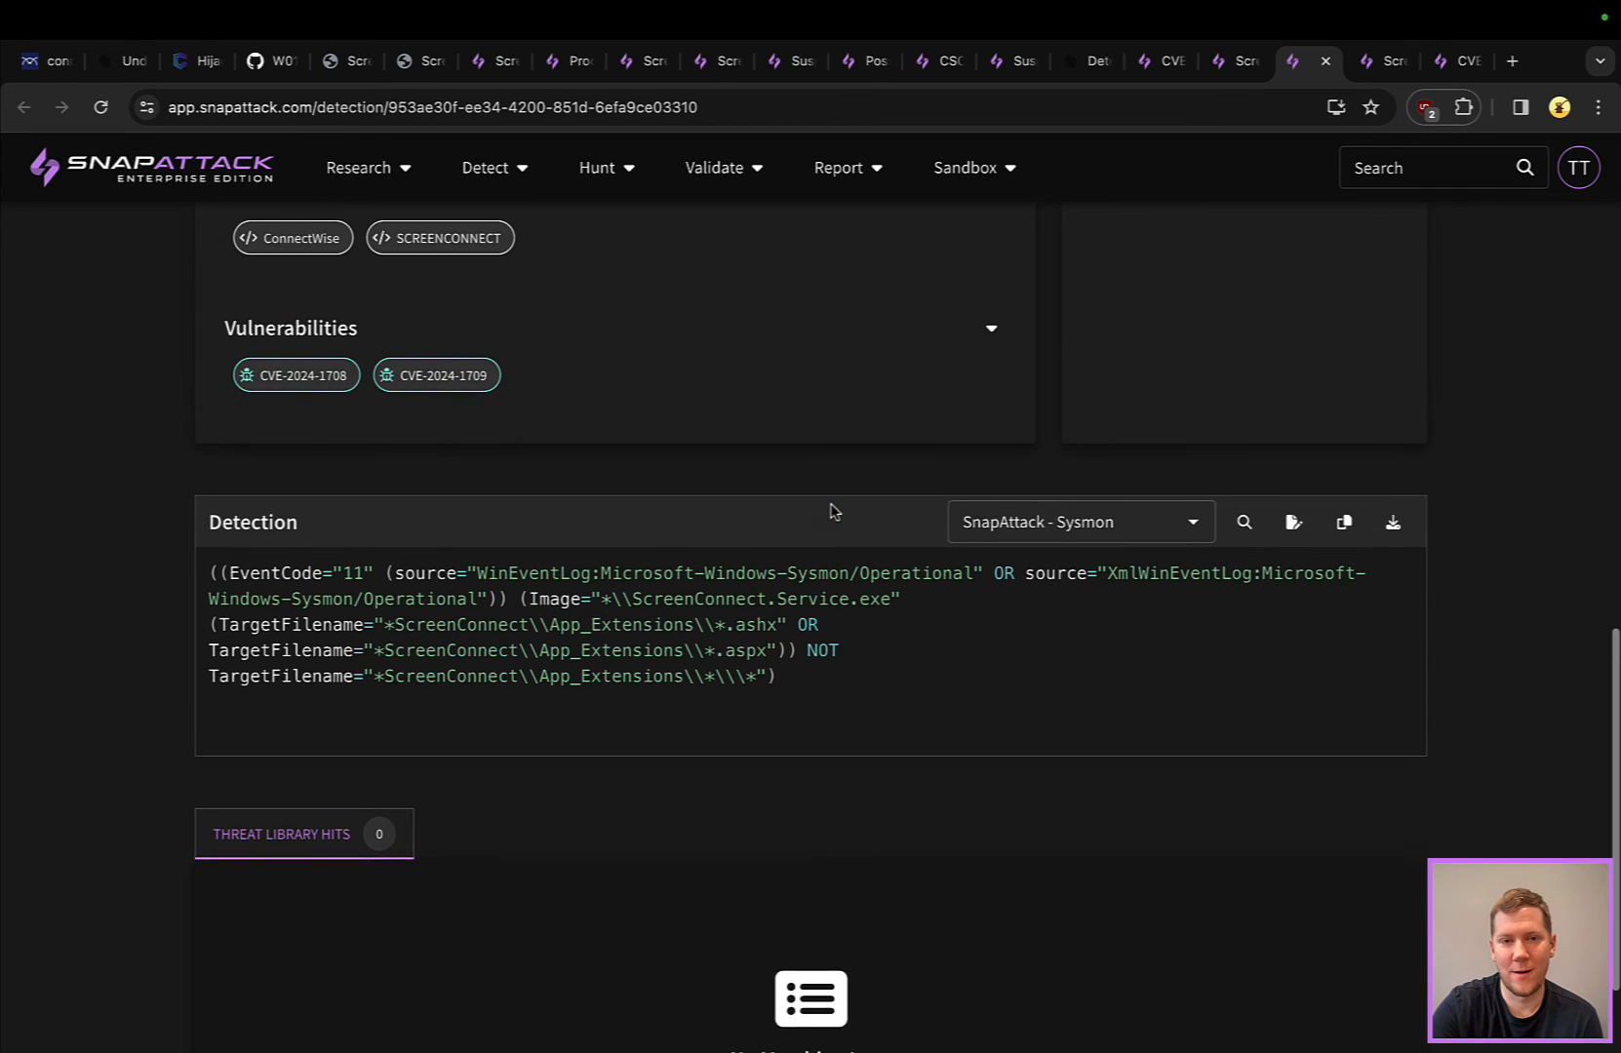
scroll(up, 3)
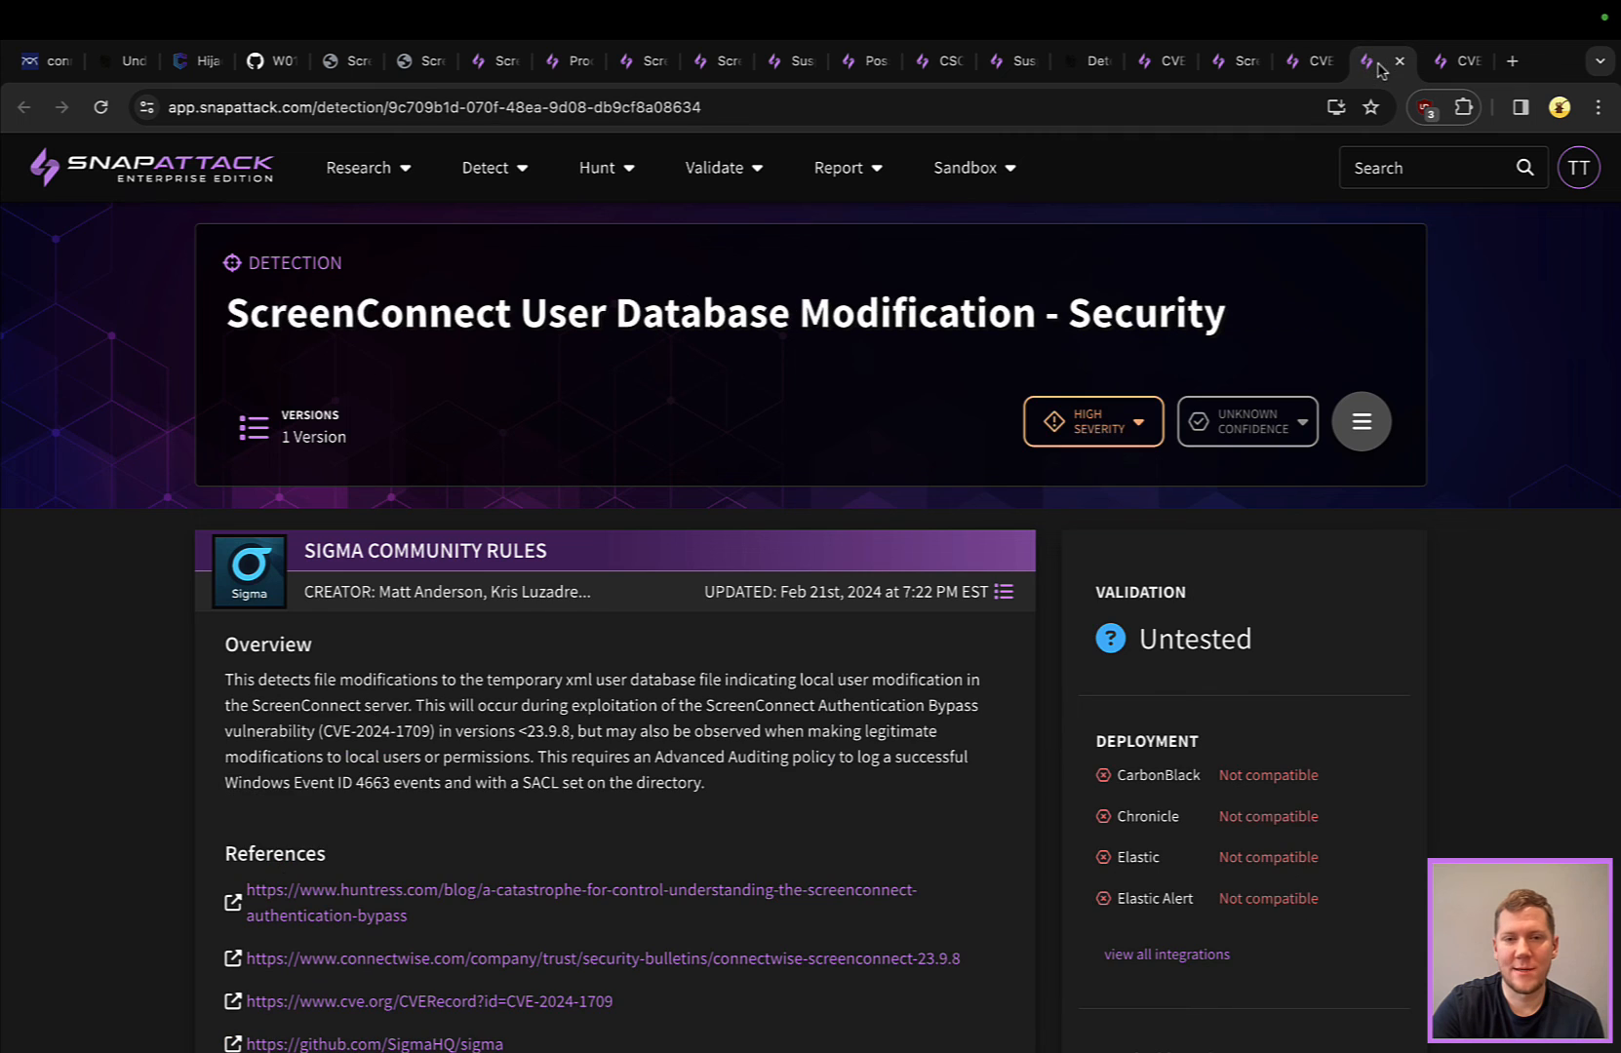
mouse_move(1509, 359)
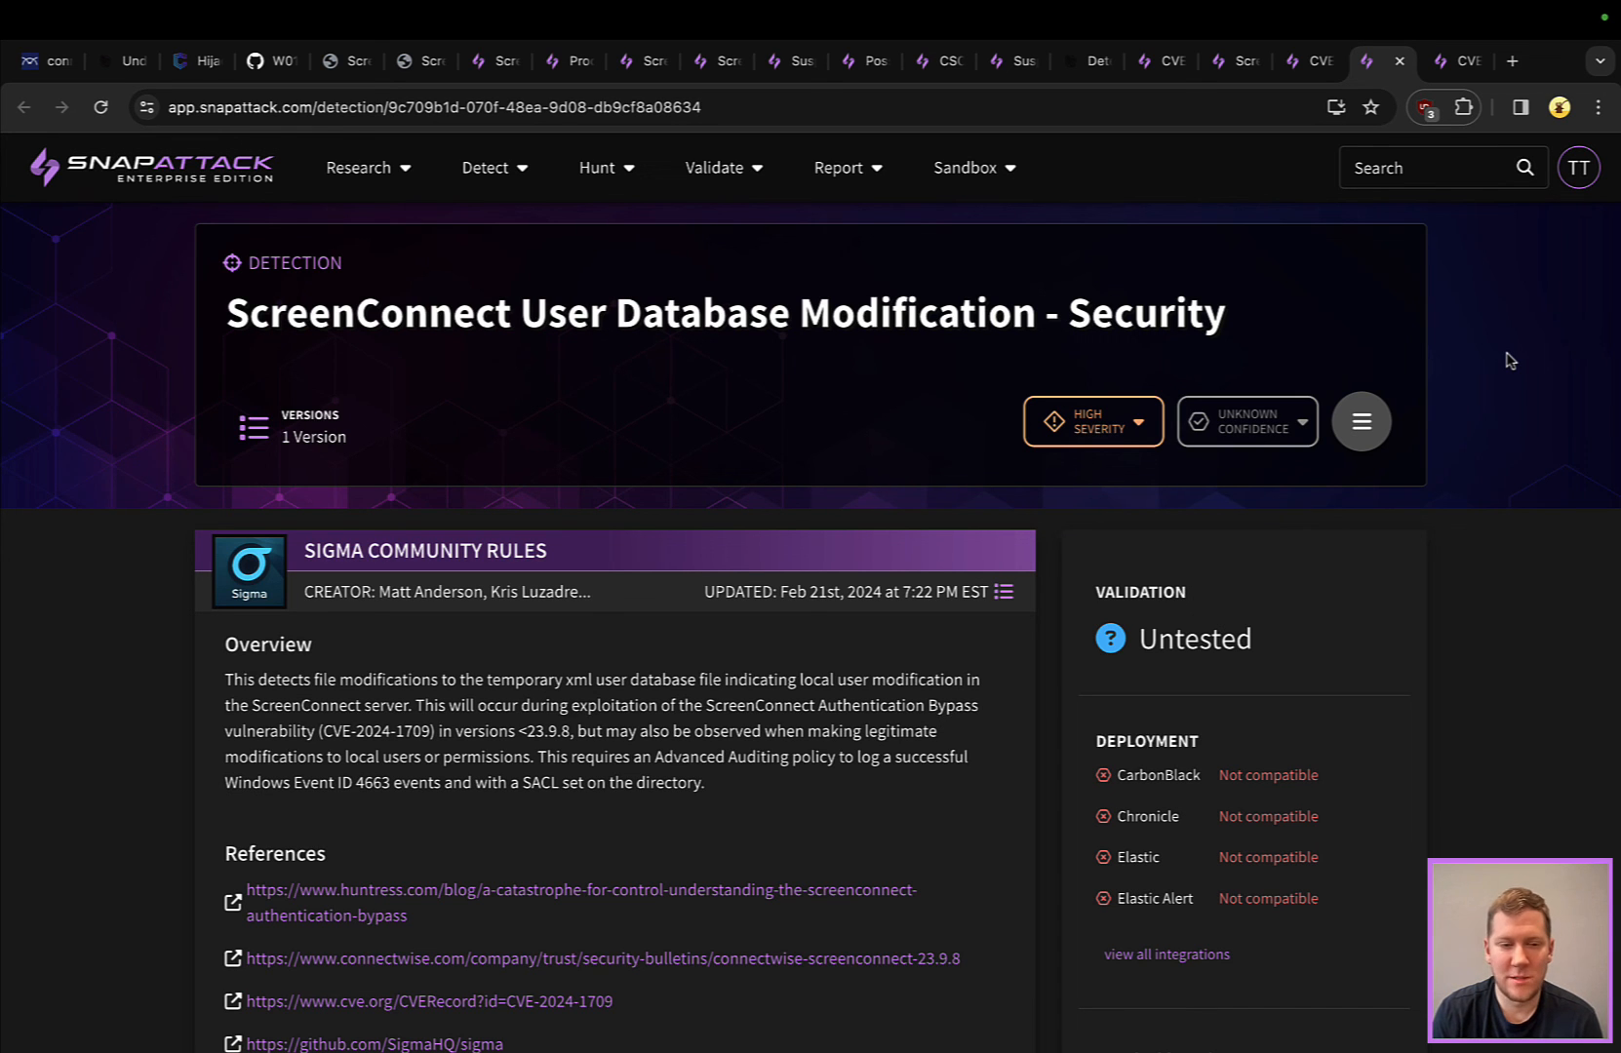
Scroll to the User Database Modification detection's Security 4663 temp .xml query
scroll(down, 3)
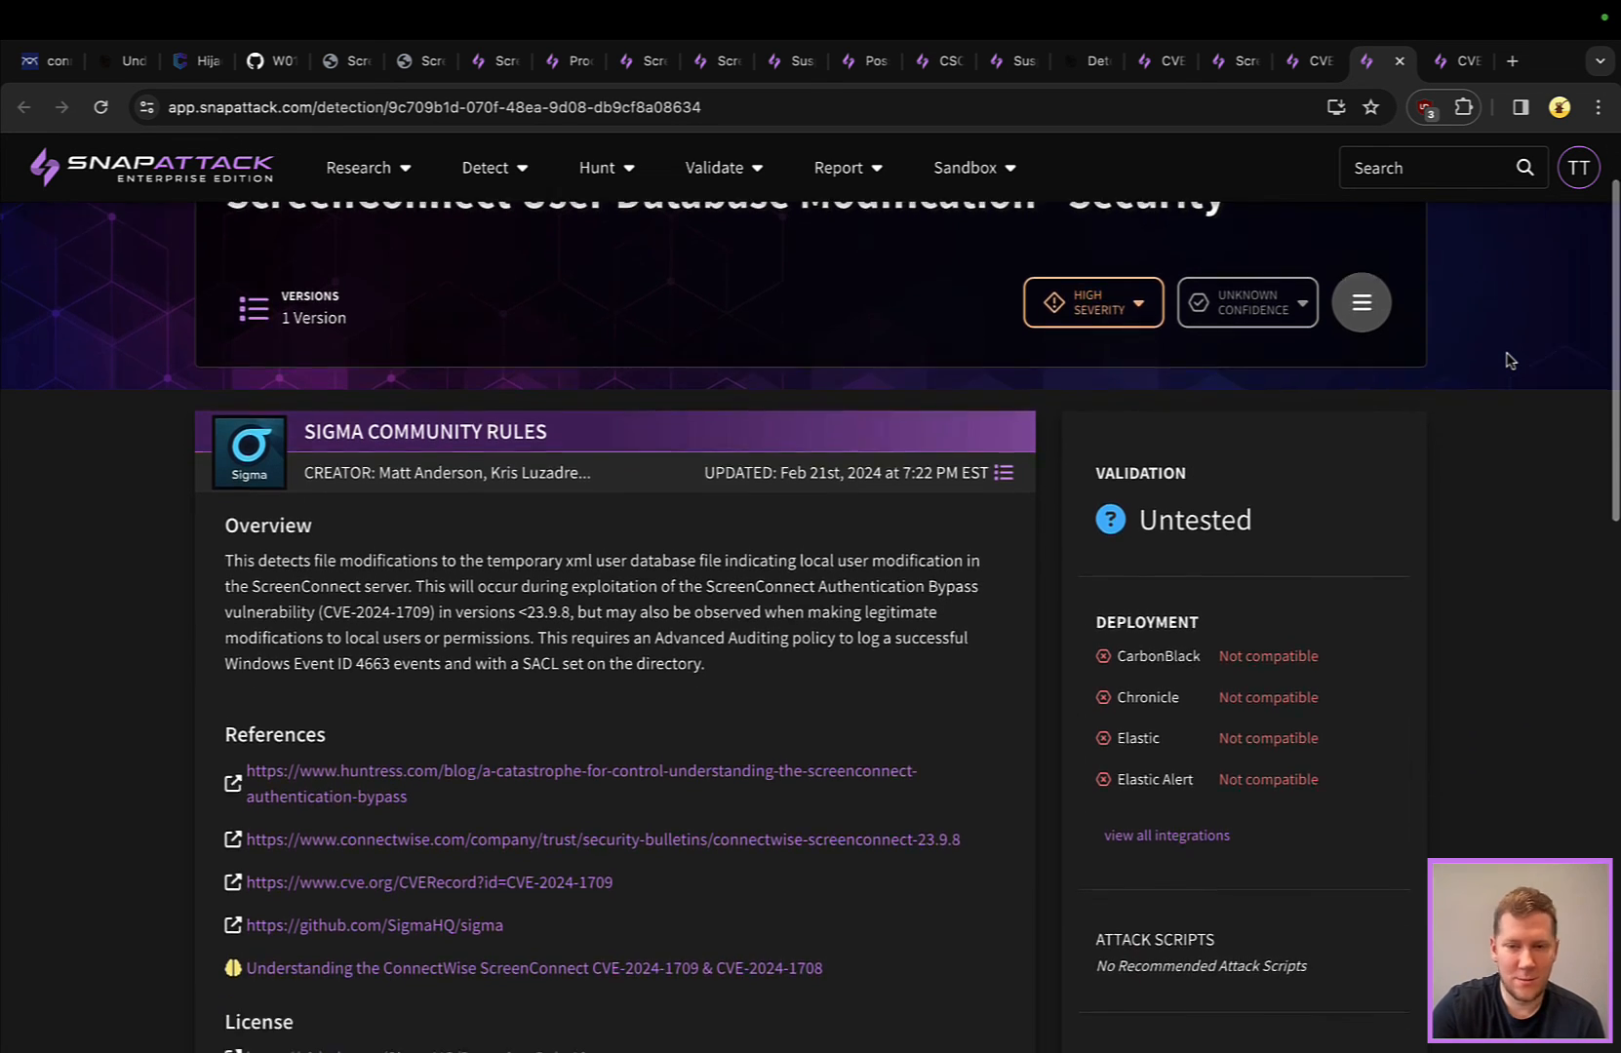
scroll(down, 3)
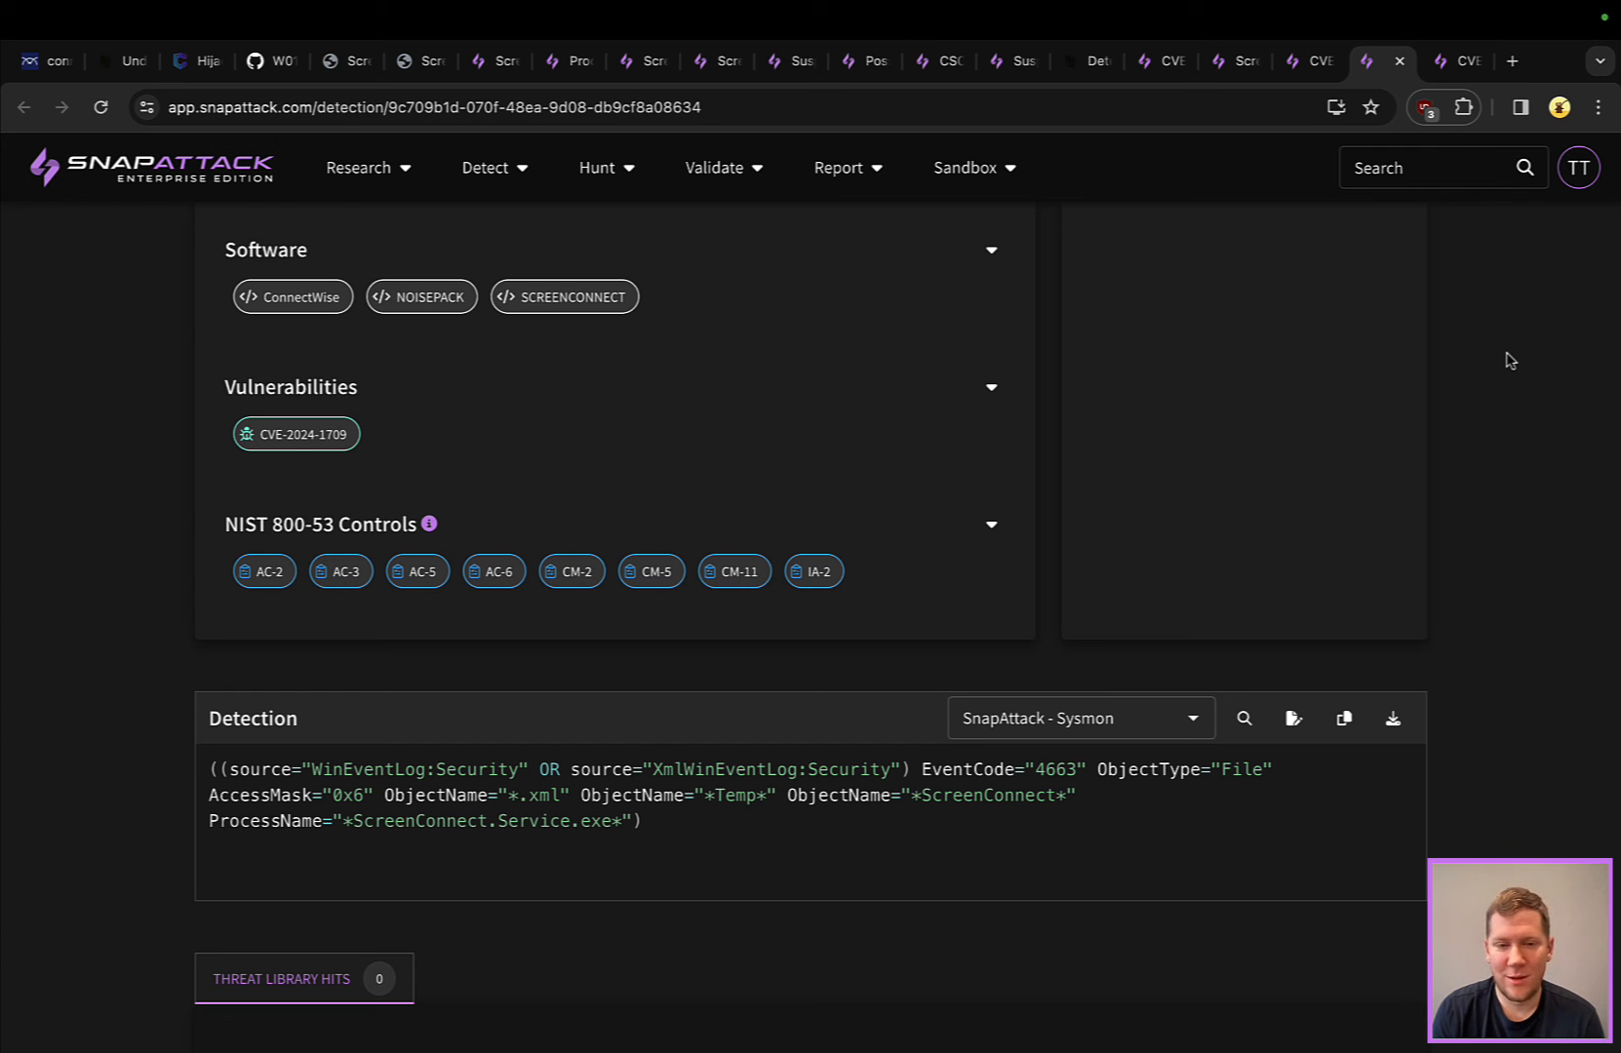
scroll(down, 3)
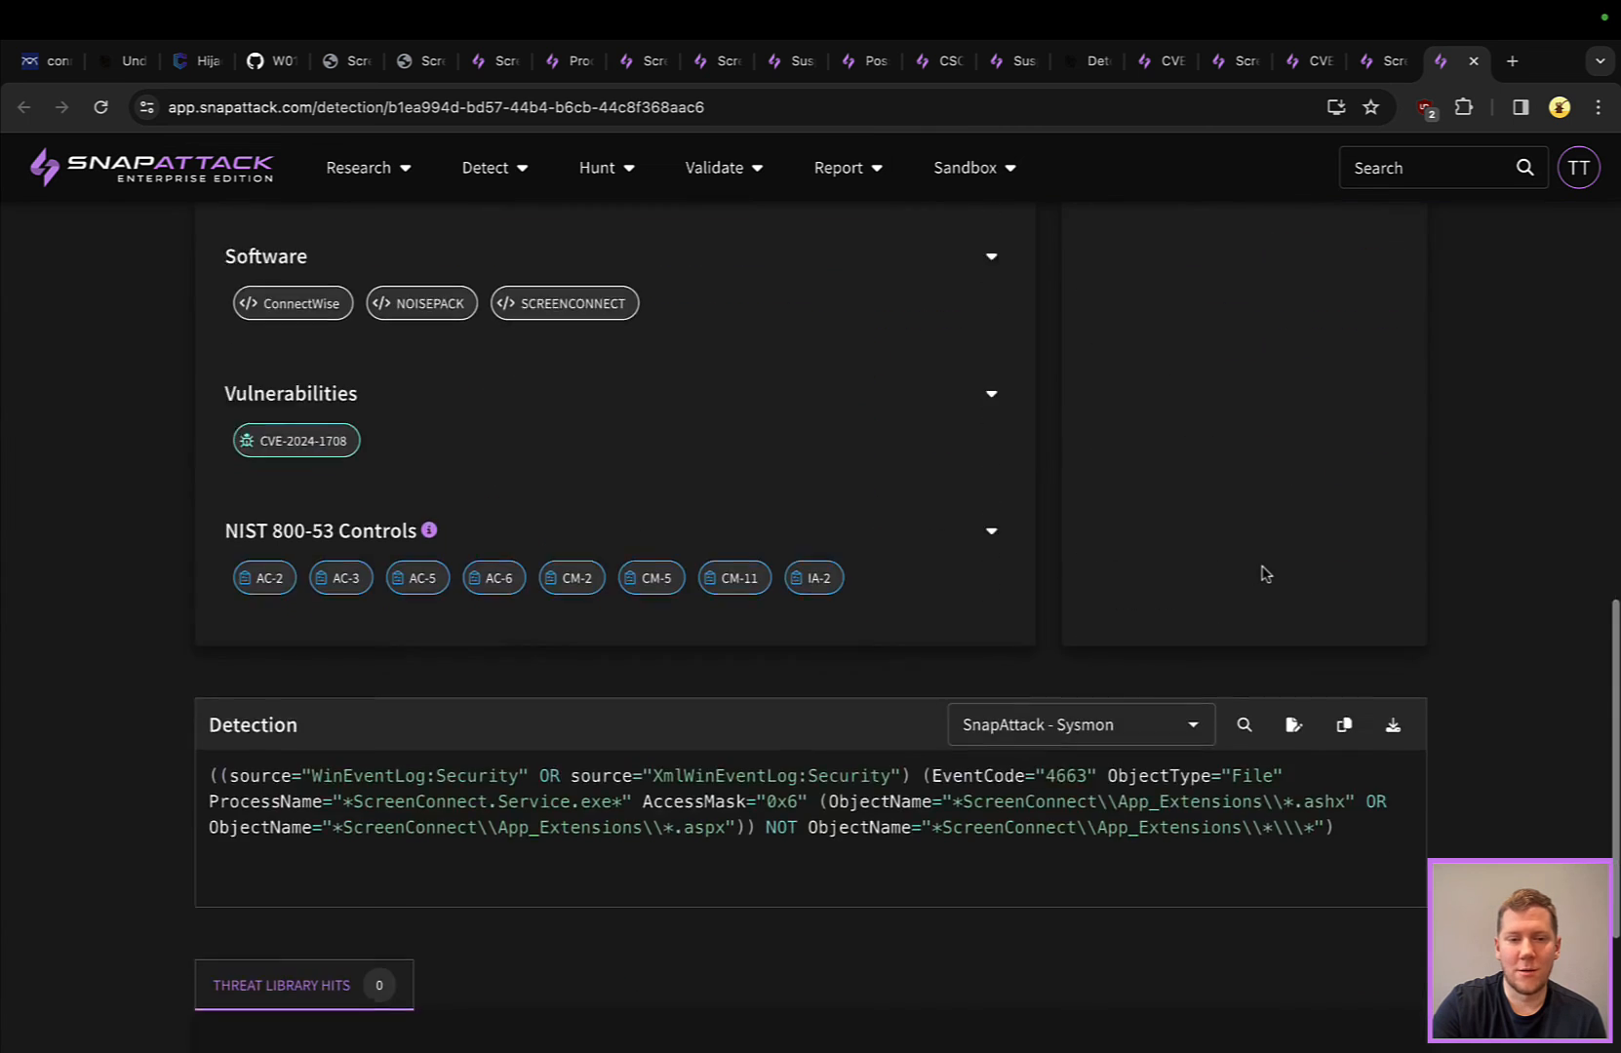
scroll(down, 3)
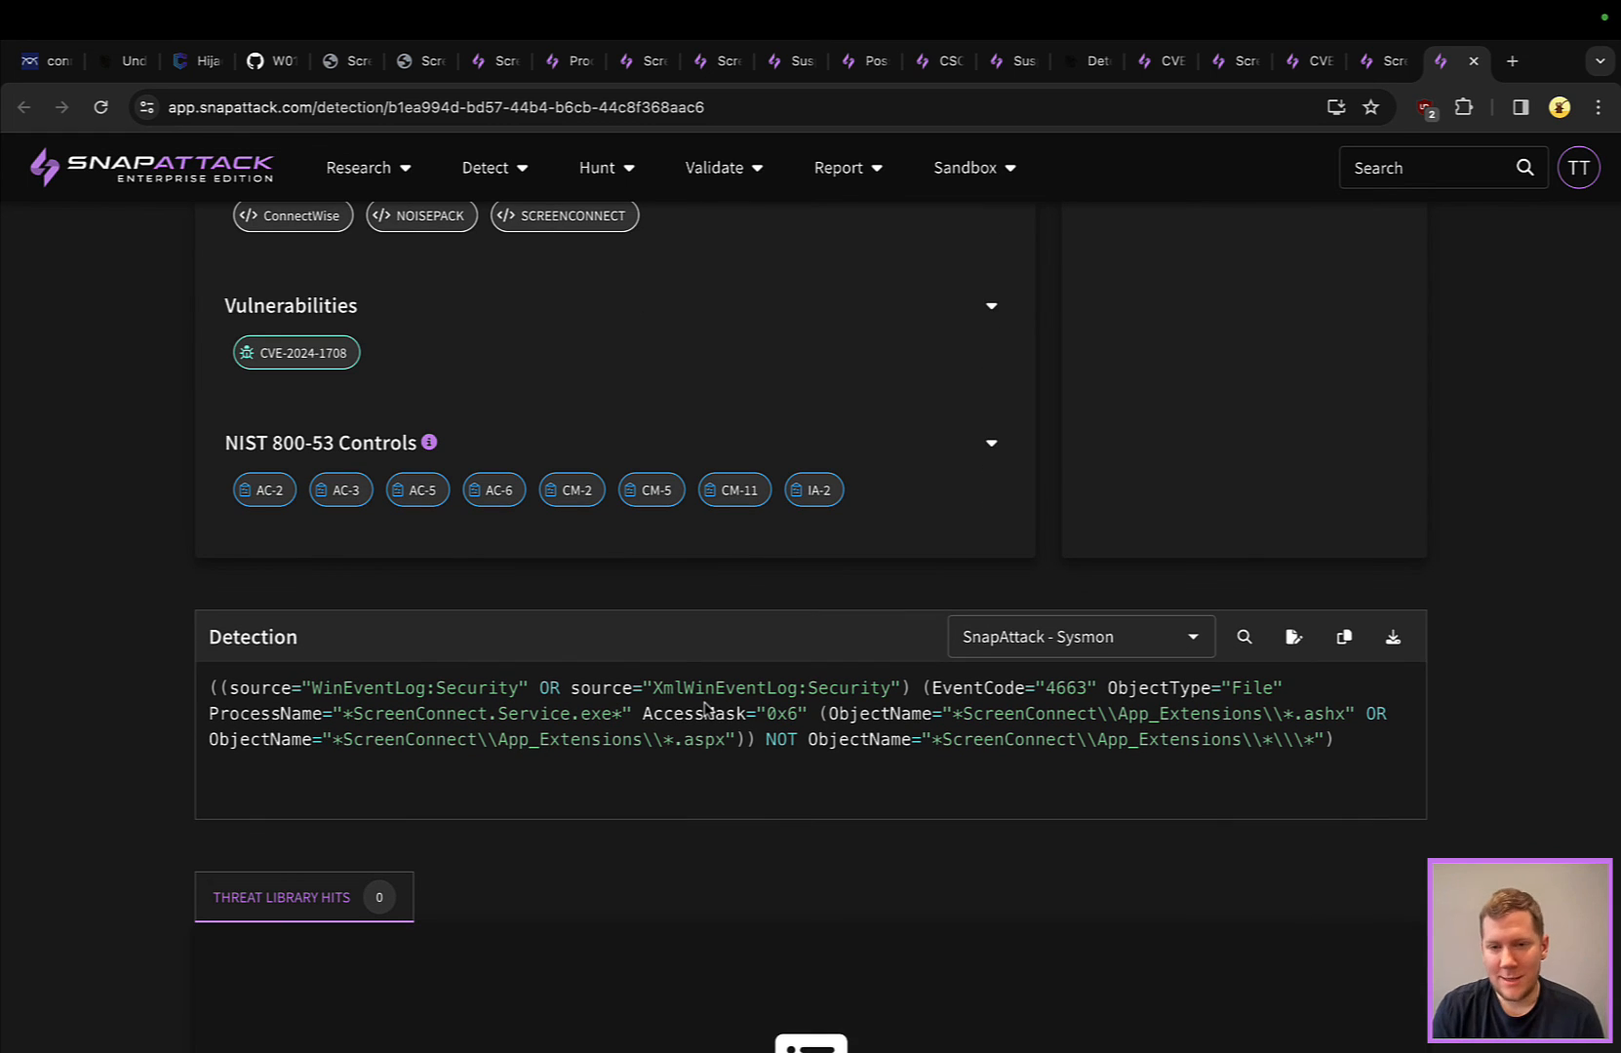